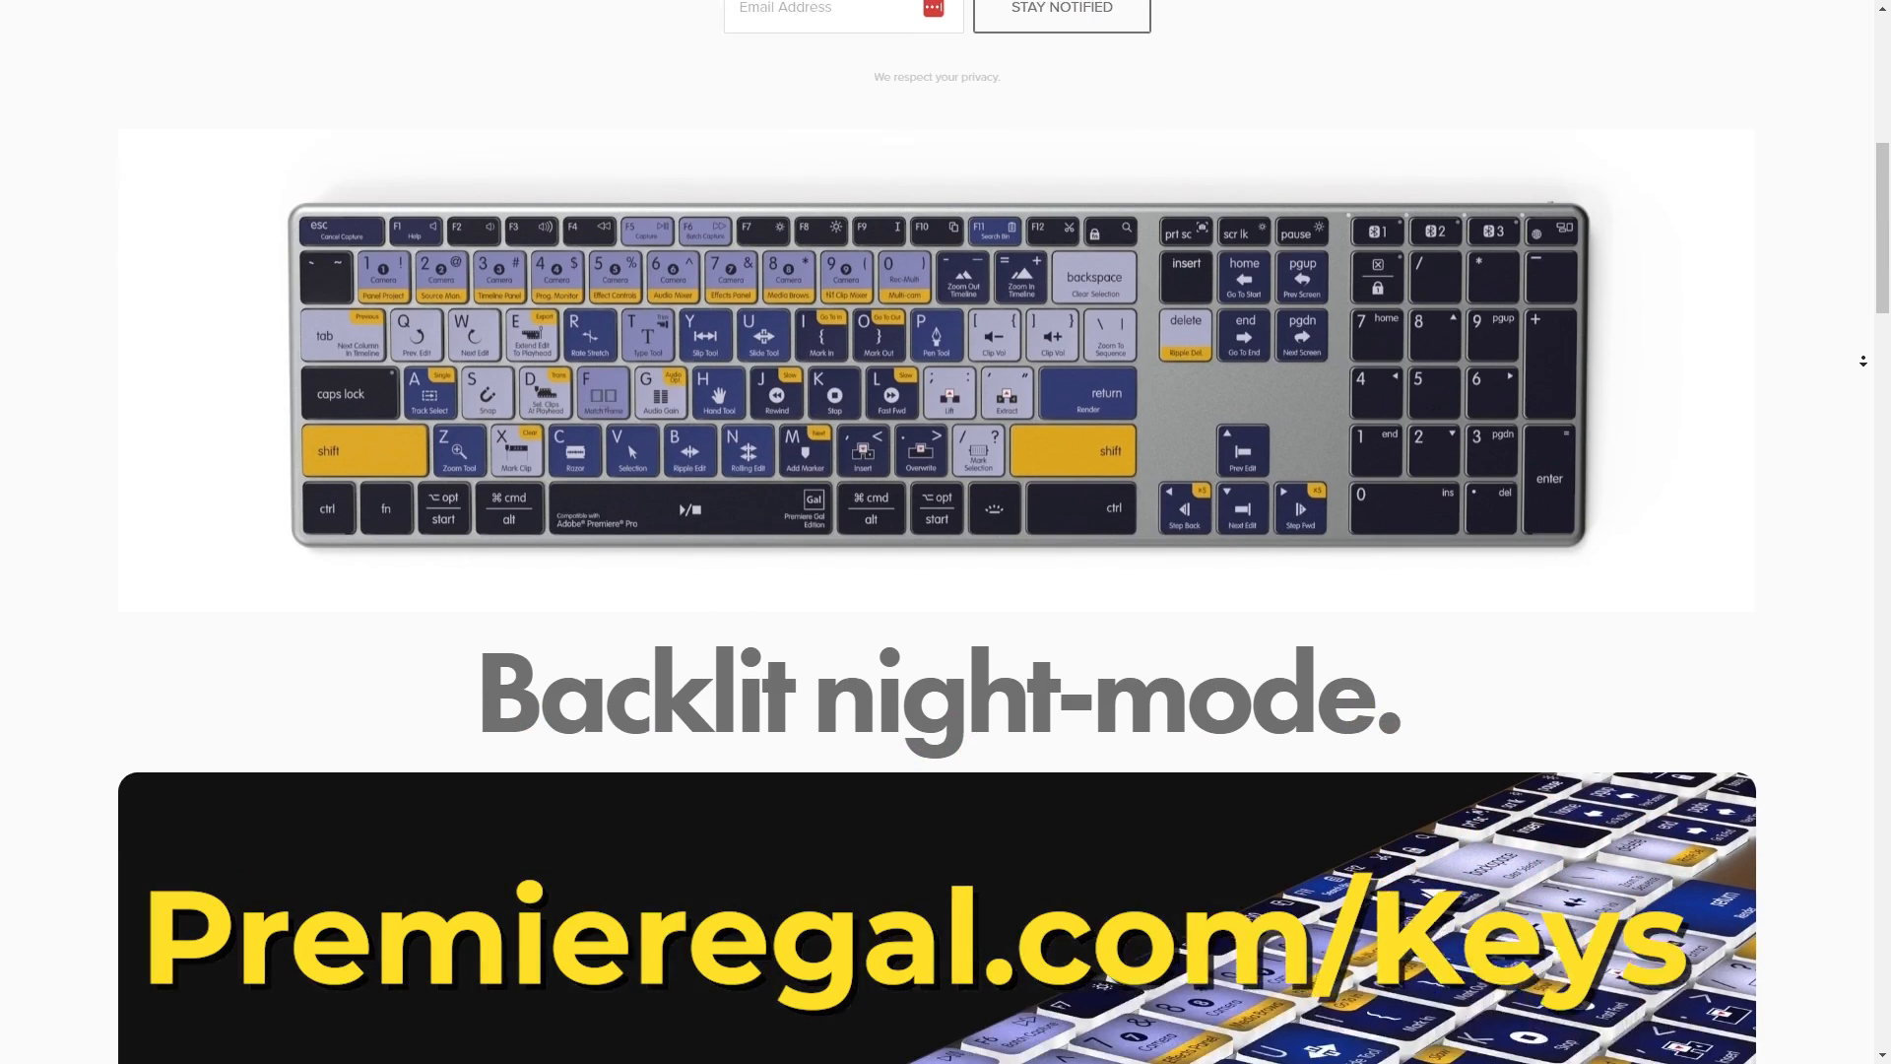
Scroll through the Premieregal keyboard page and down to Creator Now's live events section
{"action": "scroll", "scroll_direction": "down", "scroll_amount": 3}
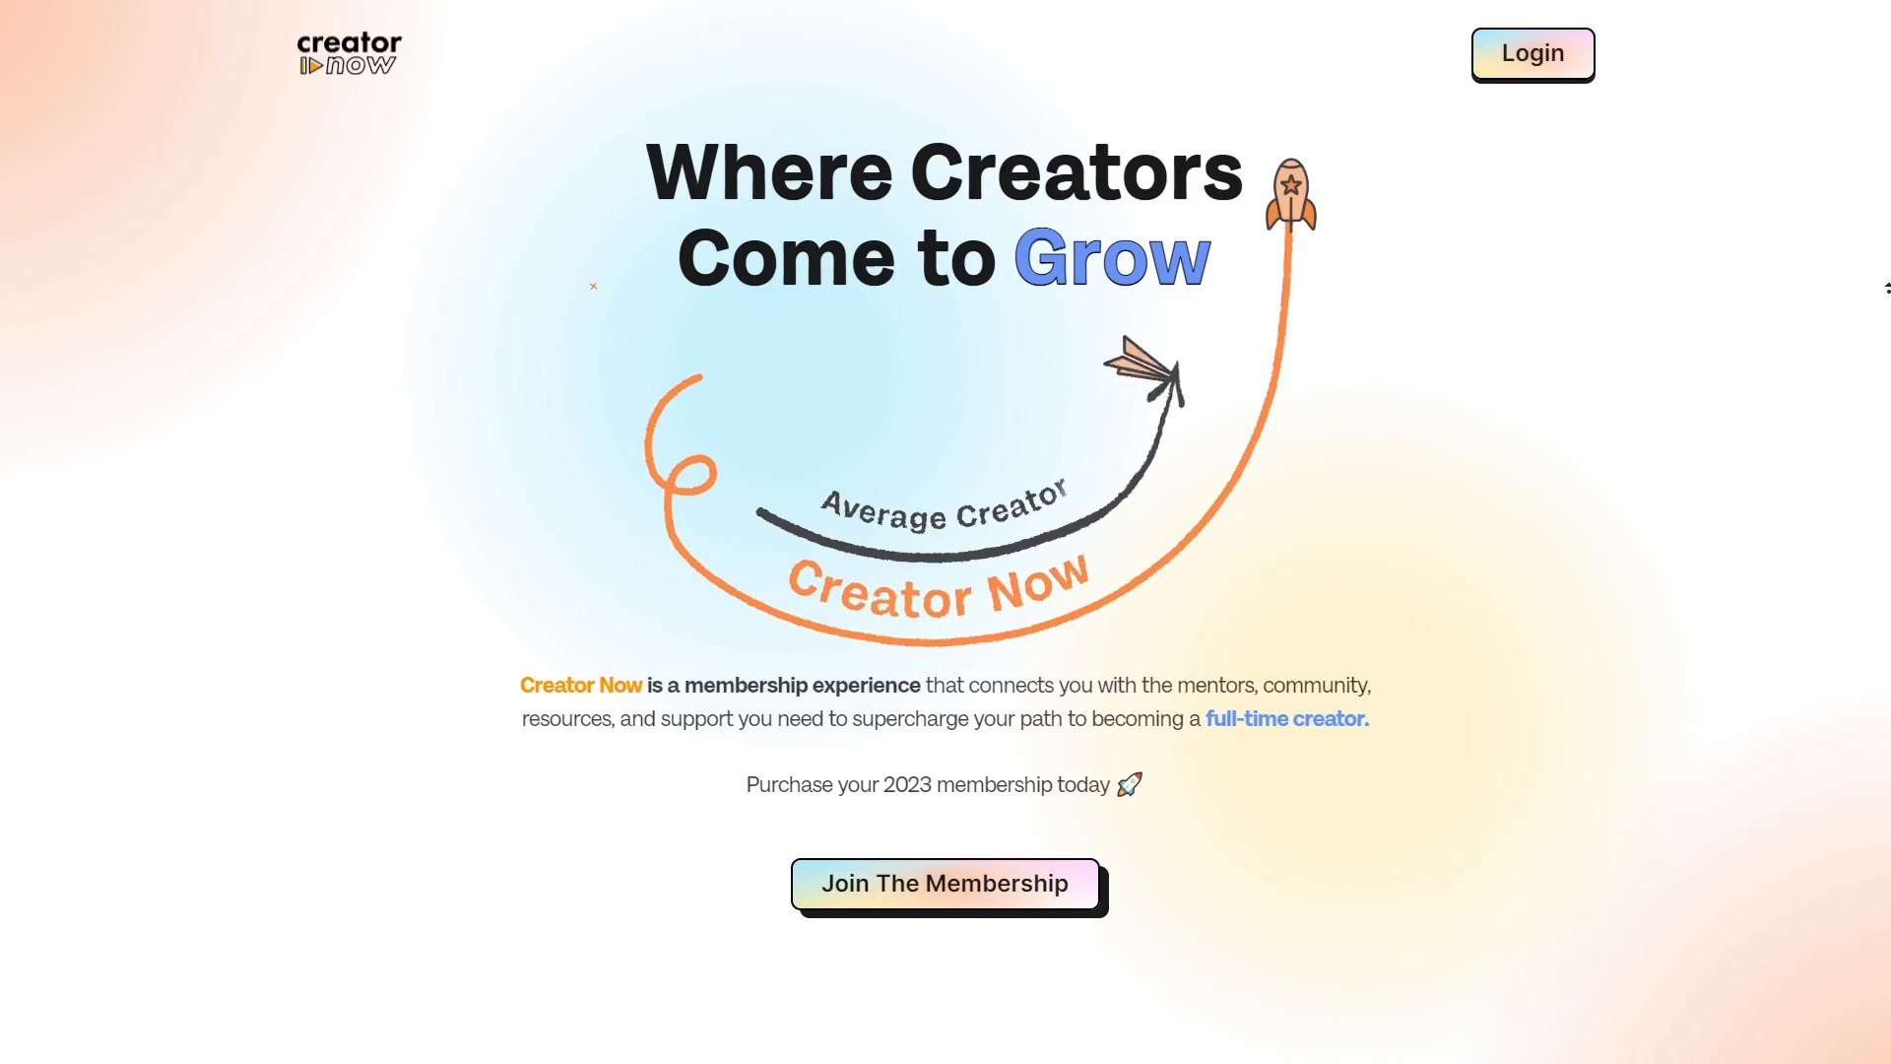
{"action": "scroll", "scroll_direction": "down", "scroll_amount": 3}
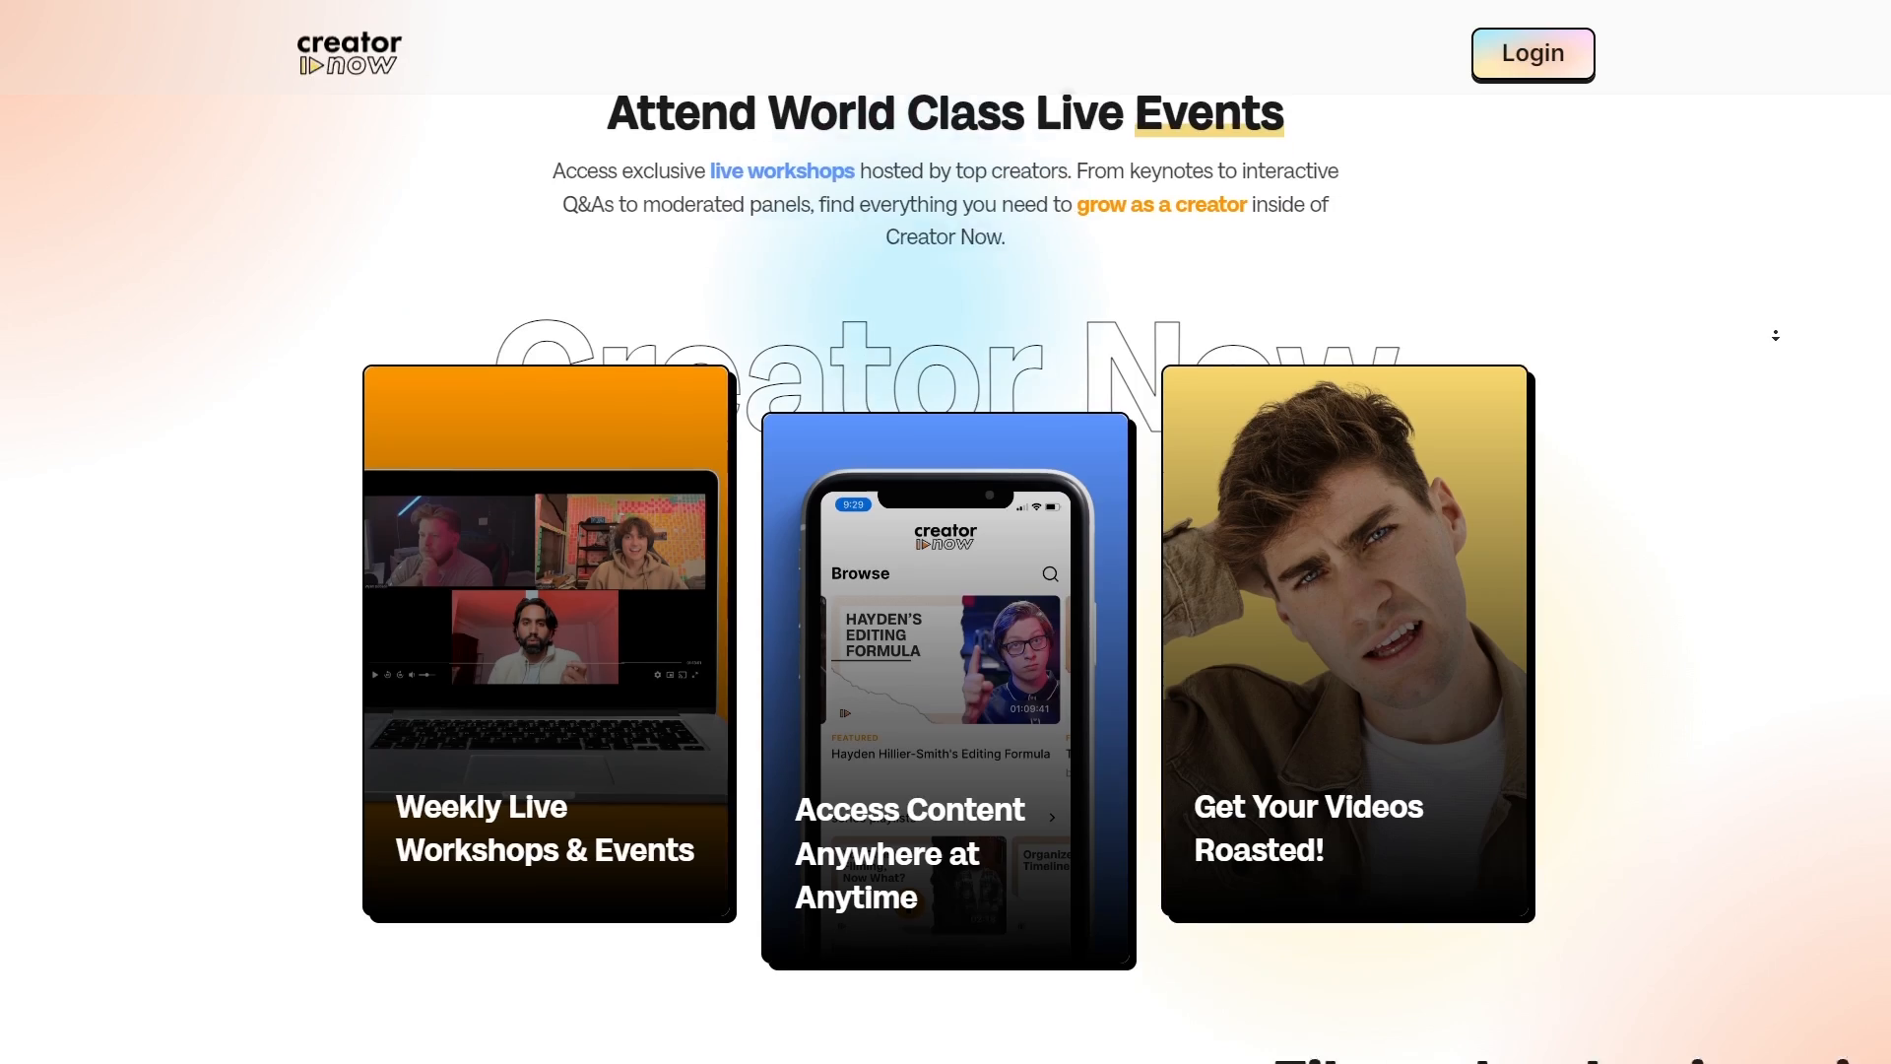
{"action": "scroll", "scroll_direction": "down", "scroll_amount": 3}
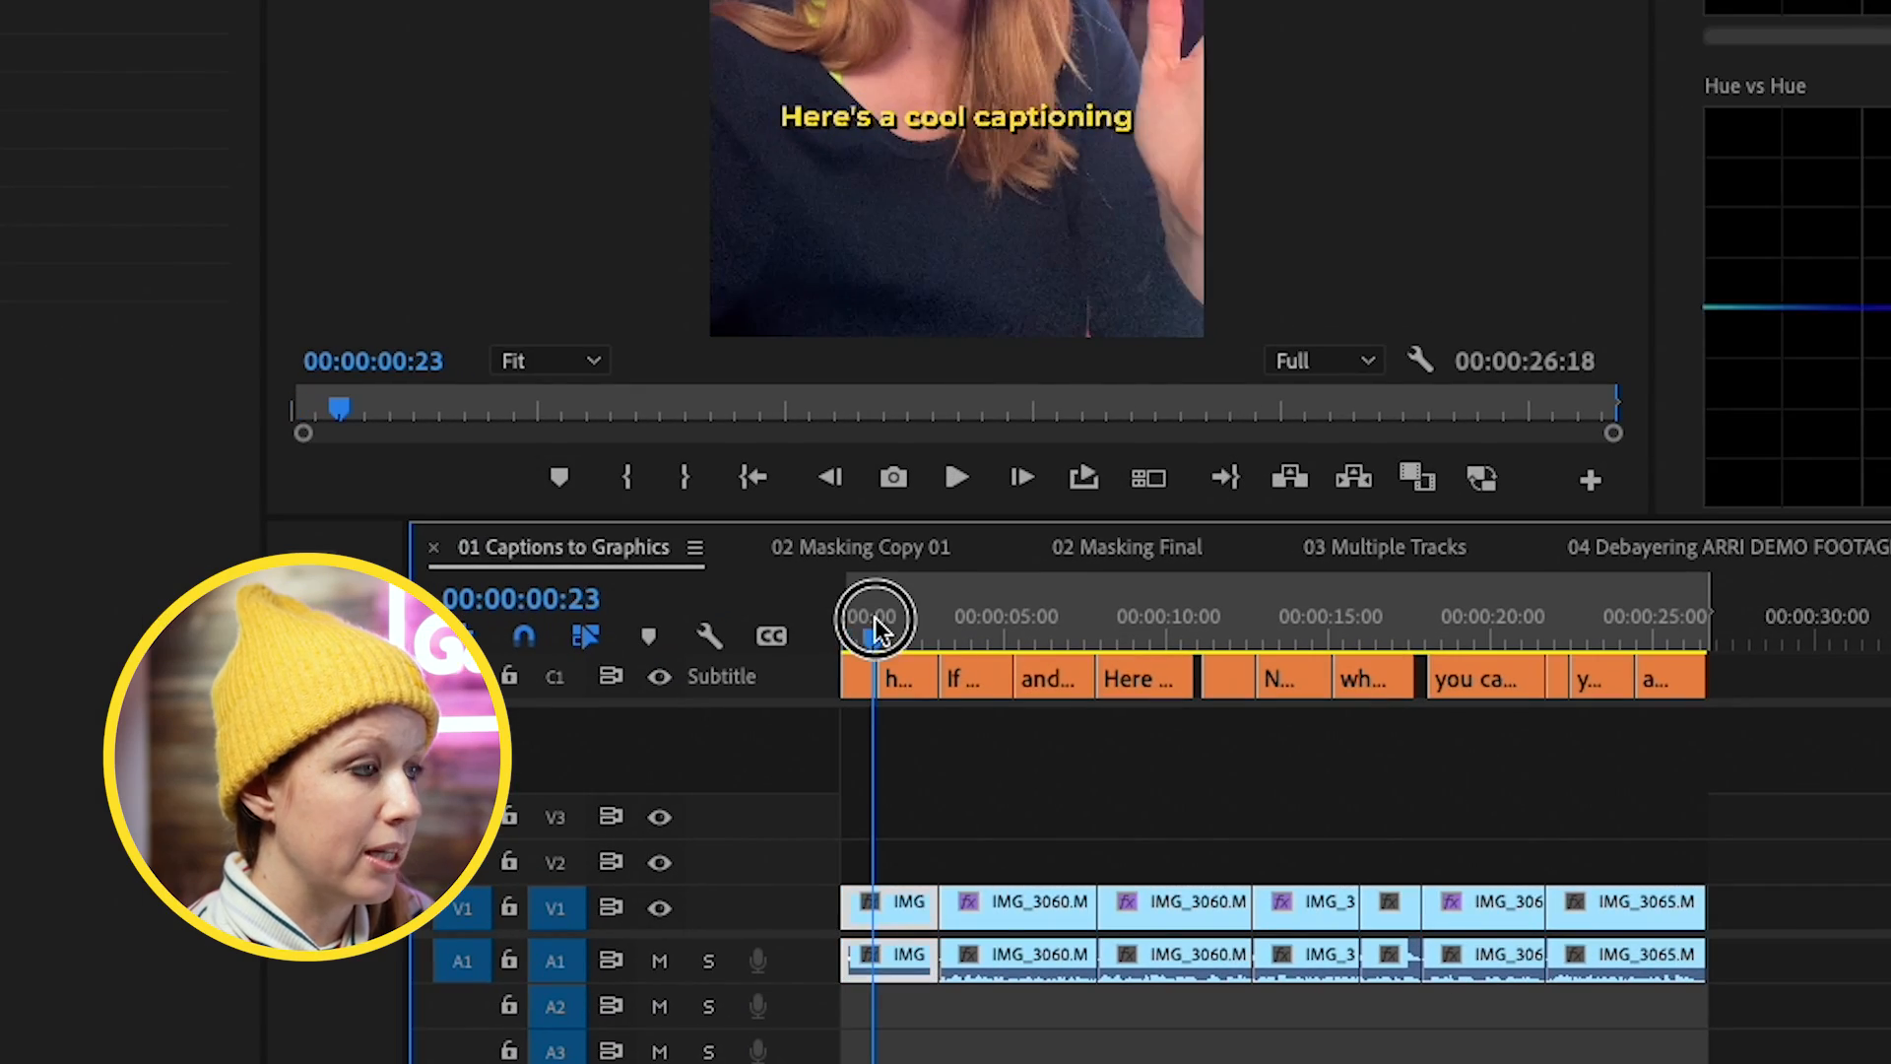
Move the playhead to the sequence start, show the Captions list, then show Essential Graphics
{"action": "left_click", "coordinate": [956, 477]}
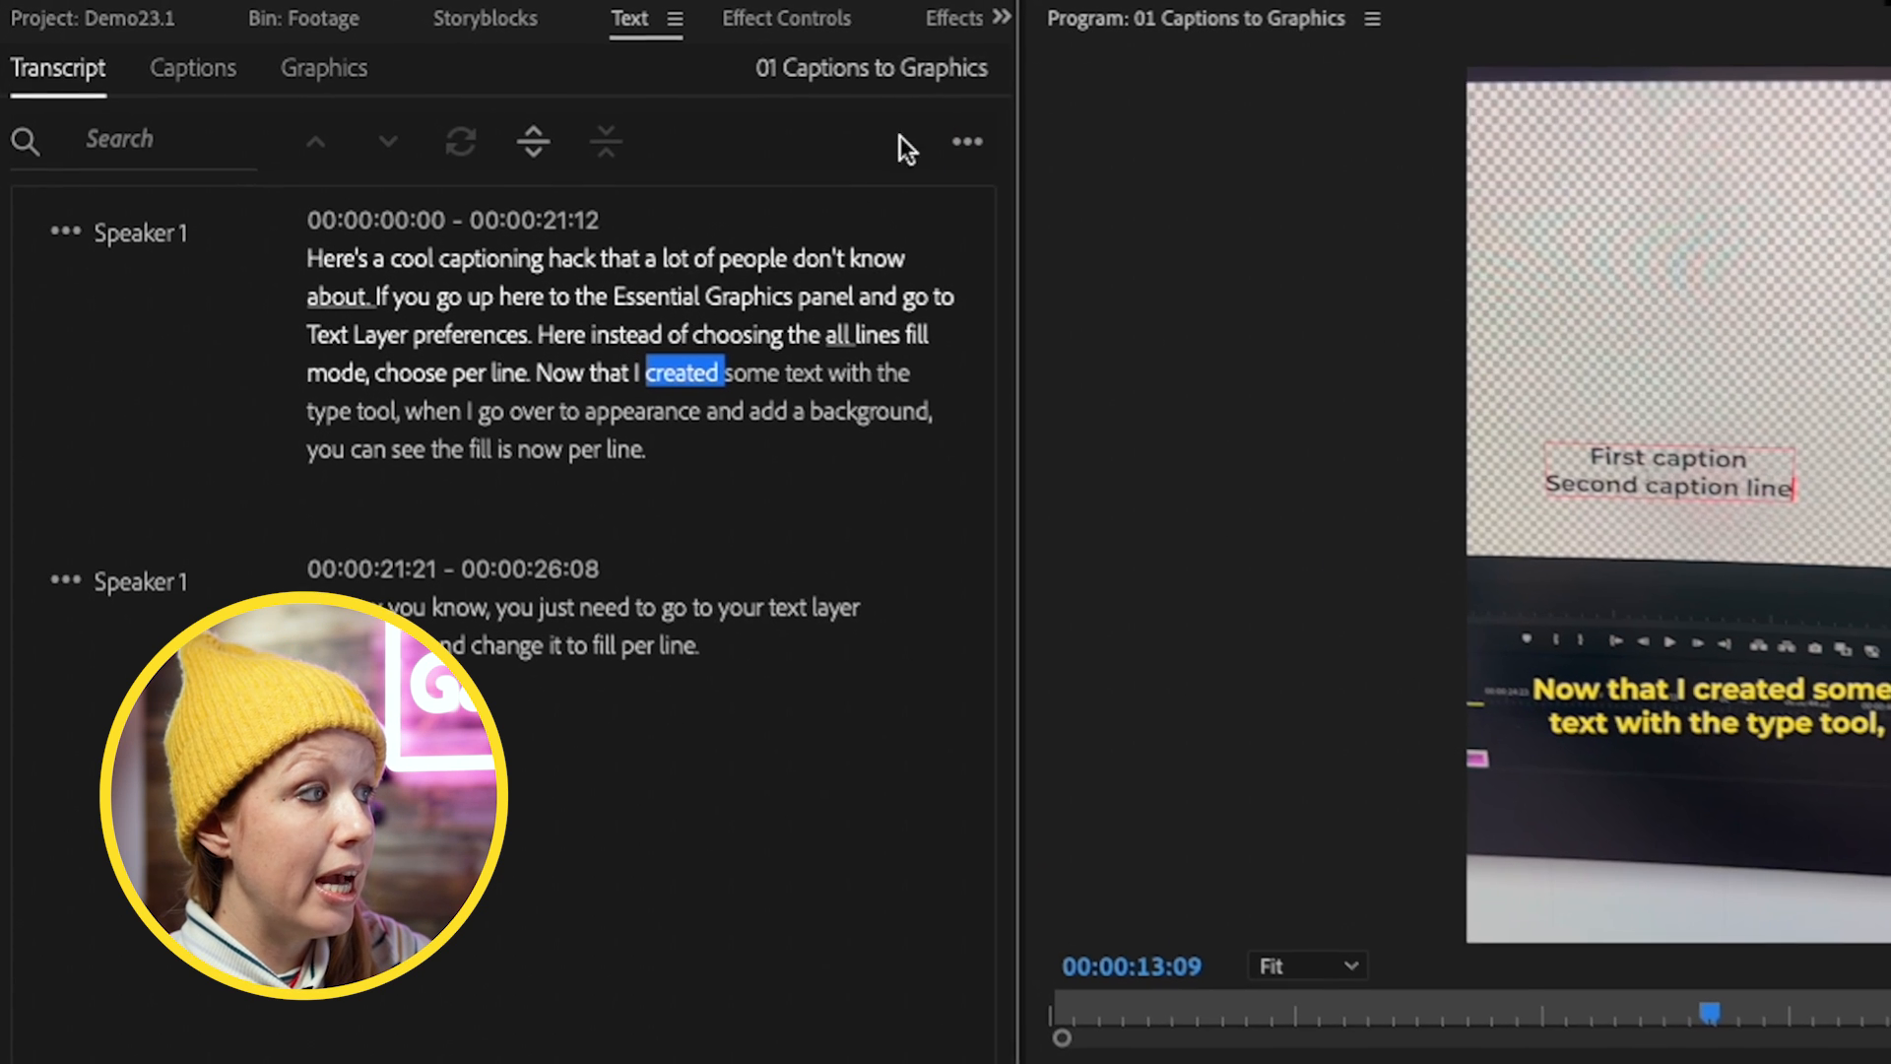
{"action": "left_click", "coordinate": [966, 141]}
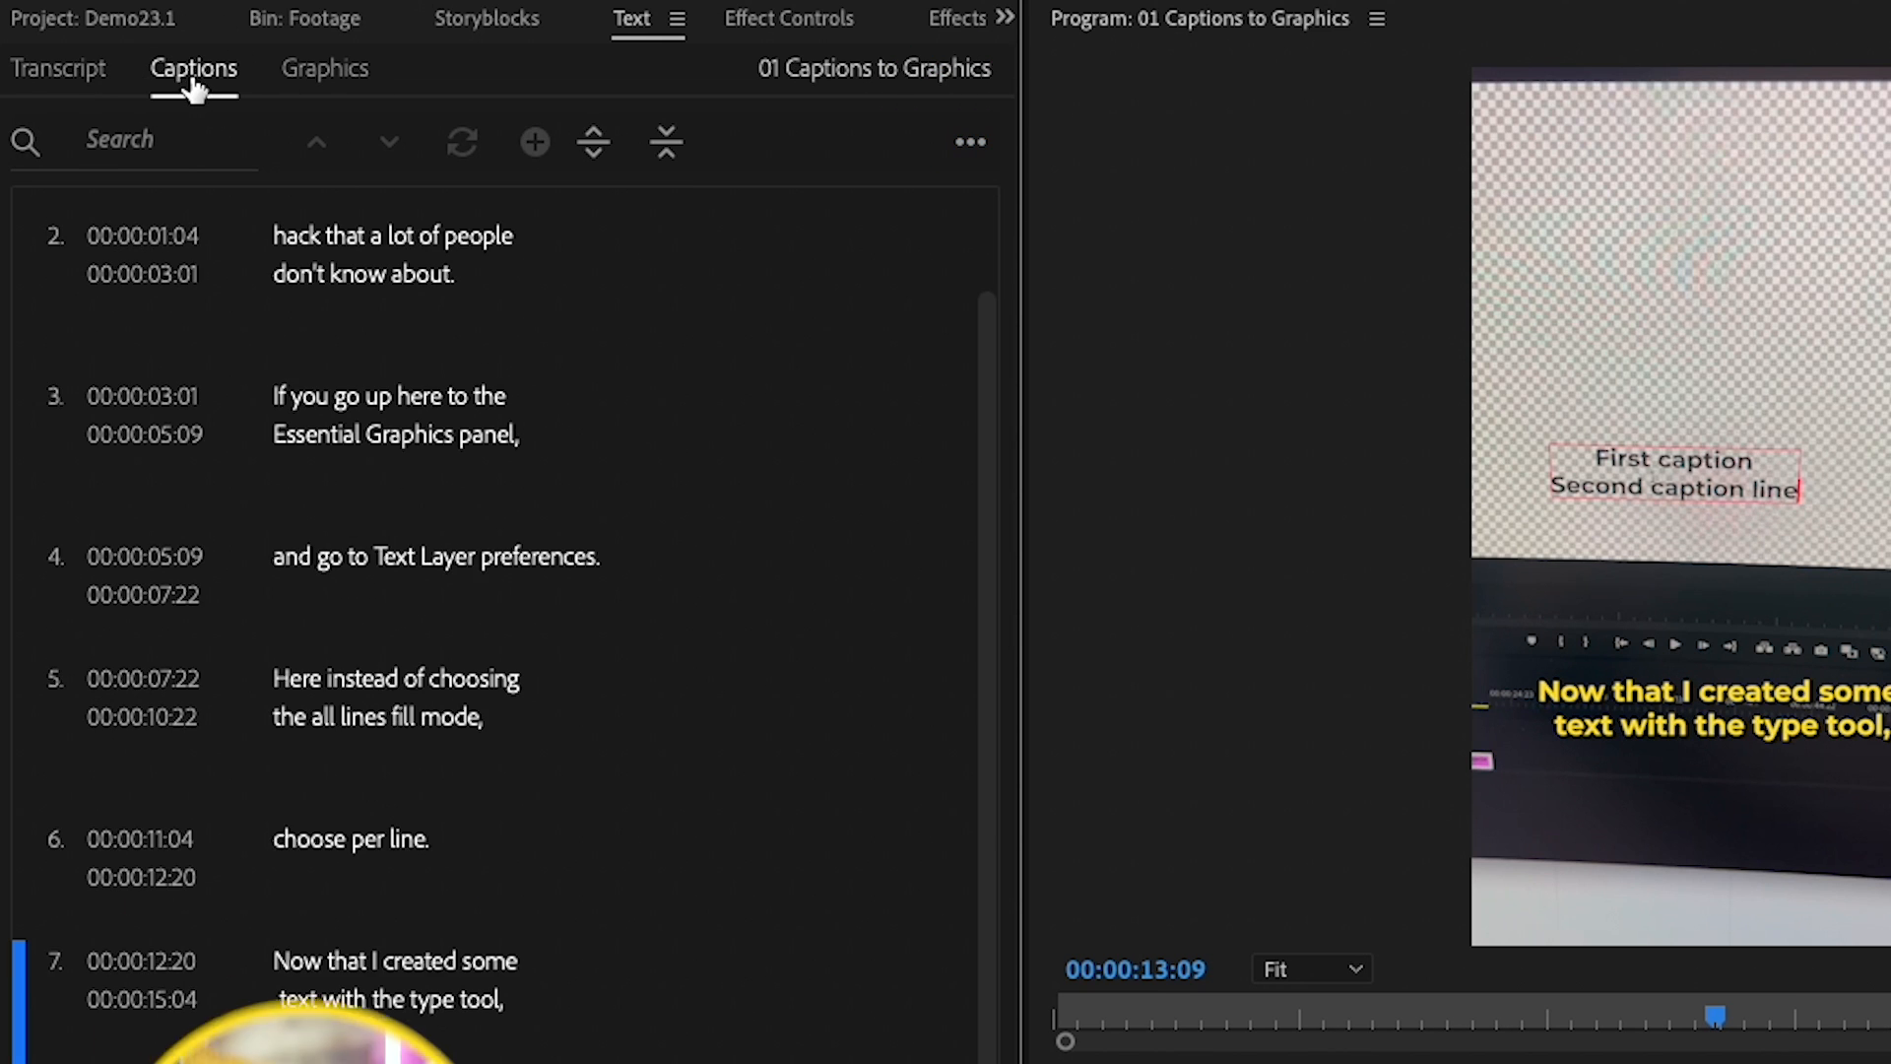
{"action": "scroll", "scroll_direction": "up", "scroll_amount": 3}
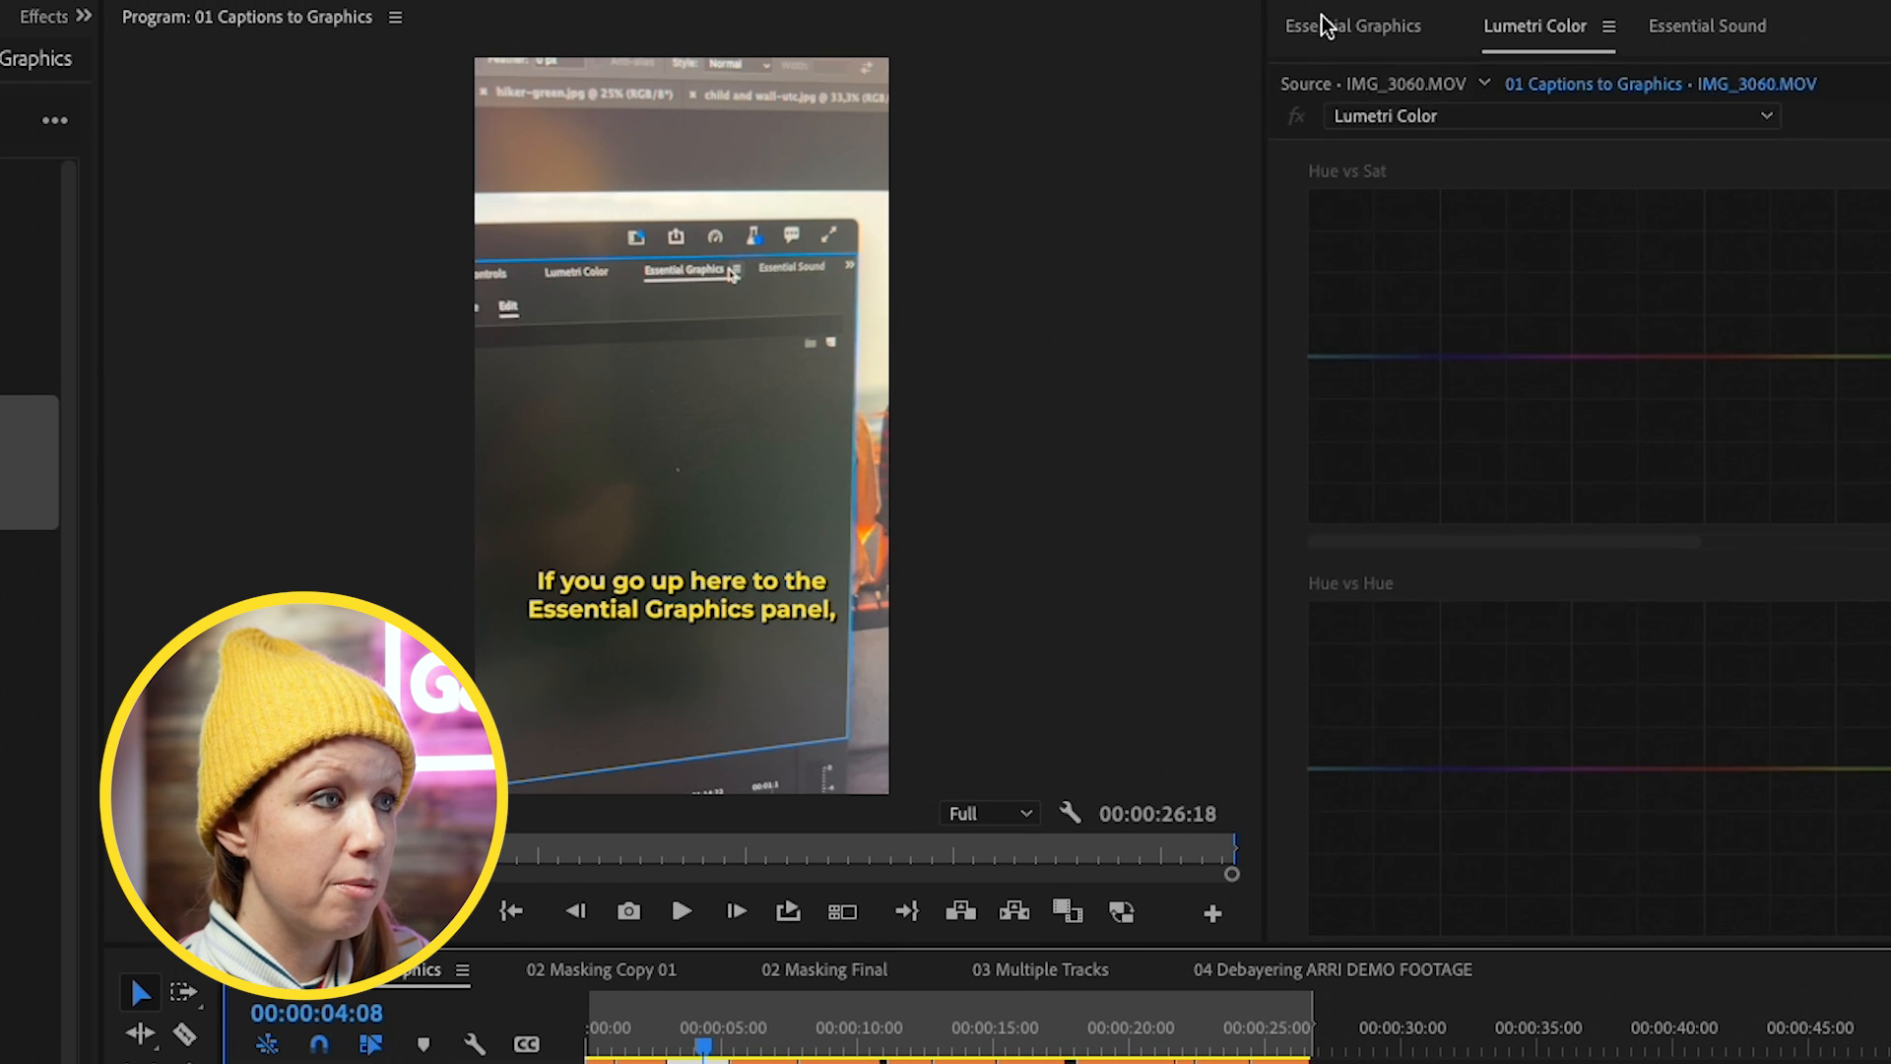
{"action": "left_click", "coordinate": [1353, 26]}
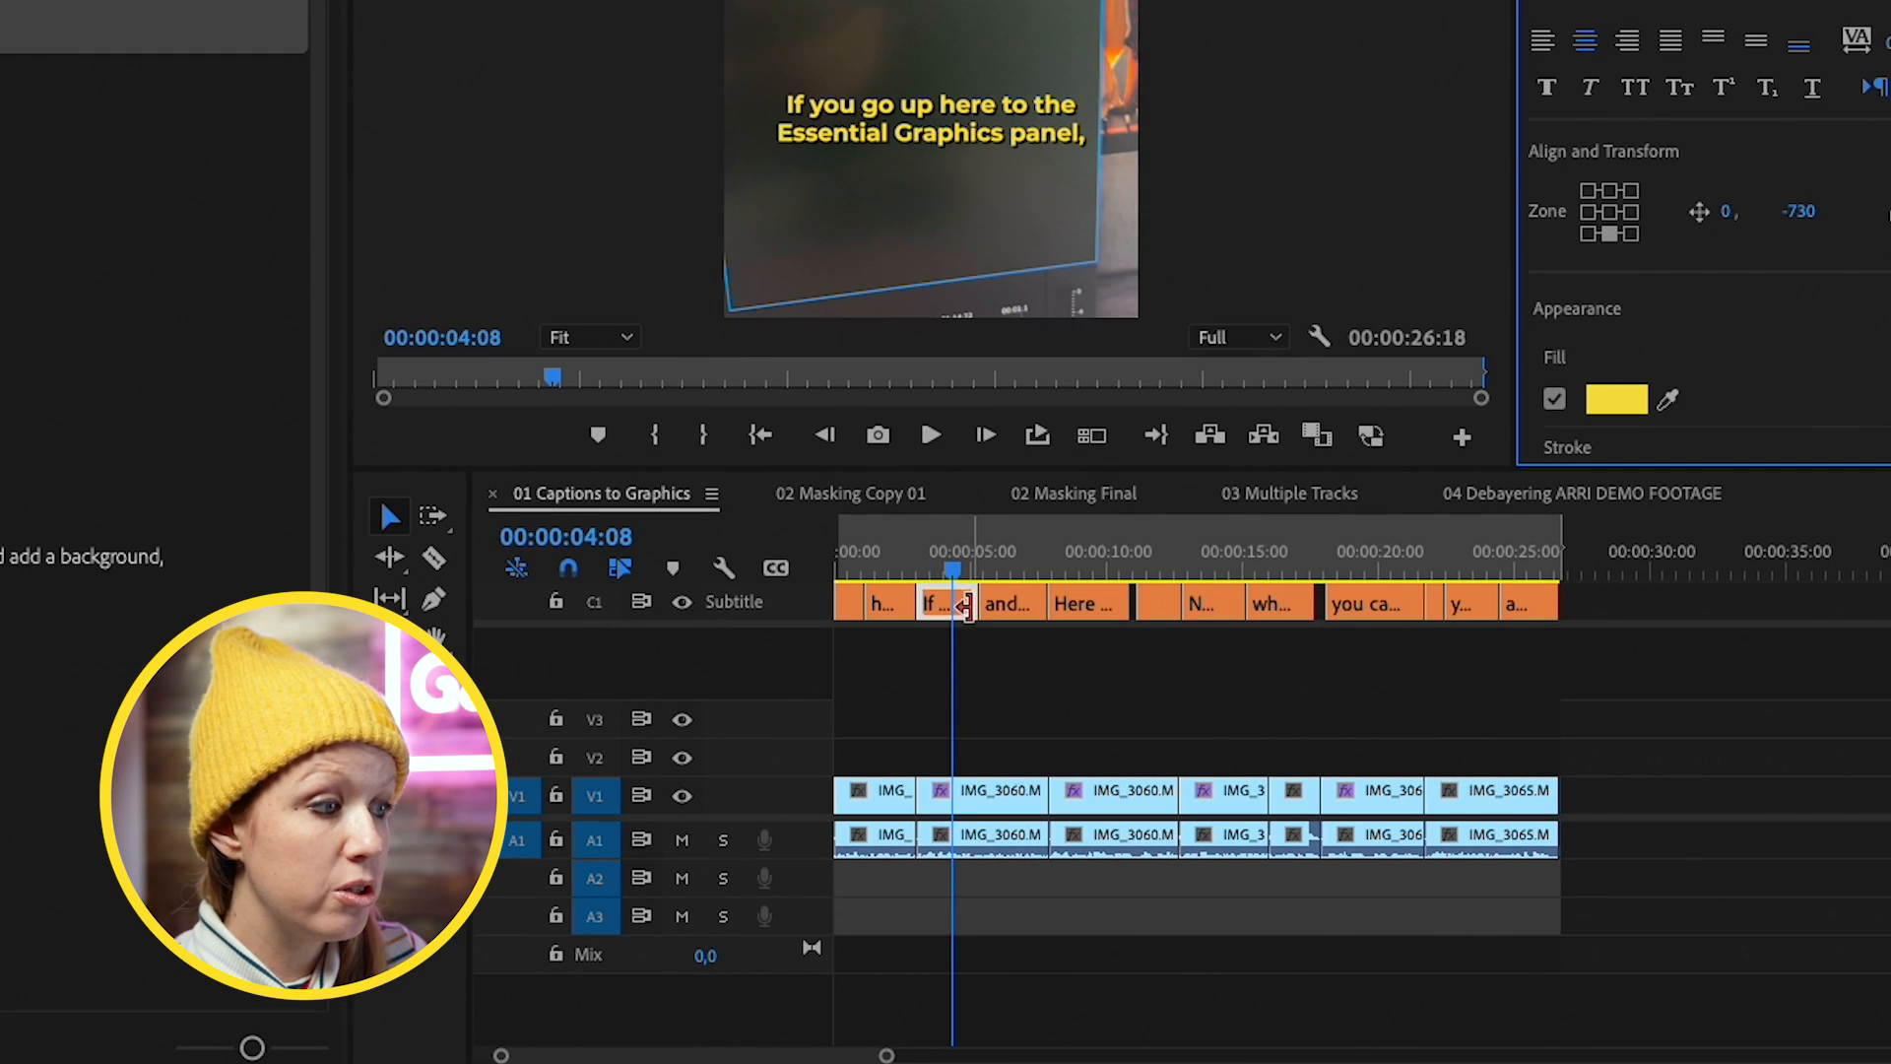
Duplicate the C1 caption clips onto a new C2 subtitle track
{"action": "right_click", "coordinate": [965, 600]}
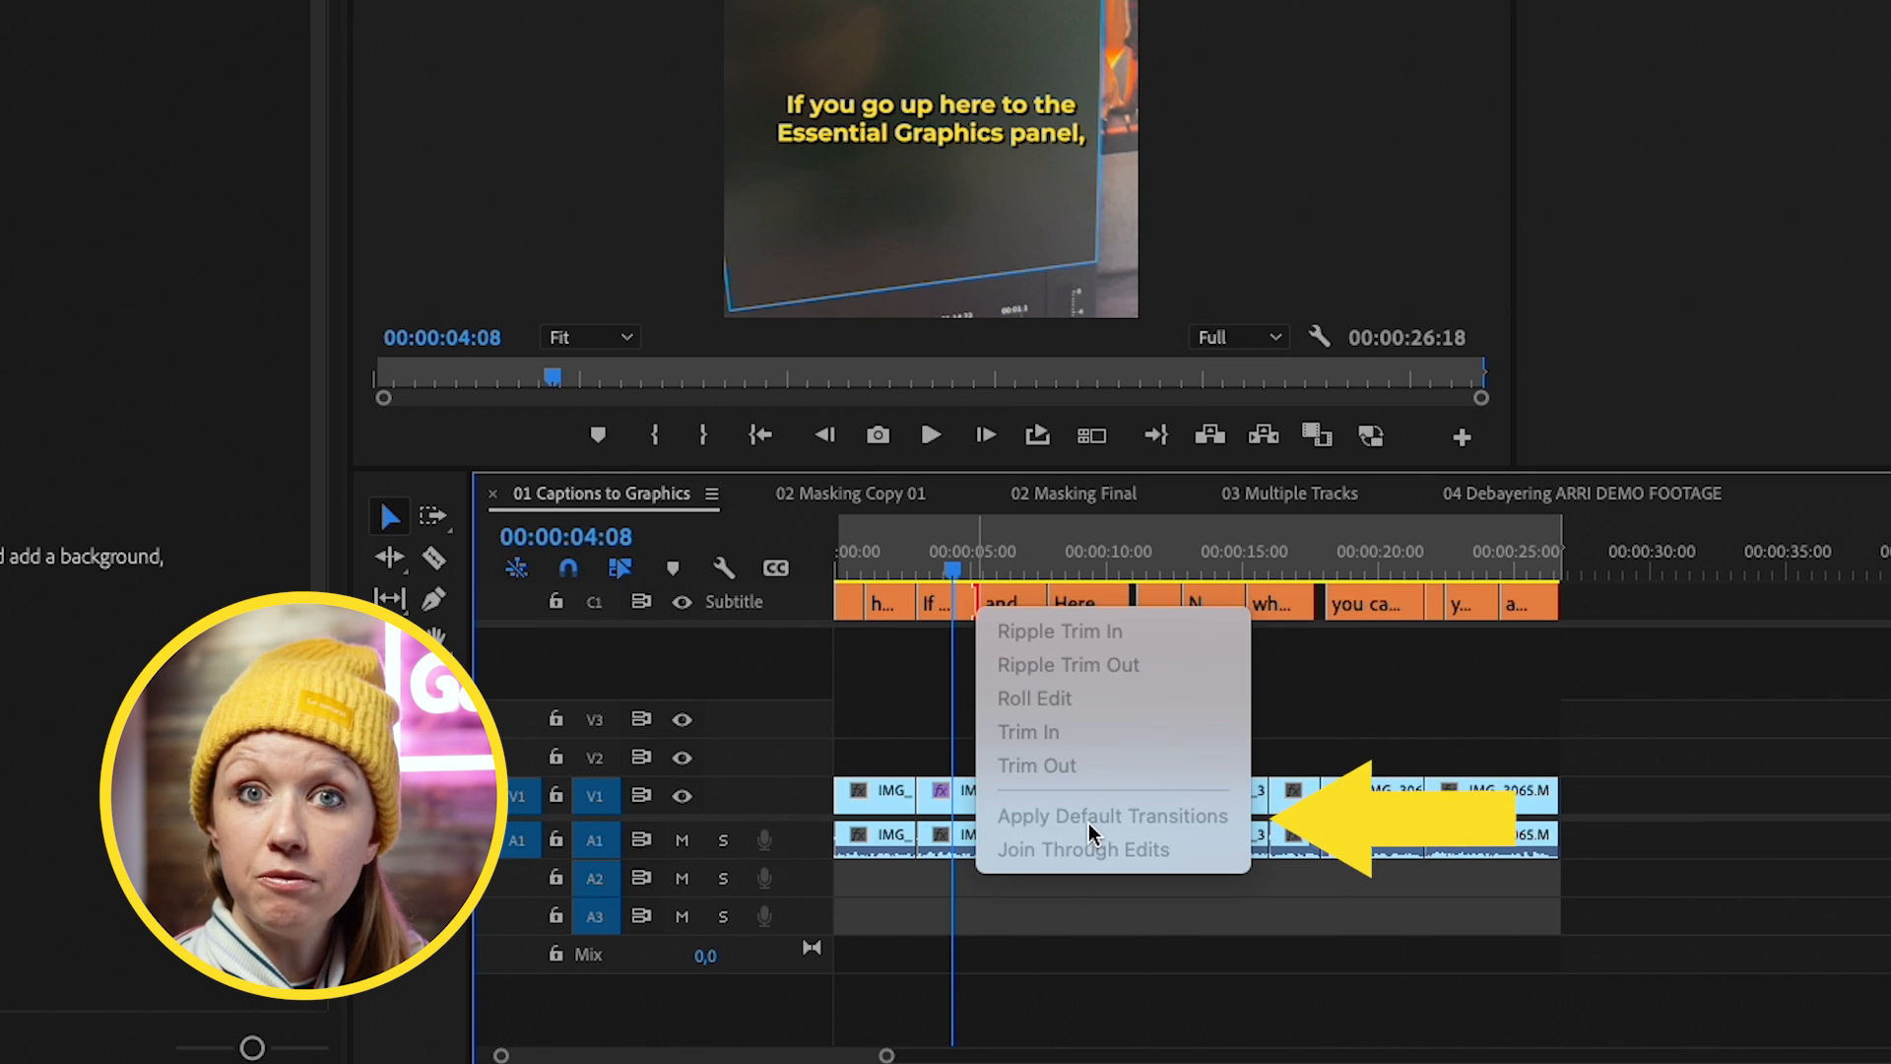
{"action": "left_click", "coordinate": [904, 736]}
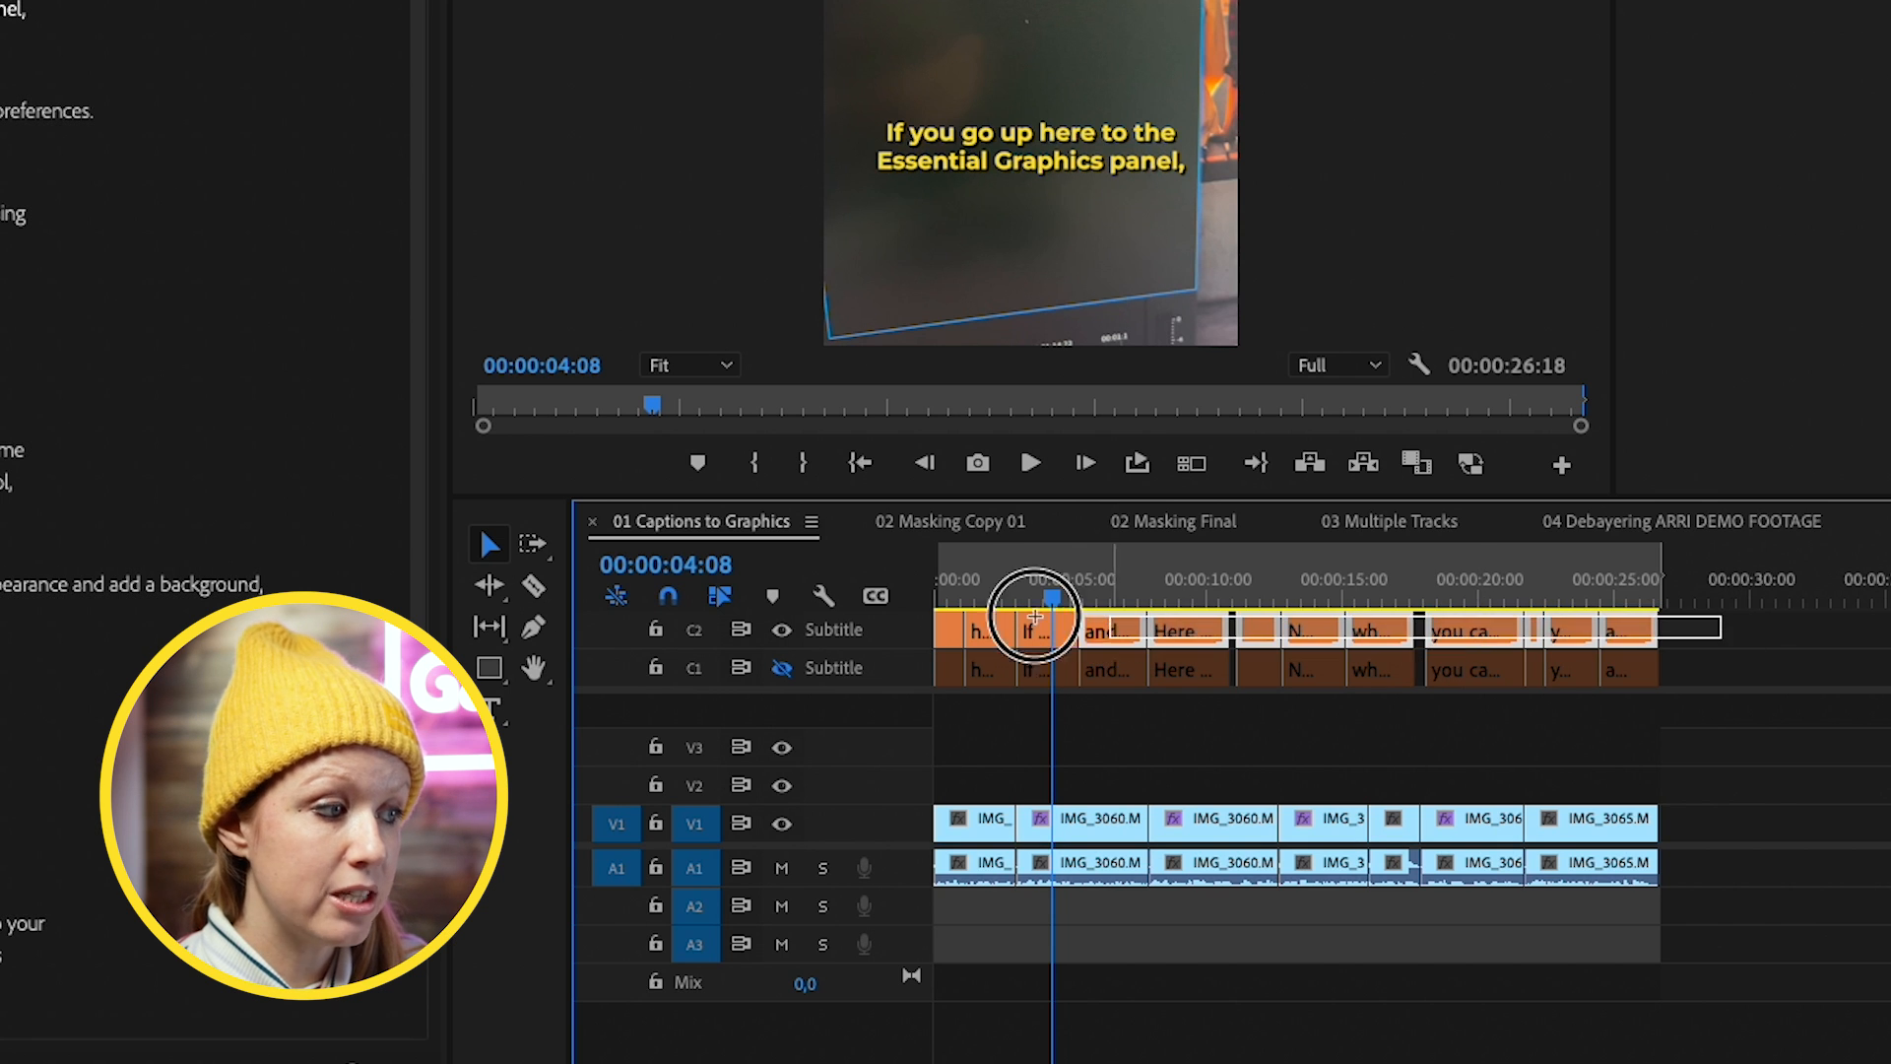
Upgrade the C2 captions to graphic clips on V3 and select the new graphics
{"action": "left_click", "coordinate": [747, 11]}
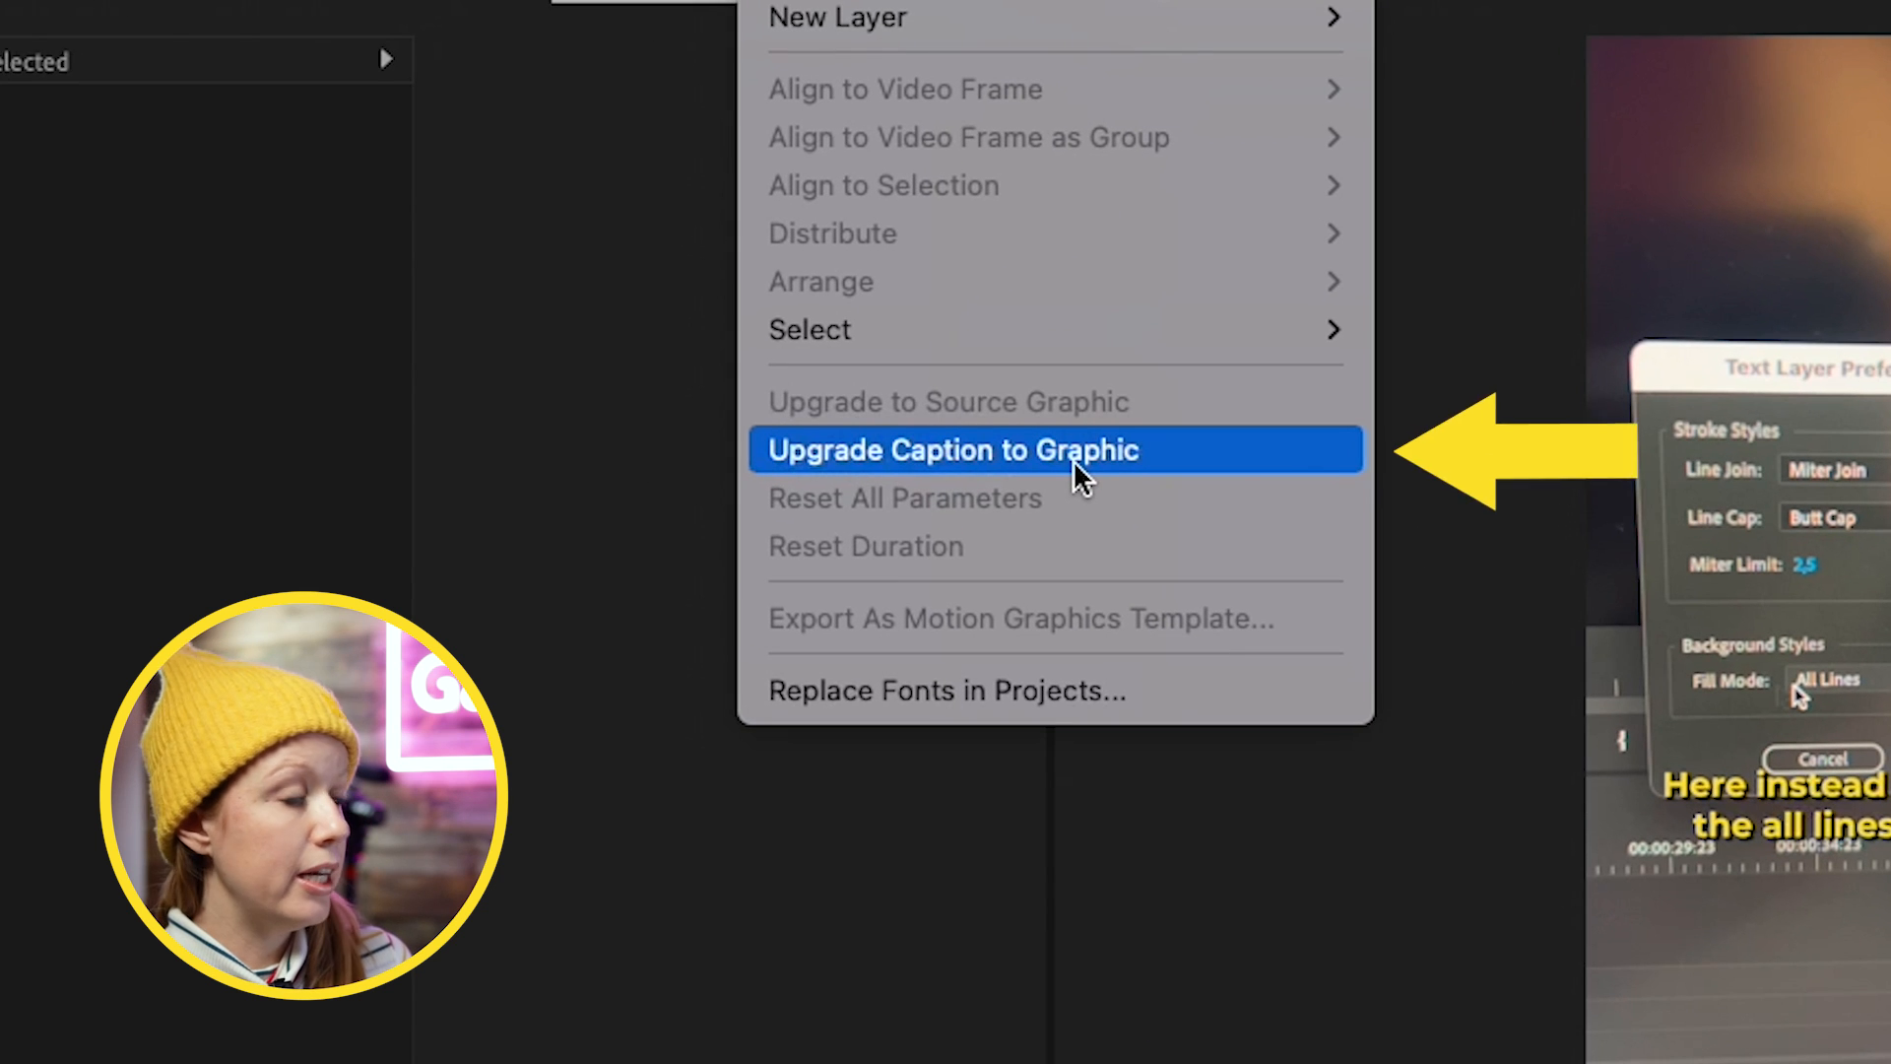
{"action": "left_click", "coordinate": [950, 450]}
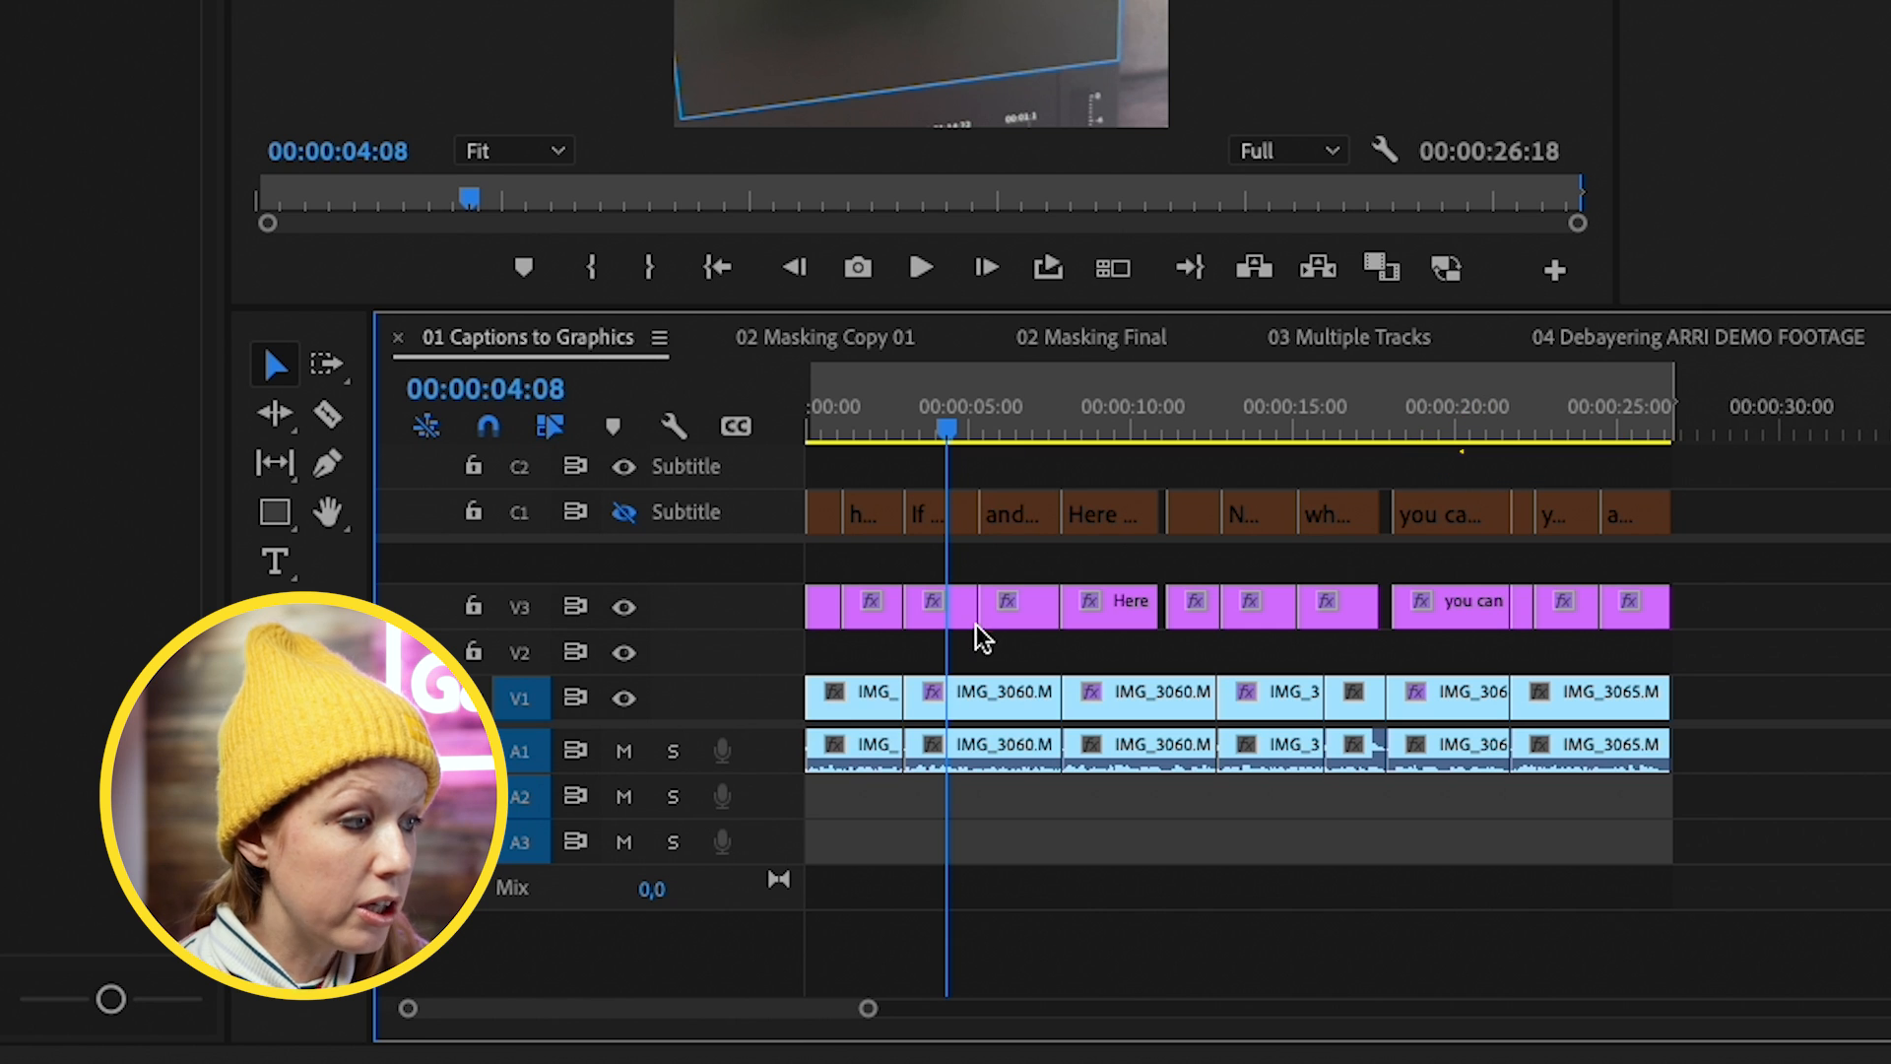
{"action": "left_click", "coordinate": [983, 602]}
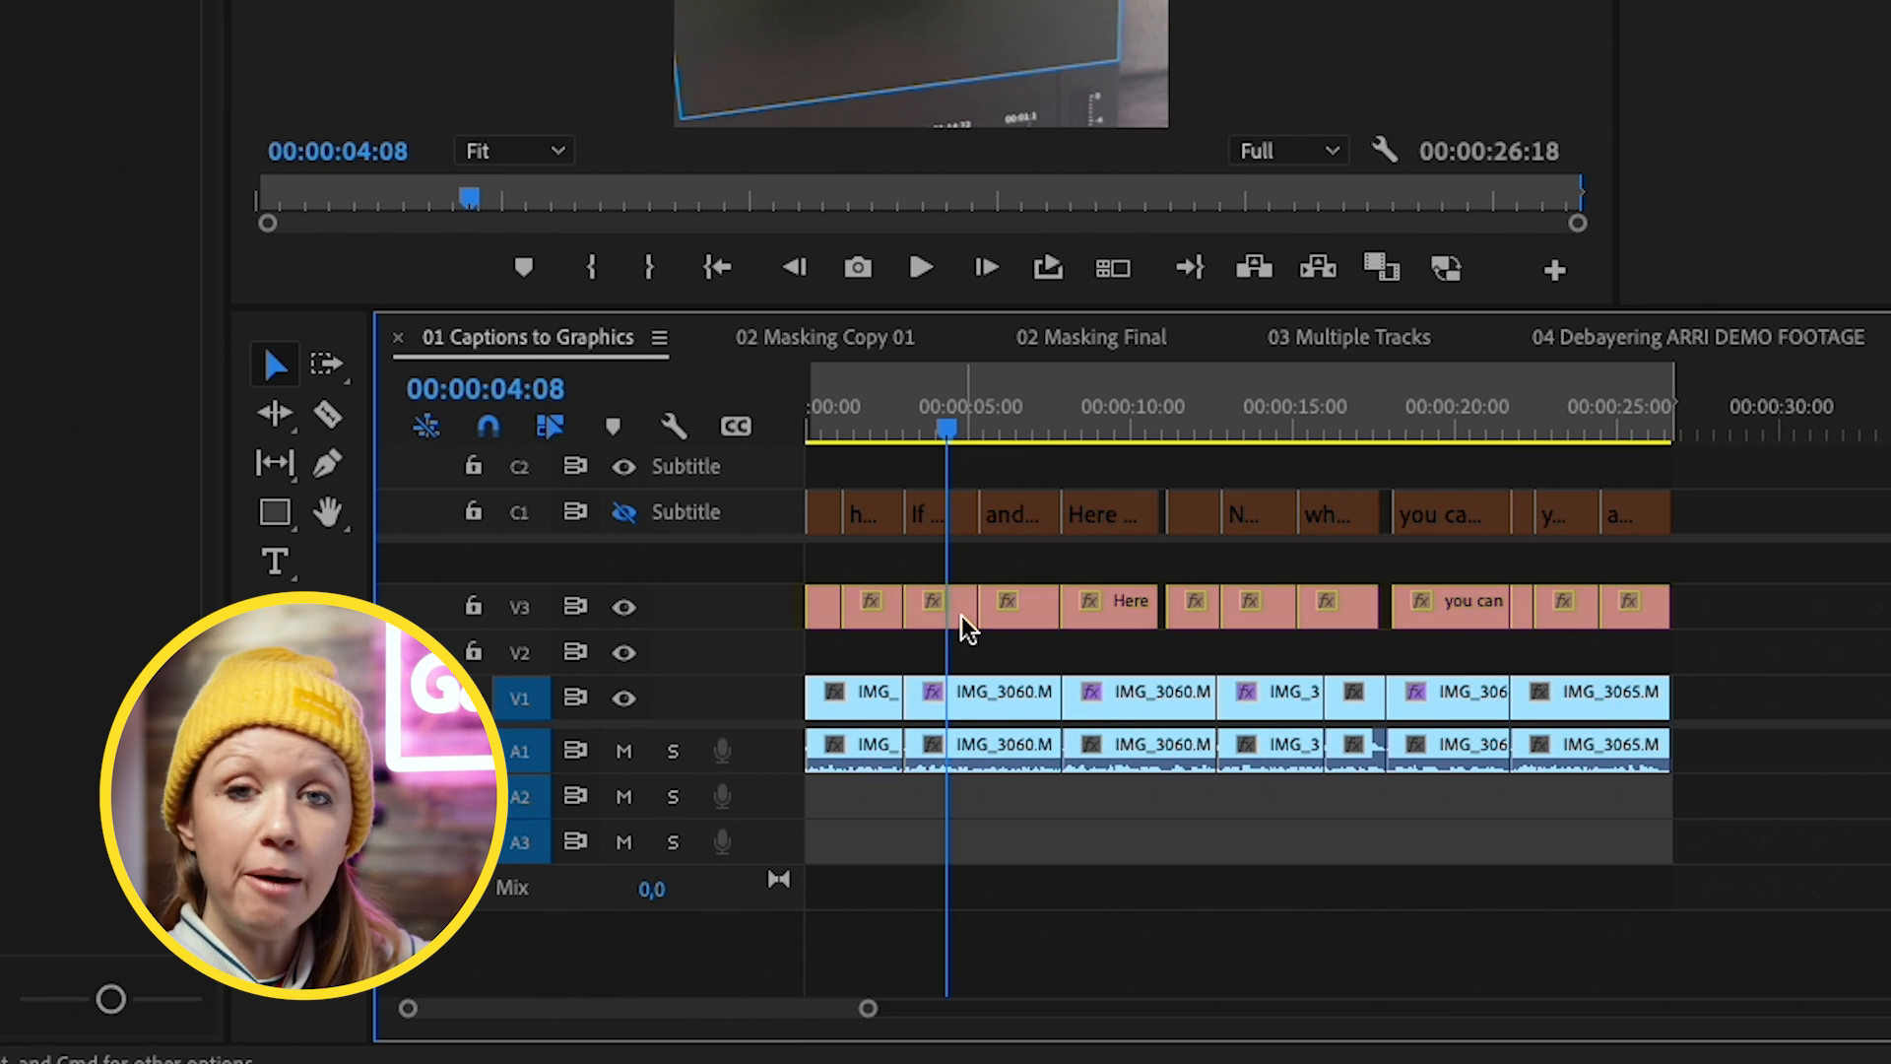
{"action": "left_click", "coordinate": [947, 603]}
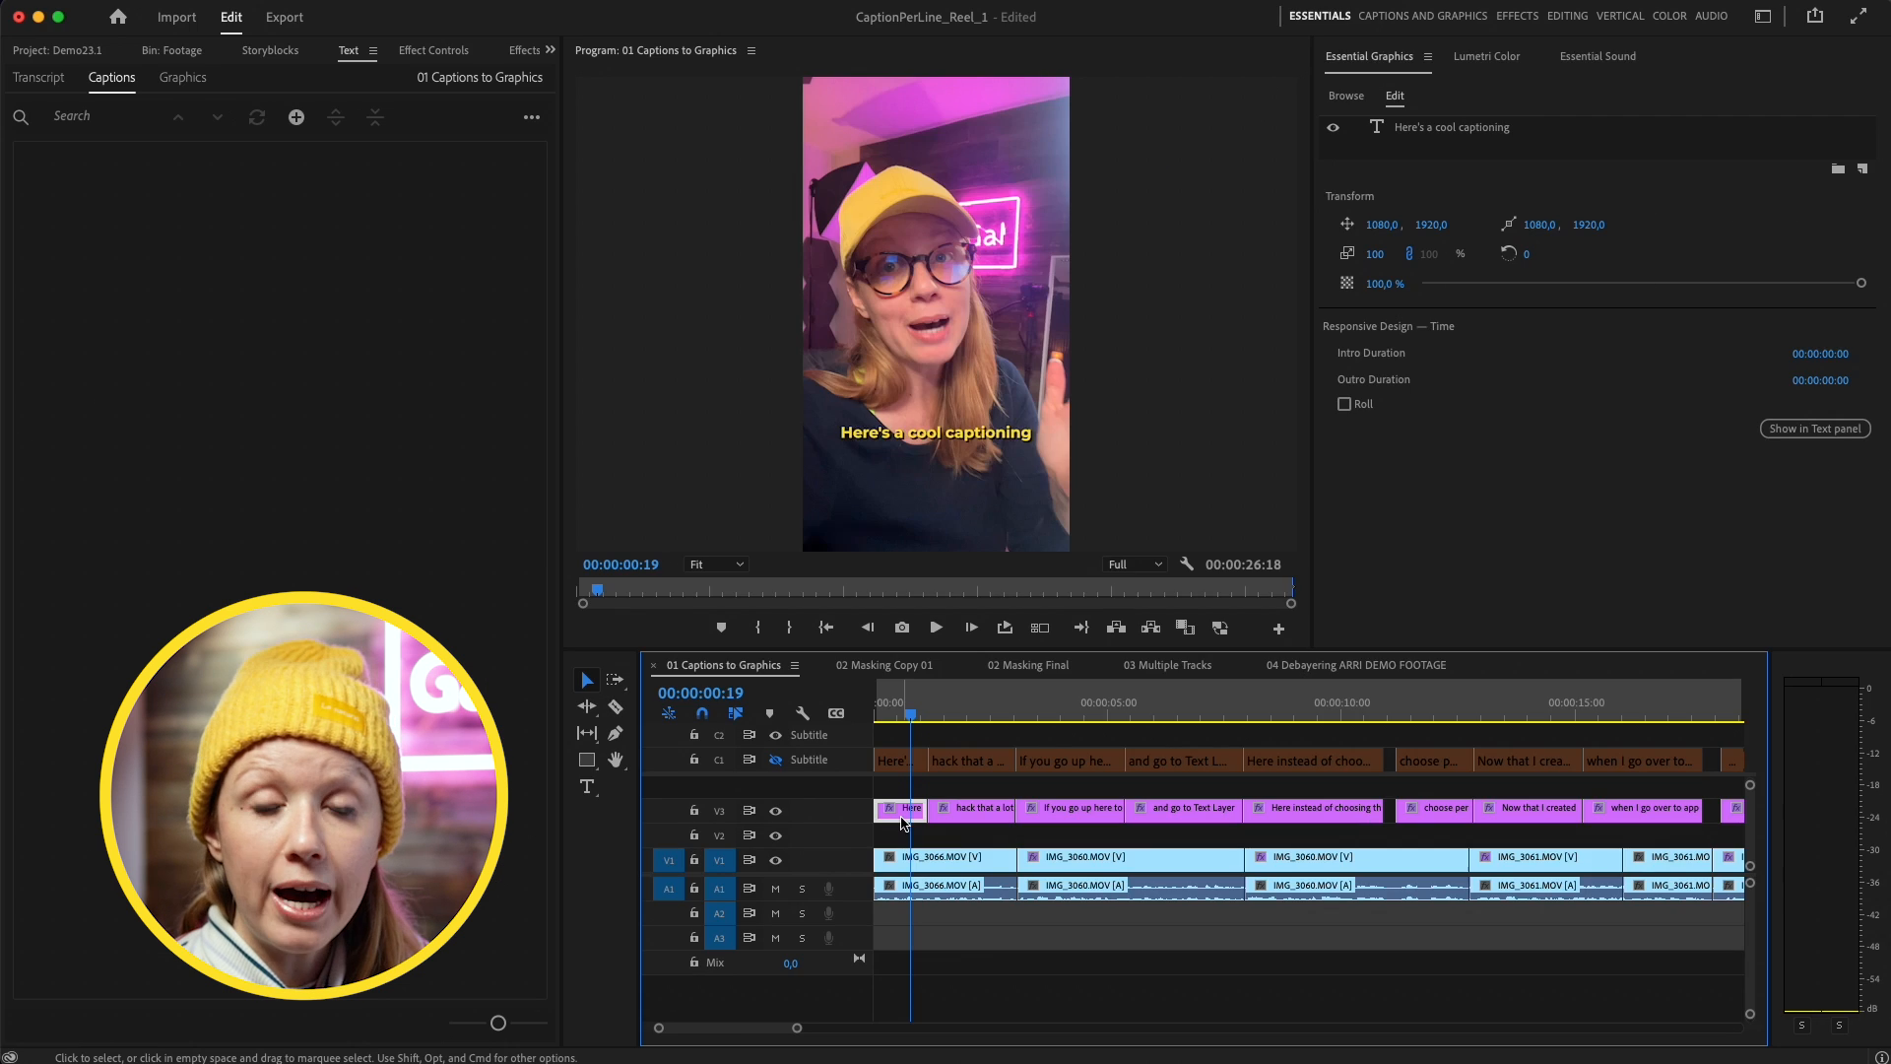
Apply the FI: Text Animator effect to the first caption graphic clip
{"action": "left_click", "coordinate": [433, 50]}
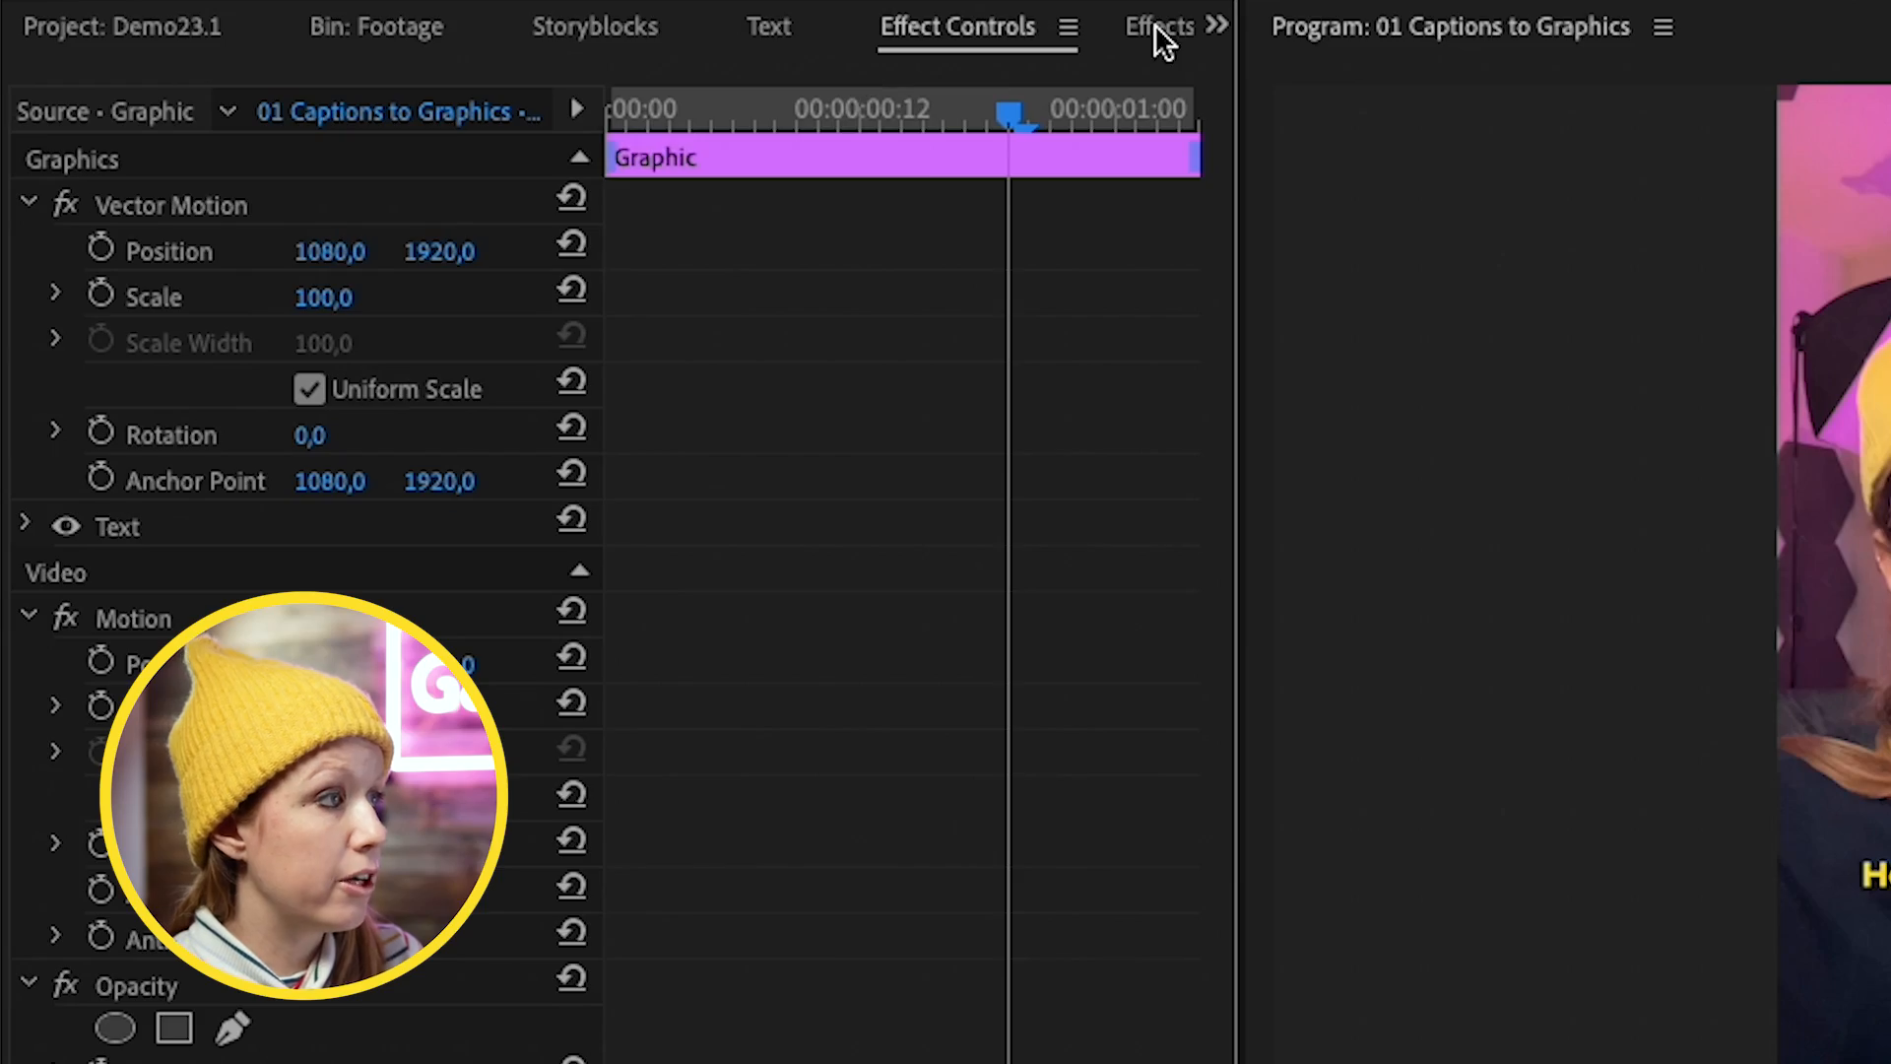
{"action": "left_click", "coordinate": [1158, 26]}
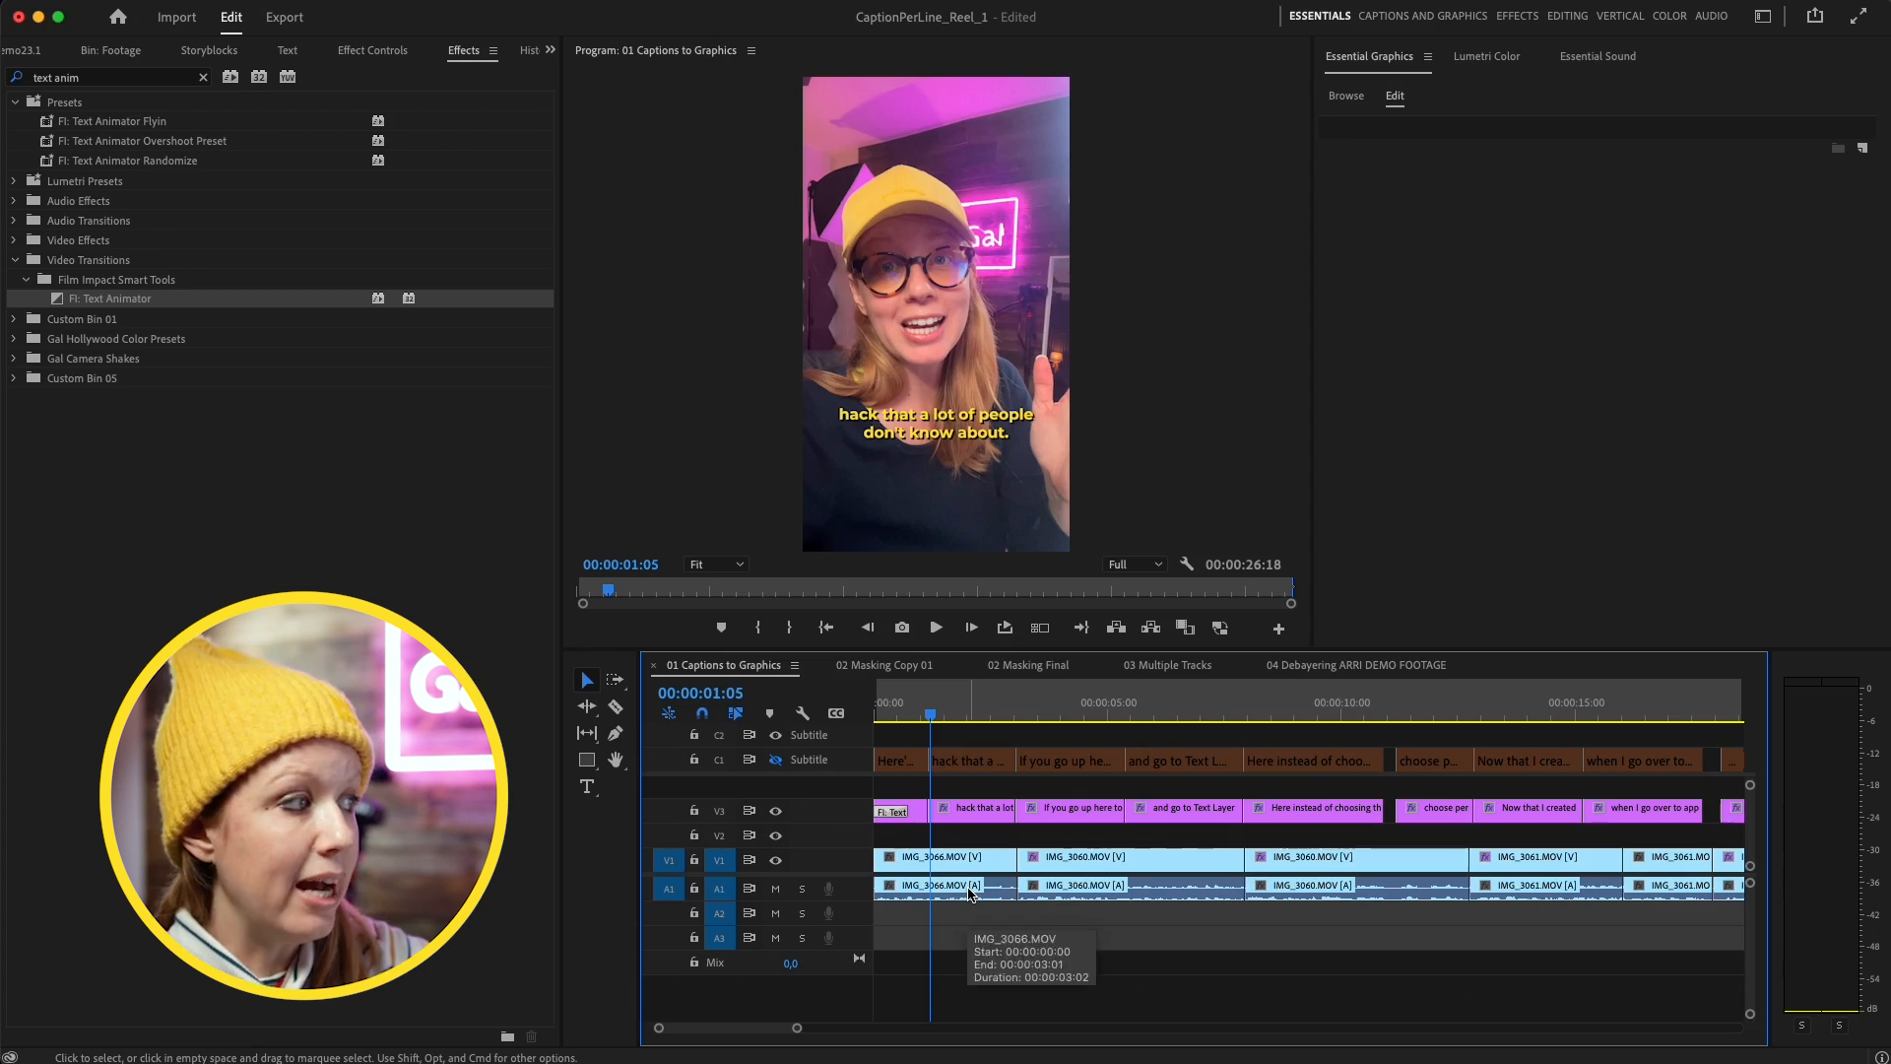
{"action": "mouse_move", "coordinate": [1025, 837]}
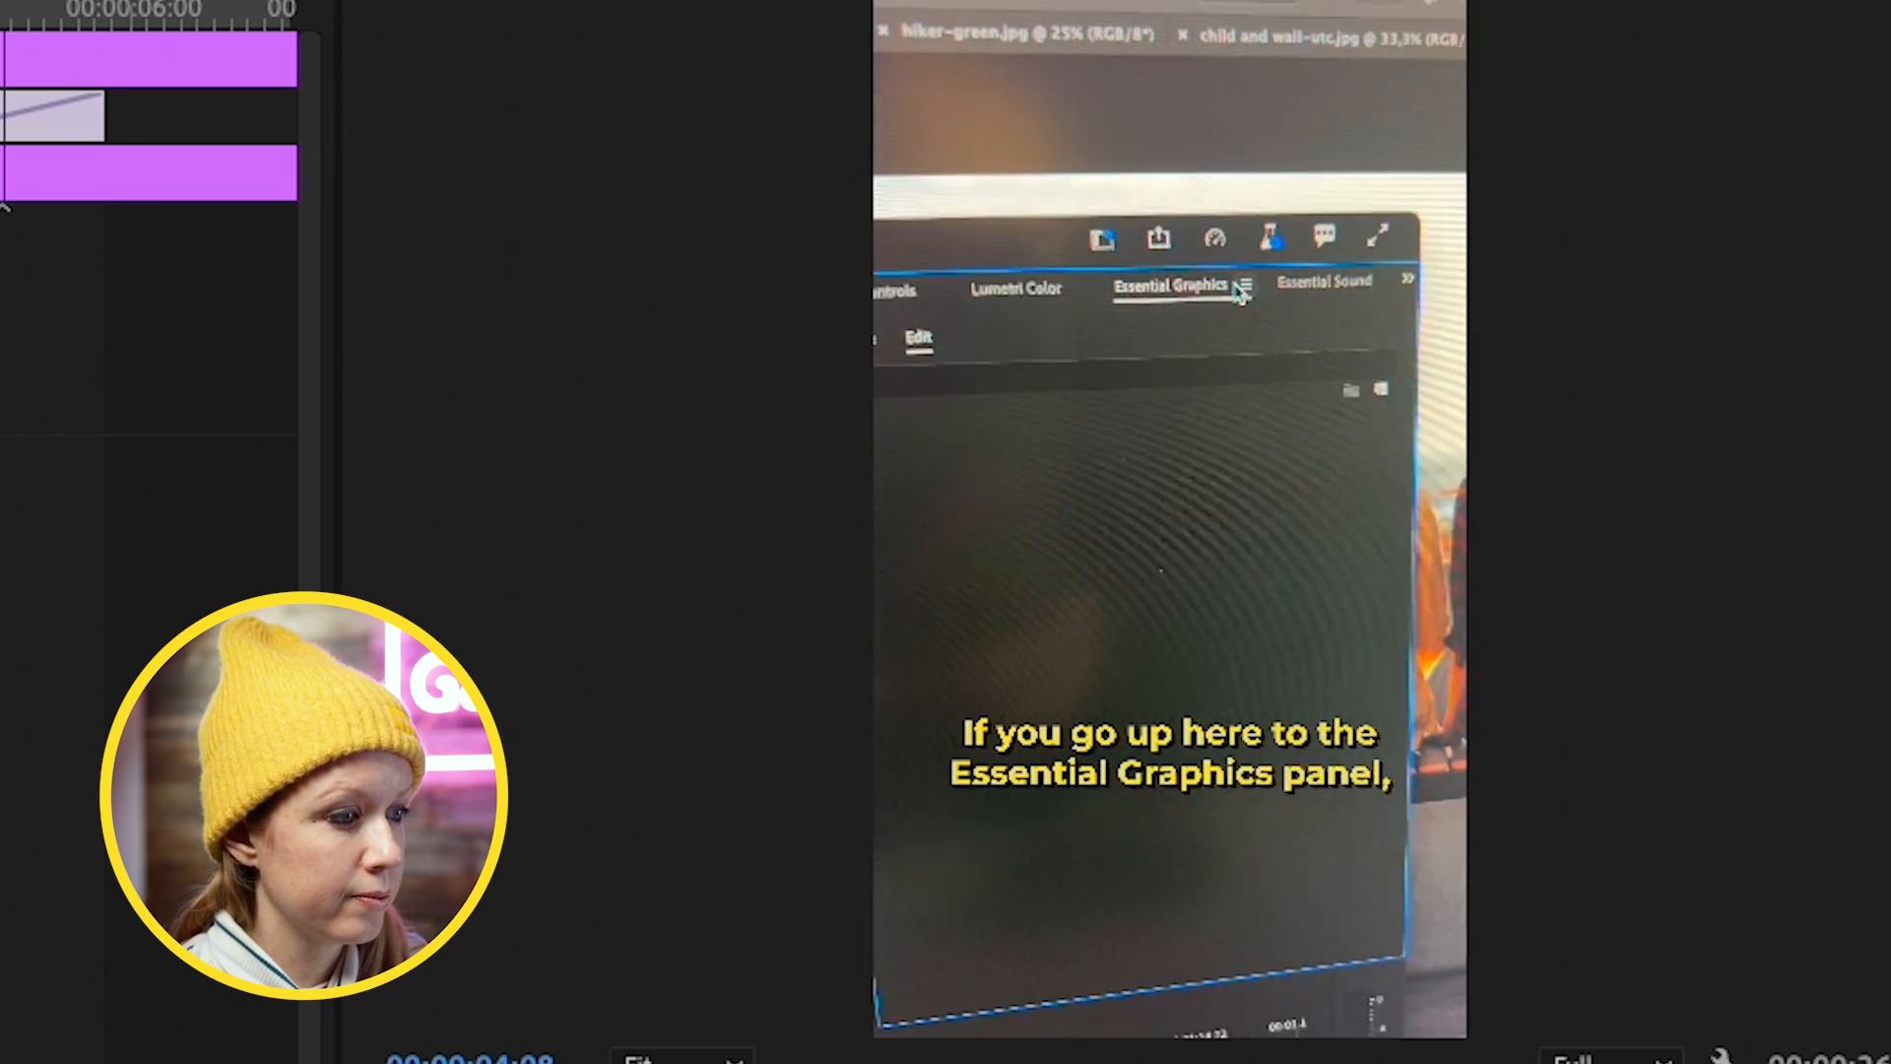
{"action": "left_click", "coordinate": [1246, 285]}
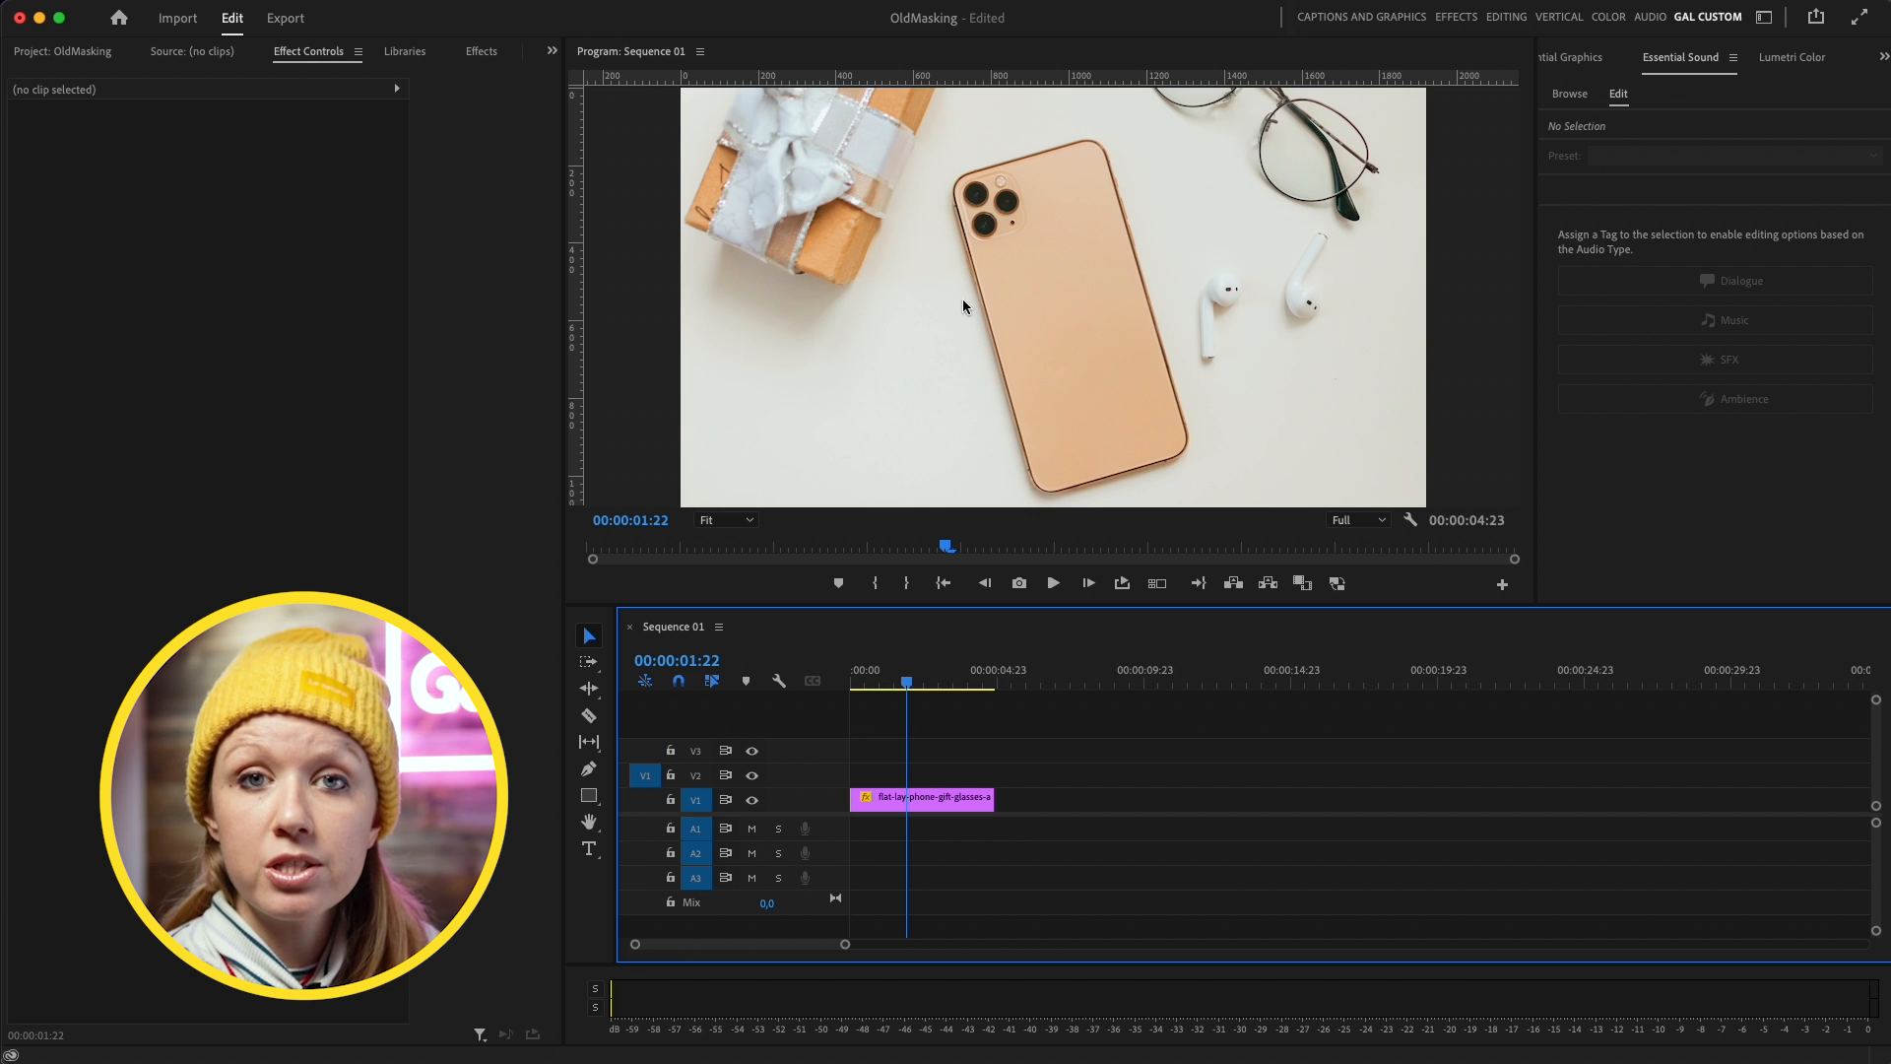
Start a pen mask on the phone photo's Opacity with the monitor at 100%
{"action": "left_click", "coordinate": [920, 797]}
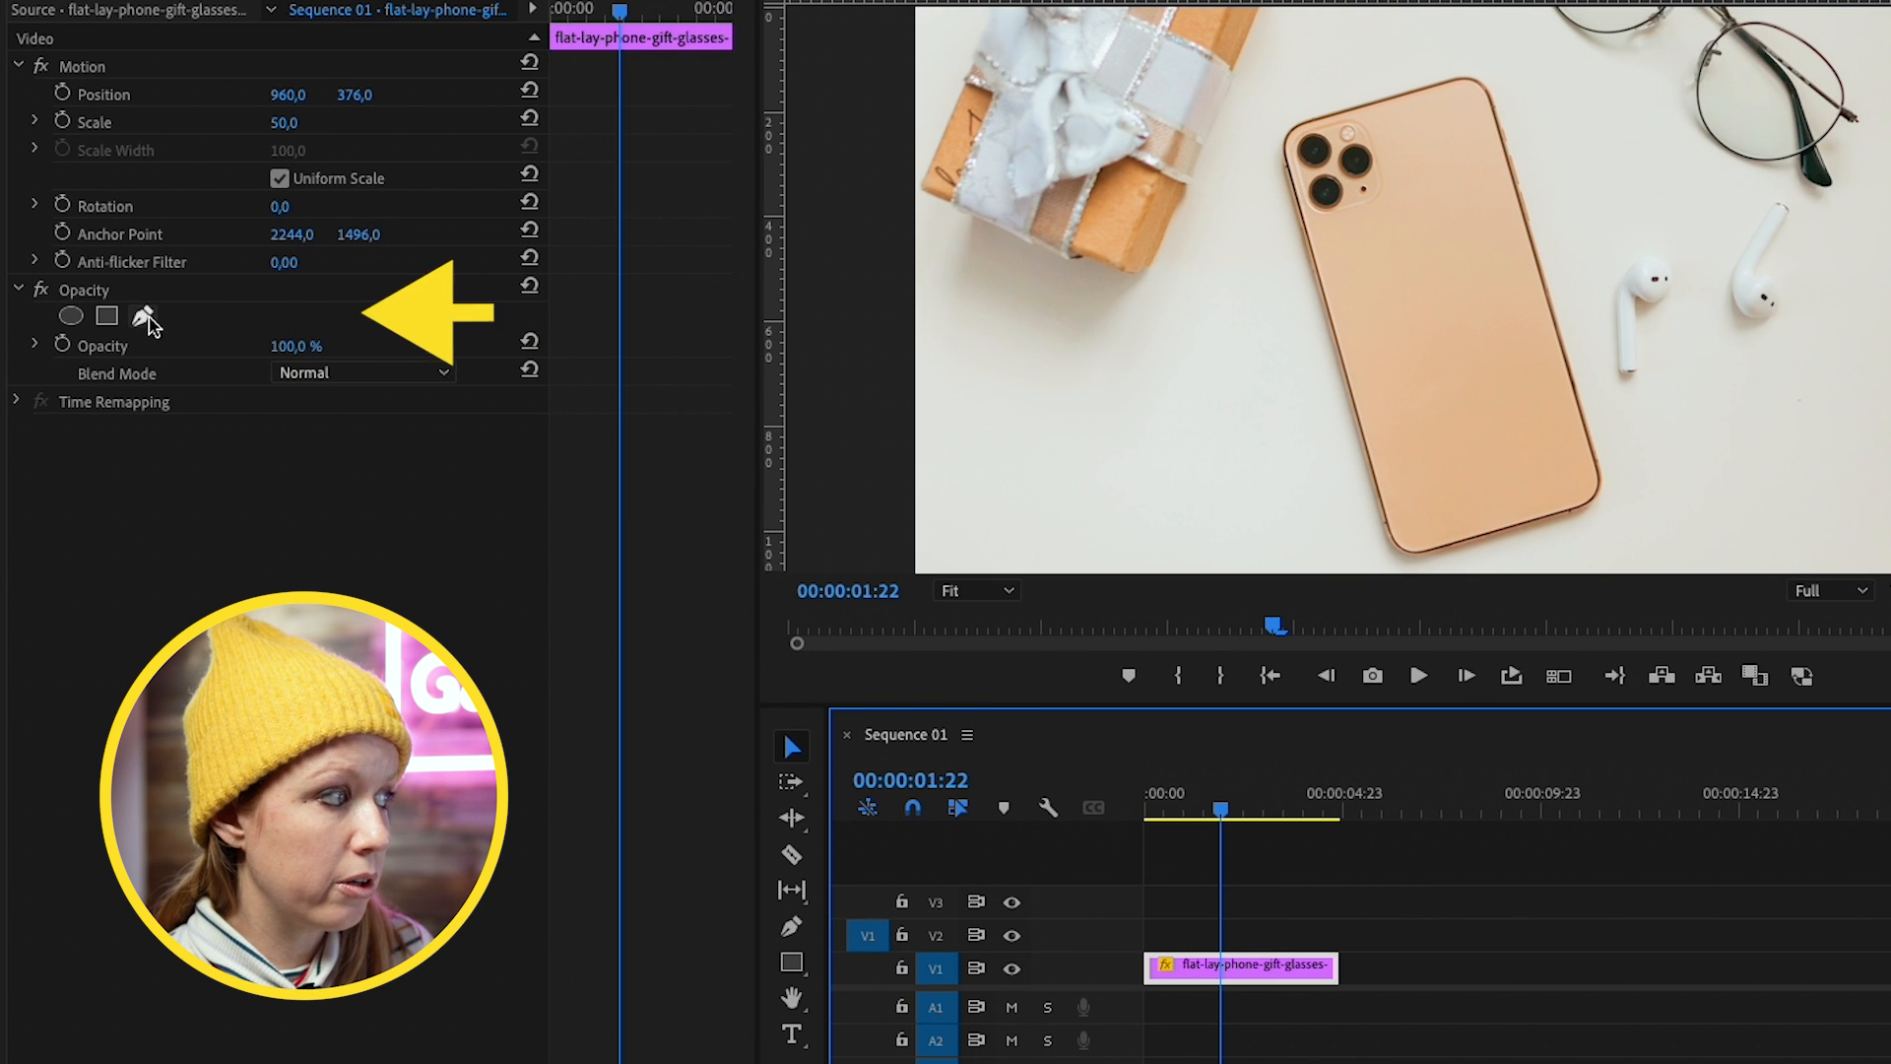
{"action": "left_click", "coordinate": [977, 590]}
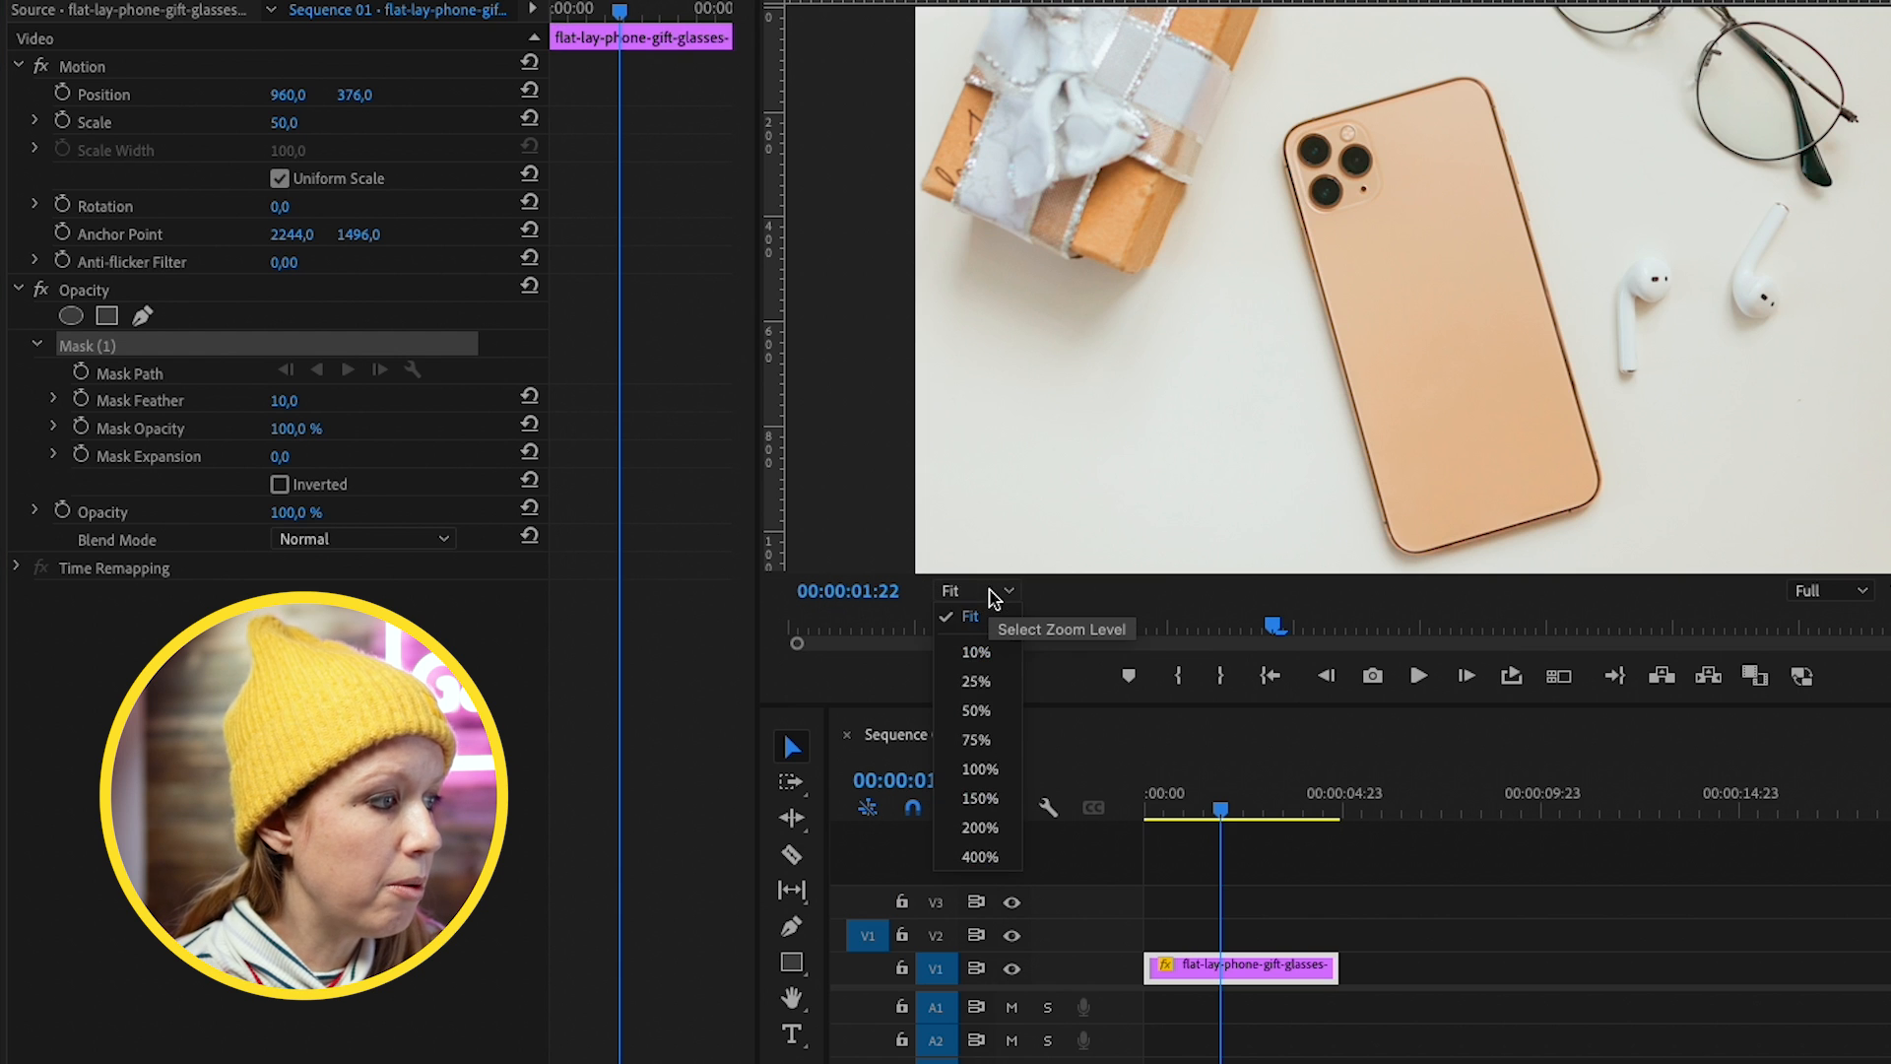
{"action": "left_click", "coordinate": [977, 768]}
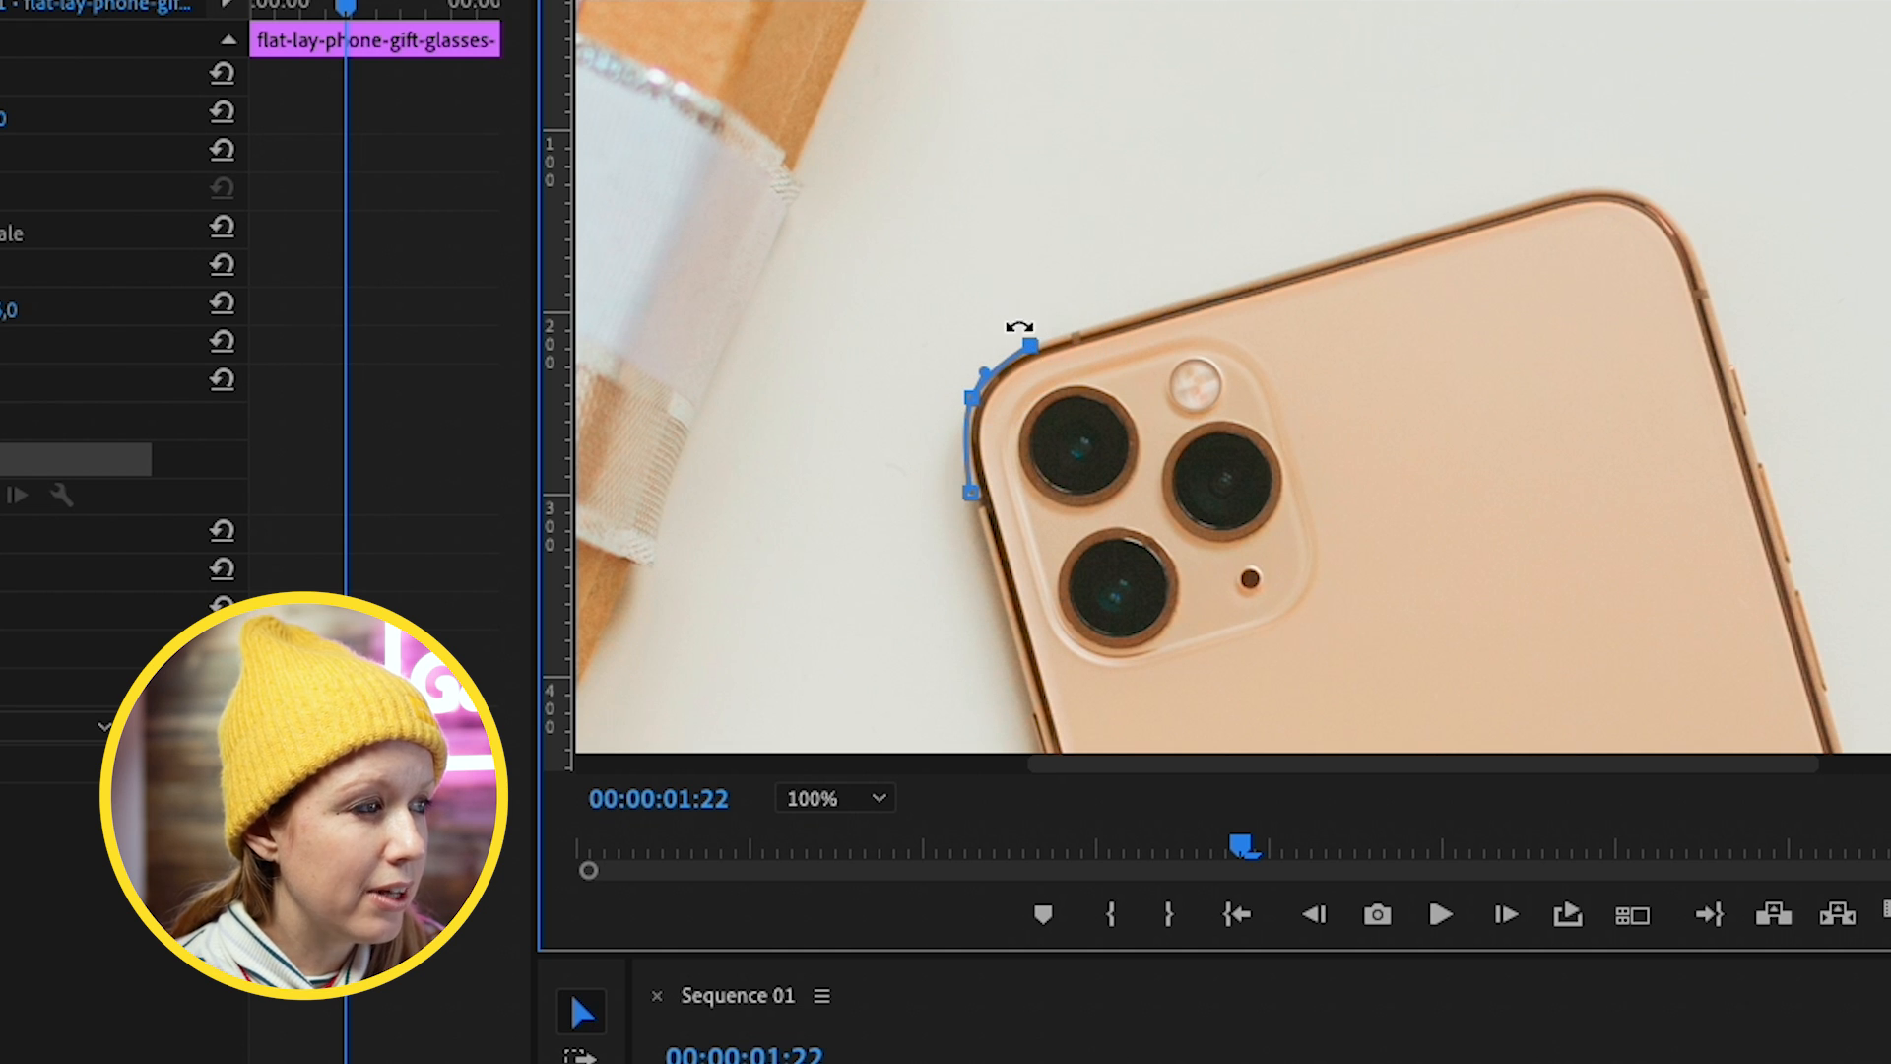
{"action": "mouse_move", "coordinate": [1151, 319]}
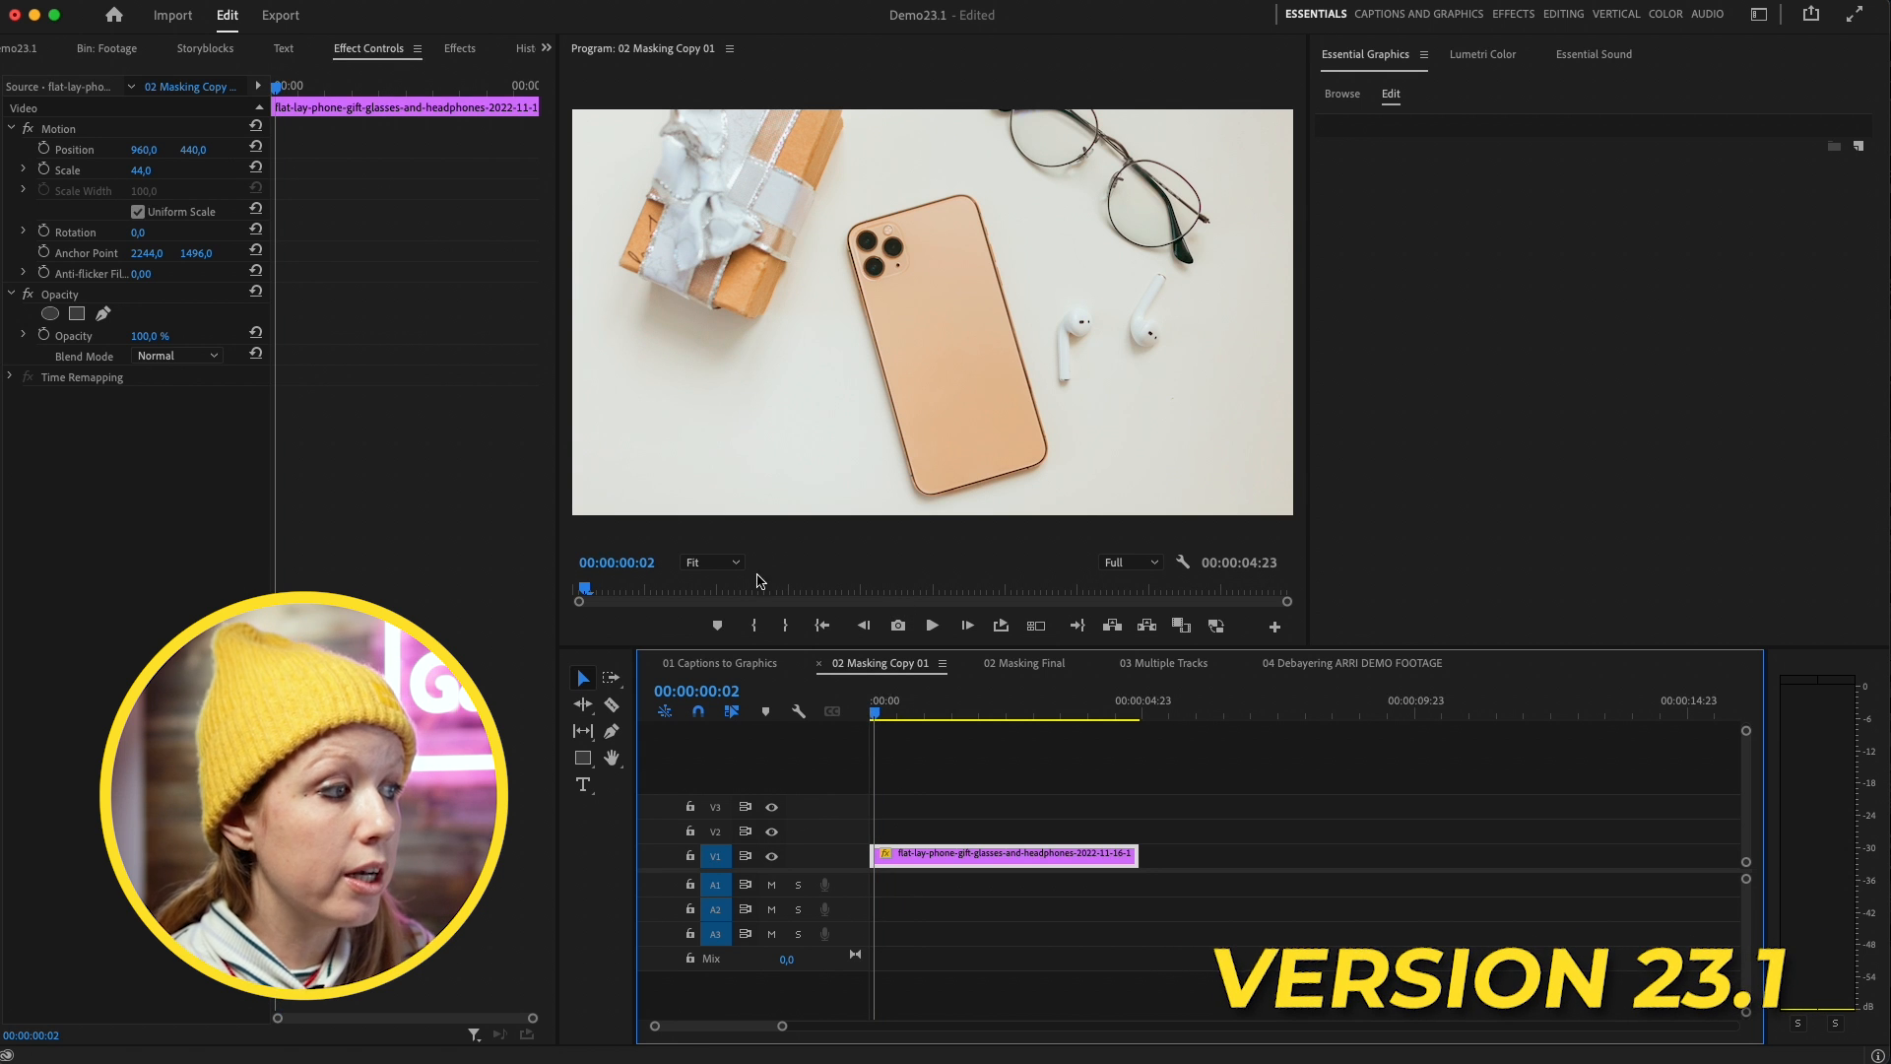
Zoom the Program Monitor to 400%, then 800%, to inspect the phone's edge
{"action": "left_click", "coordinate": [710, 562]}
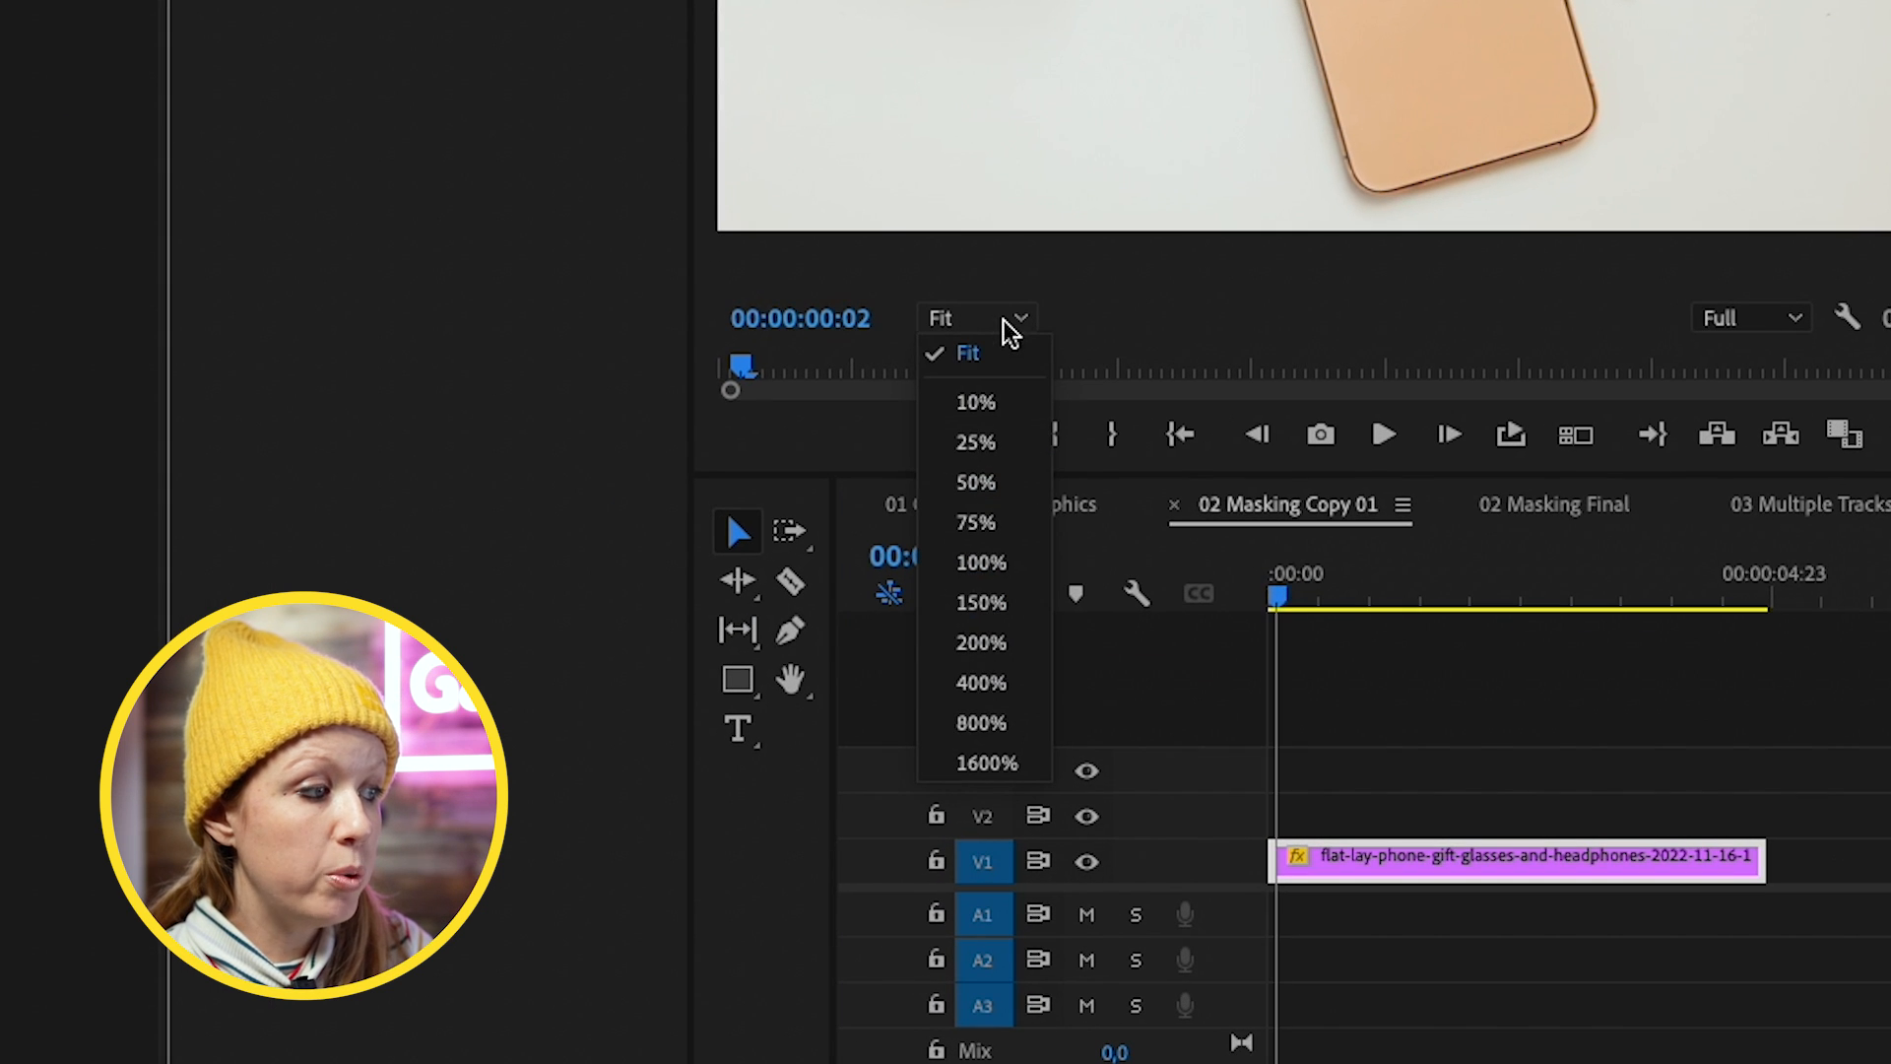
{"action": "mouse_move", "coordinate": [981, 682]}
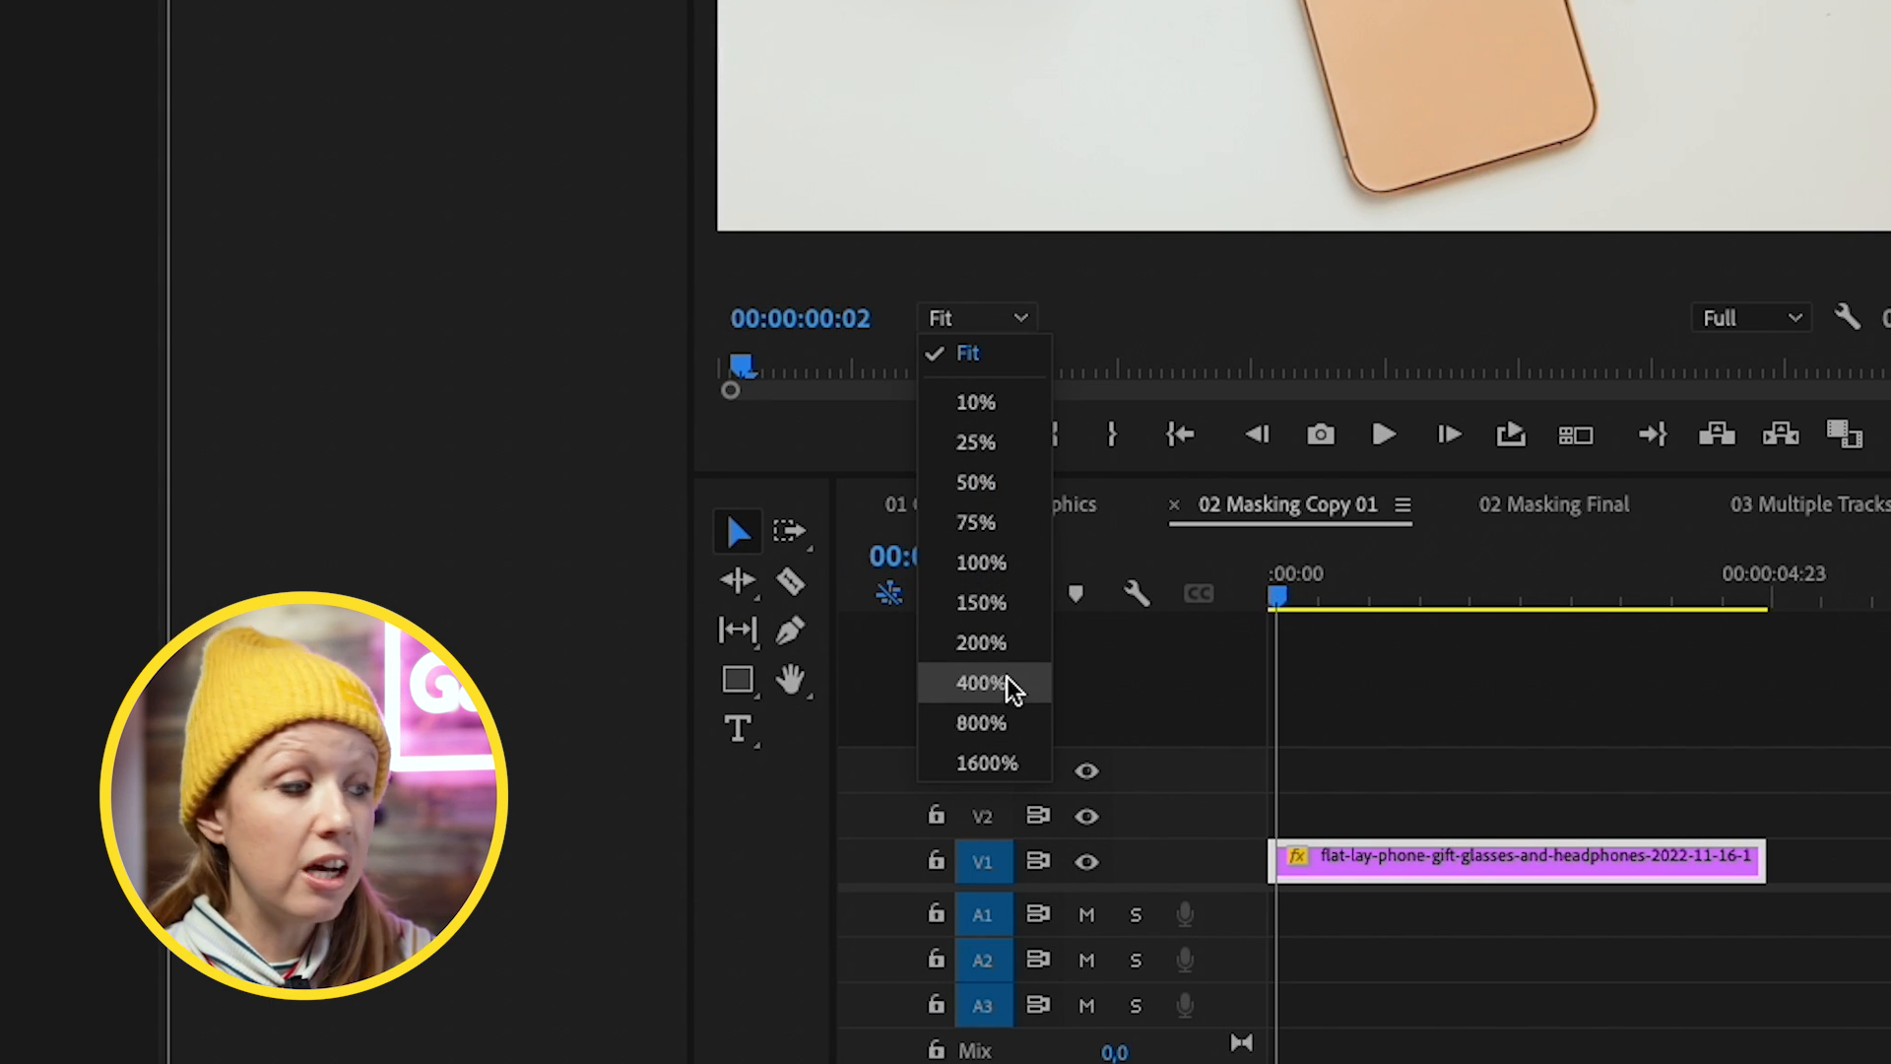
{"action": "left_click", "coordinate": [981, 722]}
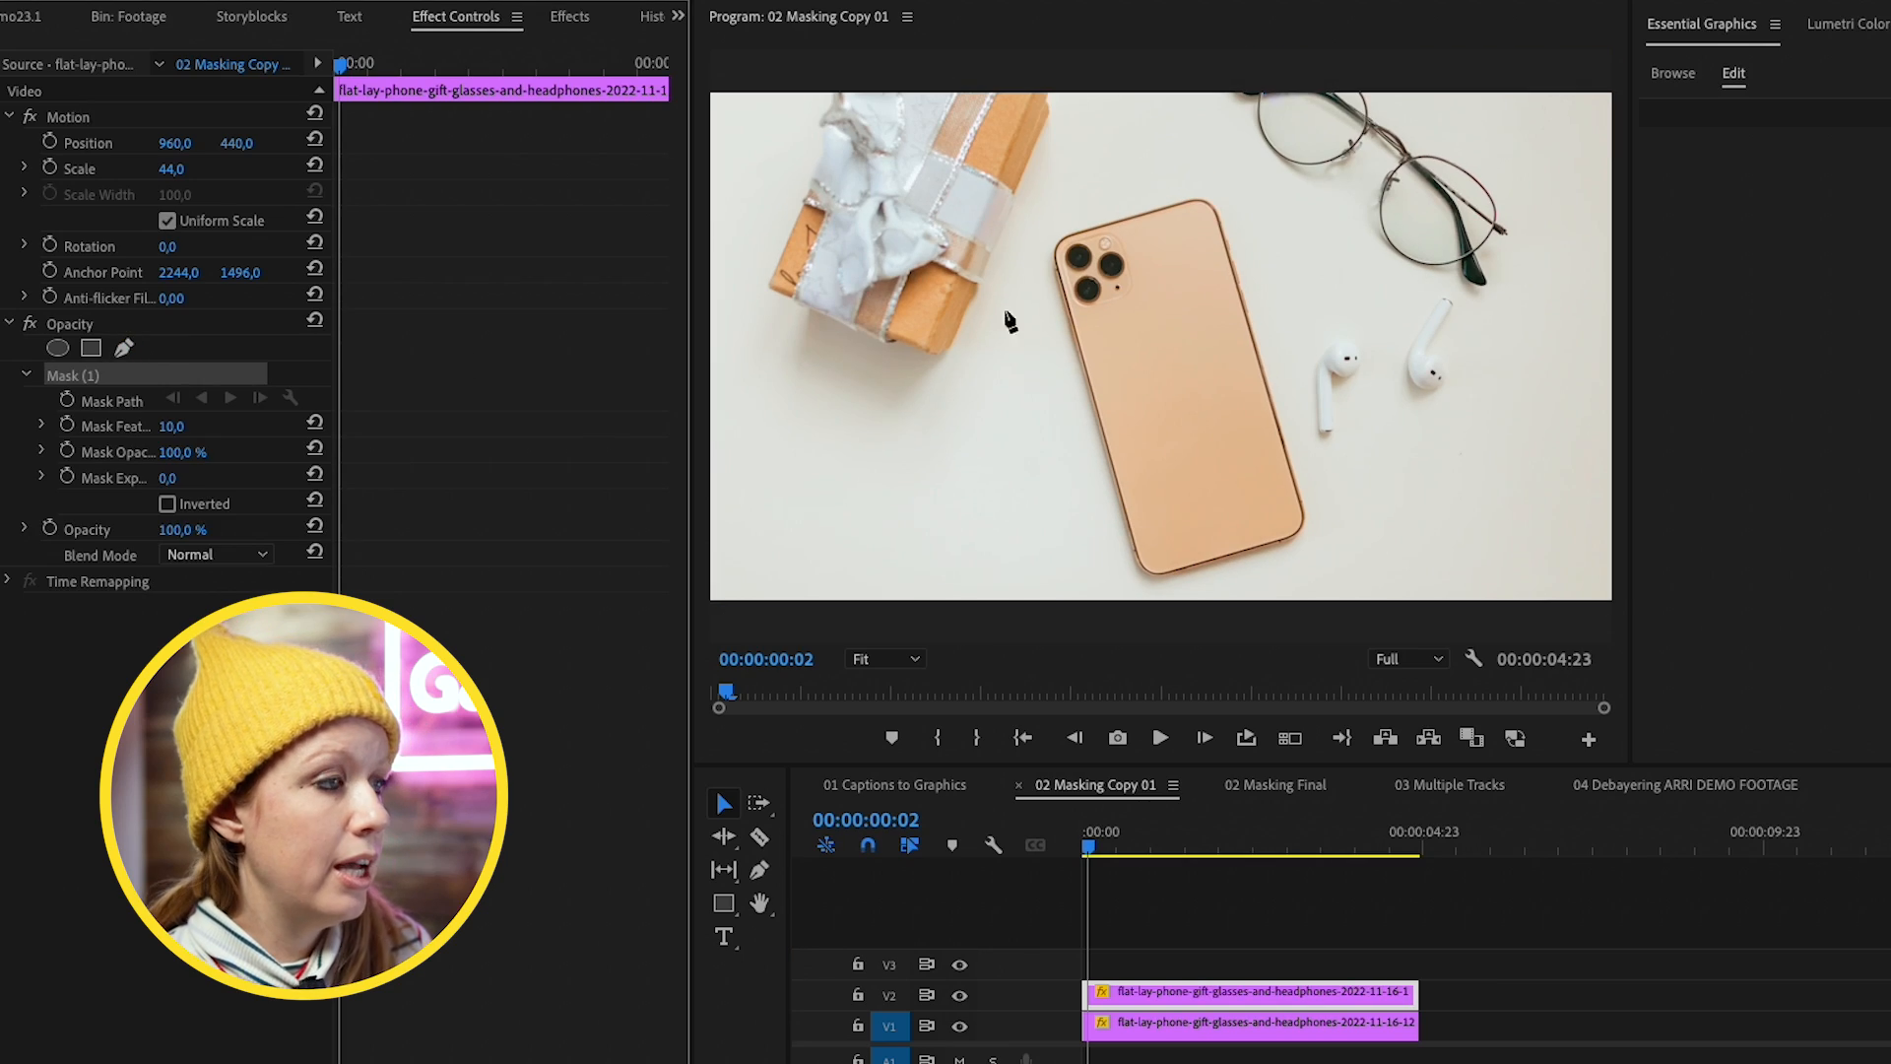
{"action": "mouse_move", "coordinate": [880, 659]}
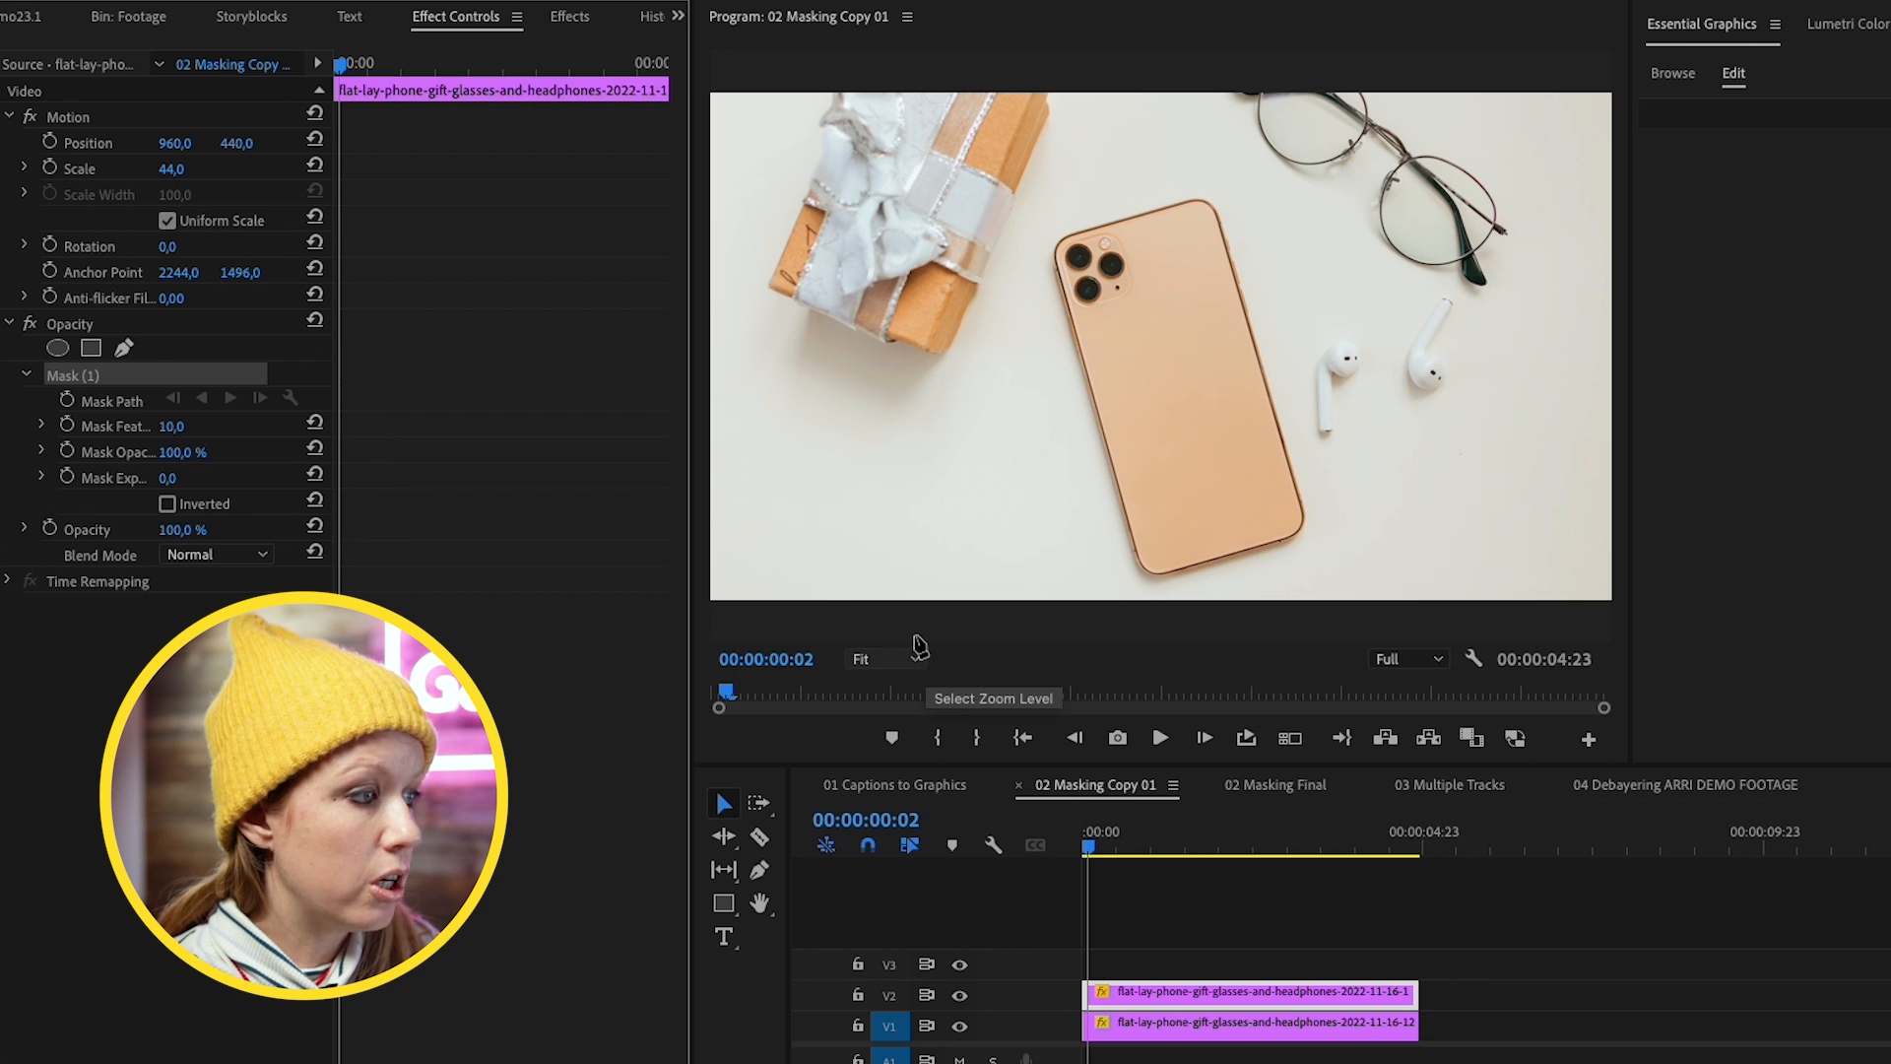
{"action": "left_click", "coordinate": [881, 659]}
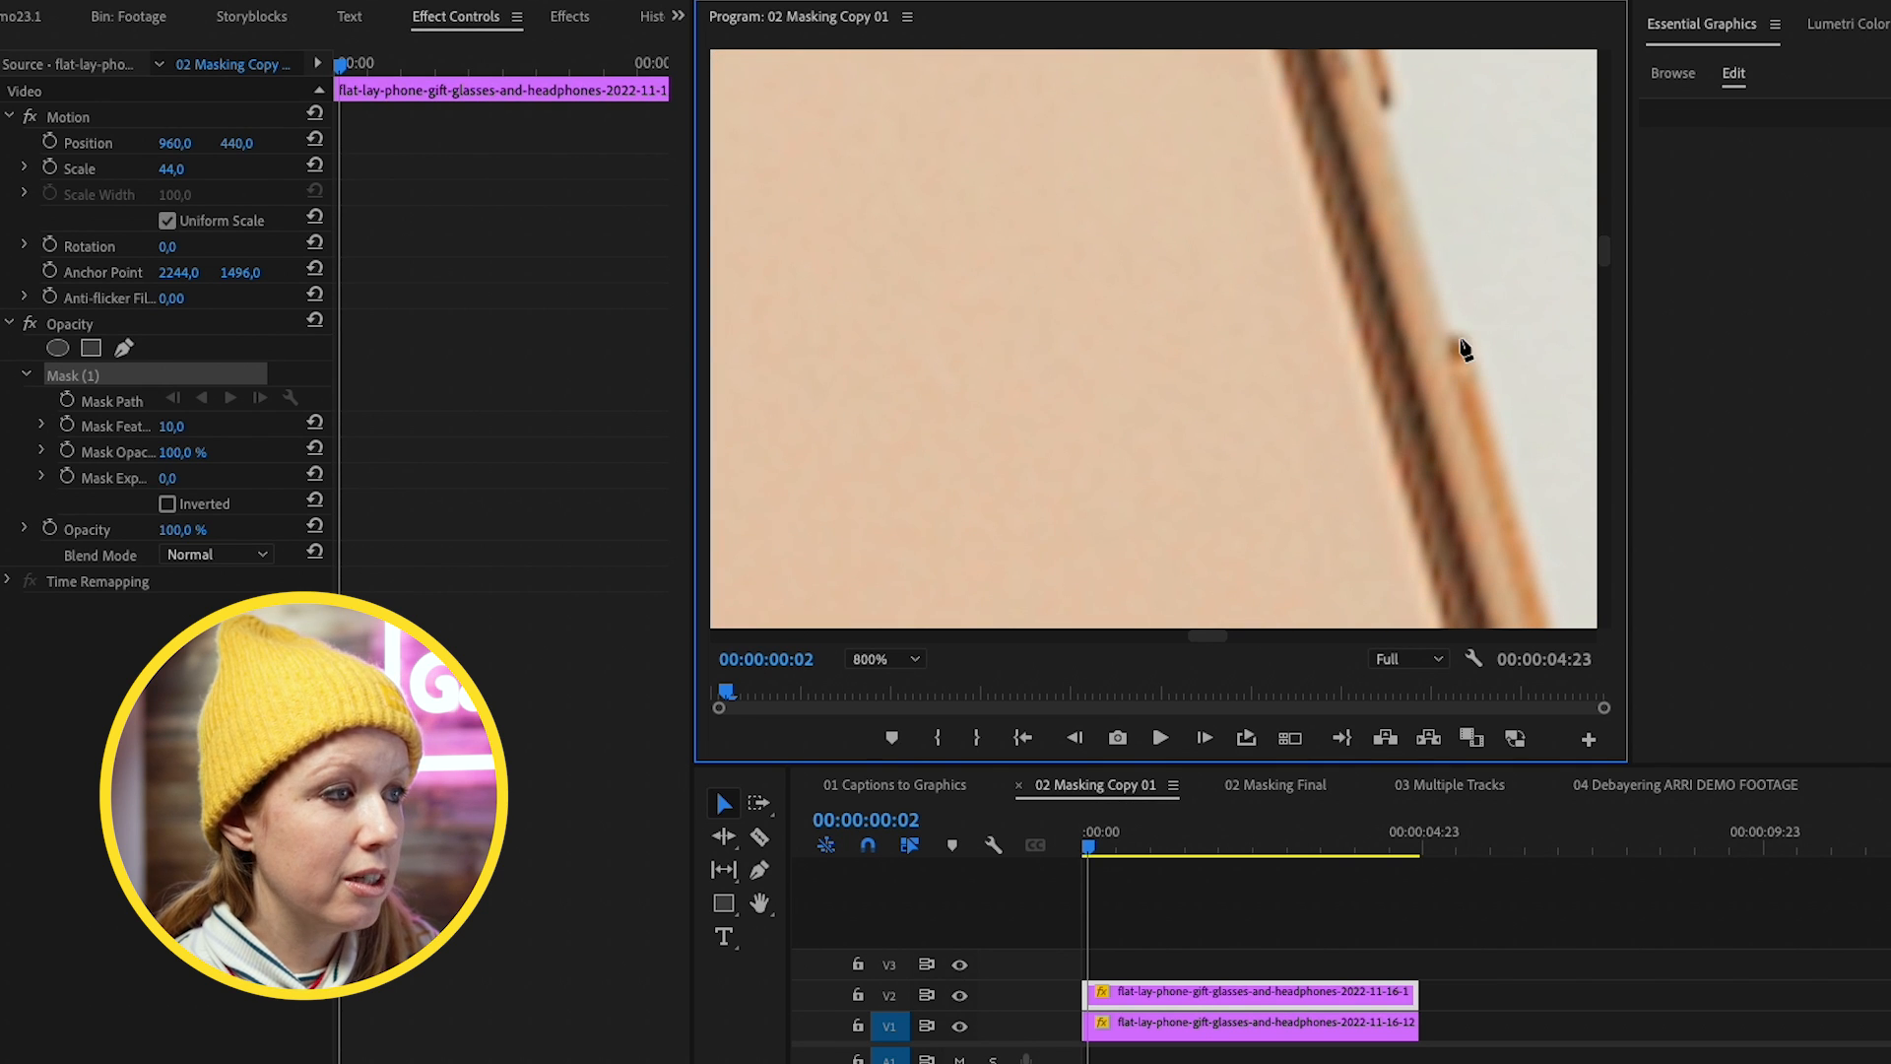
{"action": "mouse_move", "coordinate": [1205, 641]}
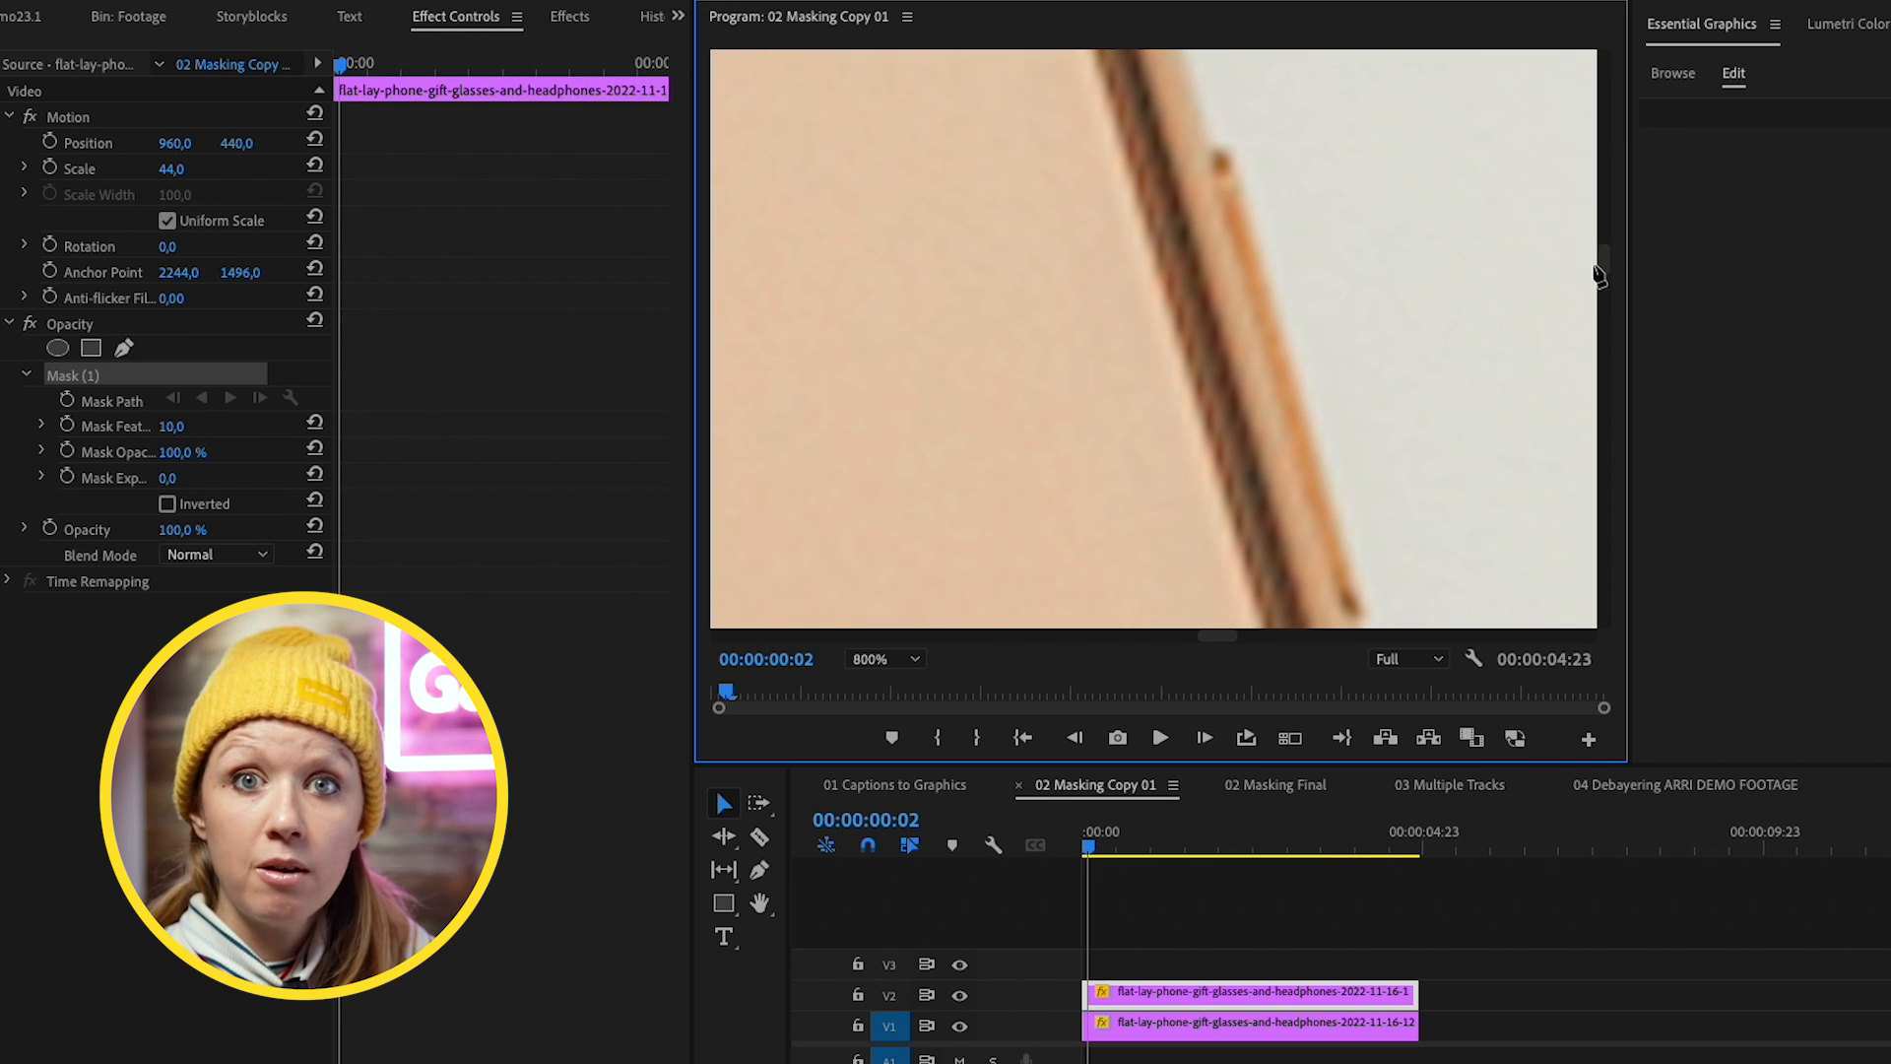
{"action": "mouse_move", "coordinate": [1212, 154]}
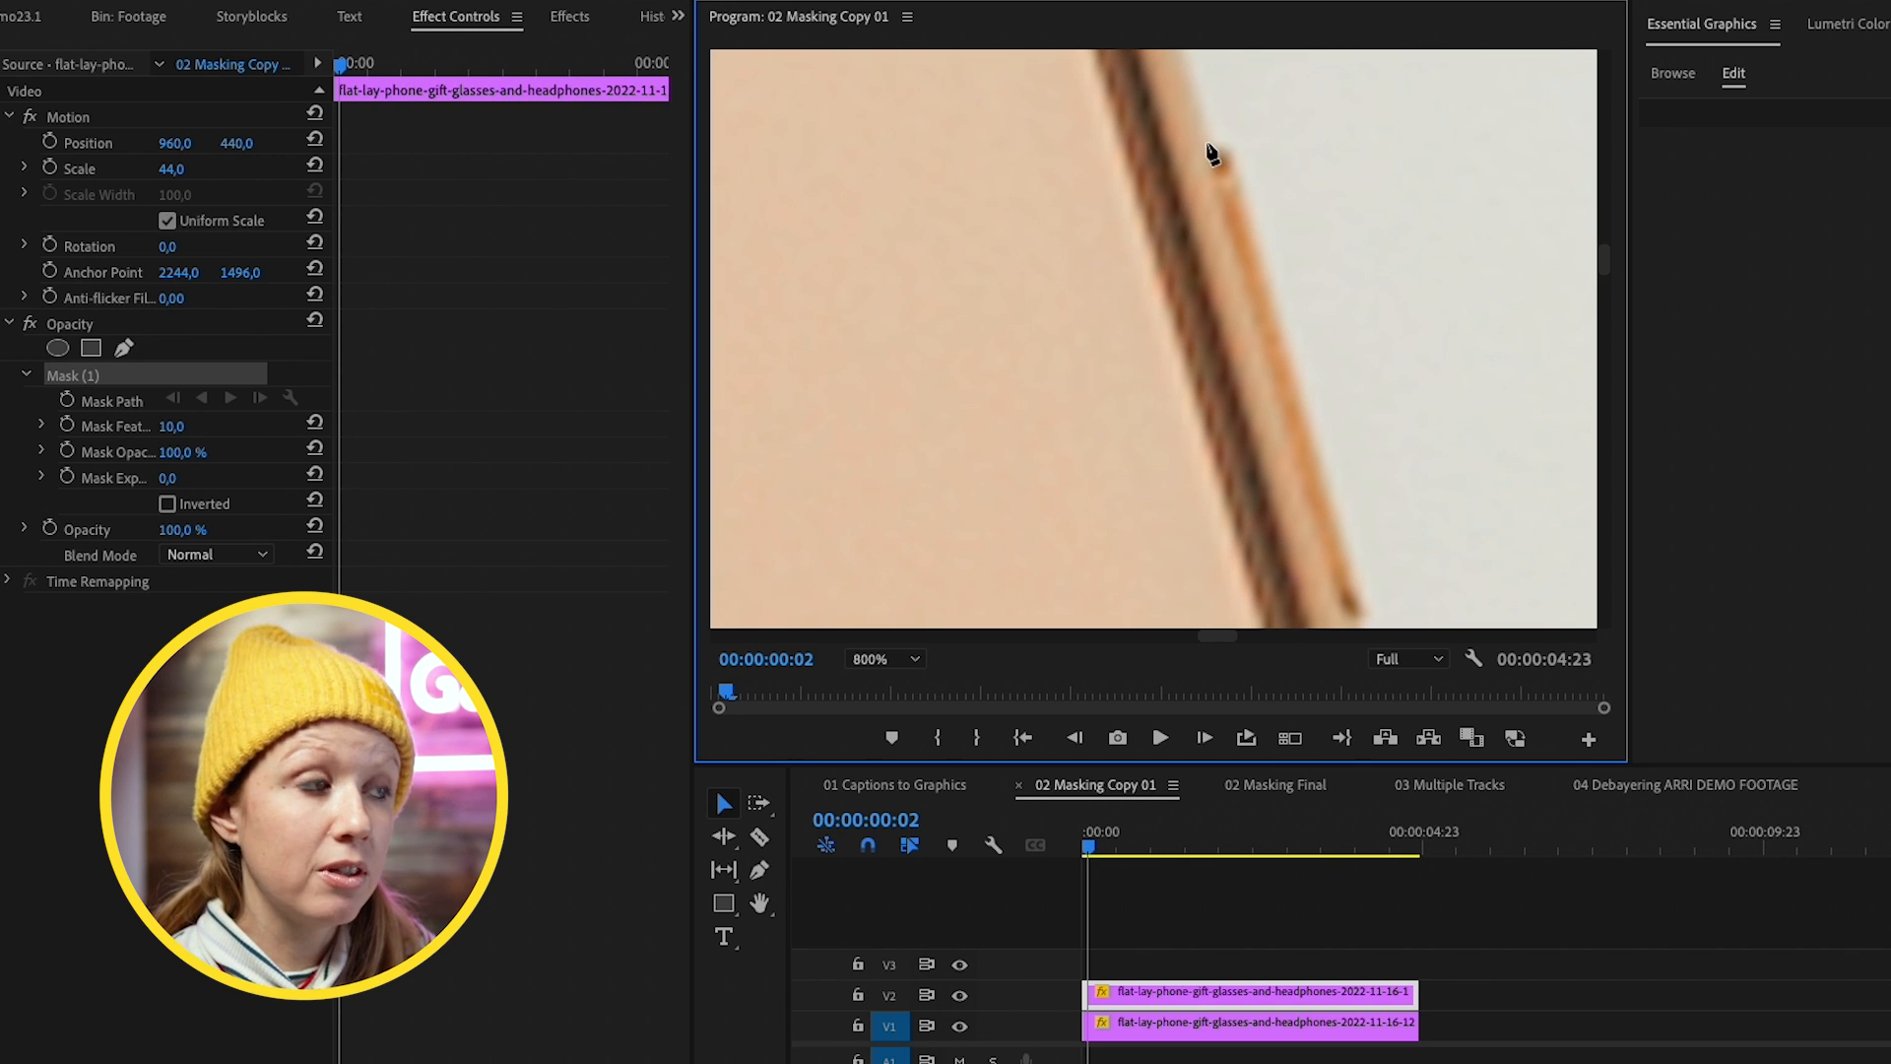
{"action": "left_click", "coordinate": [1212, 141]}
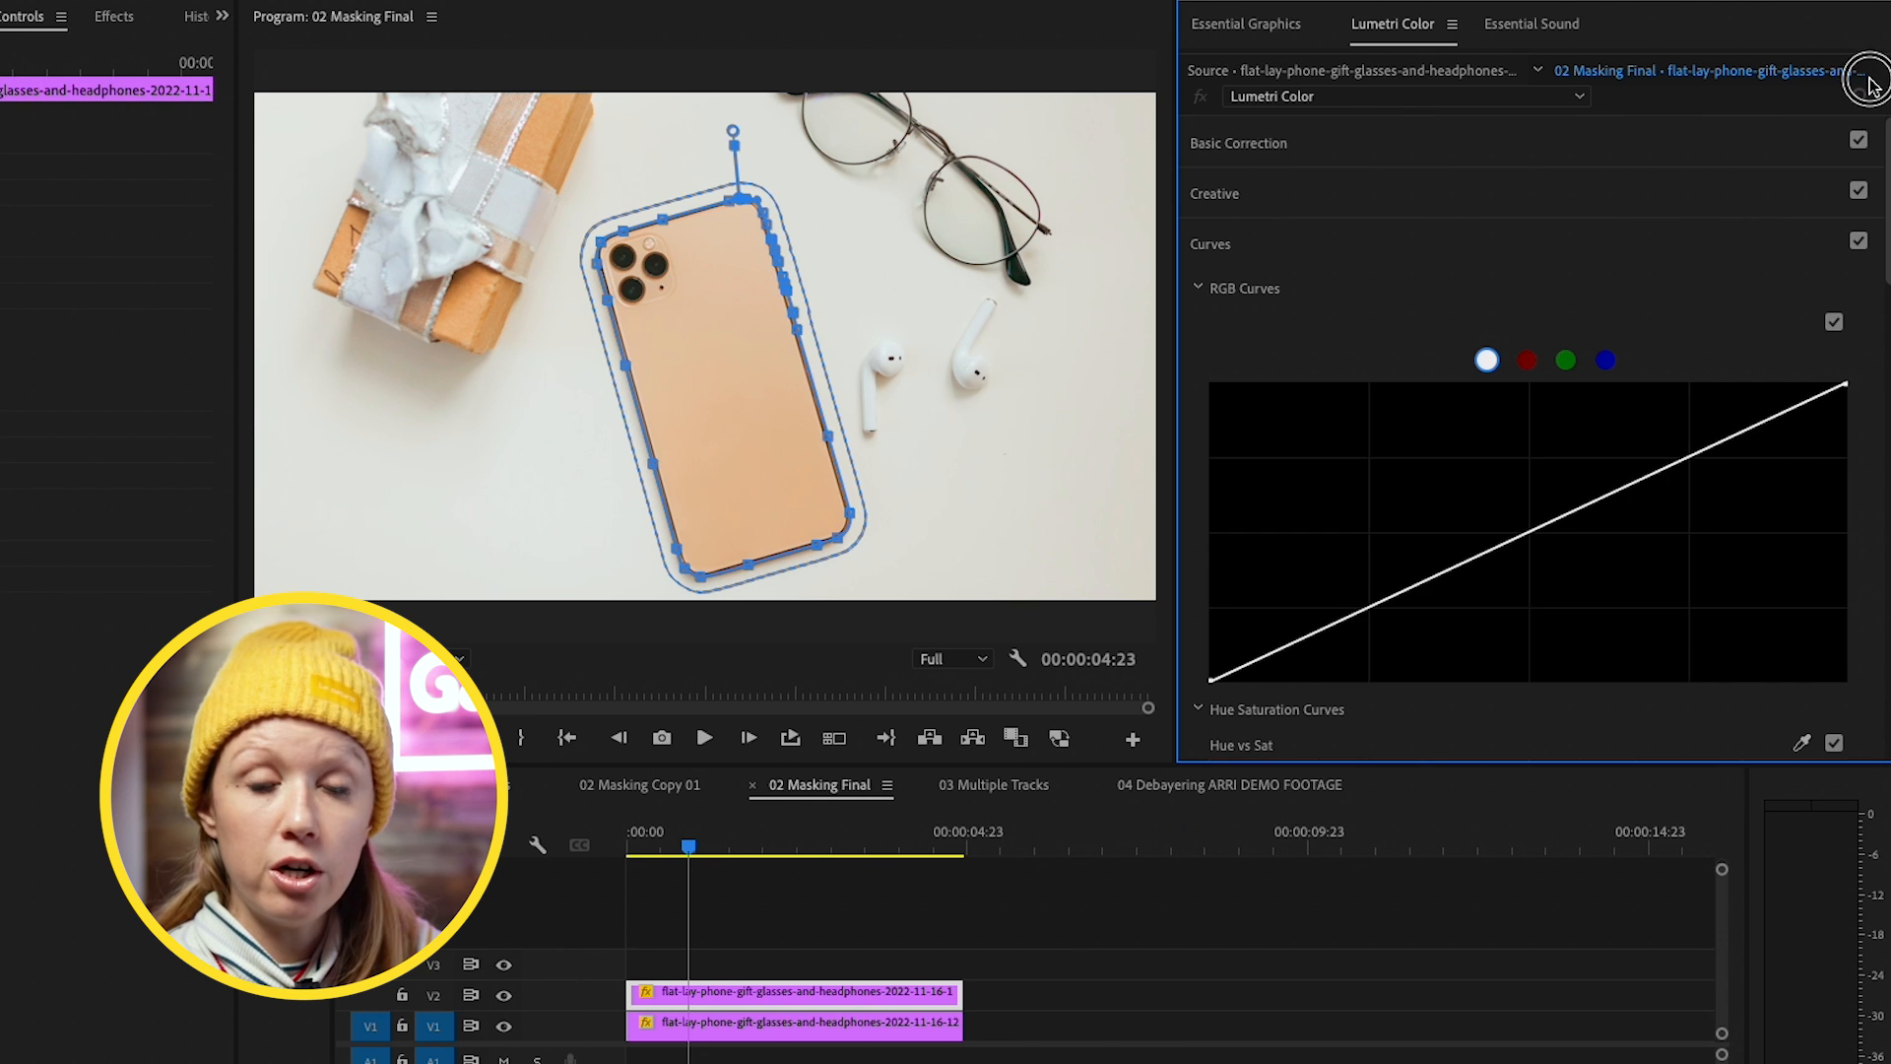
Scroll Lumetri Color to the Hue vs Hue curve that turns the phone green
{"action": "scroll", "scroll_direction": "down", "scroll_amount": 3}
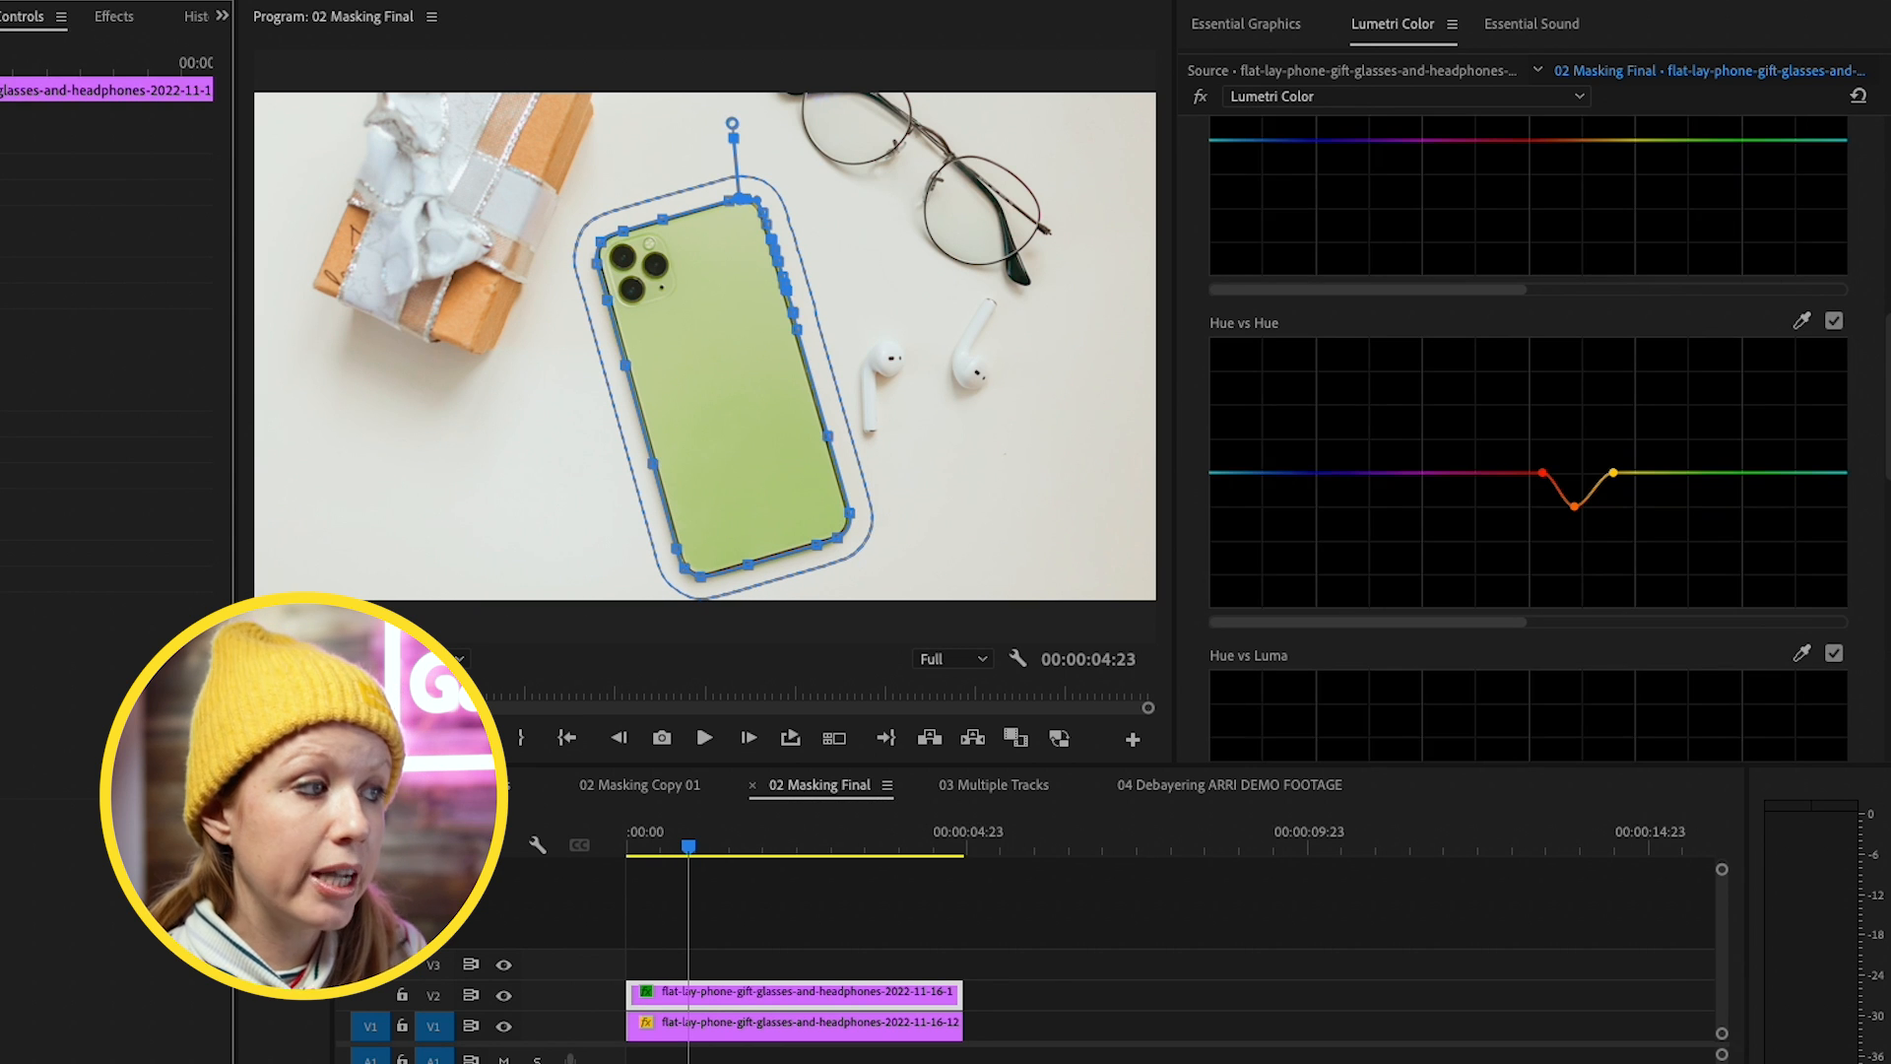
{"action": "scroll", "scroll_direction": "up", "scroll_amount": 3}
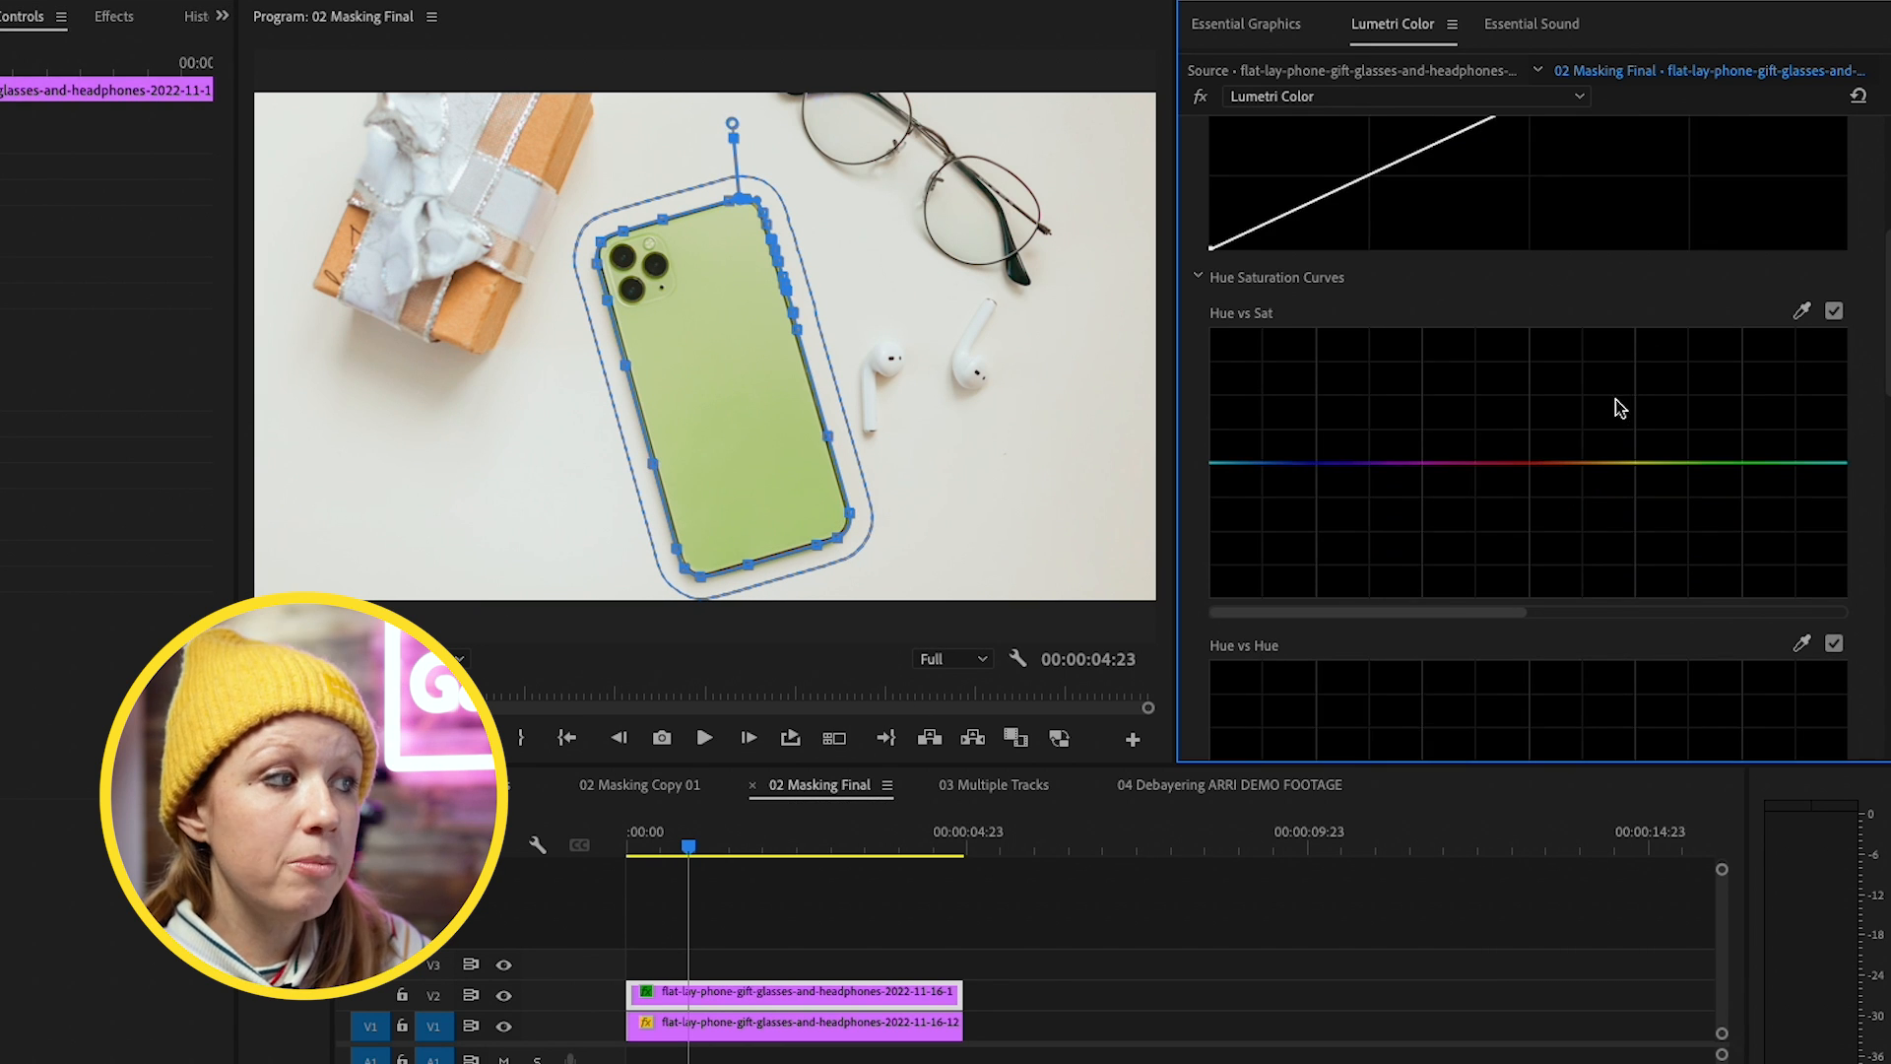
{"action": "mouse_move", "coordinate": [1598, 408]}
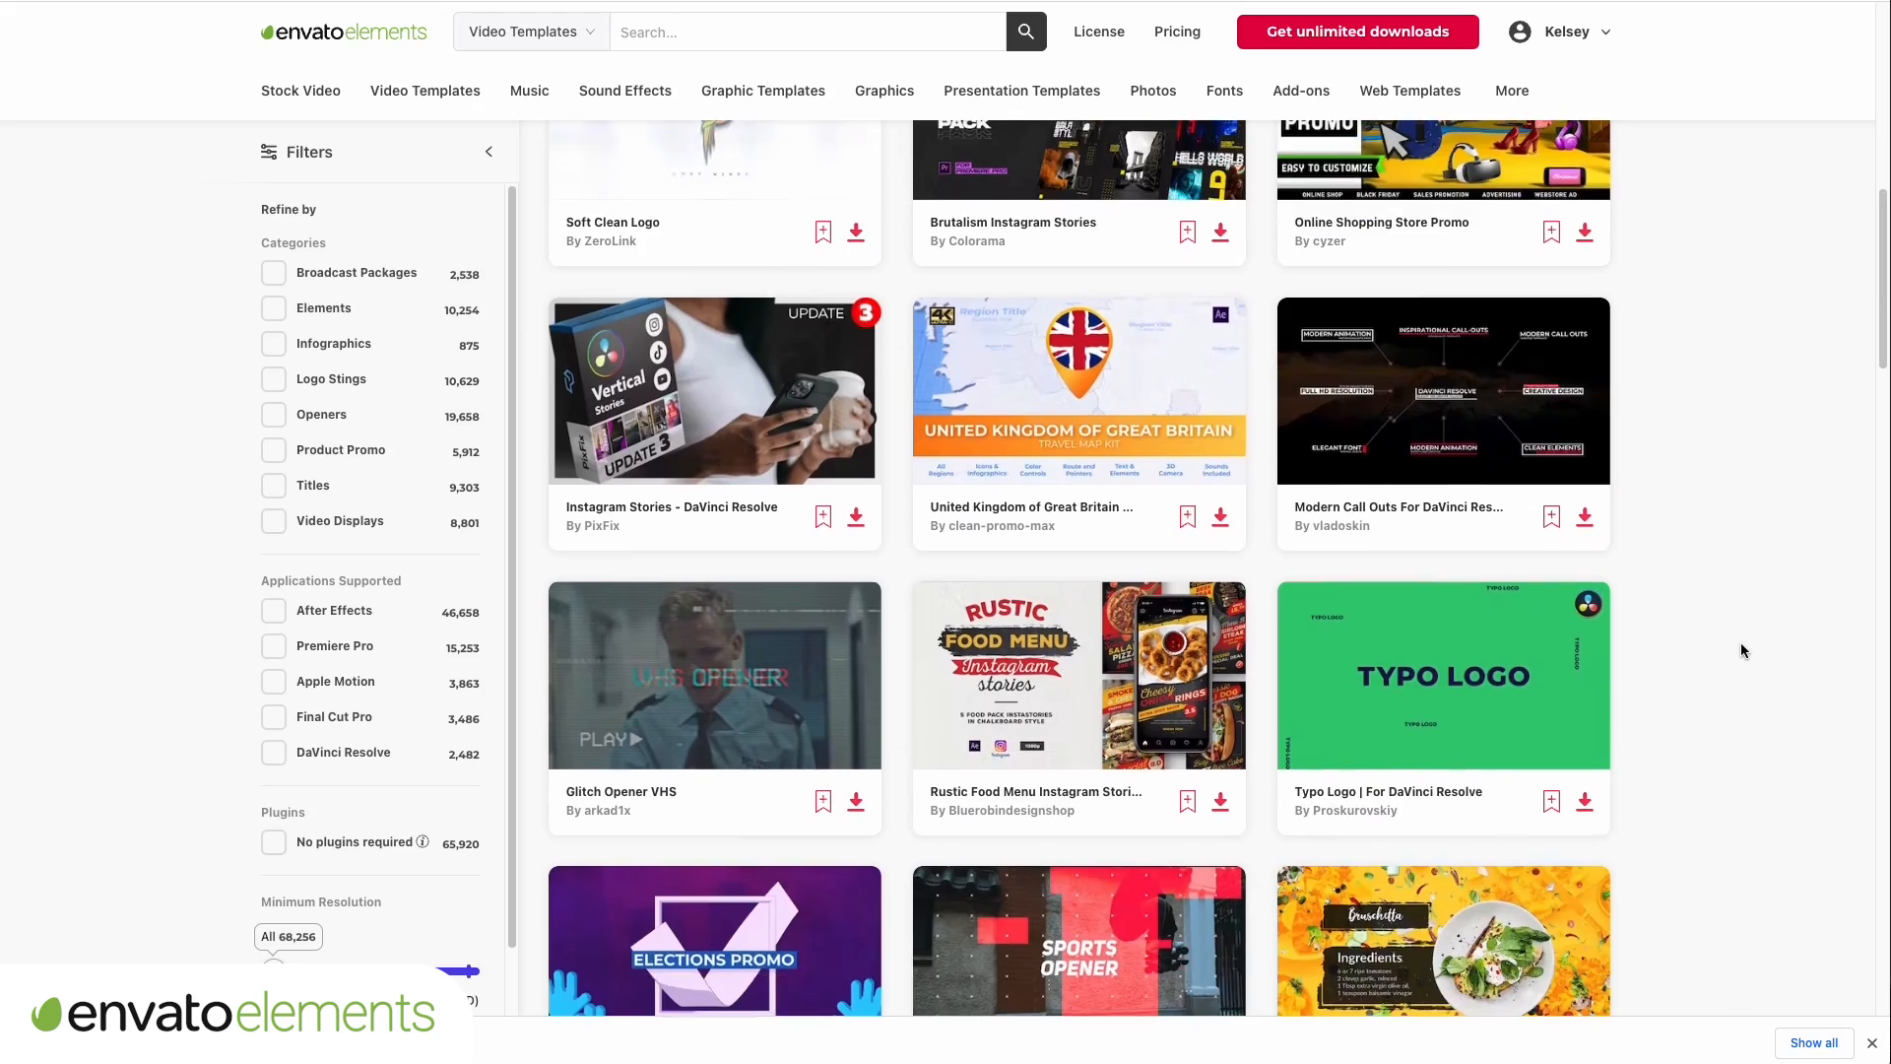
Browse Envato's Music and template categories and open the Kraft Paper Bag Mock-Up page
{"action": "left_click", "coordinate": [528, 91]}
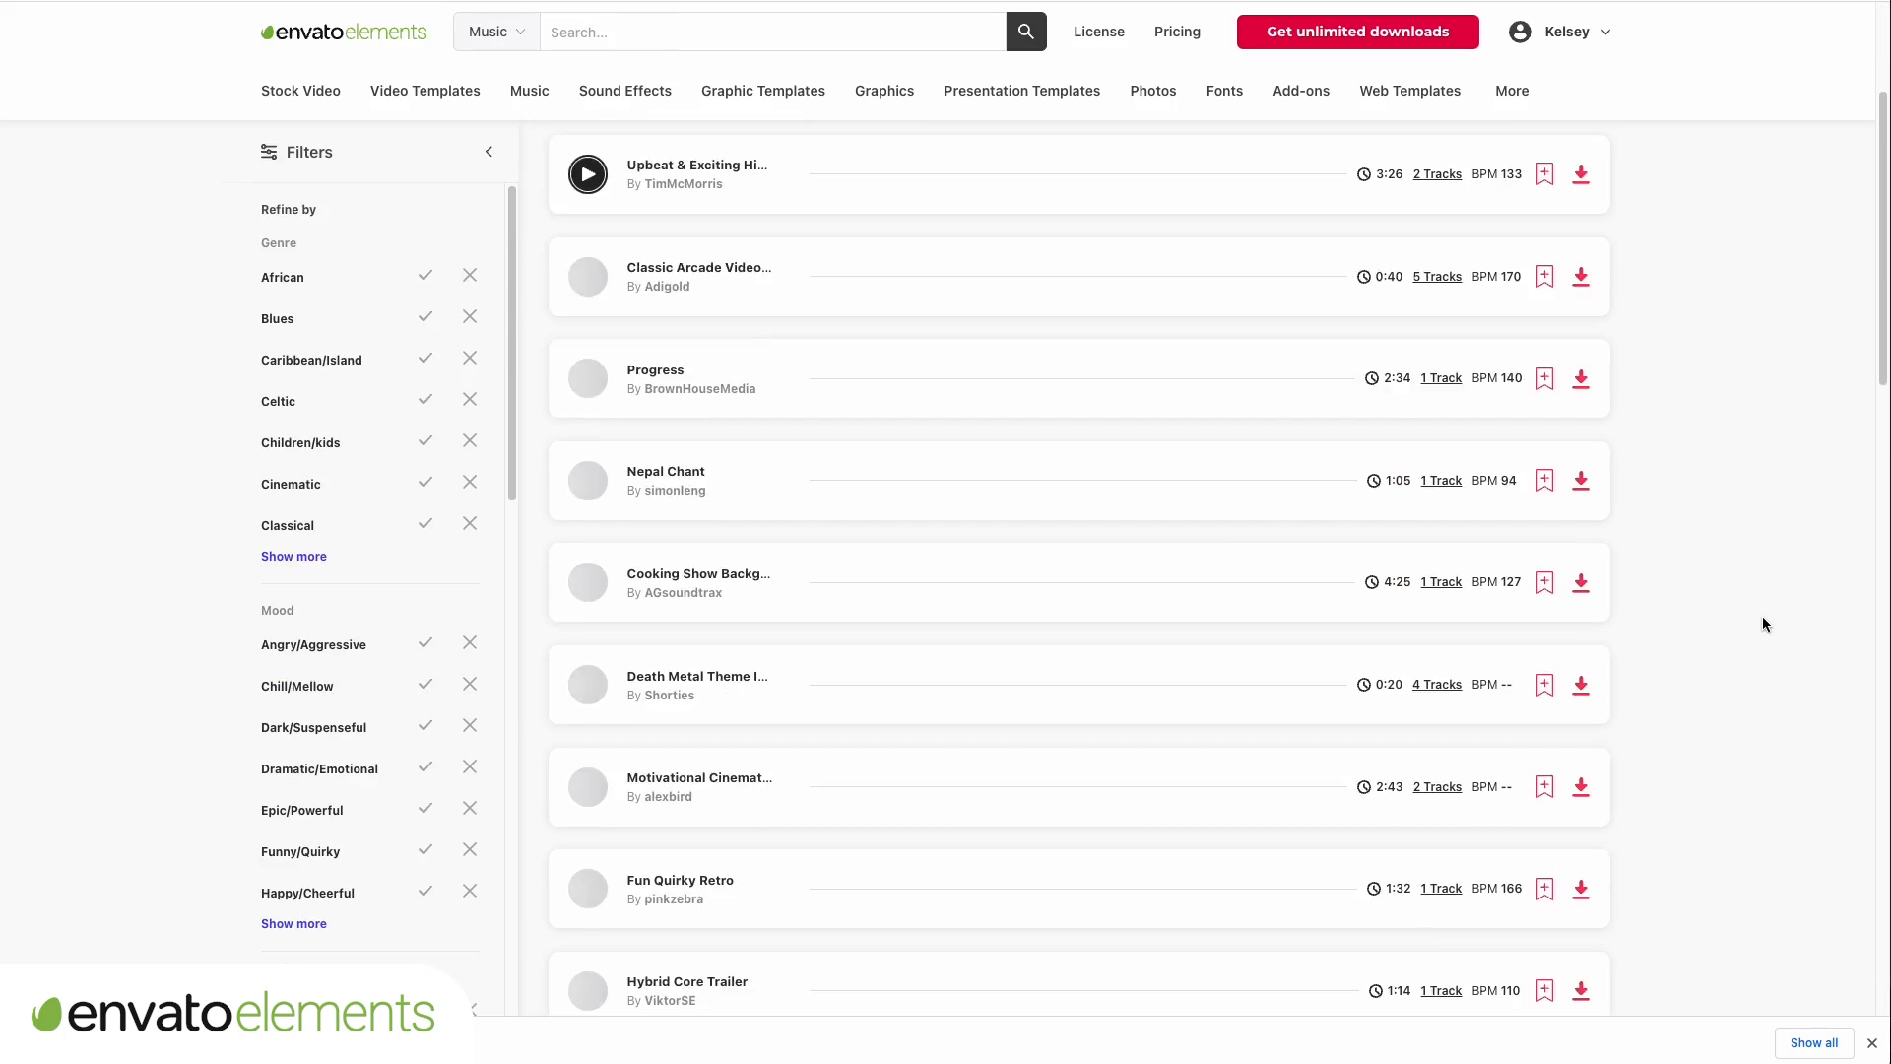
{"action": "left_click", "coordinate": [762, 91]}
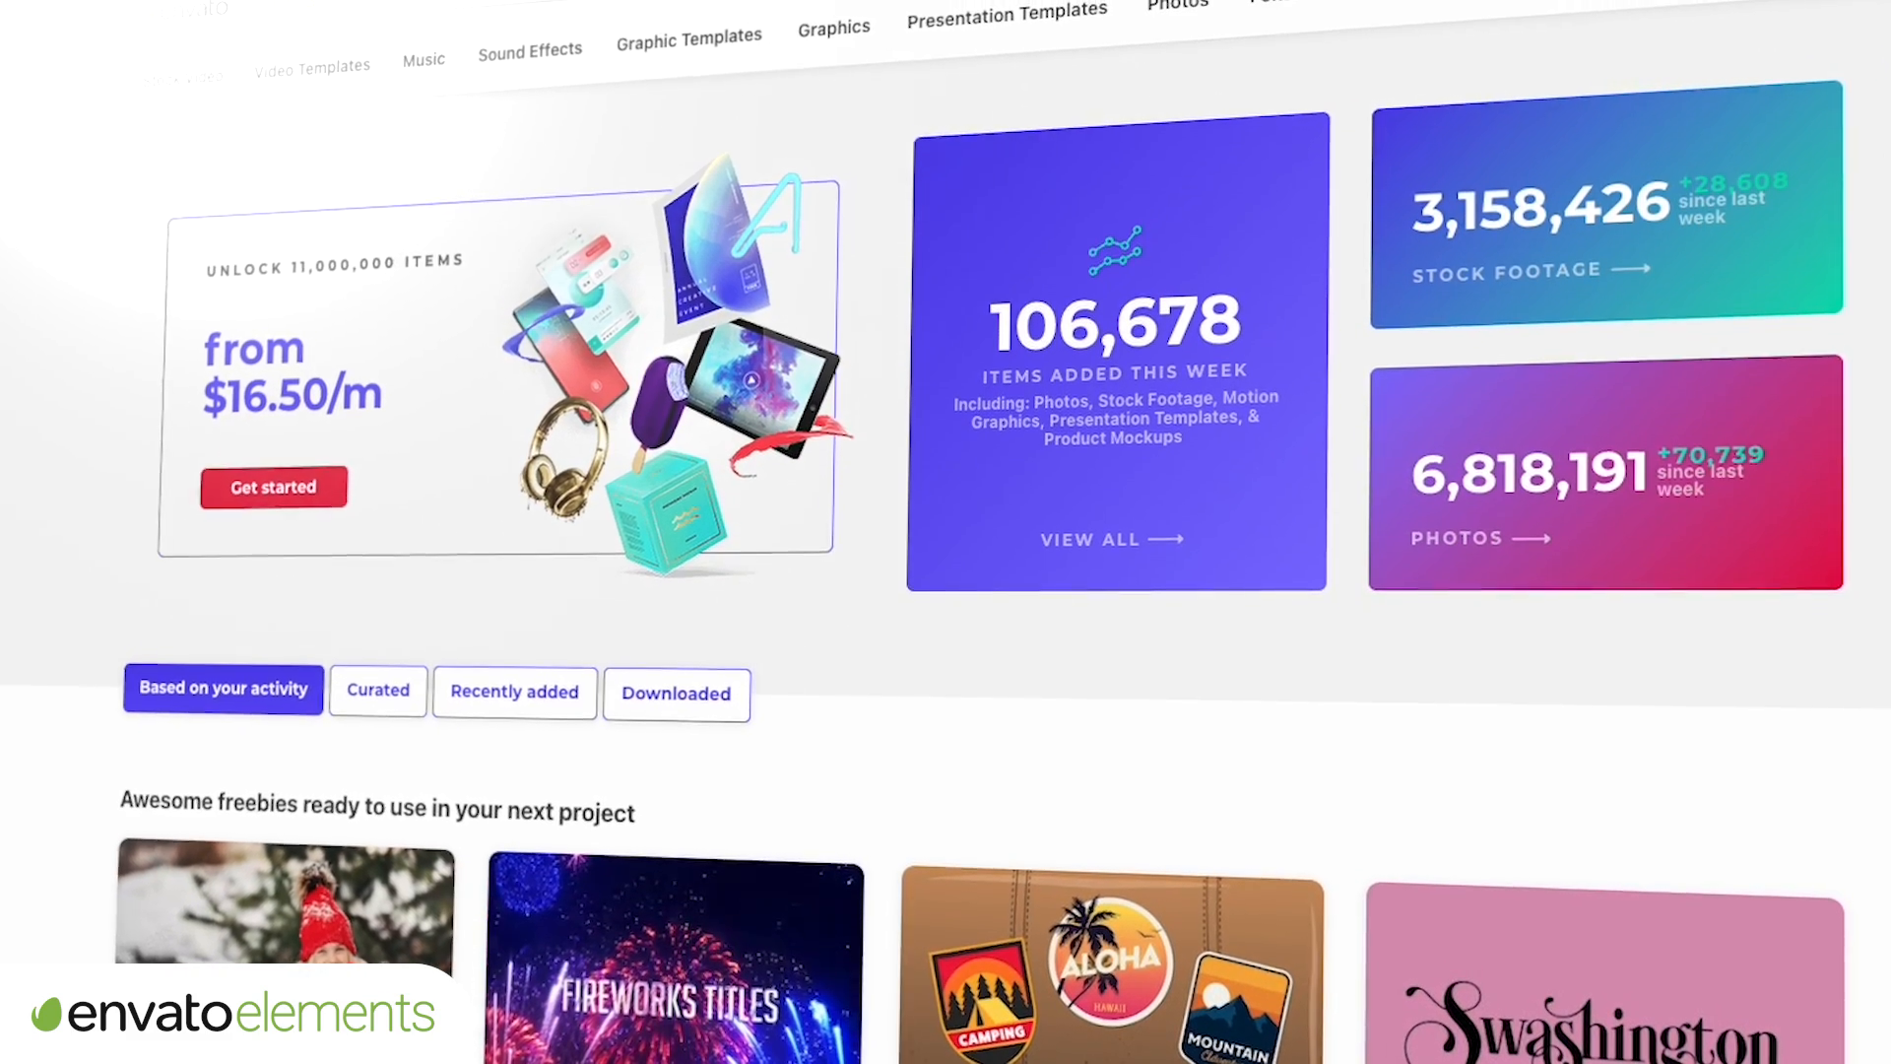
{"action": "scroll", "scroll_direction": "up", "scroll_amount": 3}
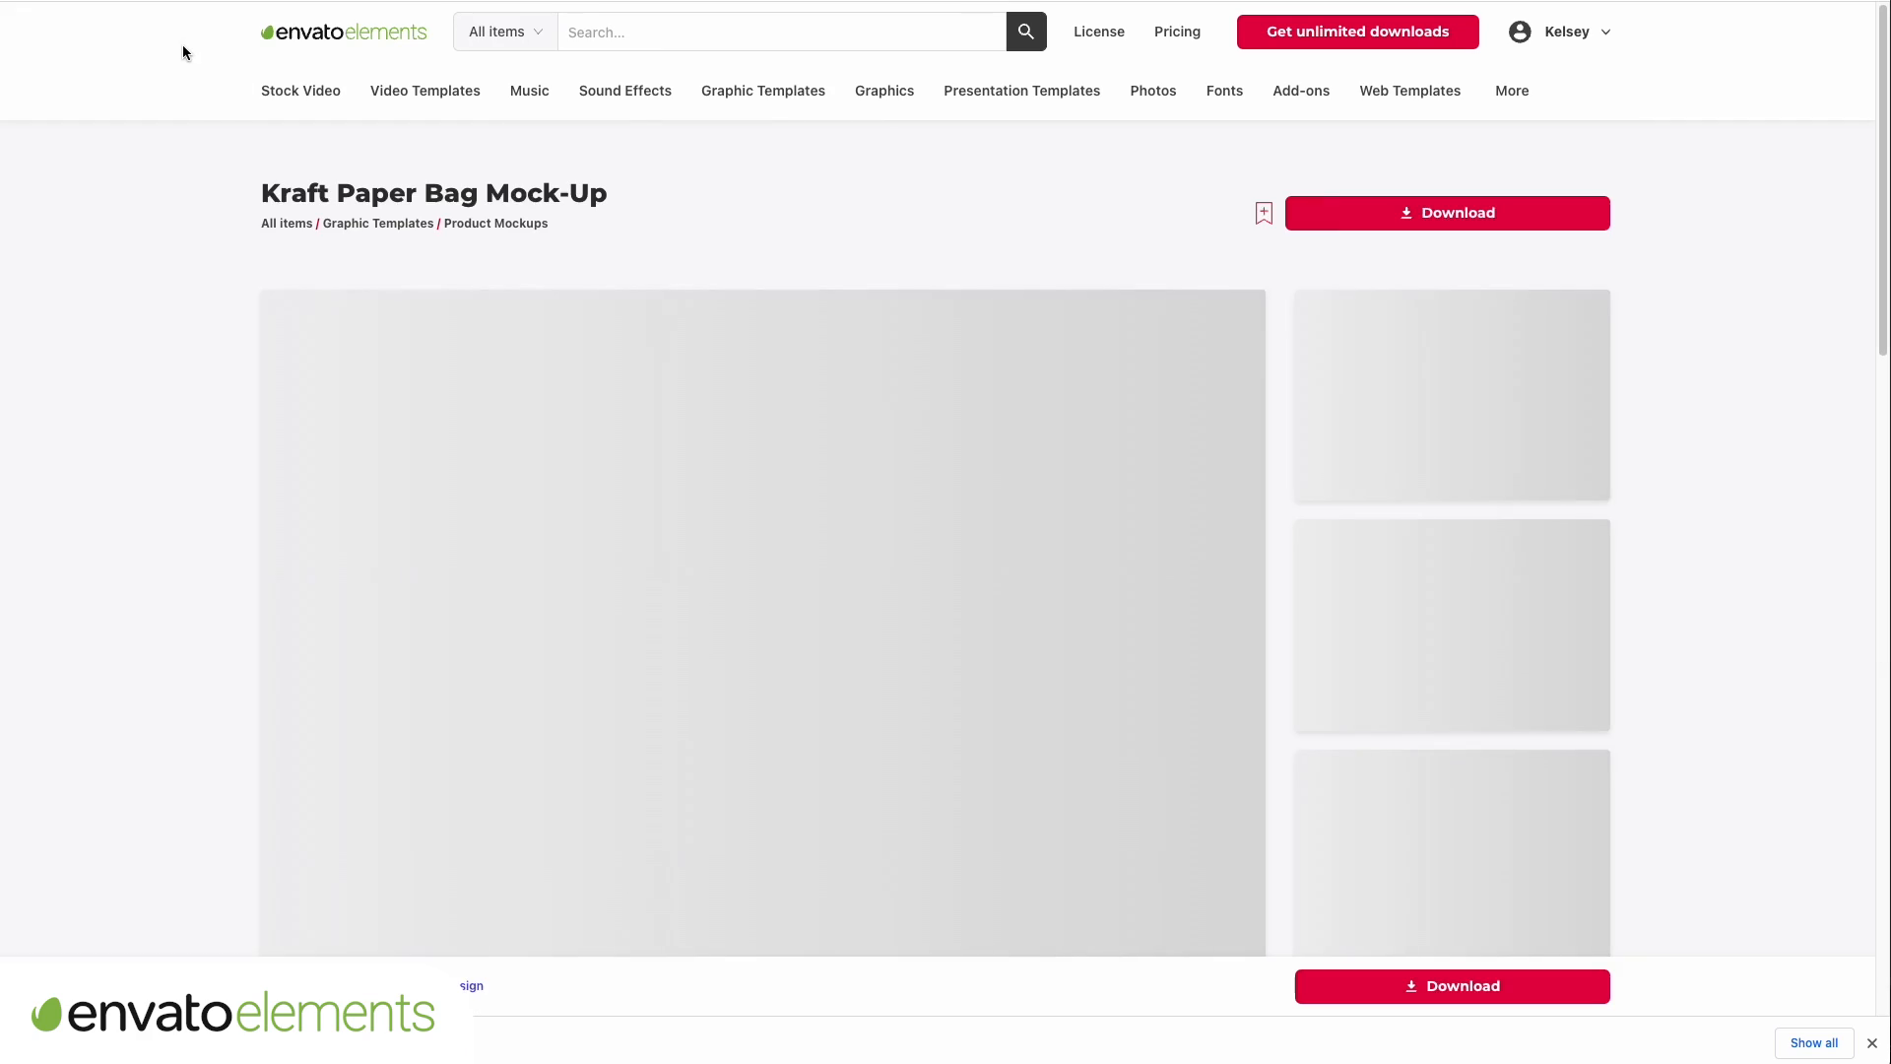
{"action": "scroll", "scroll_direction": "down", "scroll_amount": 3}
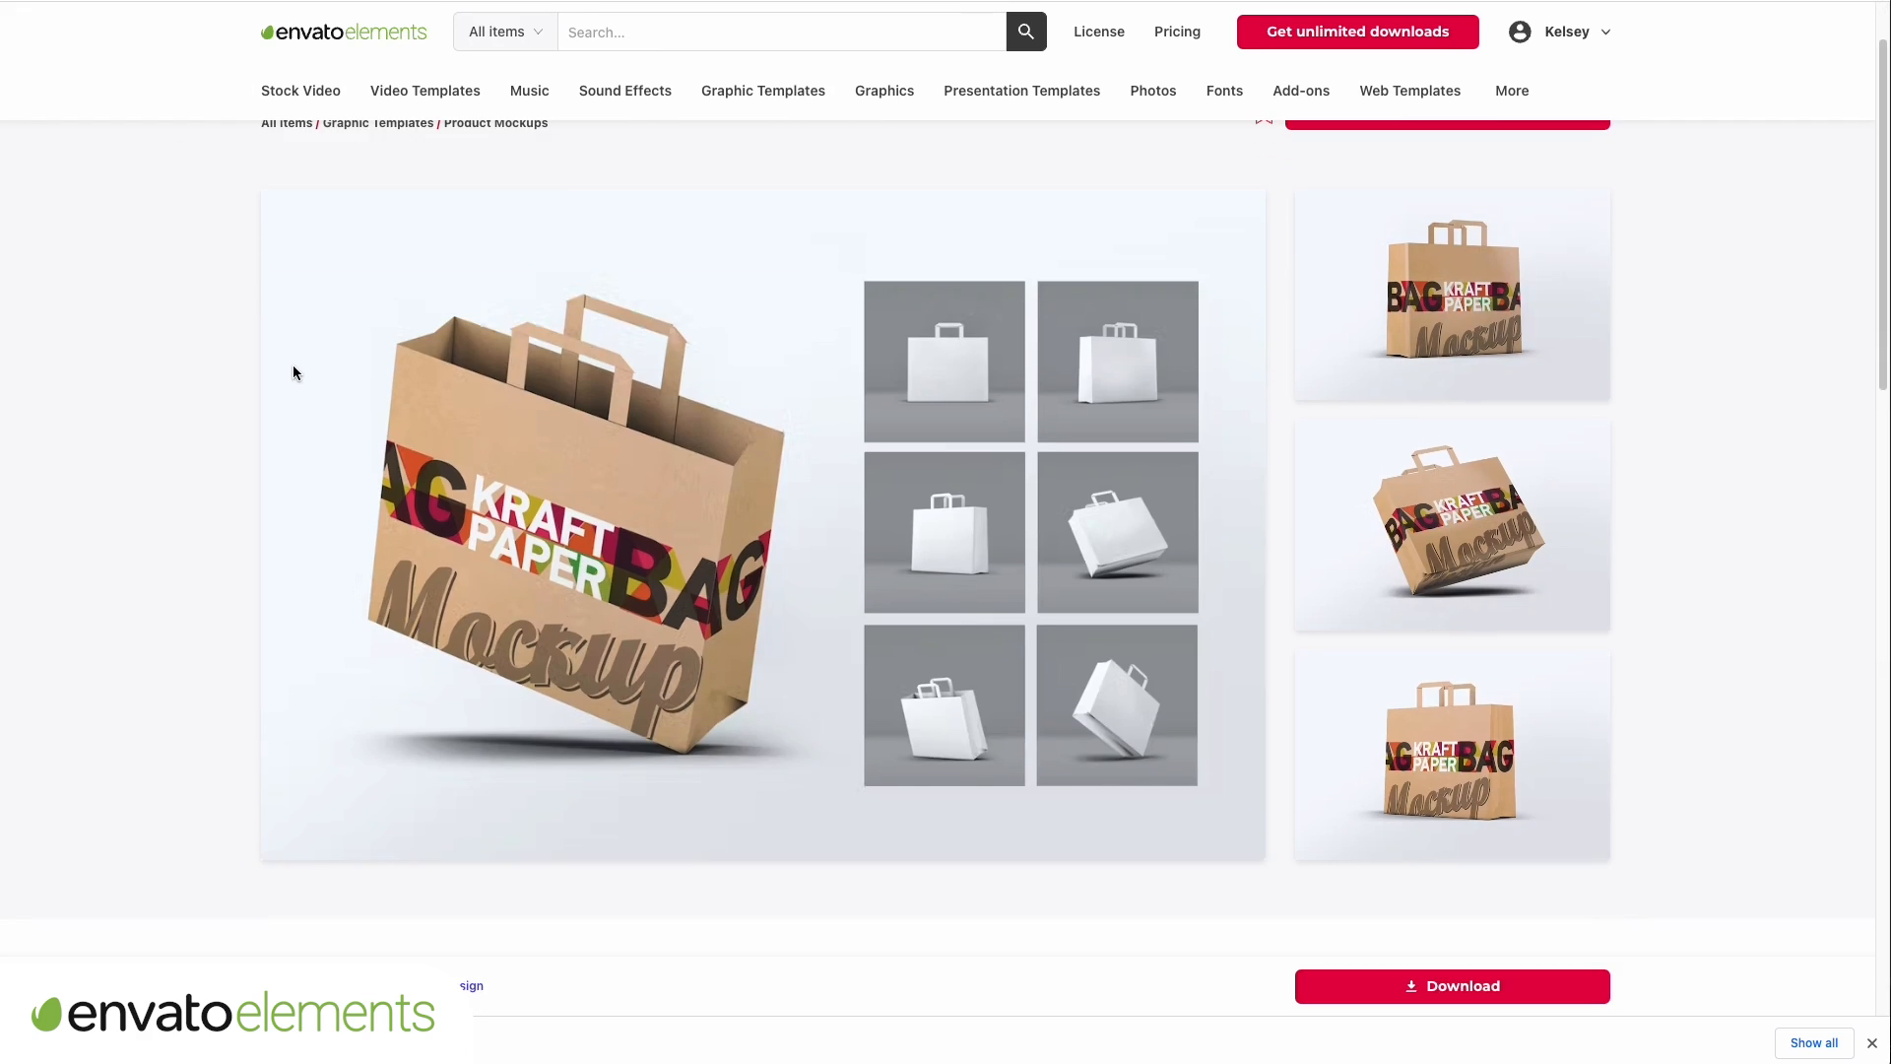
Show the vhs Stock Video results and scroll down to VHS Rewind Static
{"action": "left_click", "coordinate": [1025, 32]}
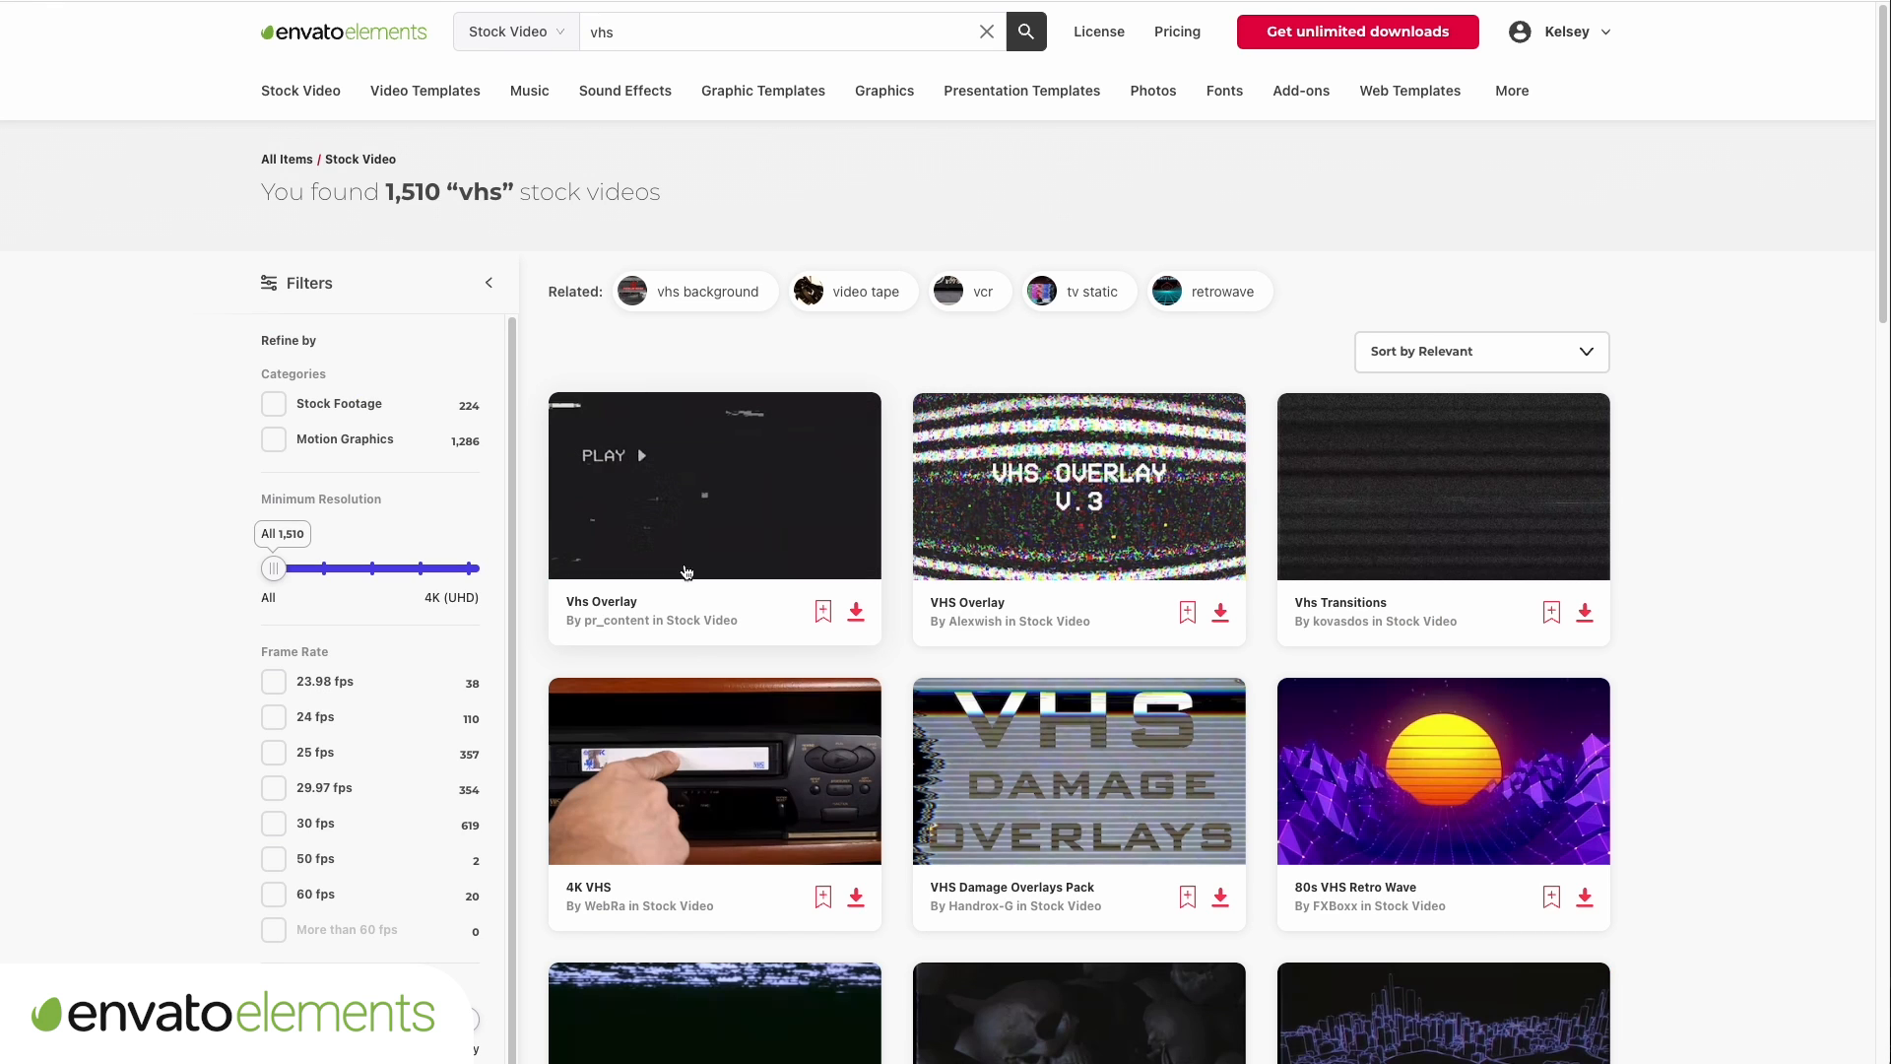
{"action": "mouse_move", "coordinate": [951, 822]}
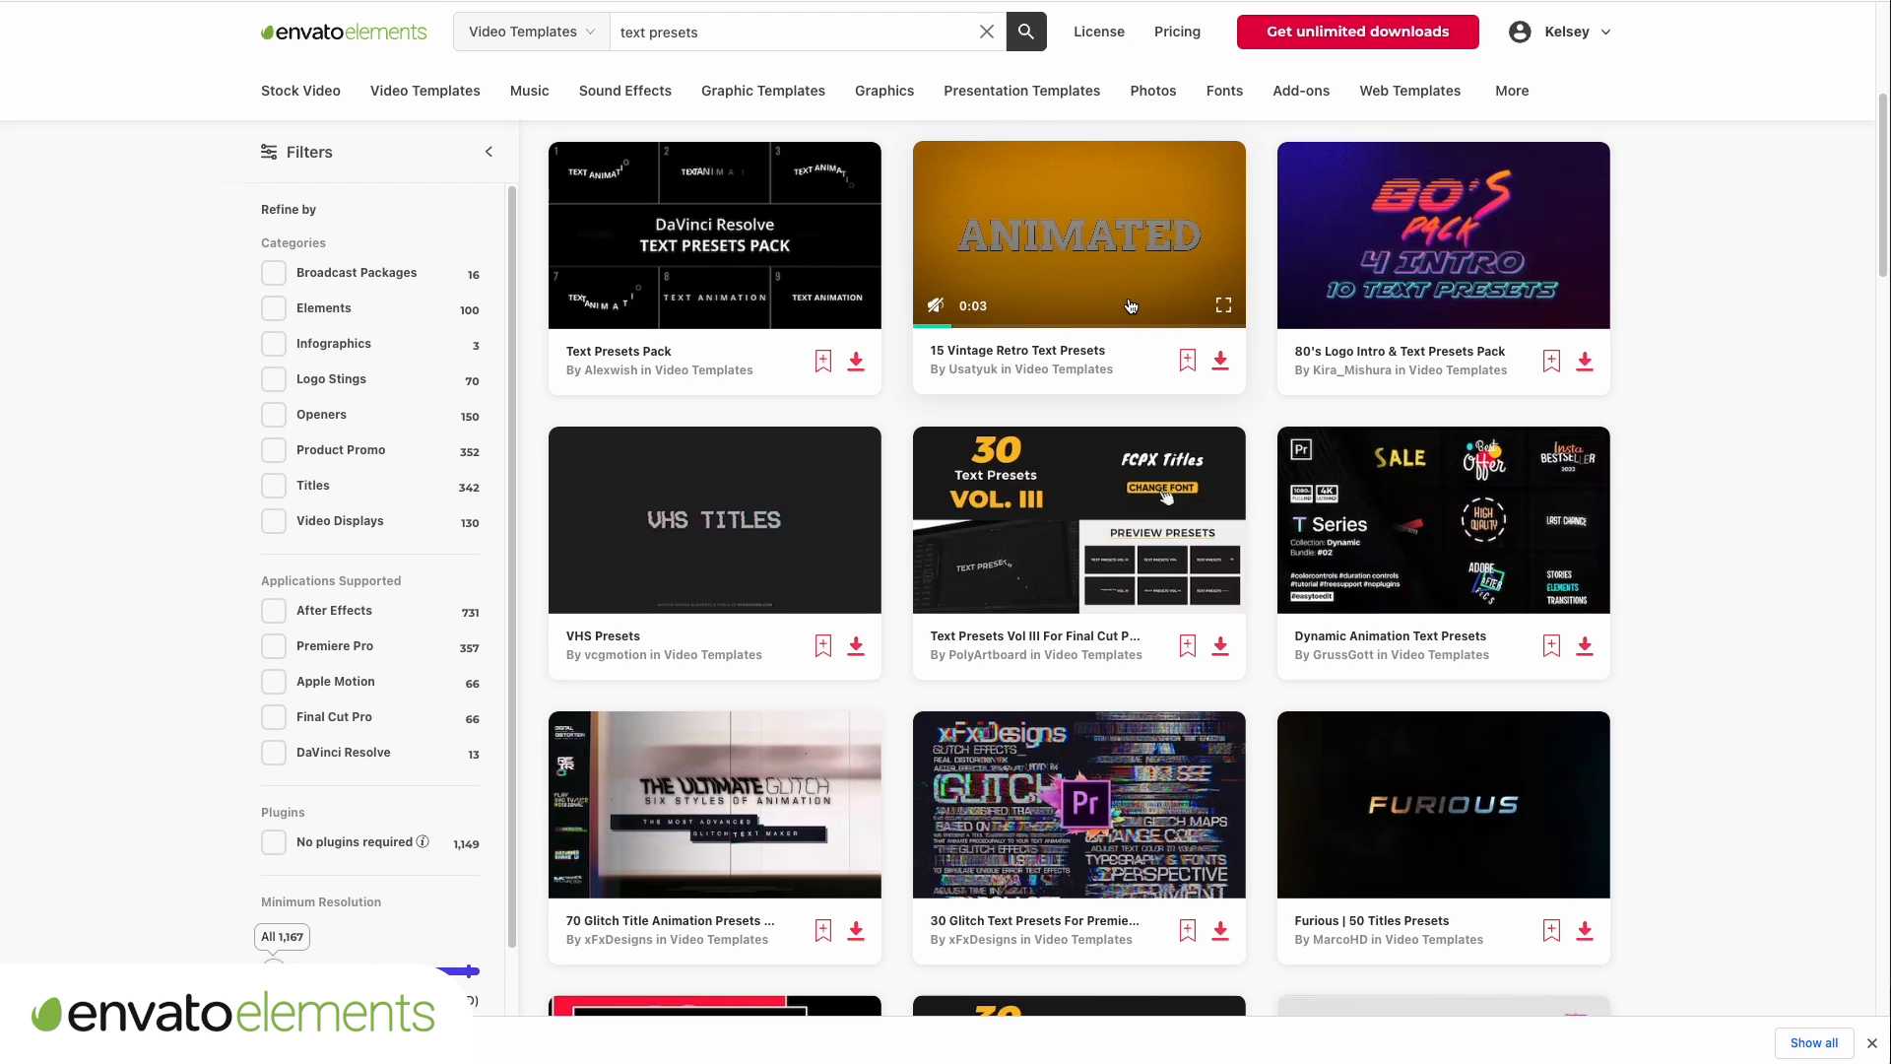
{"action": "left_click", "coordinate": [299, 90]}
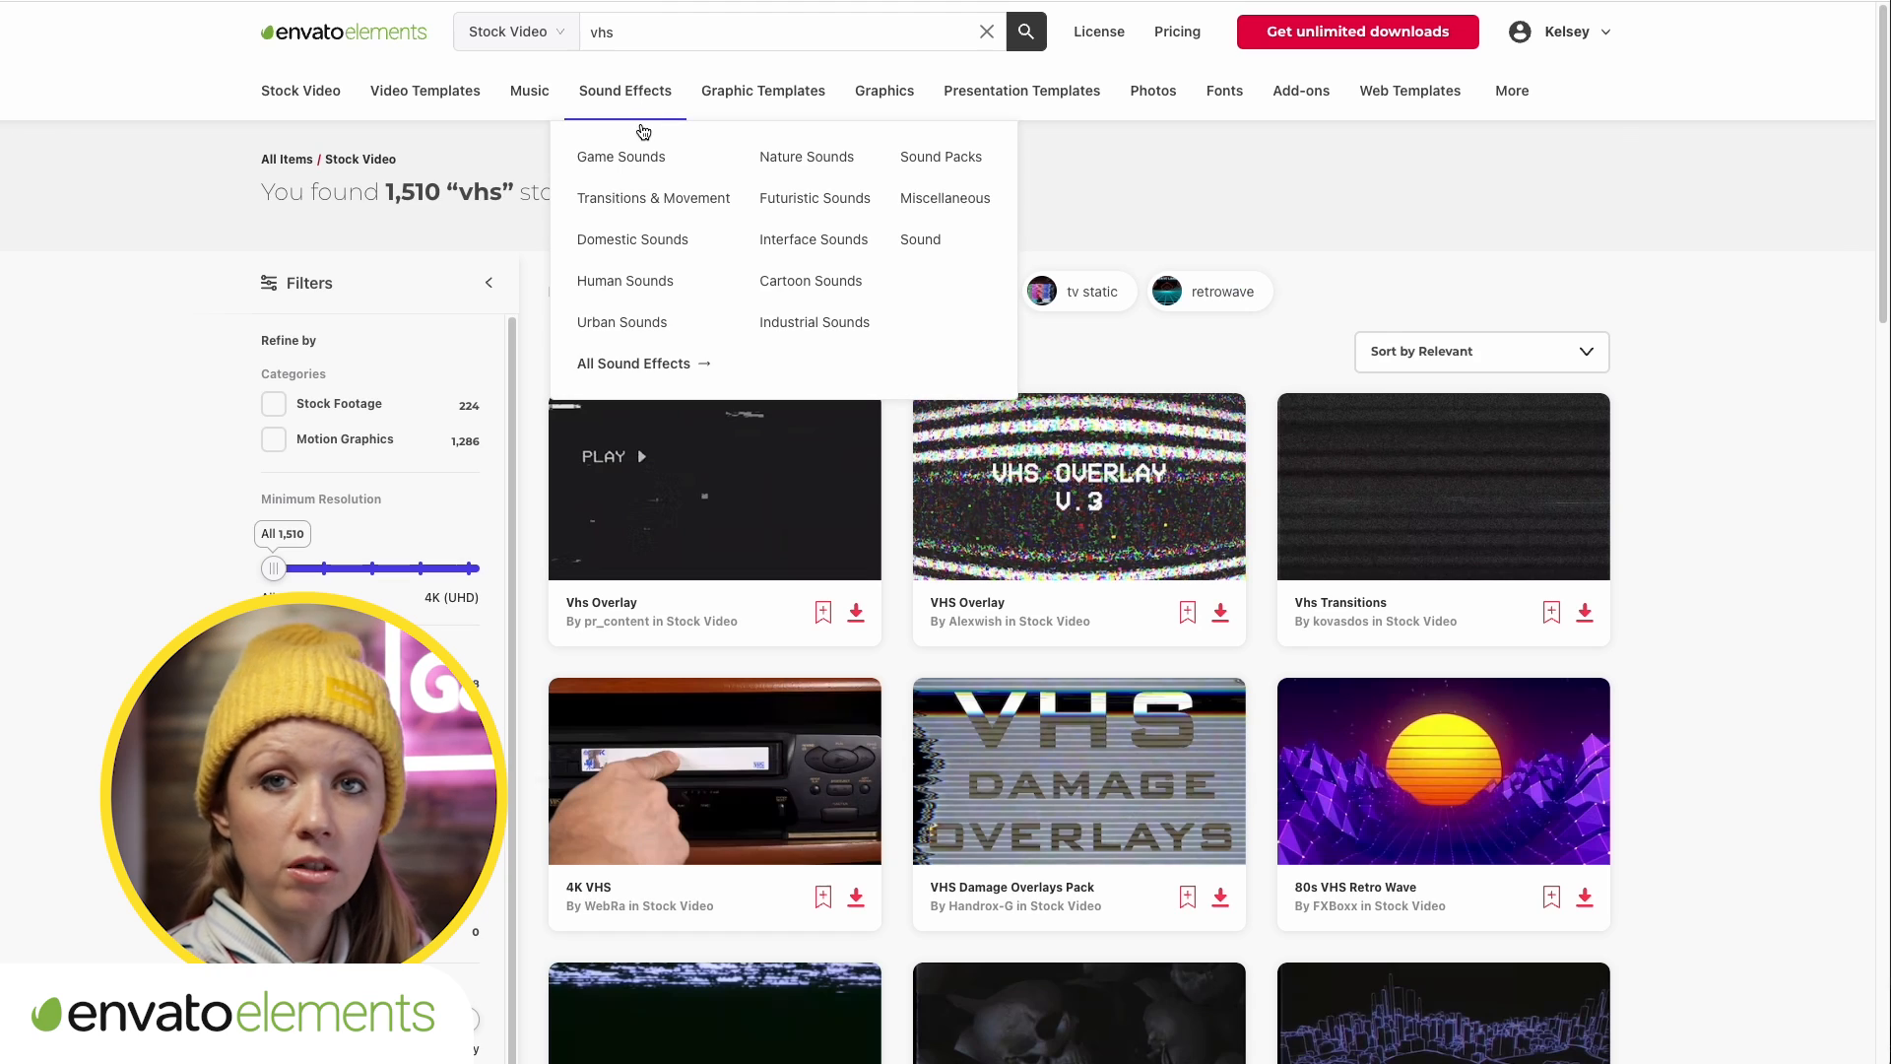
{"action": "scroll", "scroll_direction": "down", "scroll_amount": 3}
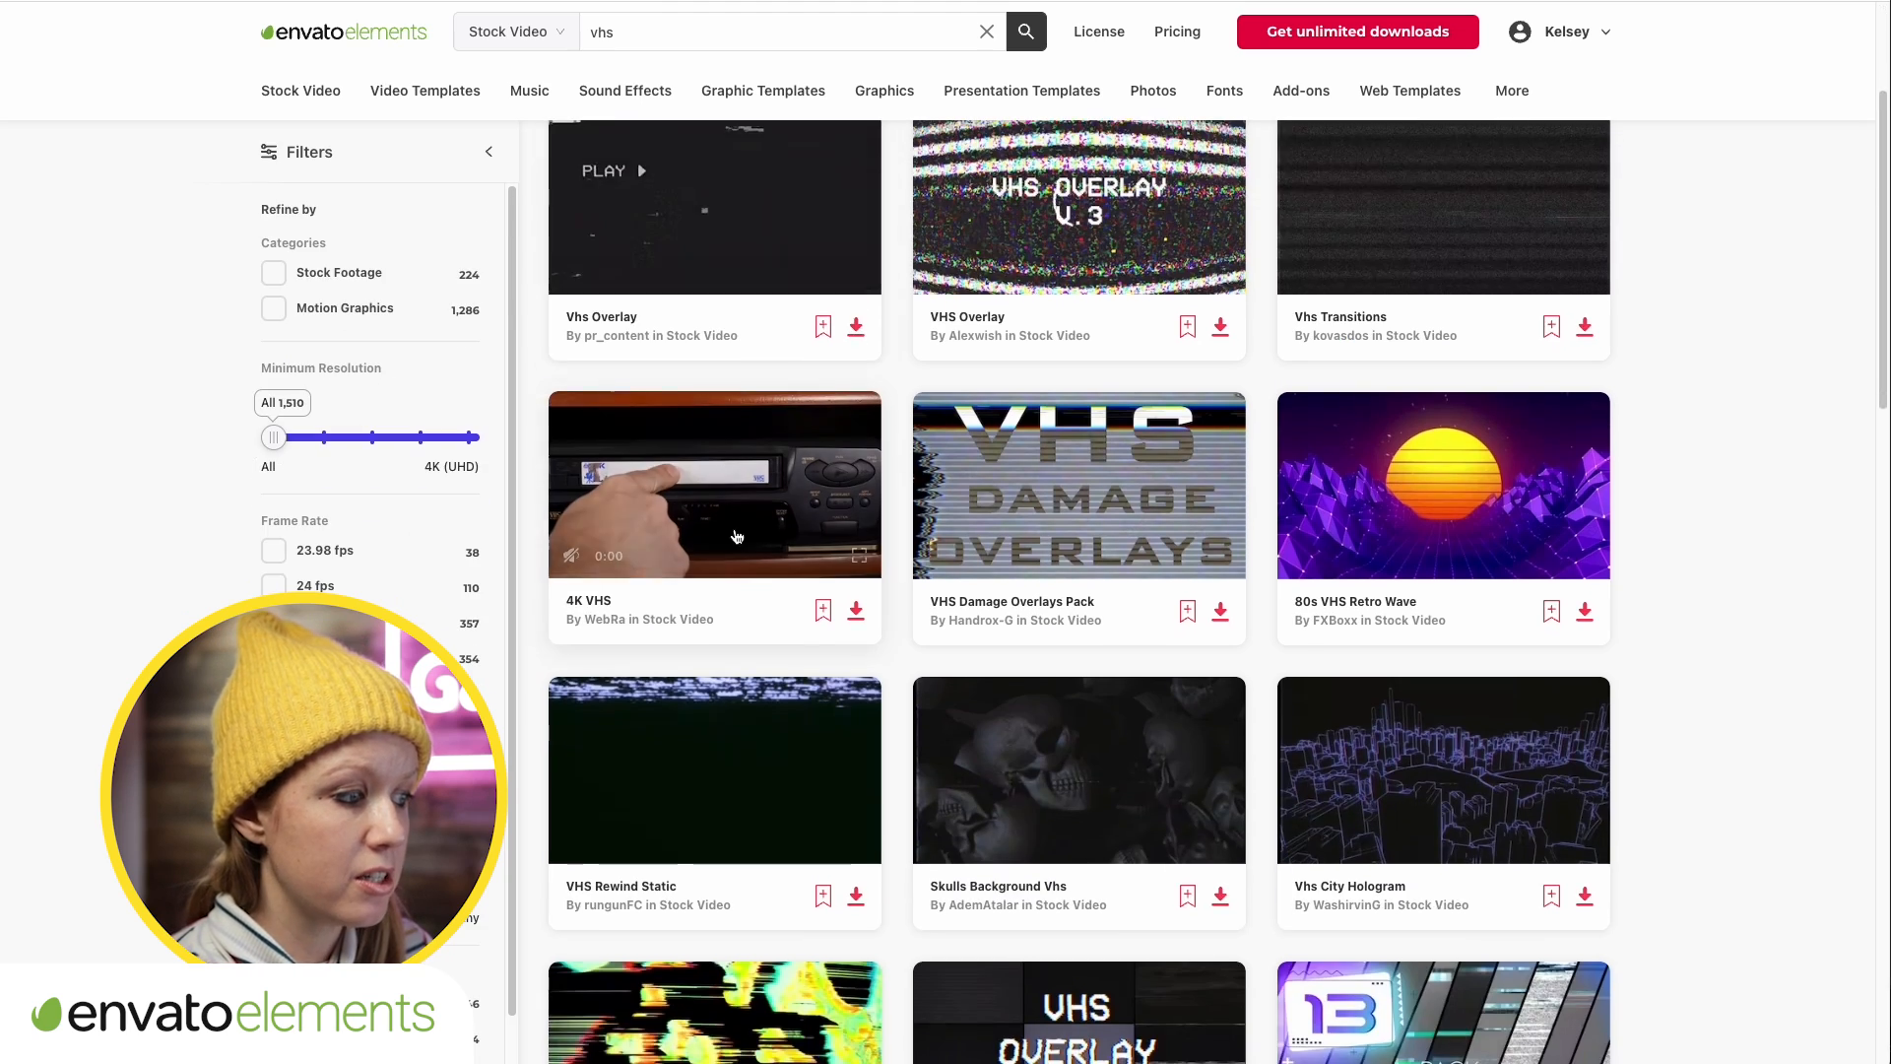
{"action": "scroll", "scroll_direction": "down", "scroll_amount": 3}
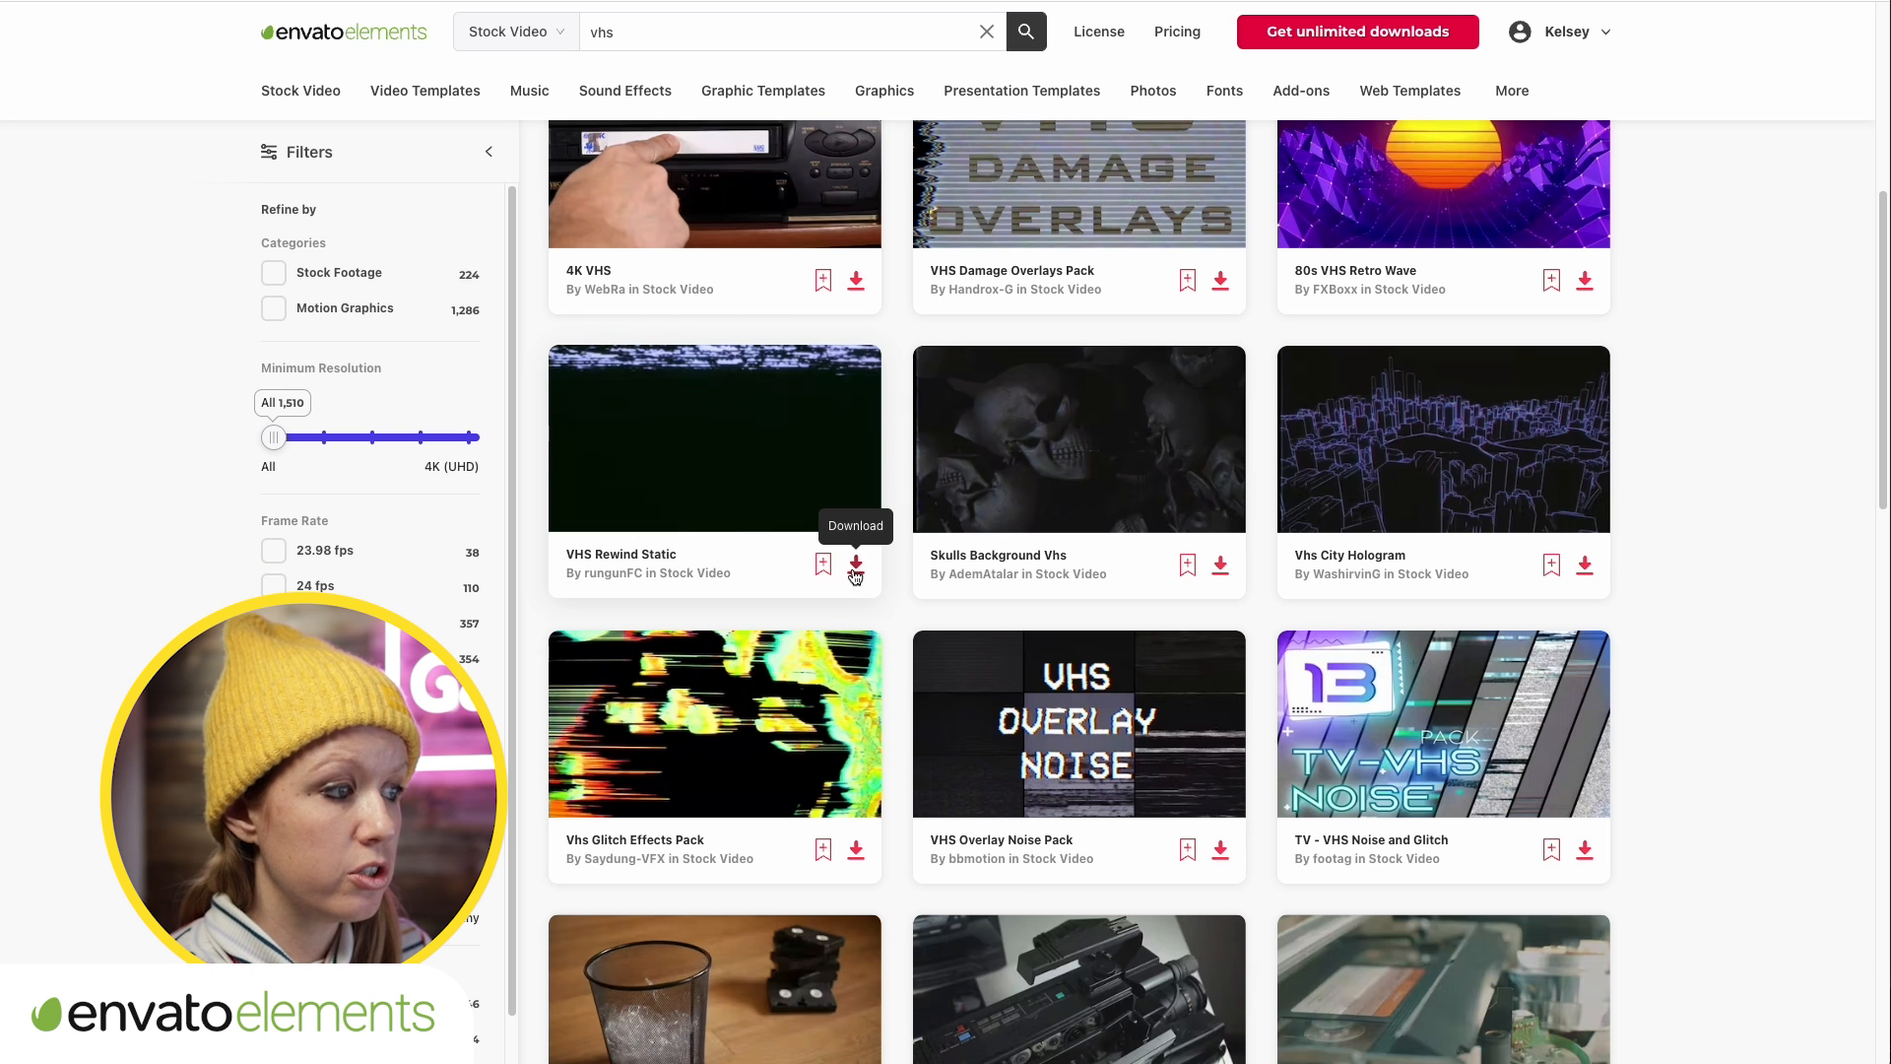
Download VHS Rewind Static into a new project named 'new in 23.0'
{"action": "left_click", "coordinate": [854, 564]}
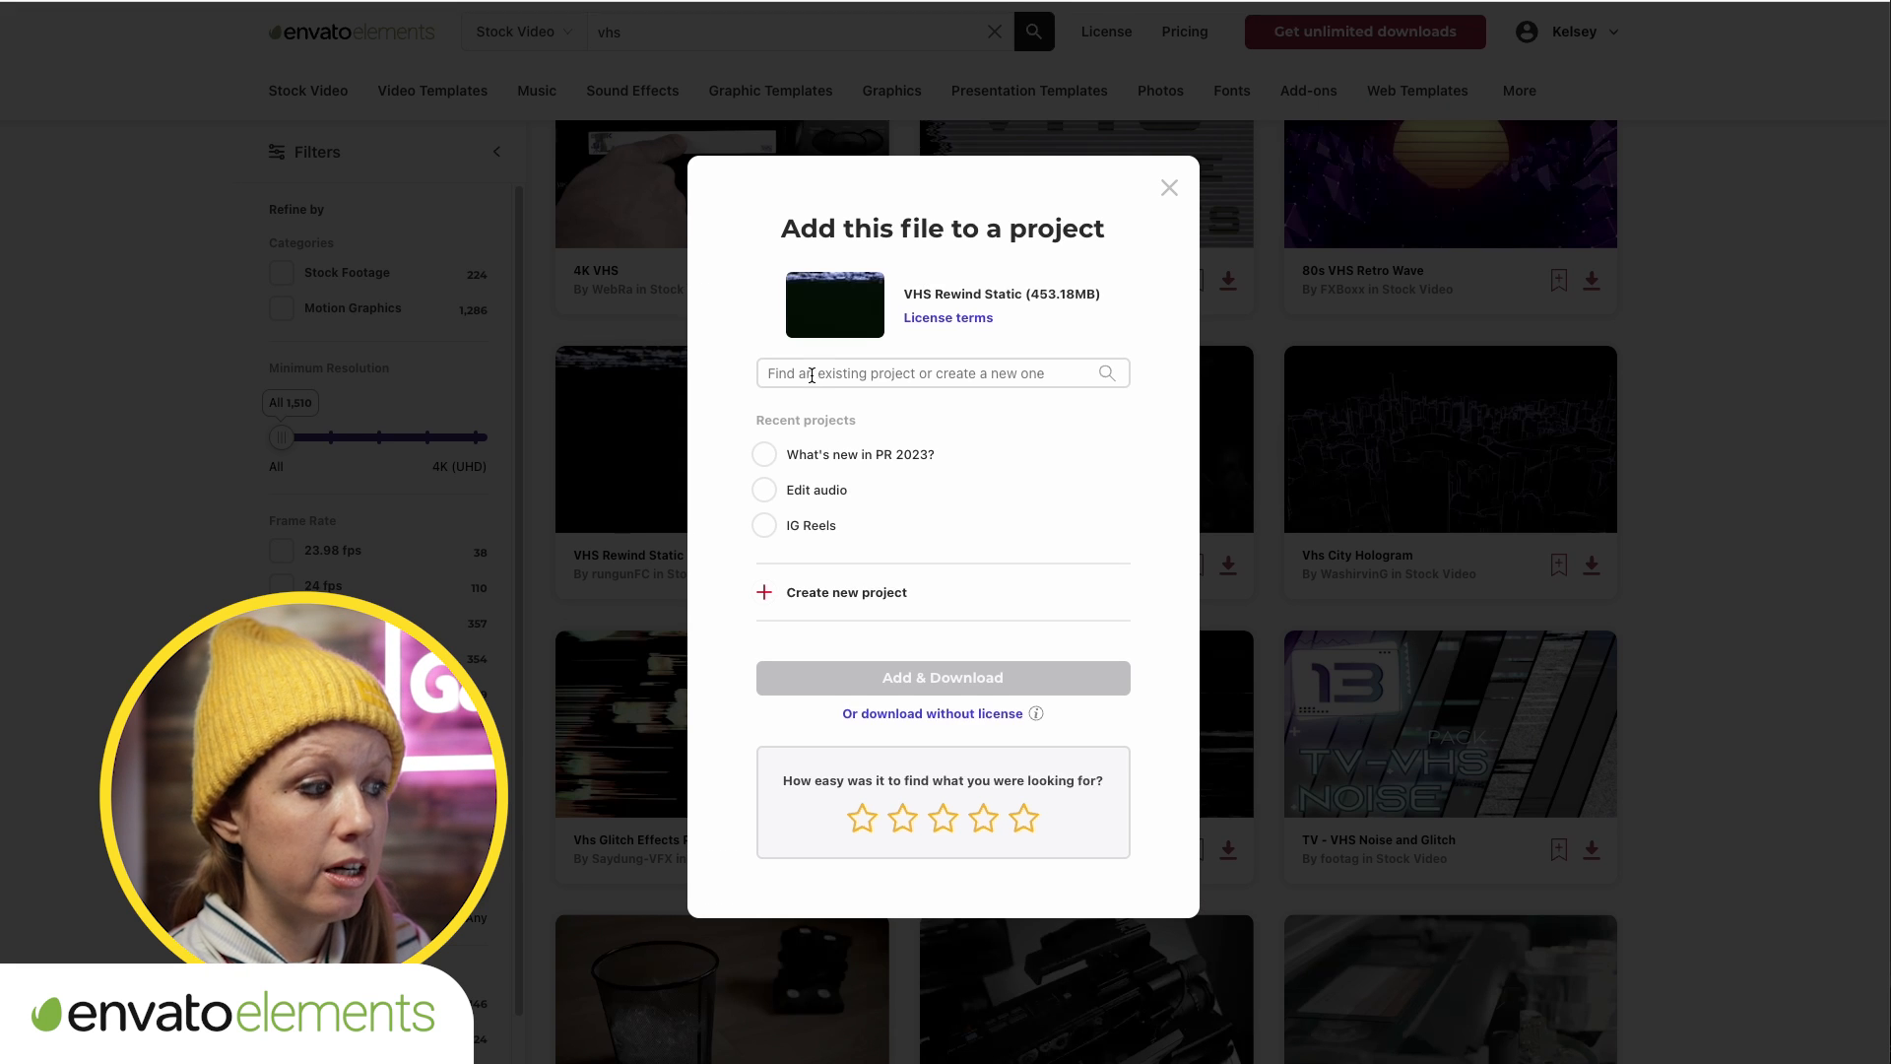
{"action": "left_click", "coordinate": [940, 371]}
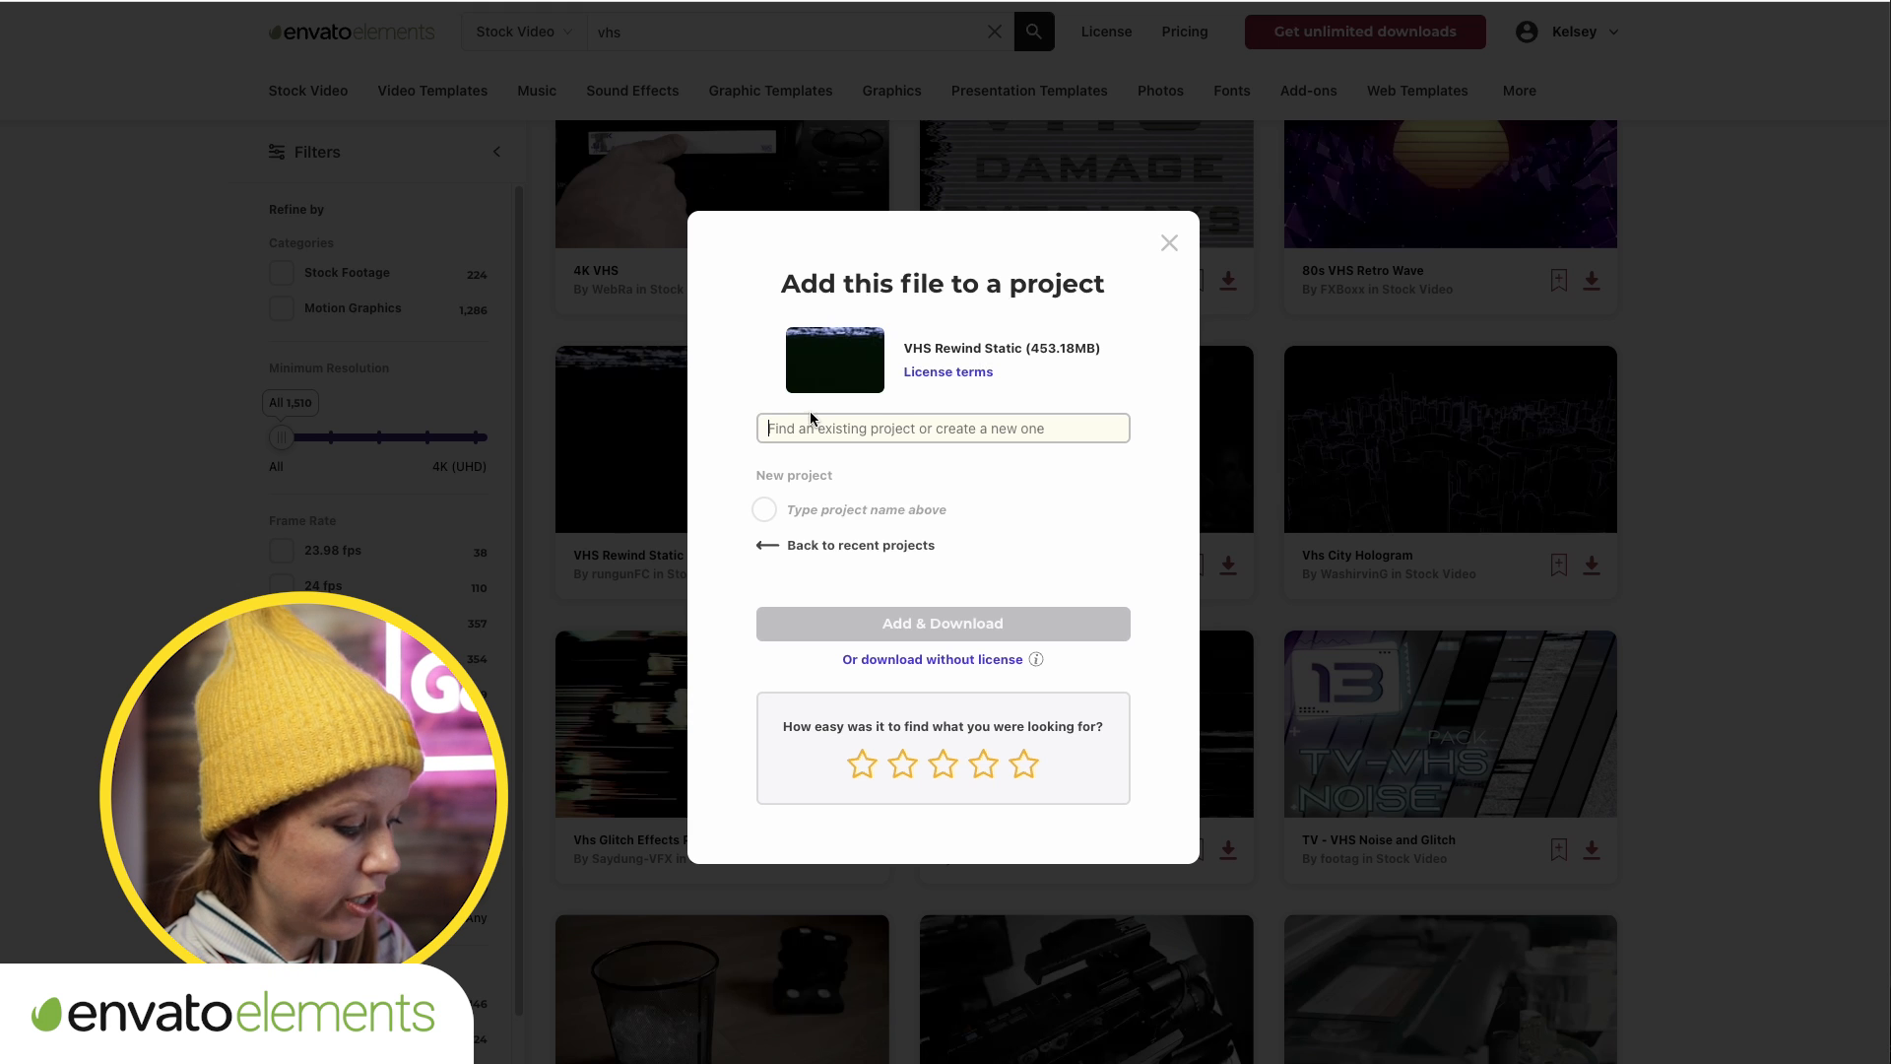
{"action": "type", "text": "new in 23.0"}
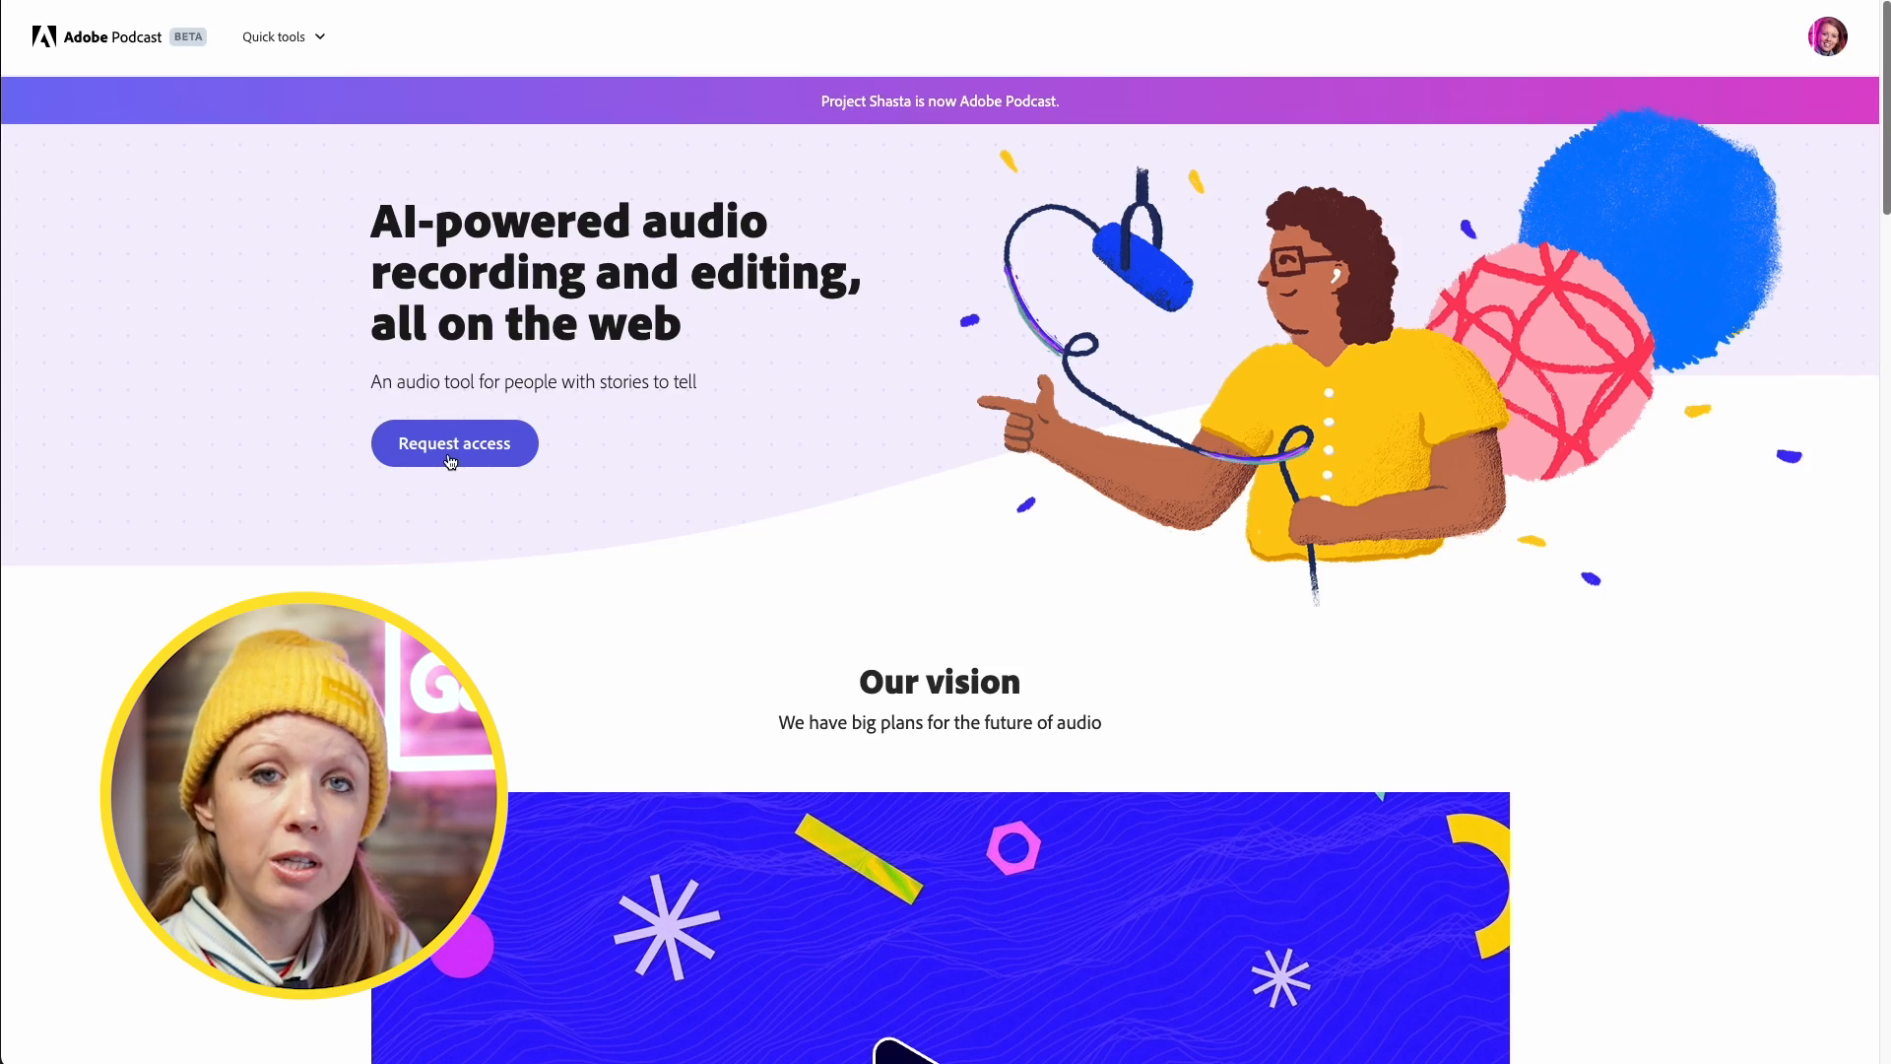
Scroll to the AI-powered audio section and open Enhance Speech with Try it out
{"action": "scroll", "scroll_direction": "down", "scroll_amount": 3}
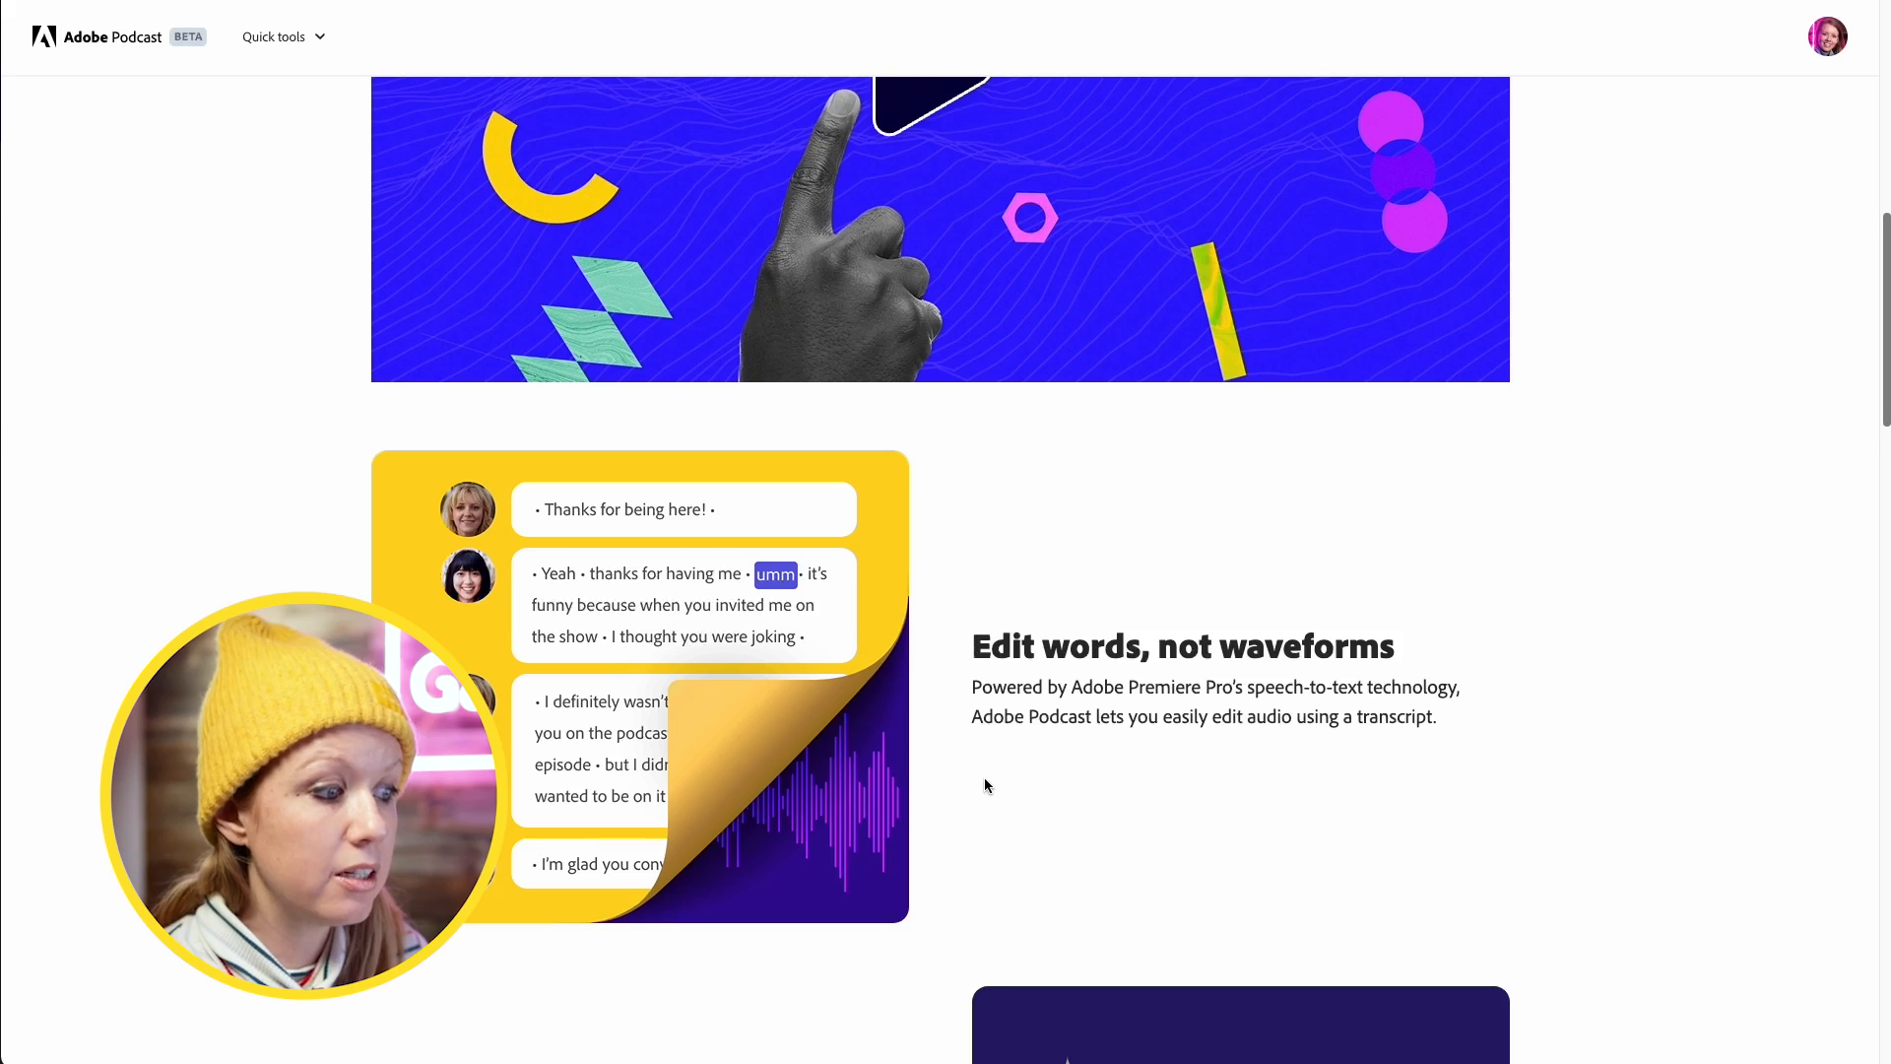
{"action": "scroll", "scroll_direction": "down", "scroll_amount": 3}
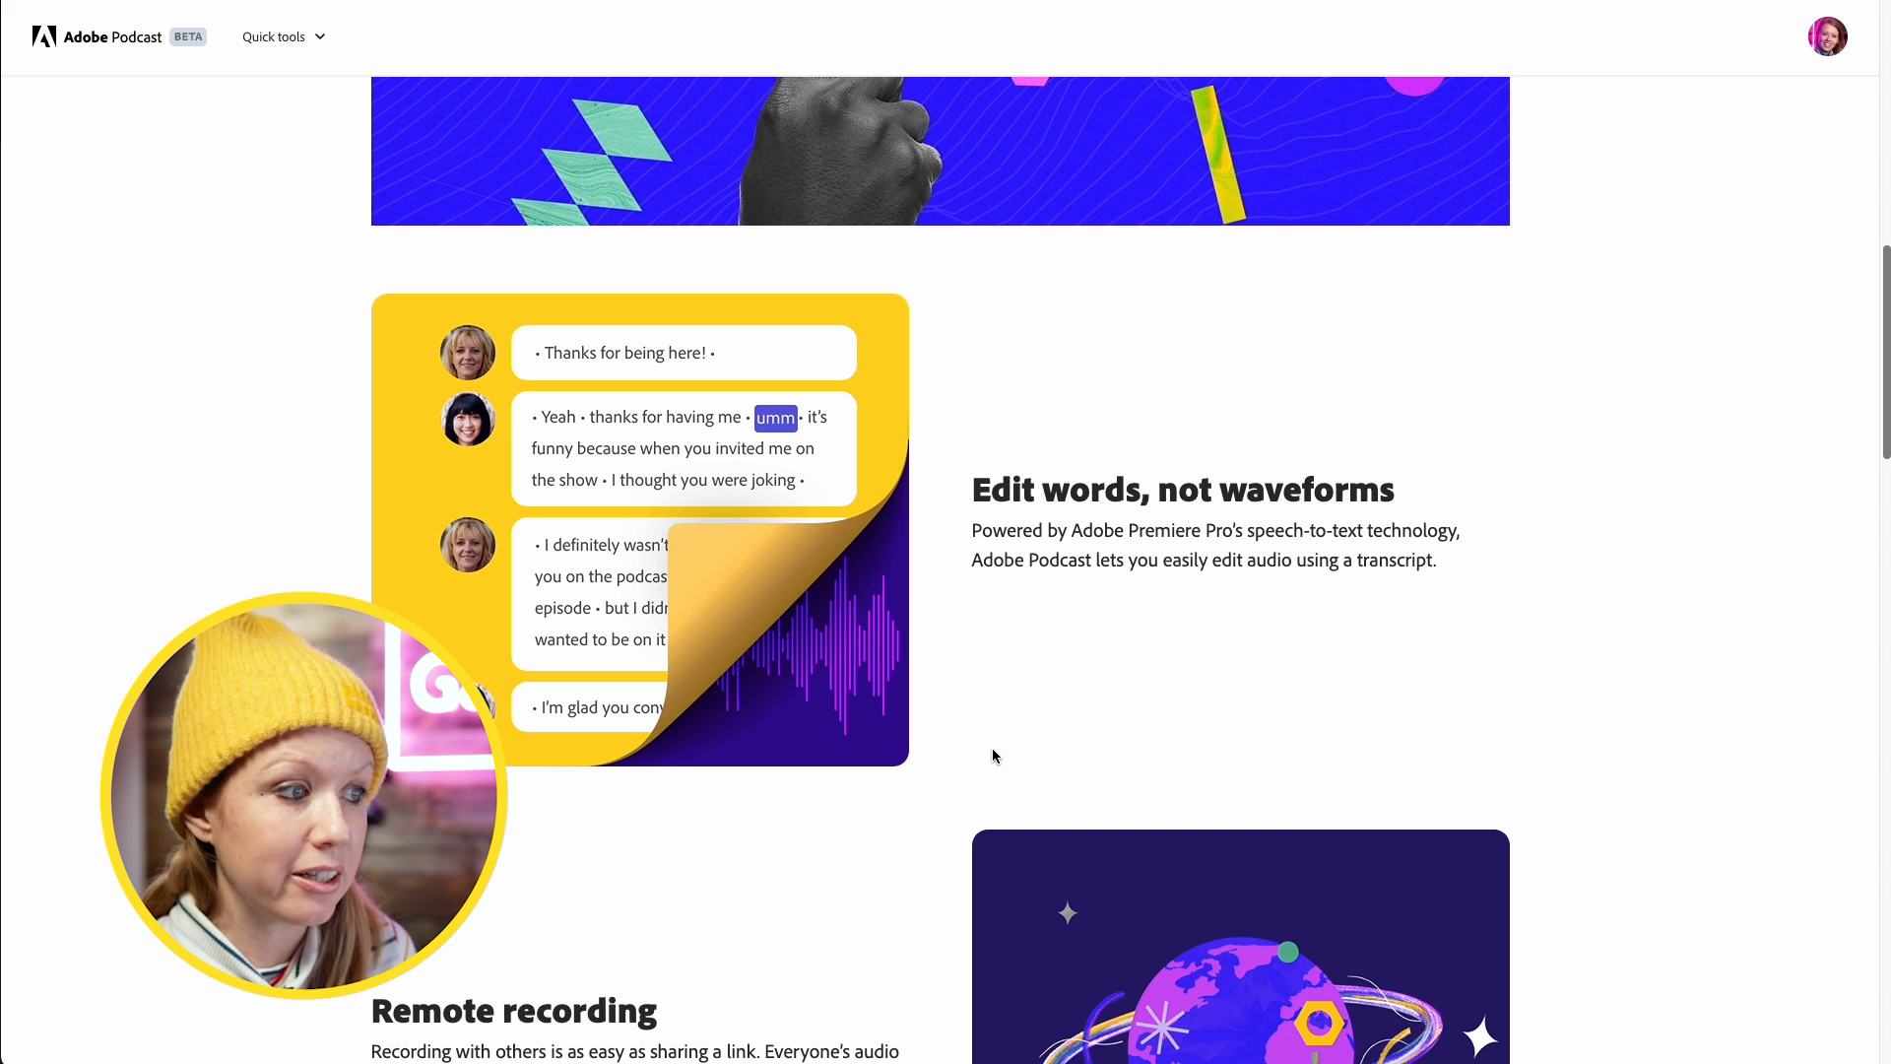
{"action": "scroll", "scroll_direction": "down", "scroll_amount": 3}
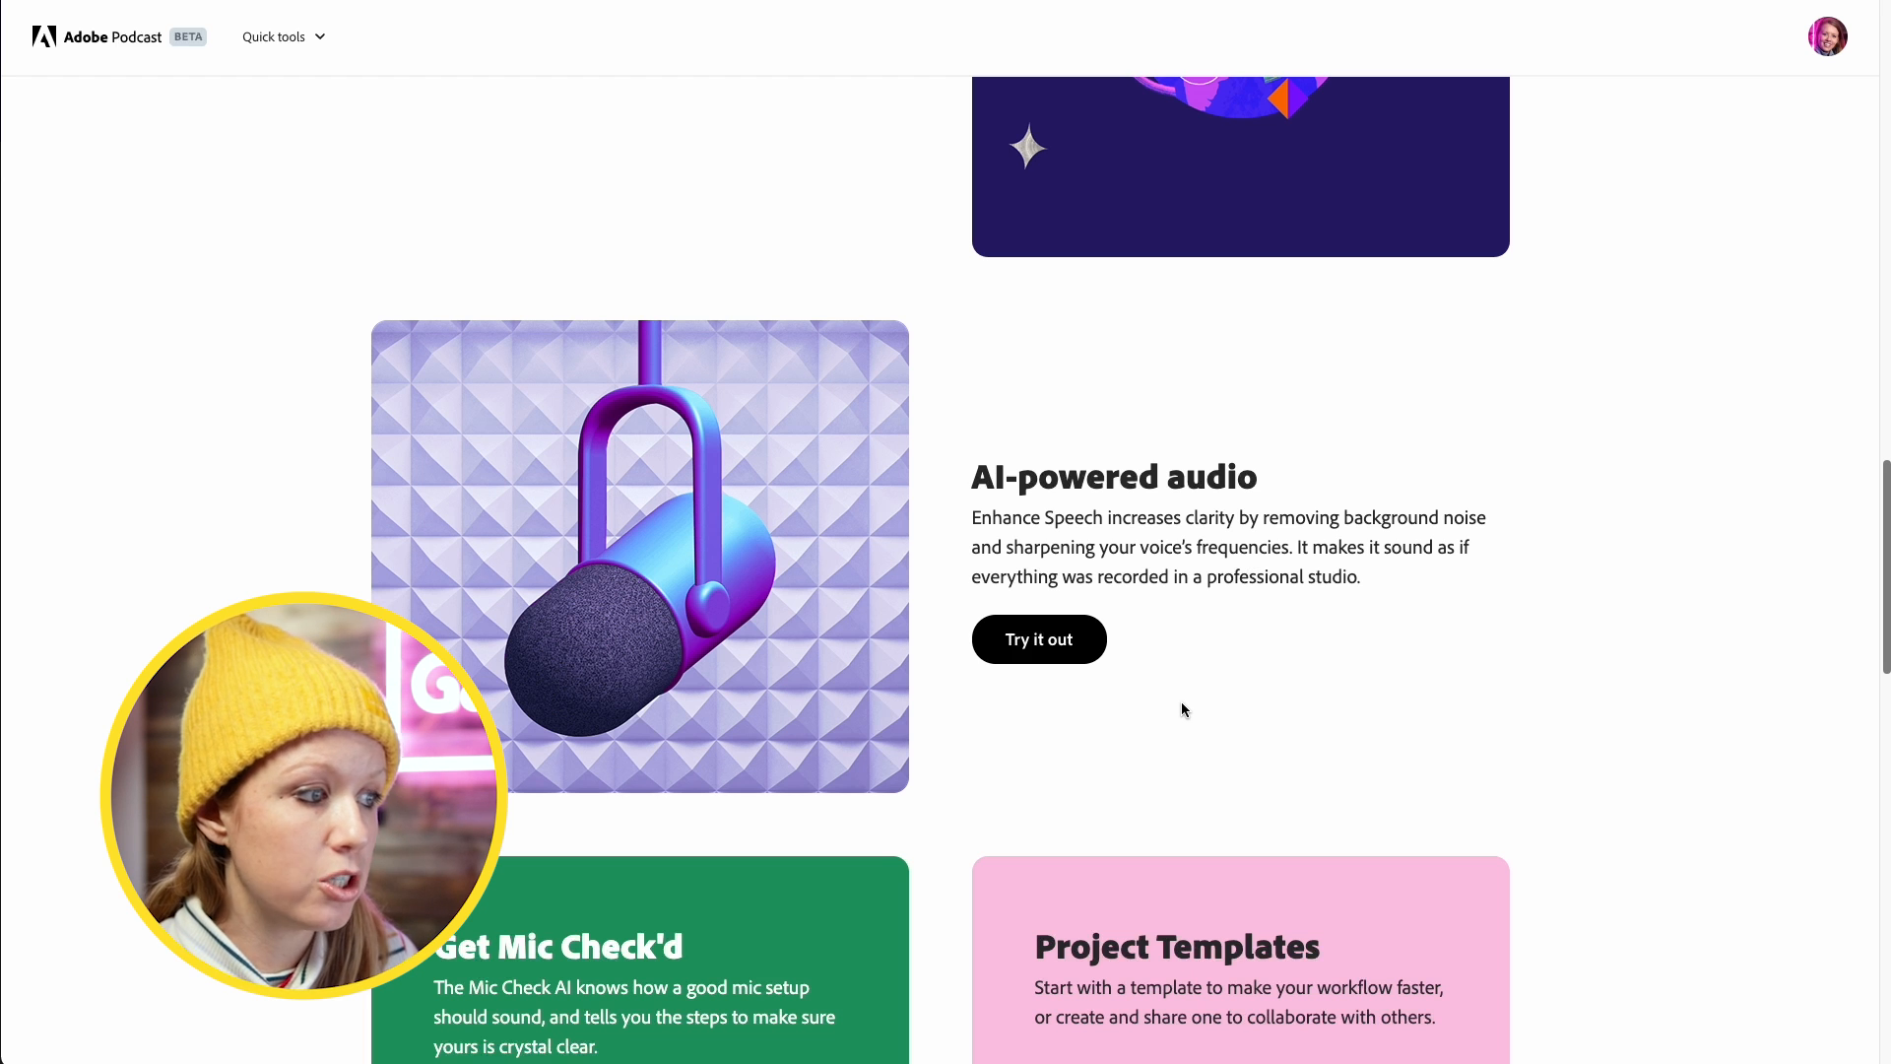
{"action": "left_click", "coordinate": [1037, 640]}
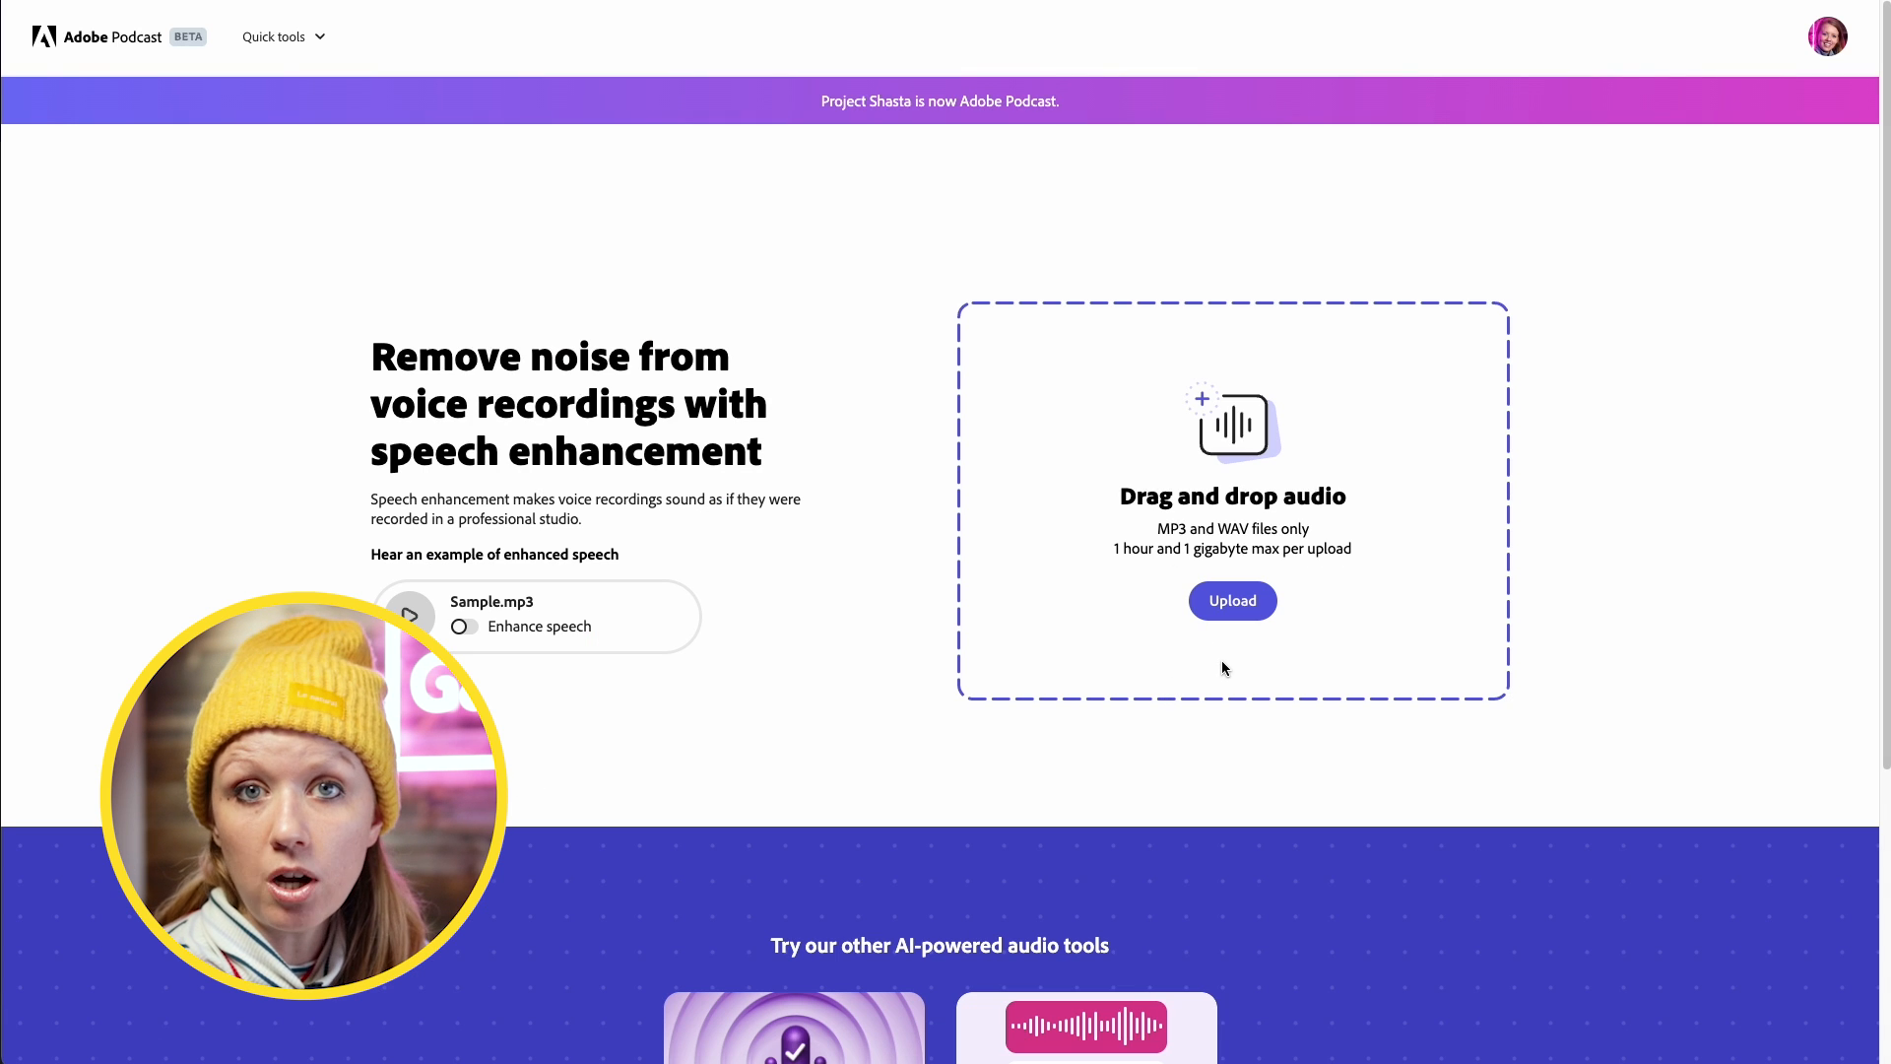
Upload Test clip_1.wav, play it, then turn on Enhance speech and play it again
{"action": "left_click", "coordinate": [1231, 601]}
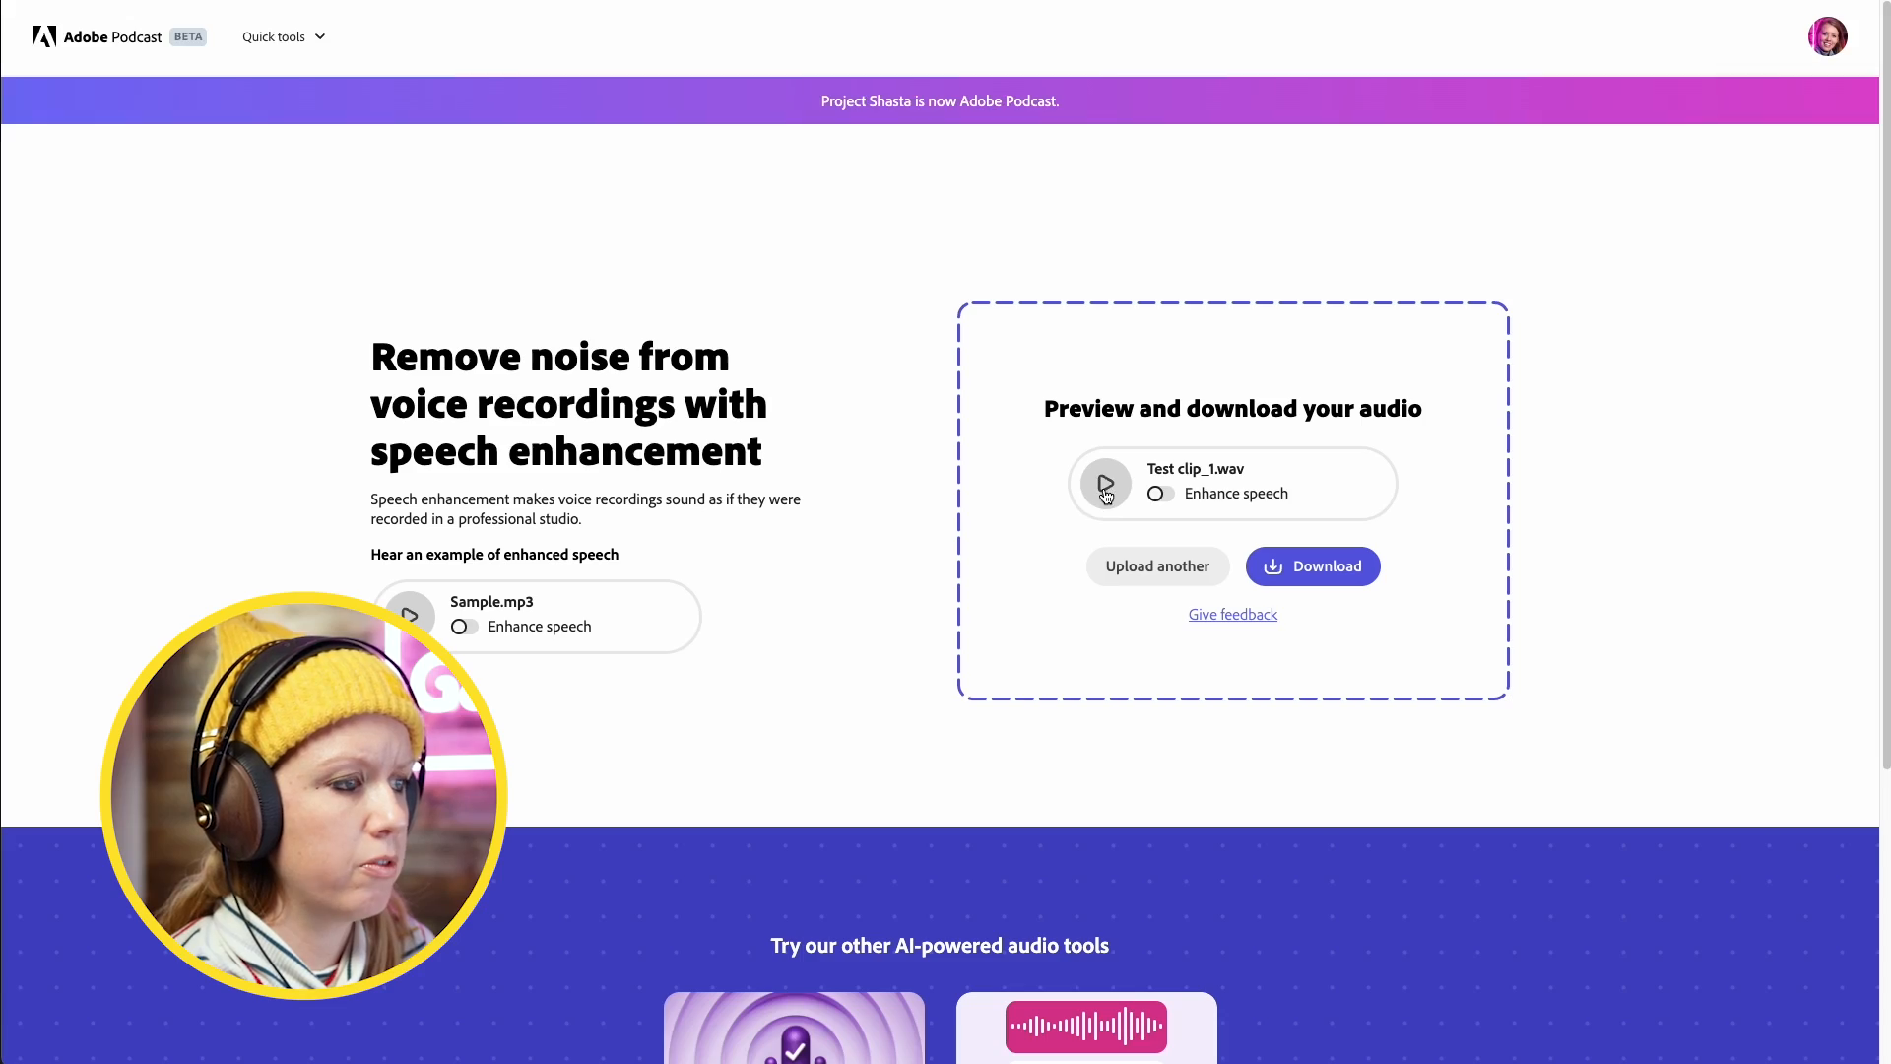
{"action": "left_click", "coordinate": [1105, 484]}
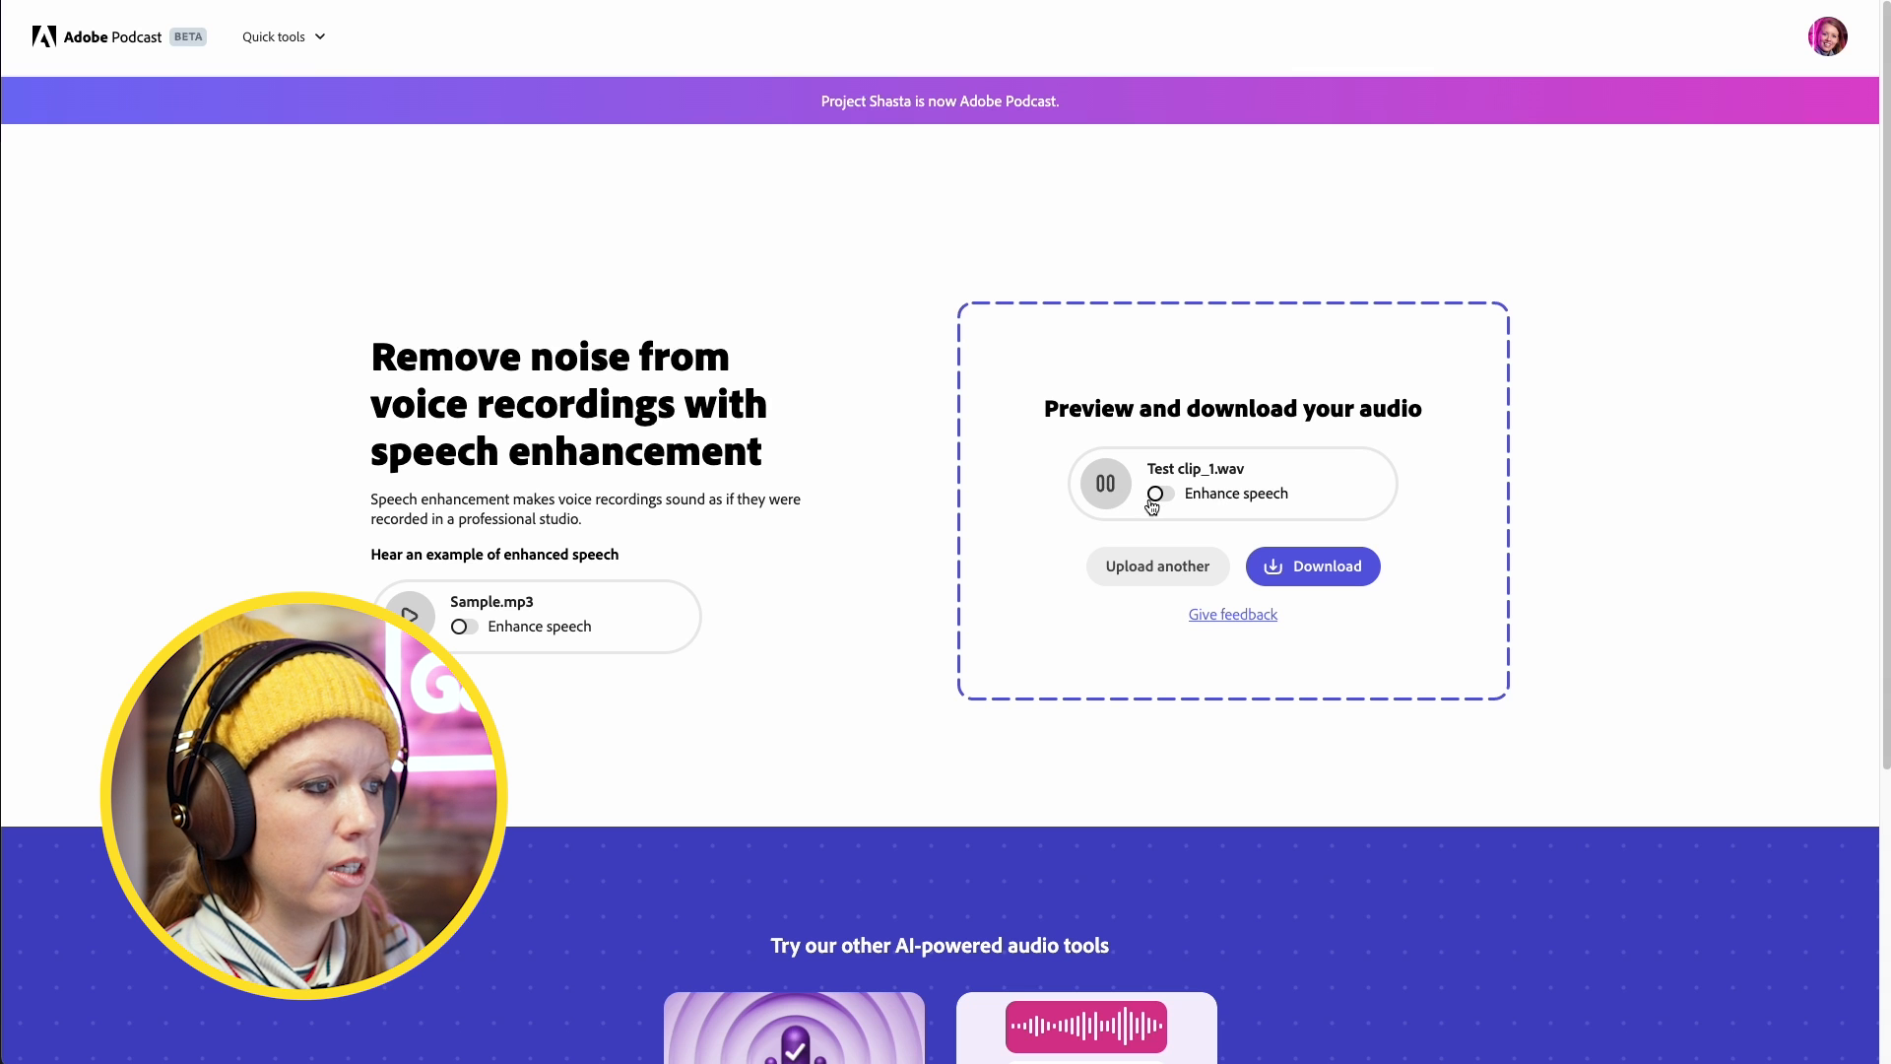
{"action": "left_click", "coordinate": [1158, 492]}
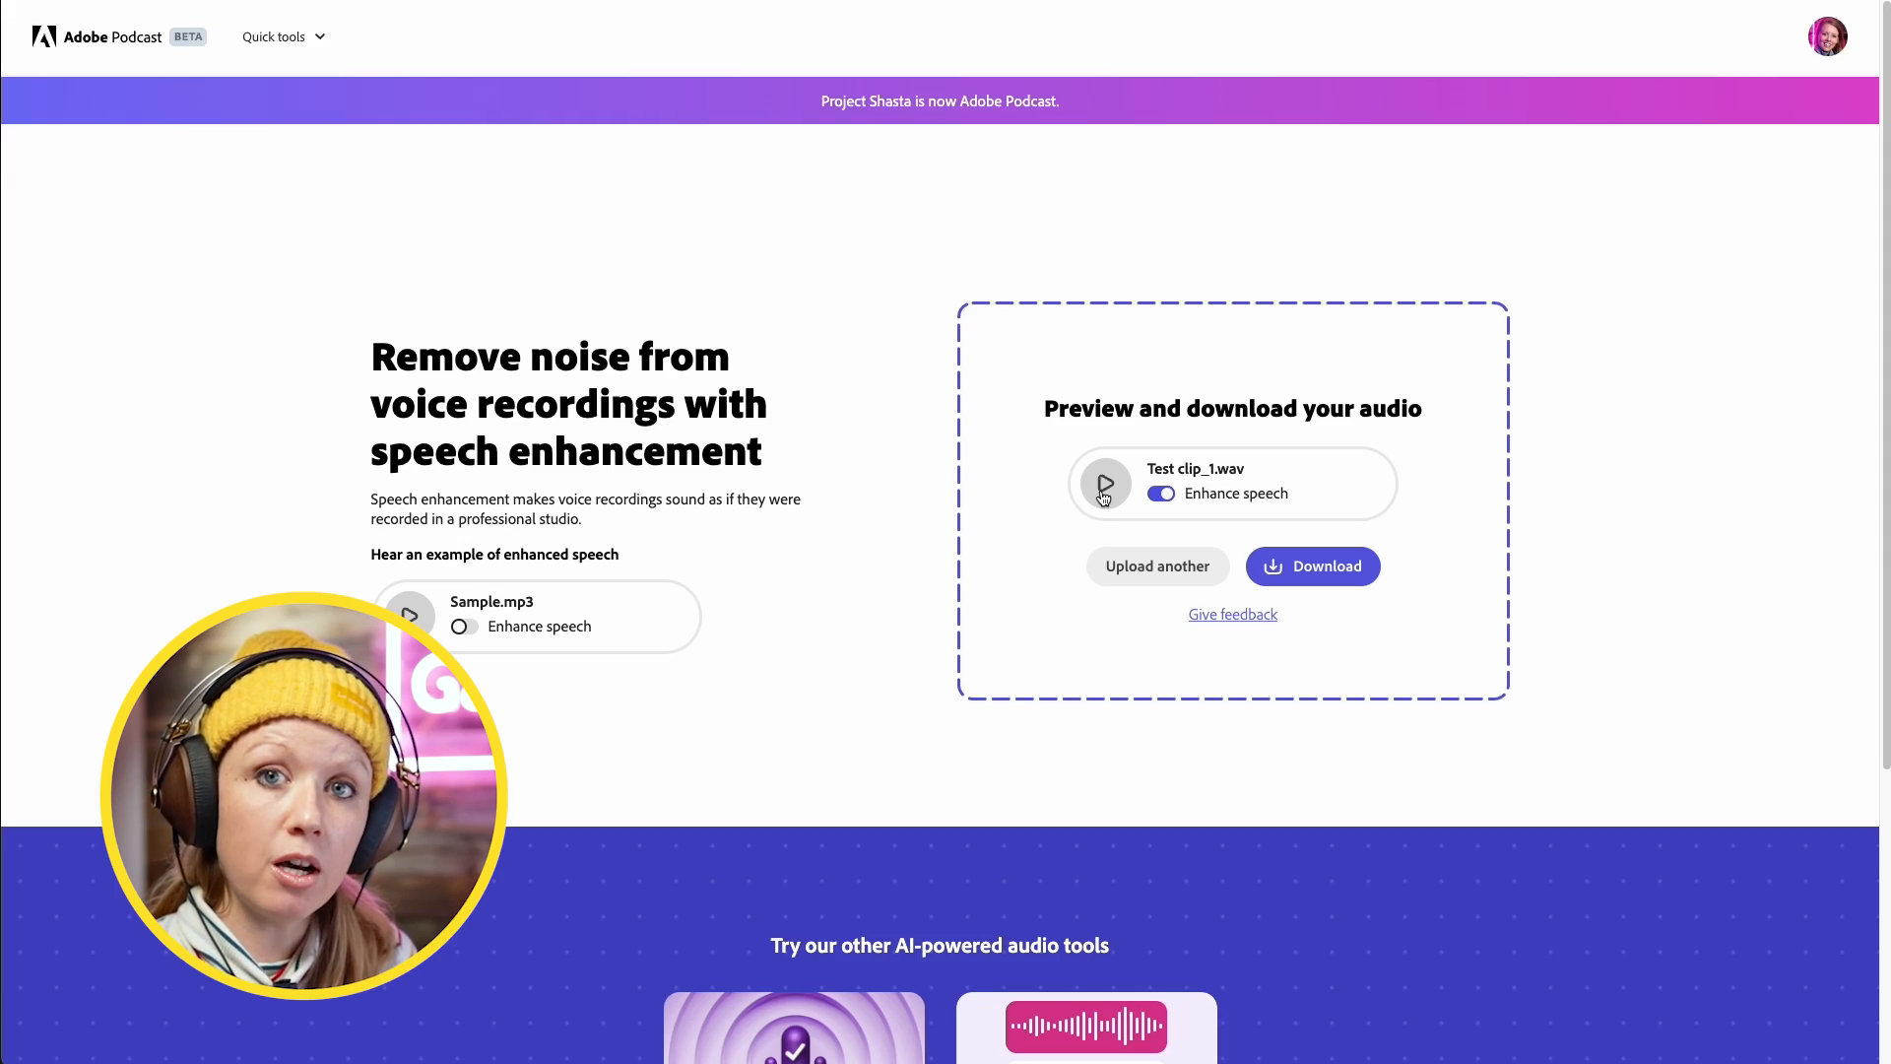
{"action": "left_click", "coordinate": [463, 626]}
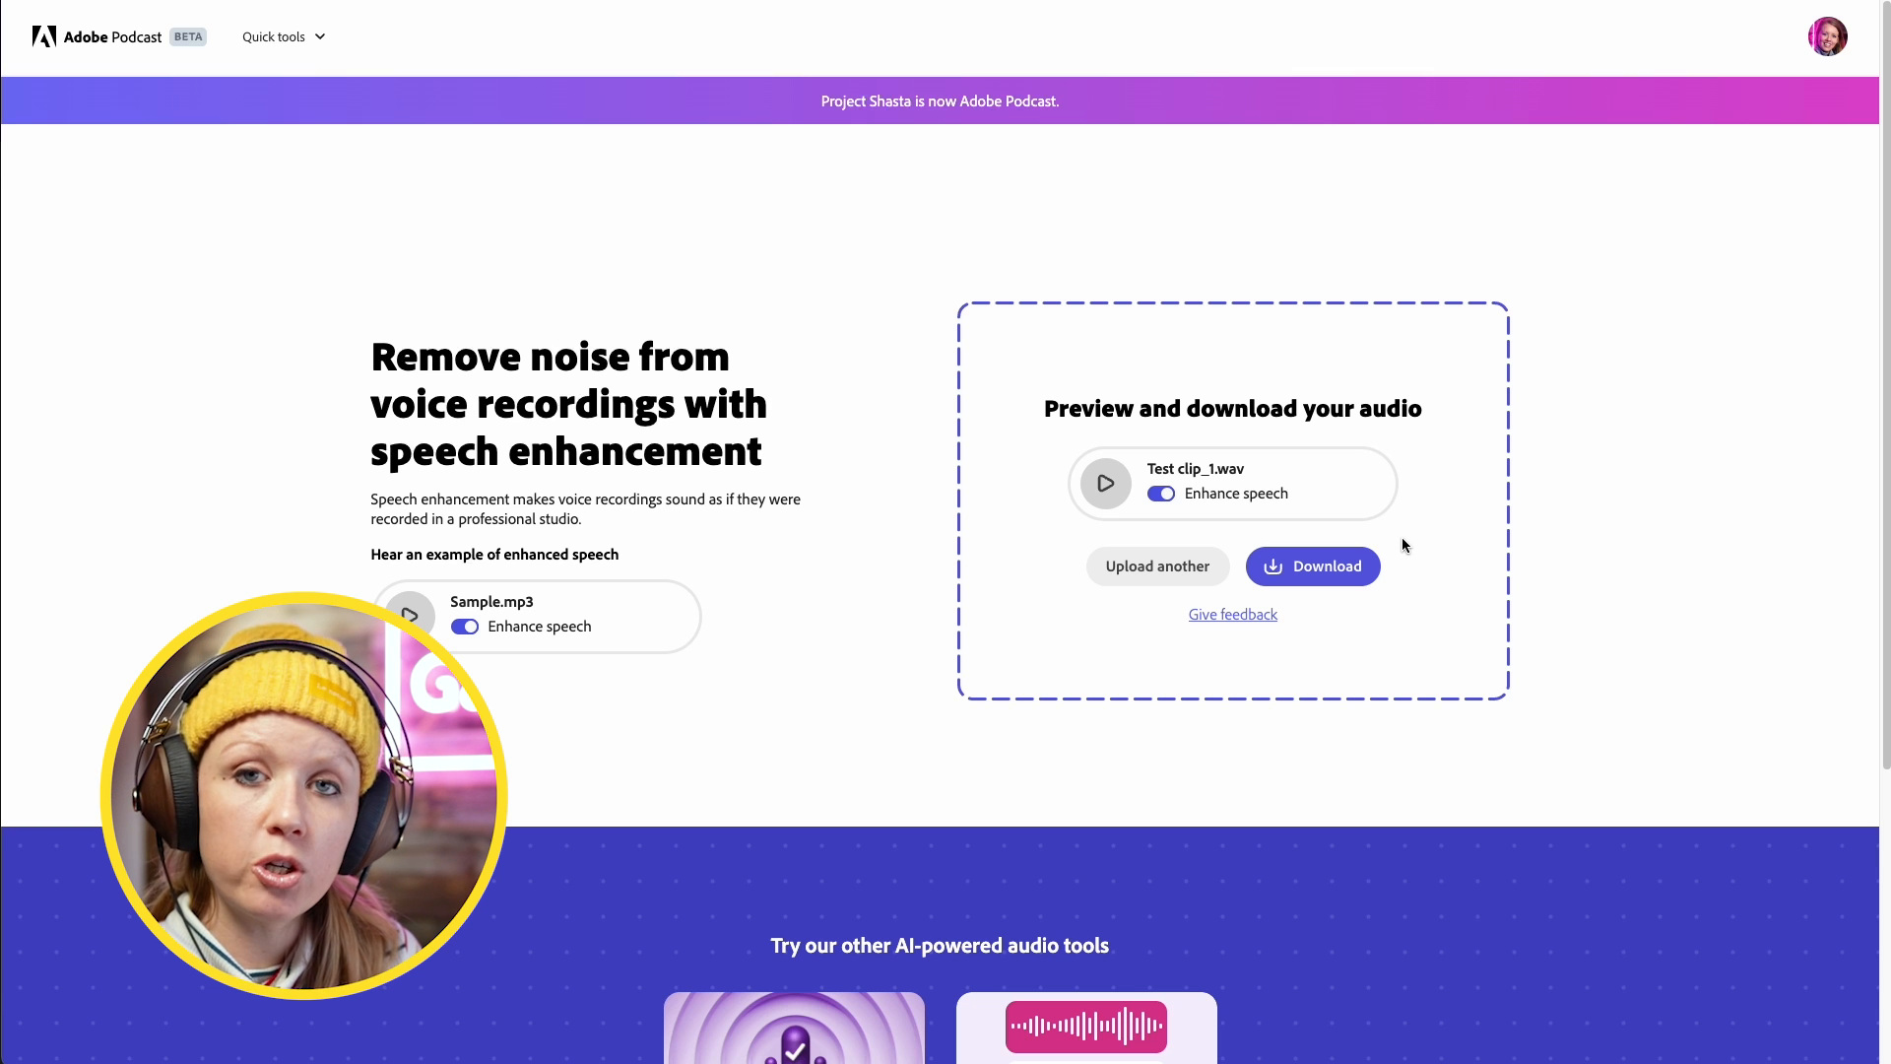
Play the 'See the future of audio in action' walkthrough video, pausing and resuming it
{"action": "scroll", "scroll_direction": "down", "scroll_amount": 3}
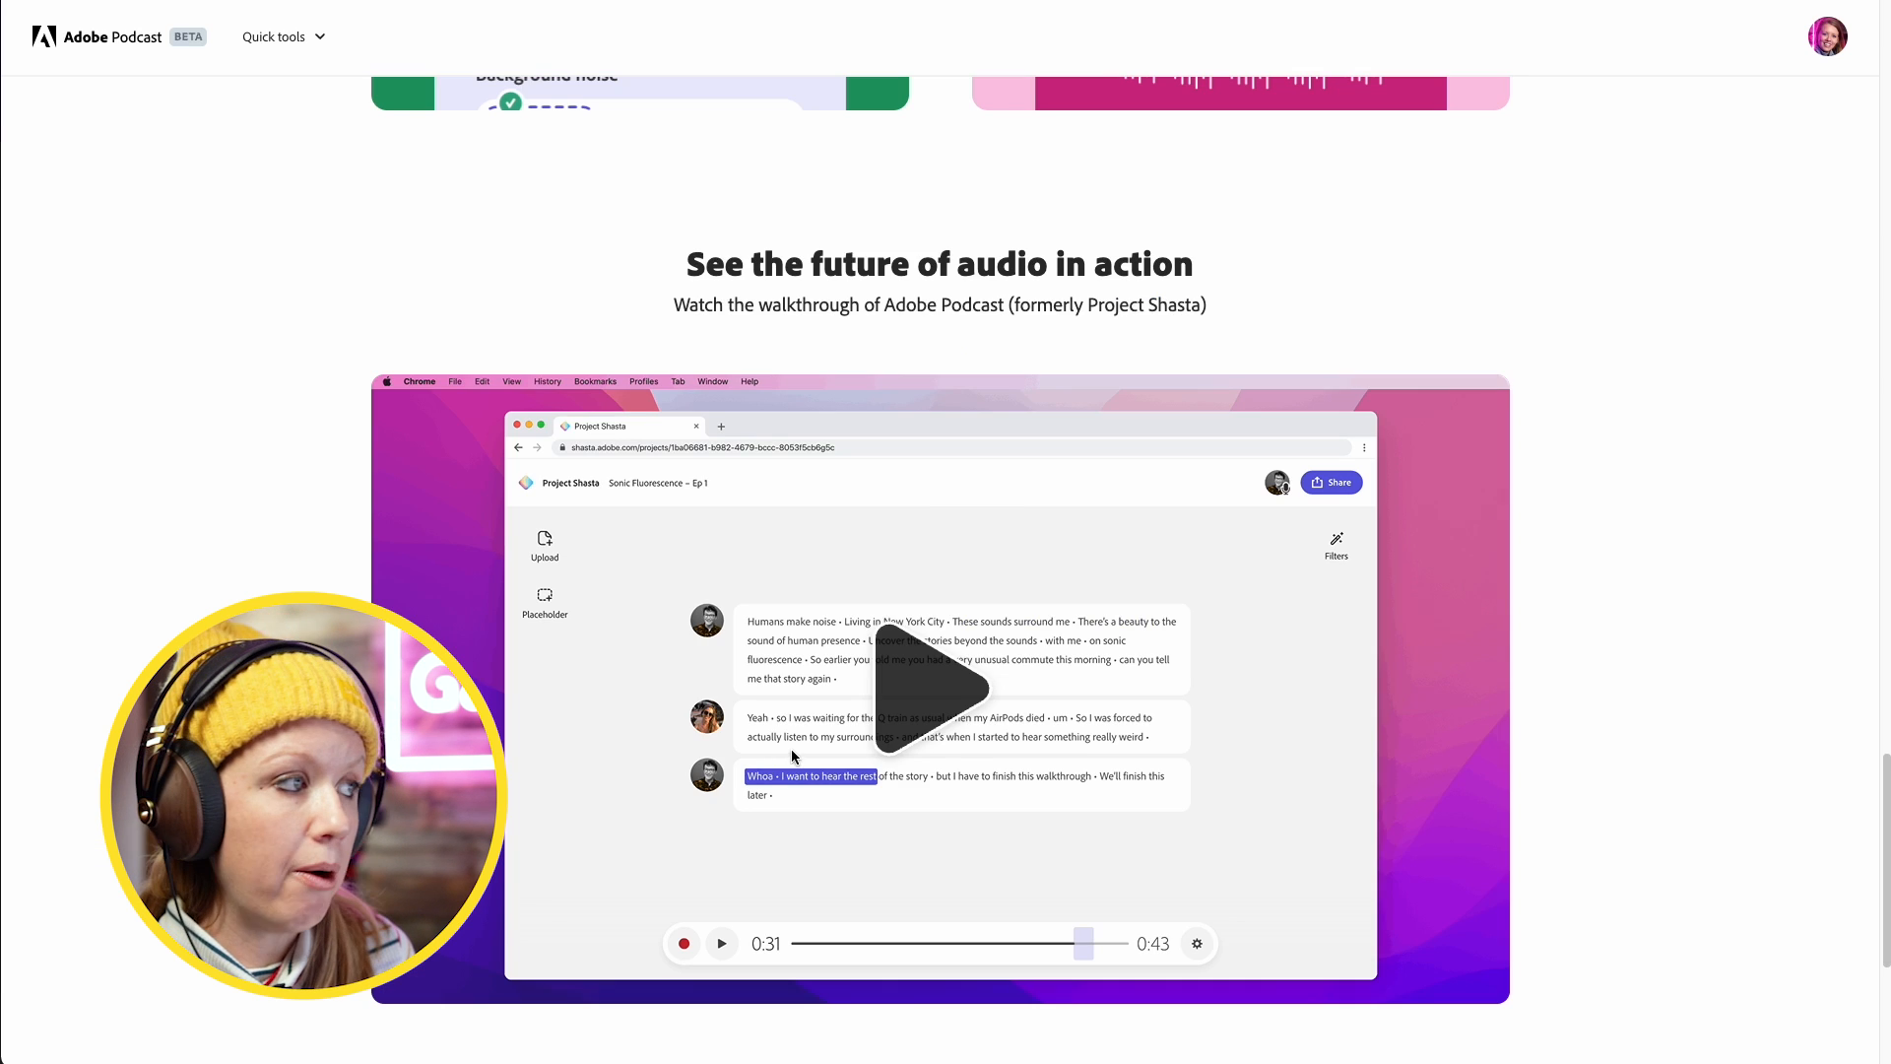
{"action": "left_click", "coordinate": [939, 689]}
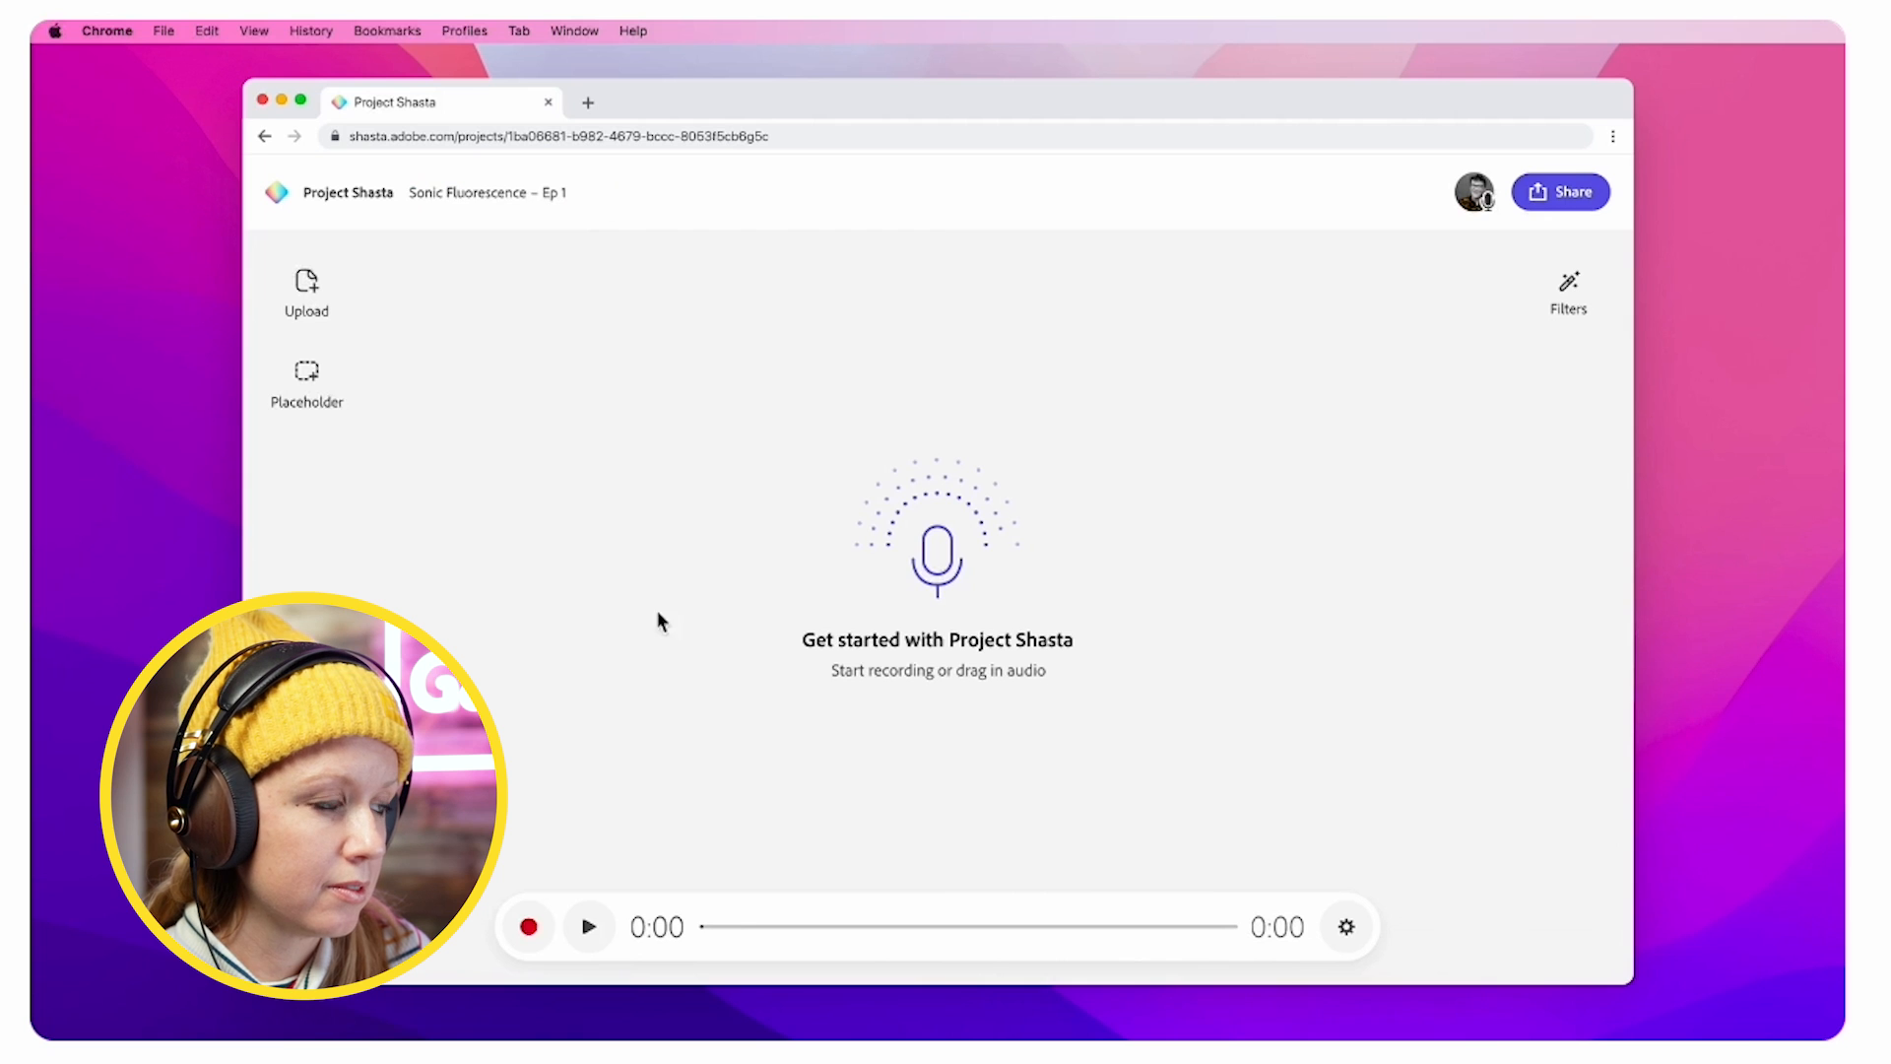
{"action": "left_click", "coordinate": [527, 926]}
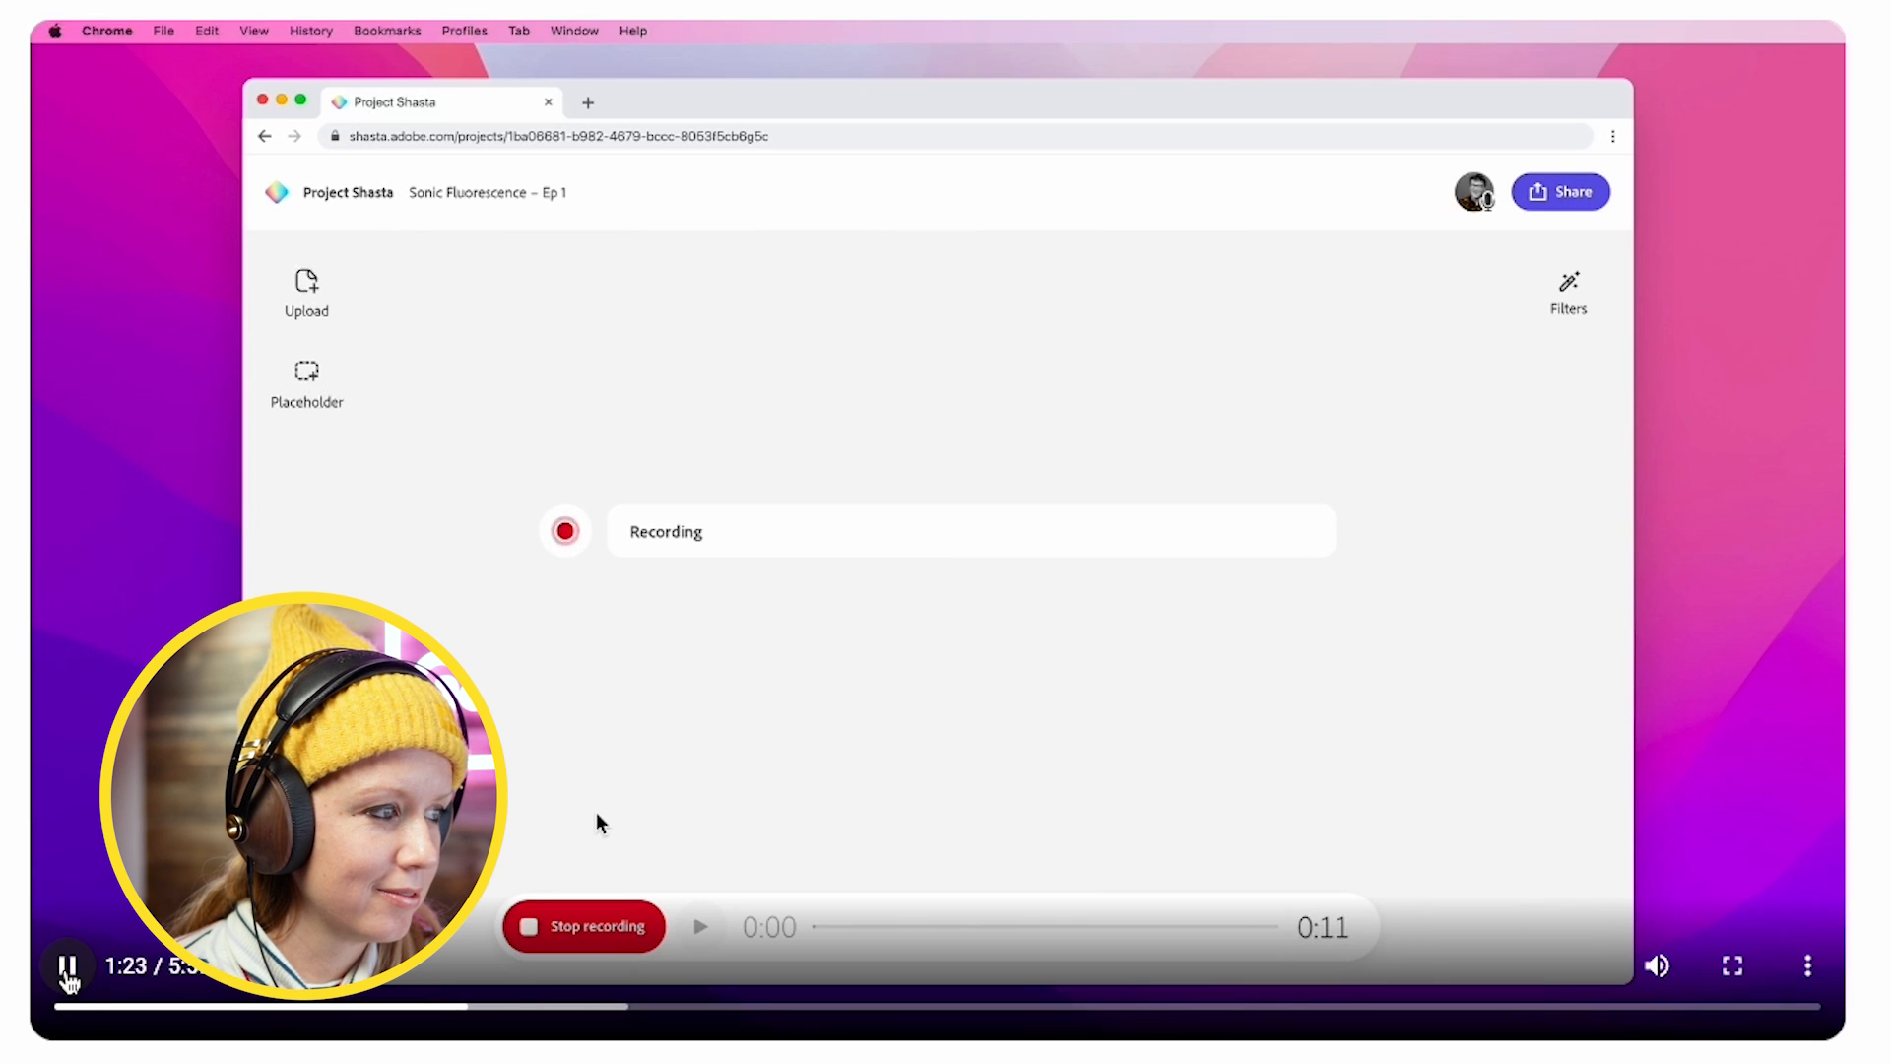
{"action": "left_click", "coordinate": [584, 926]}
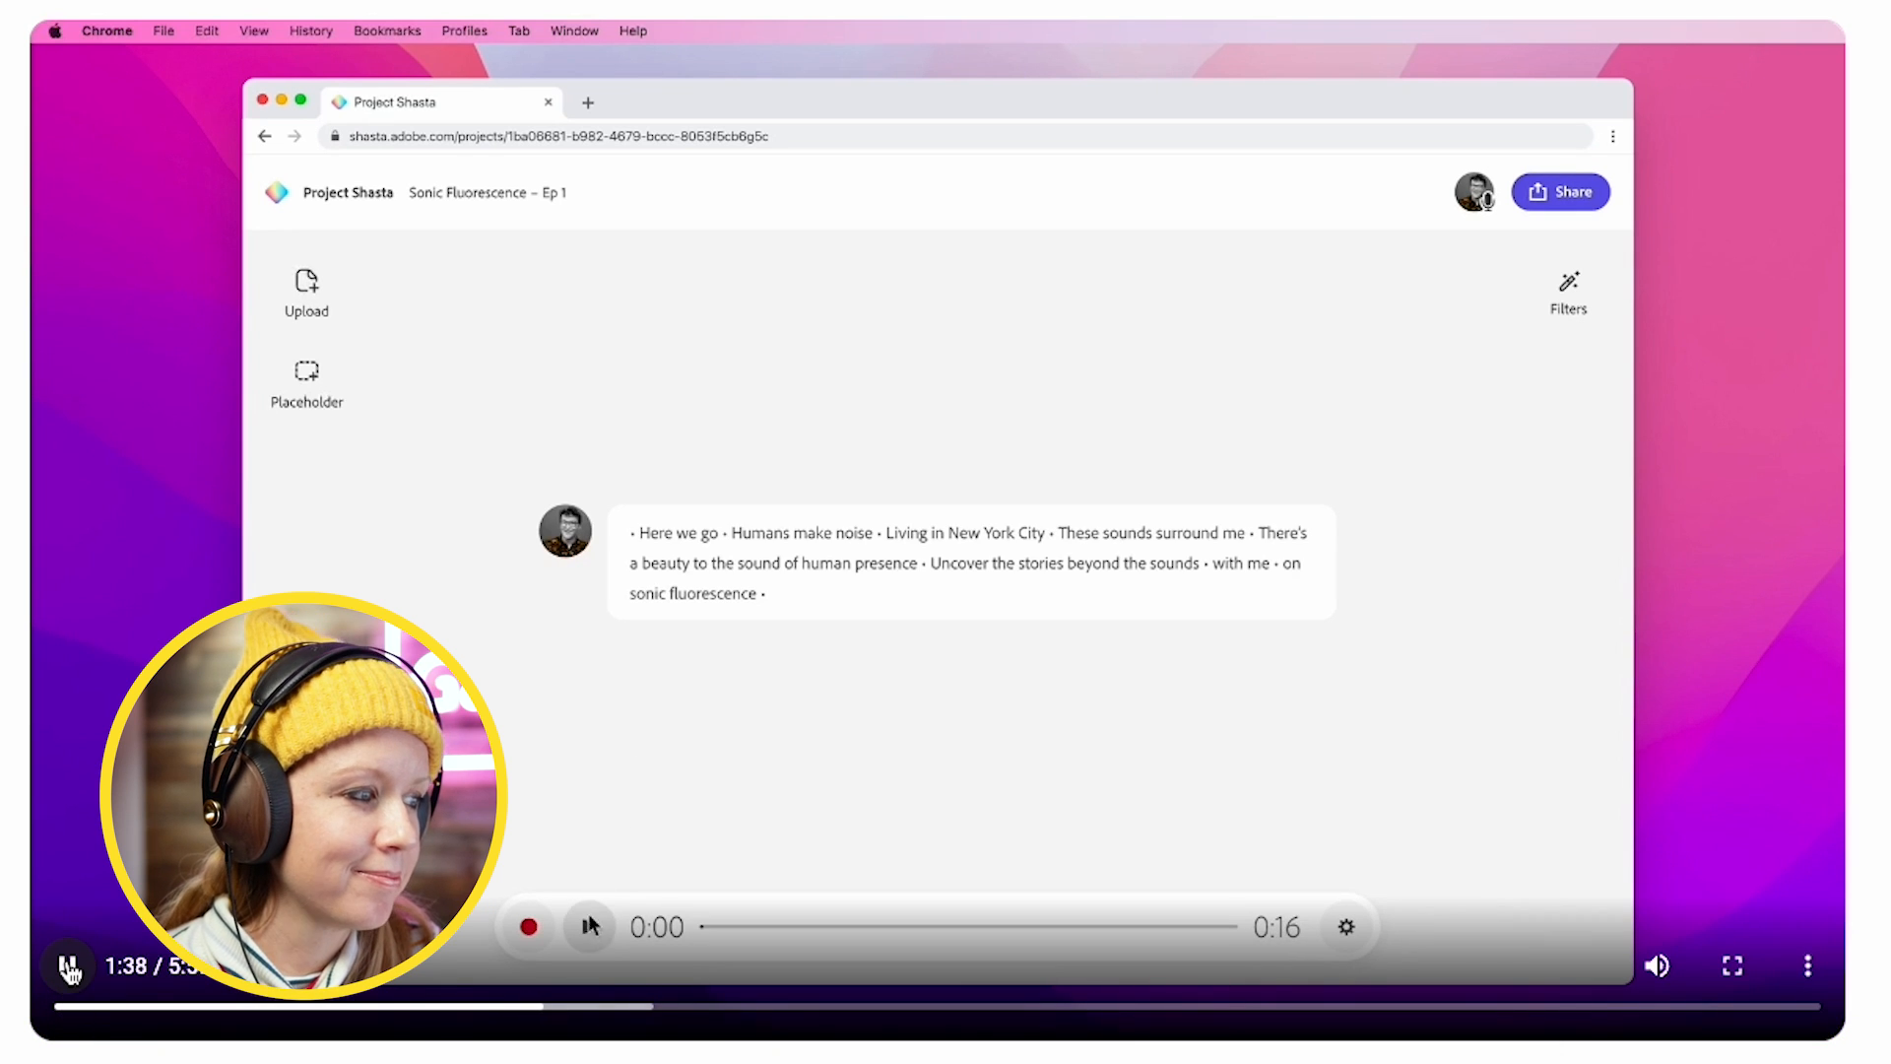
{"action": "left_click", "coordinate": [590, 926]}
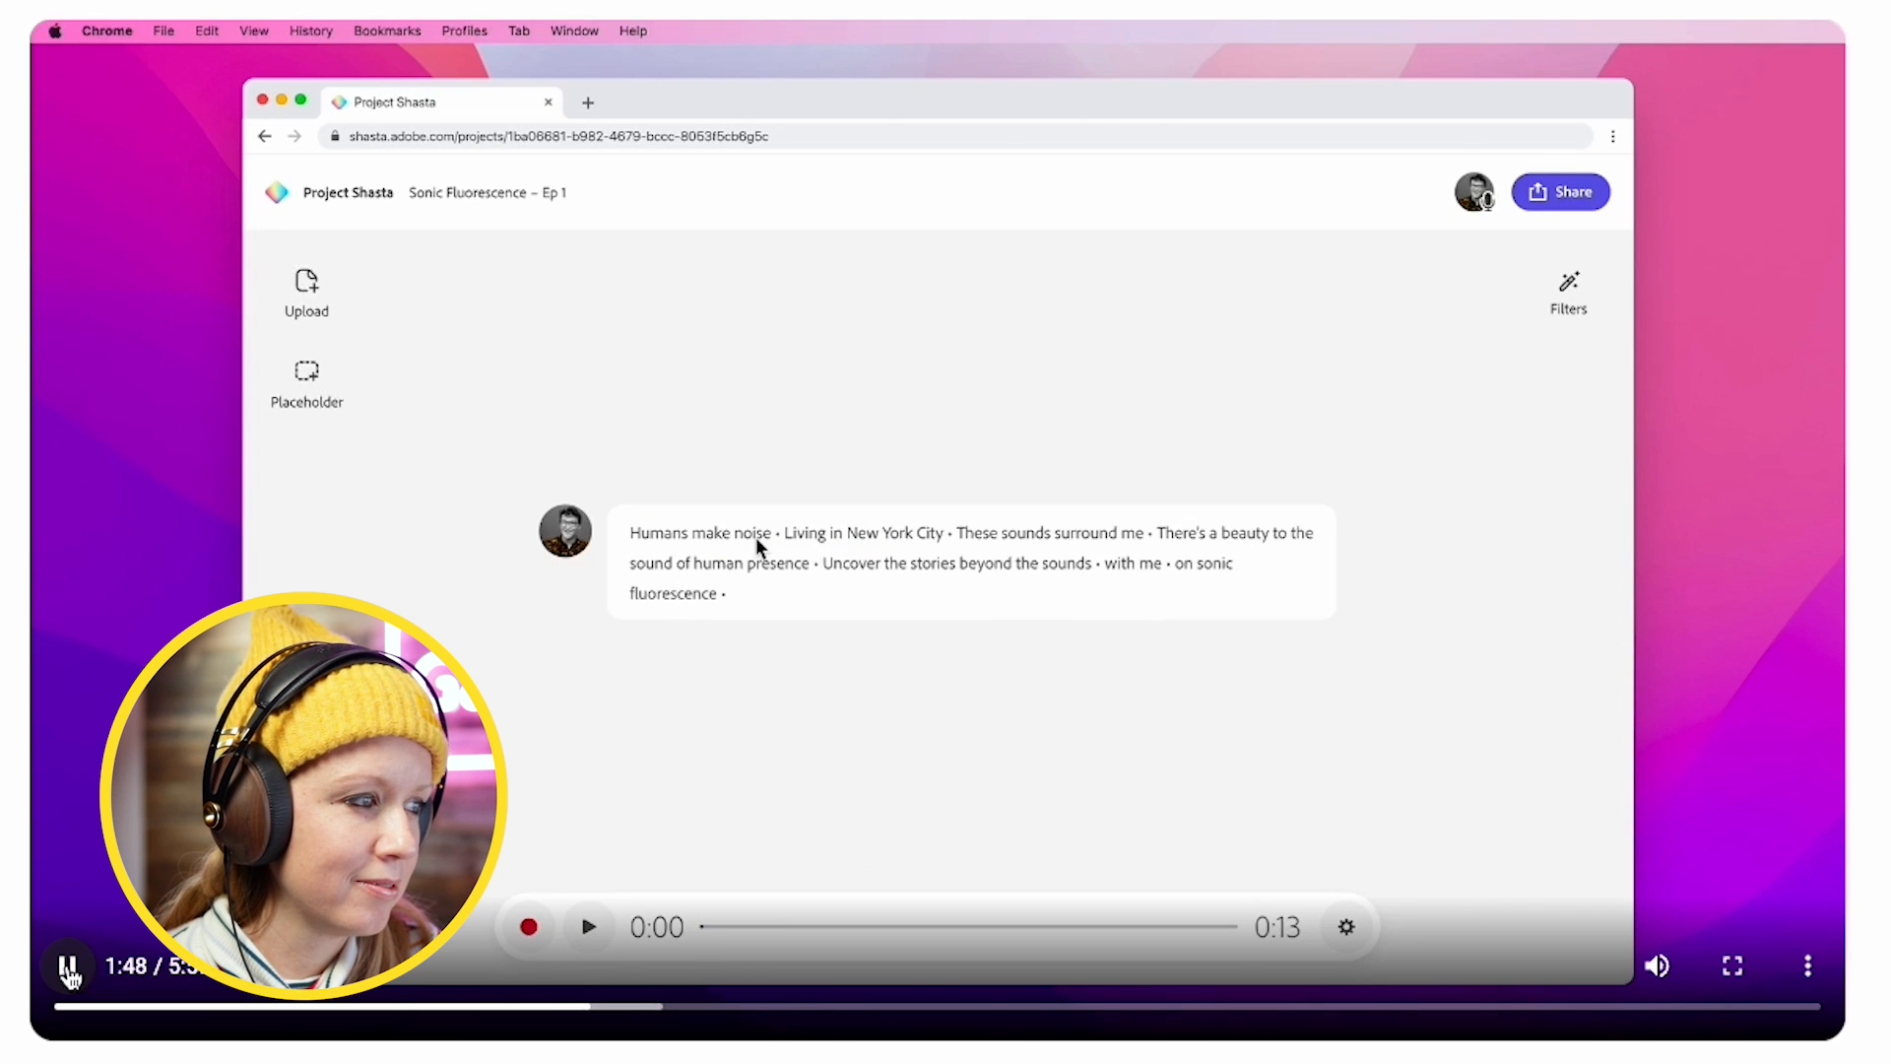
{"action": "left_click", "coordinate": [68, 965]}
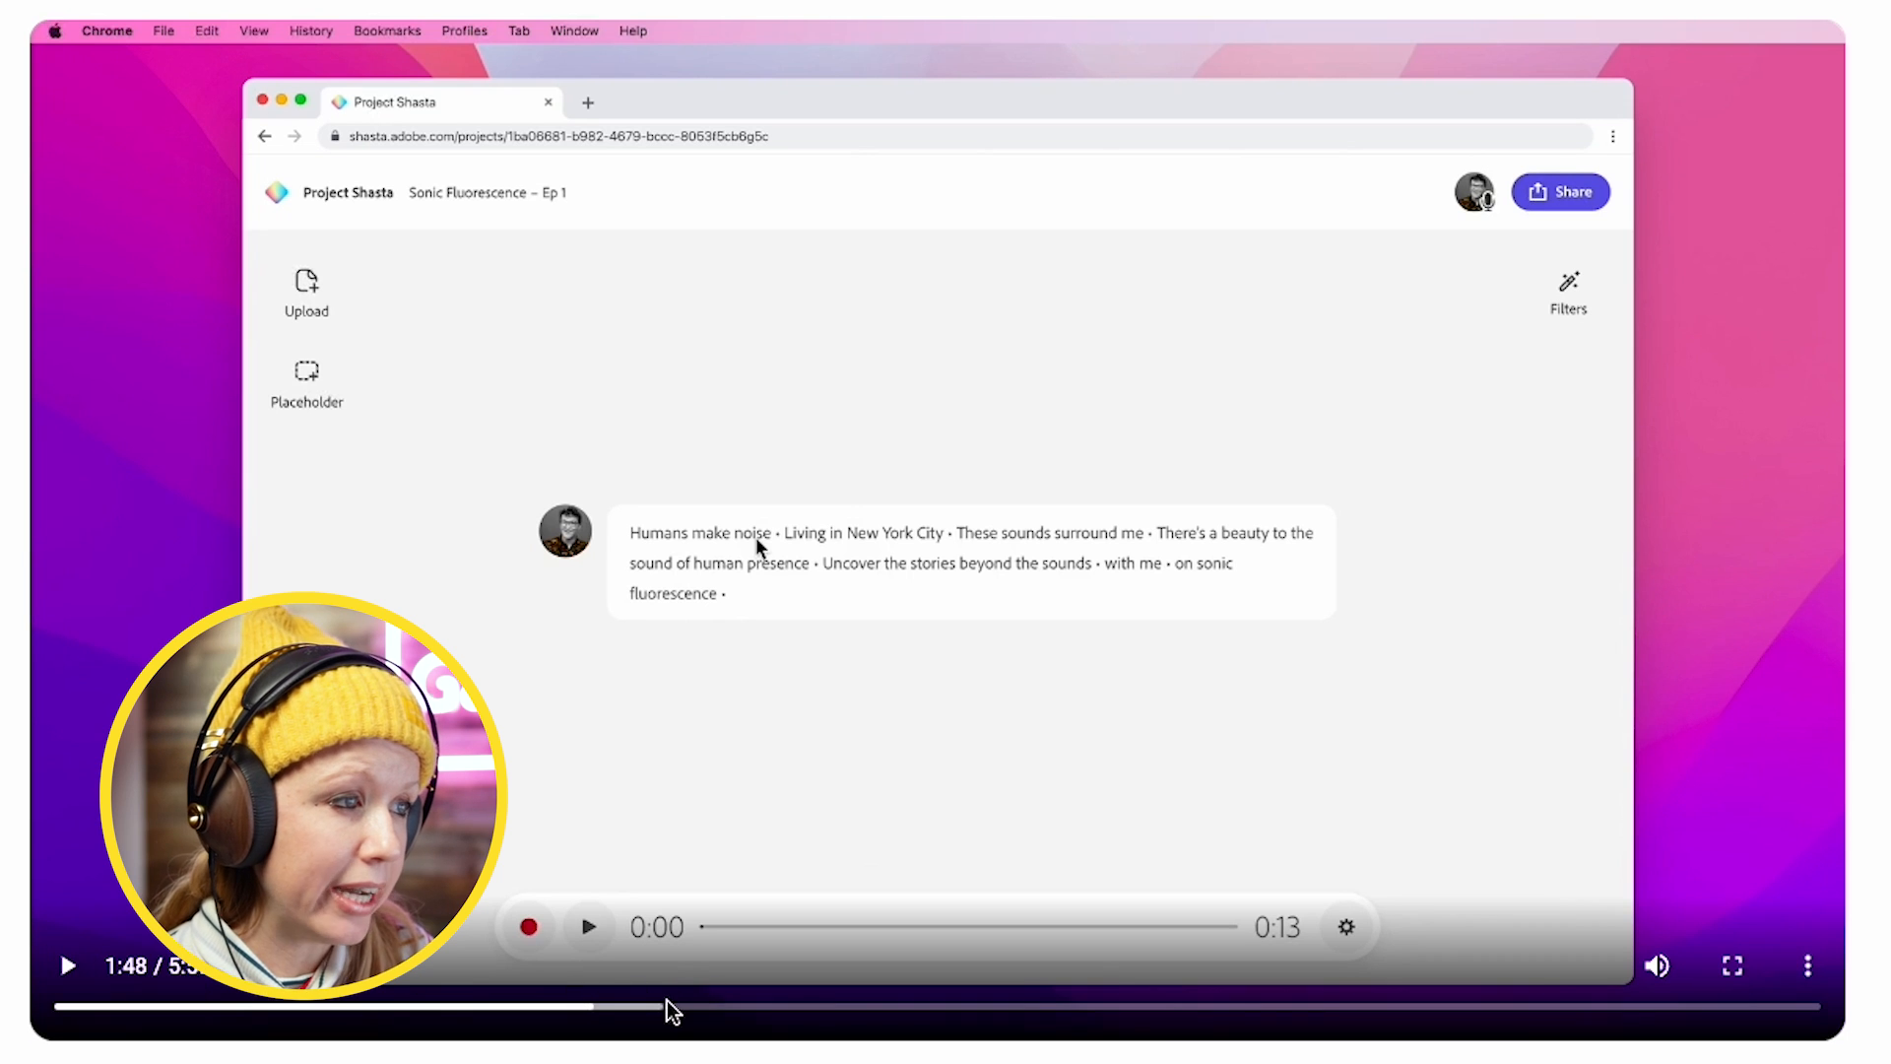
{"action": "mouse_move", "coordinate": [46, 919]}
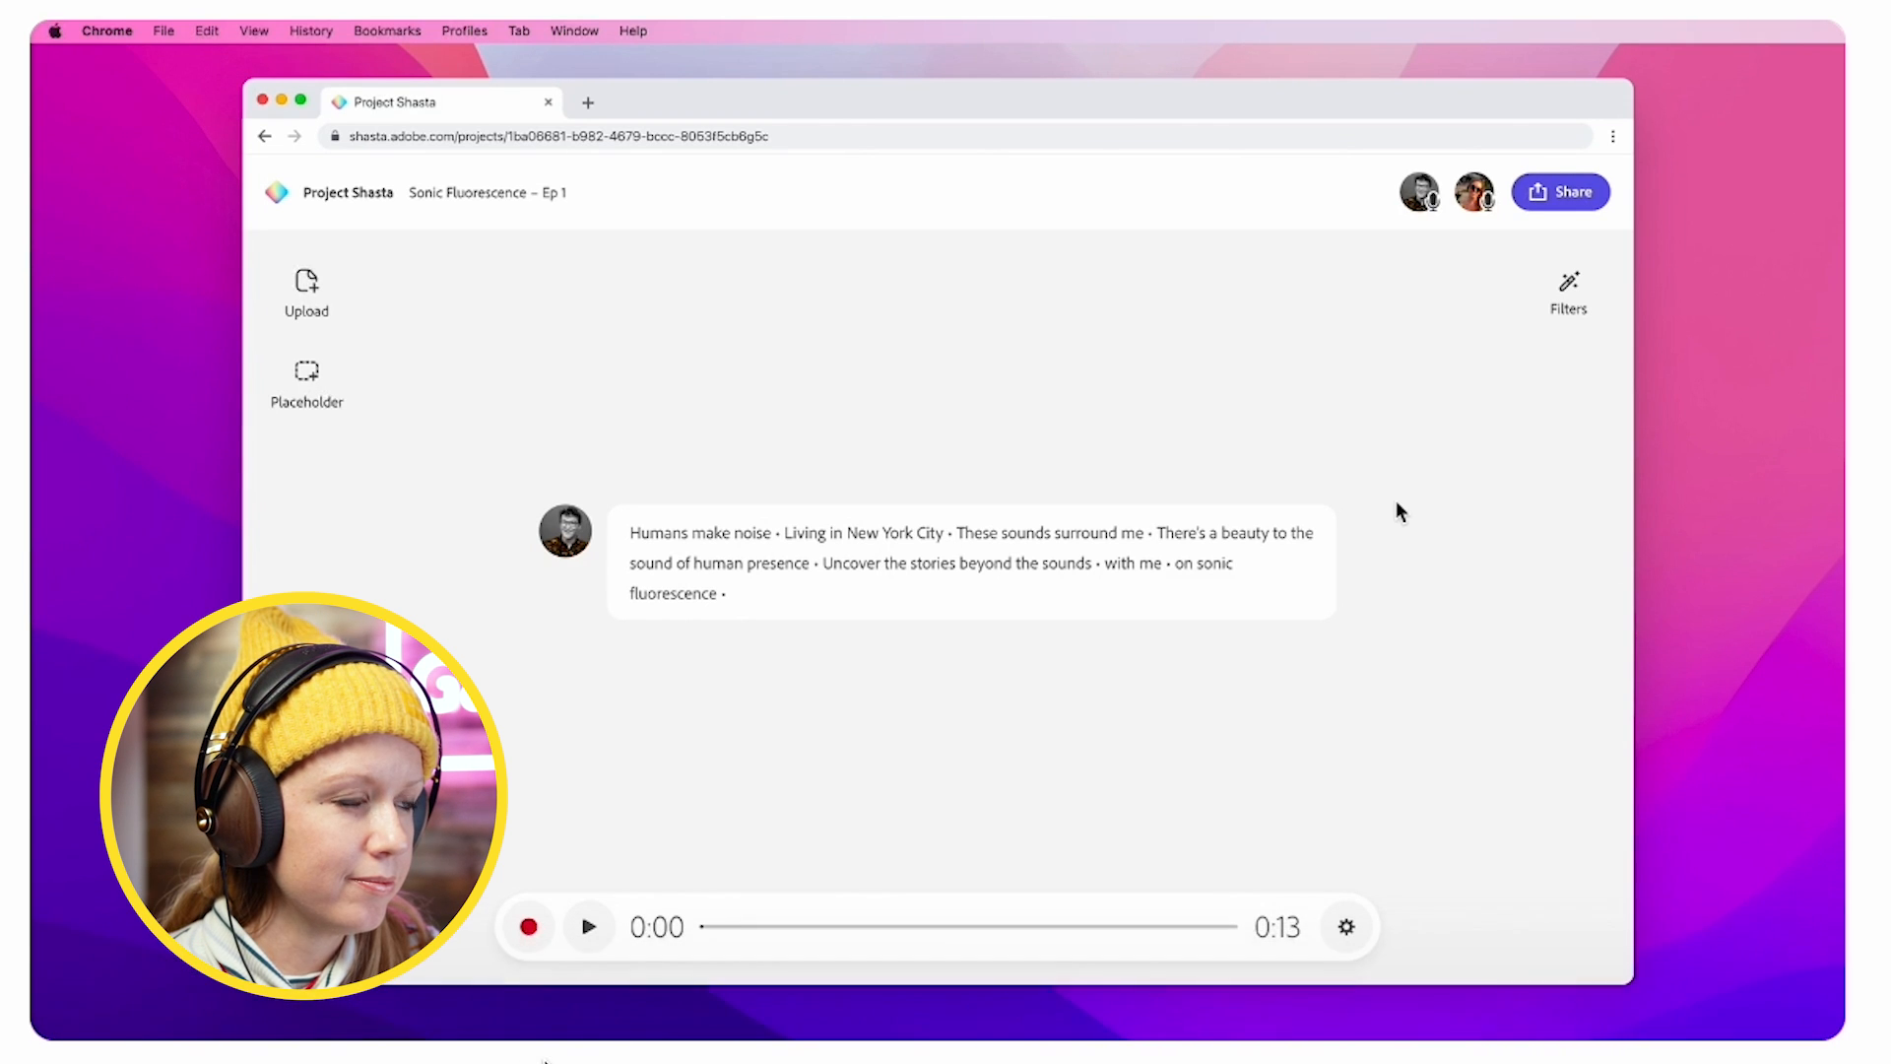
Keep playing the walkthrough through the multi-speaker recording and Filters panel, pausing along the way
{"action": "left_click", "coordinate": [527, 926]}
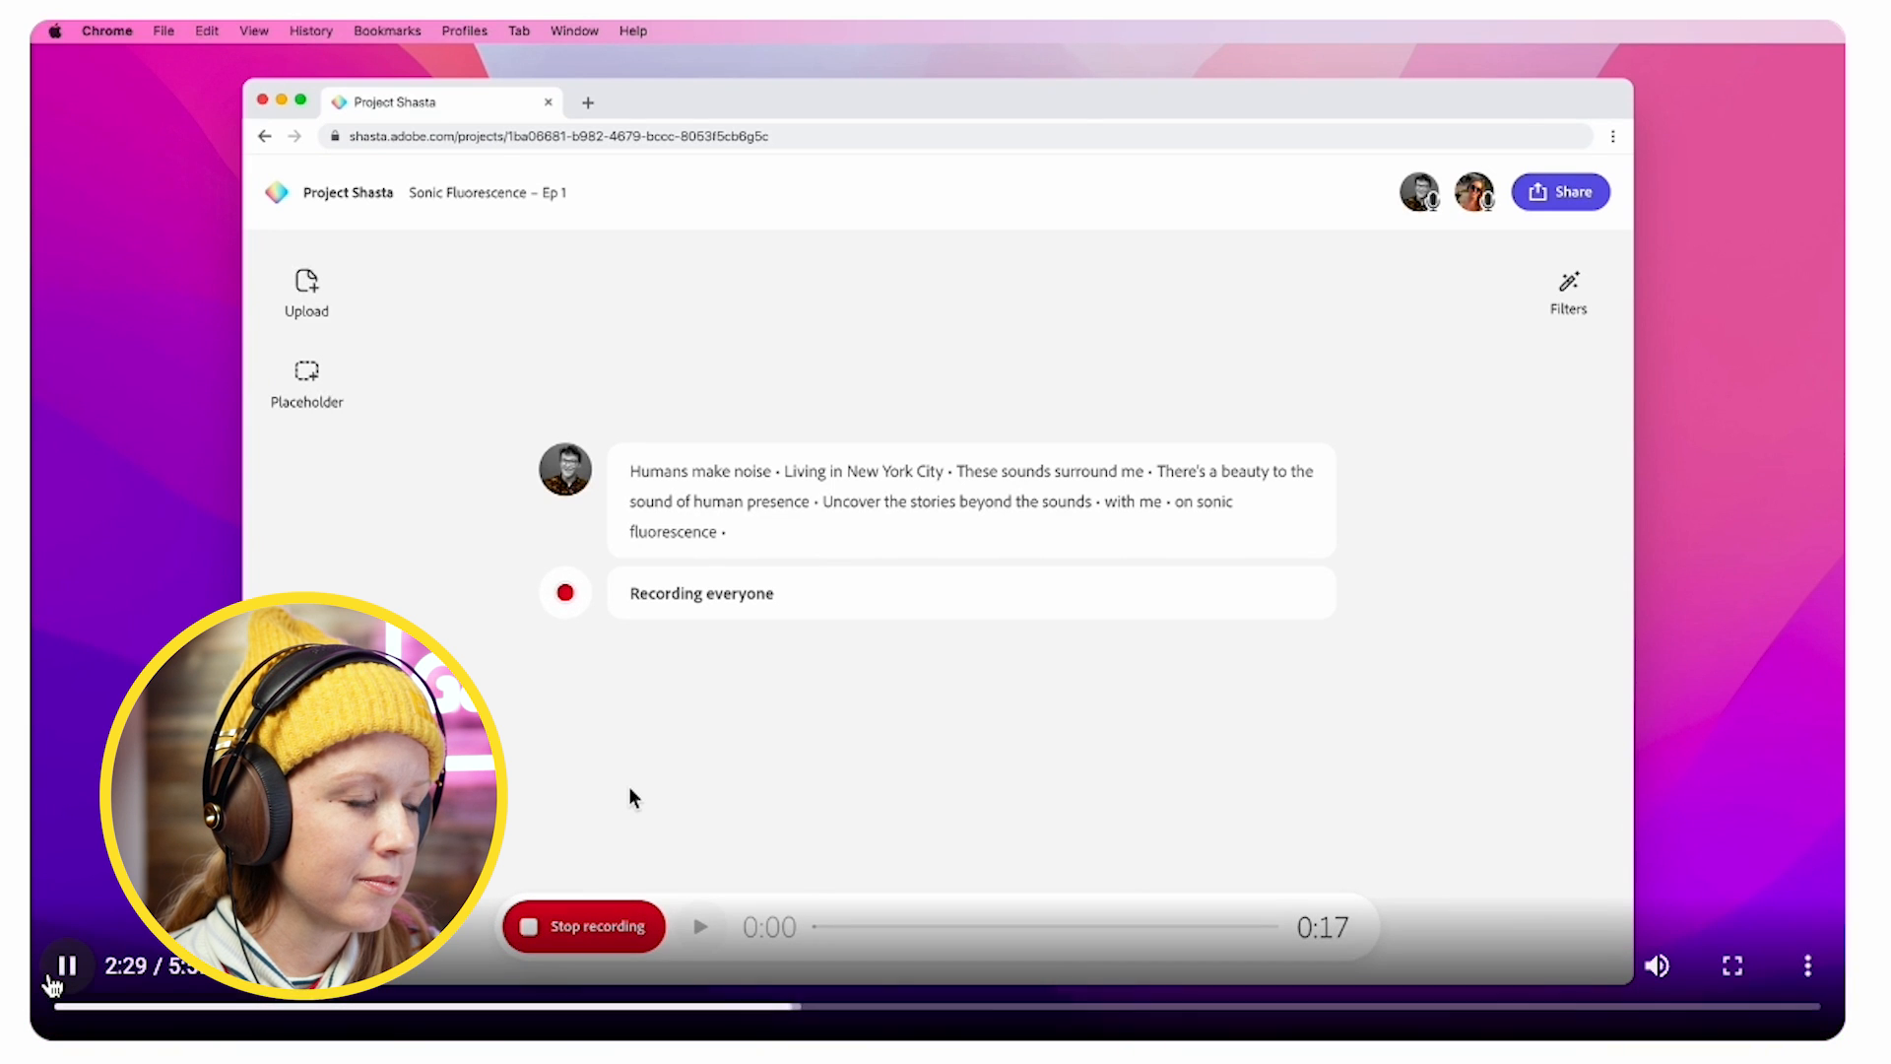
{"action": "left_click", "coordinate": [66, 965]}
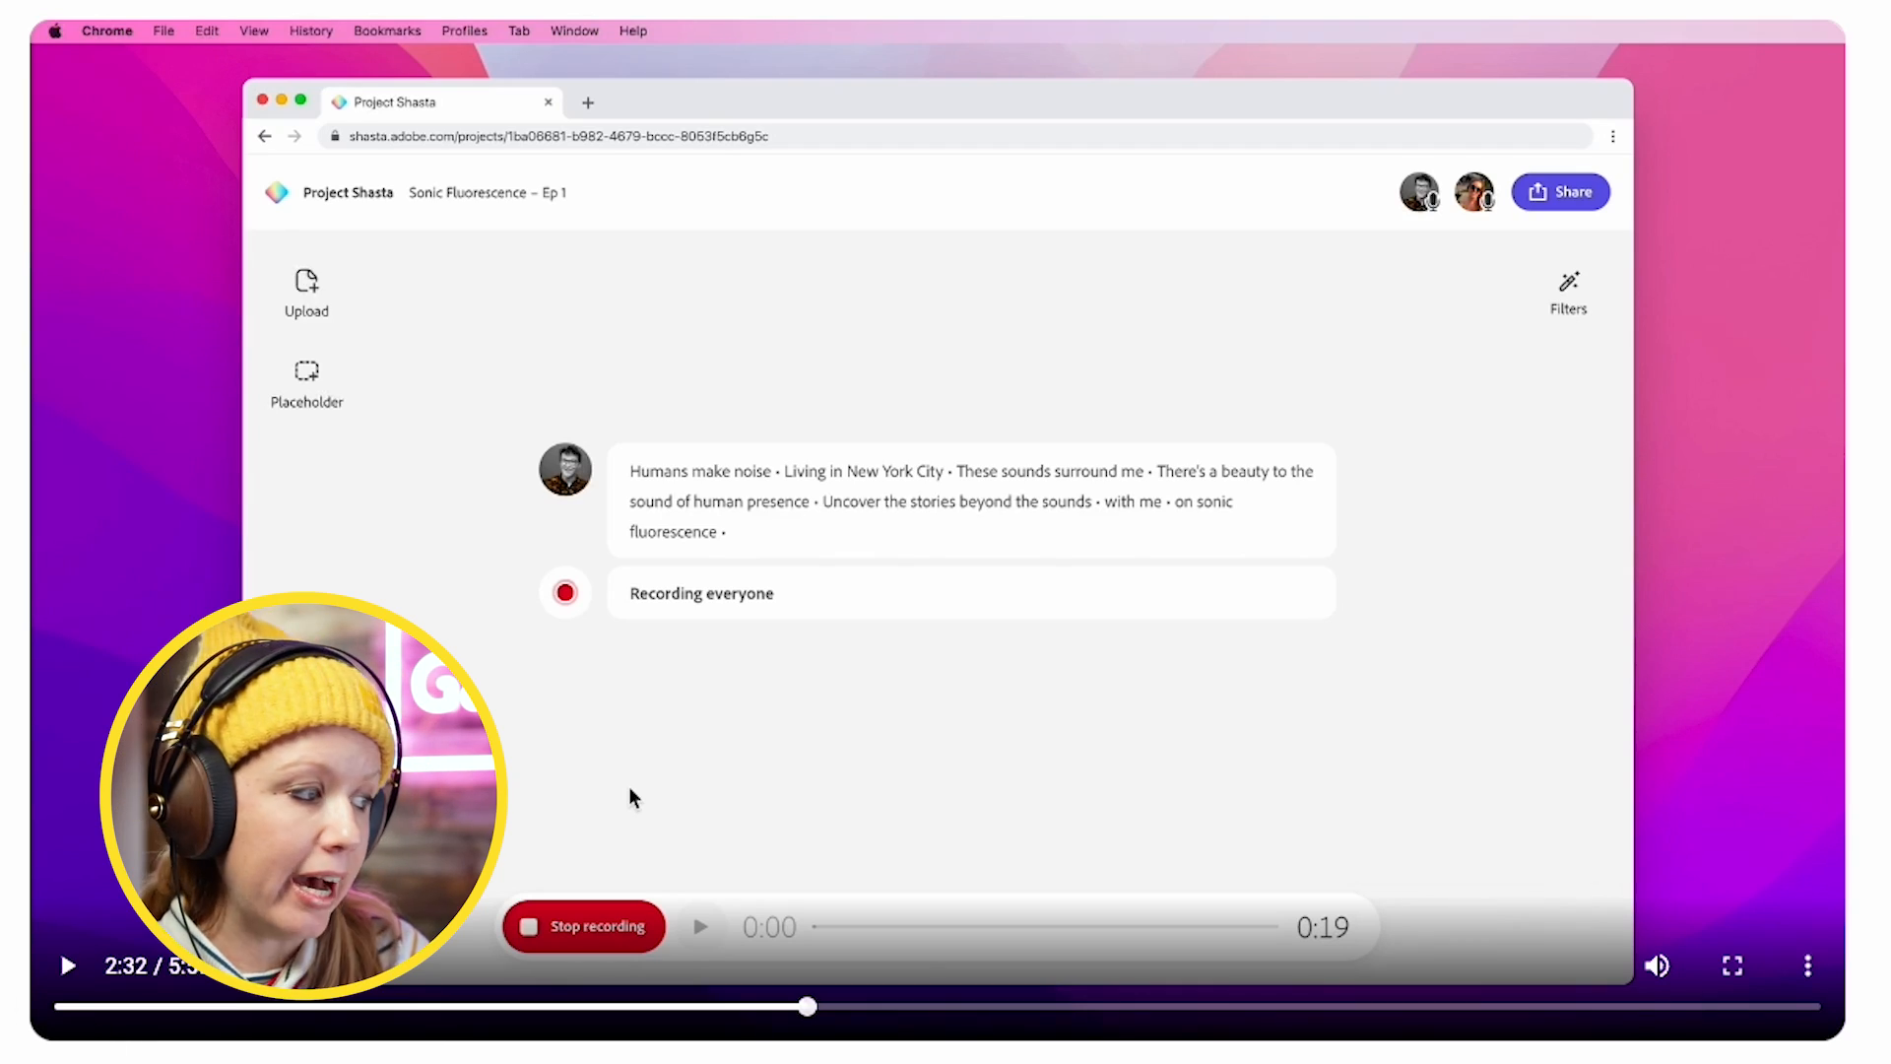
{"action": "left_click", "coordinate": [582, 926]}
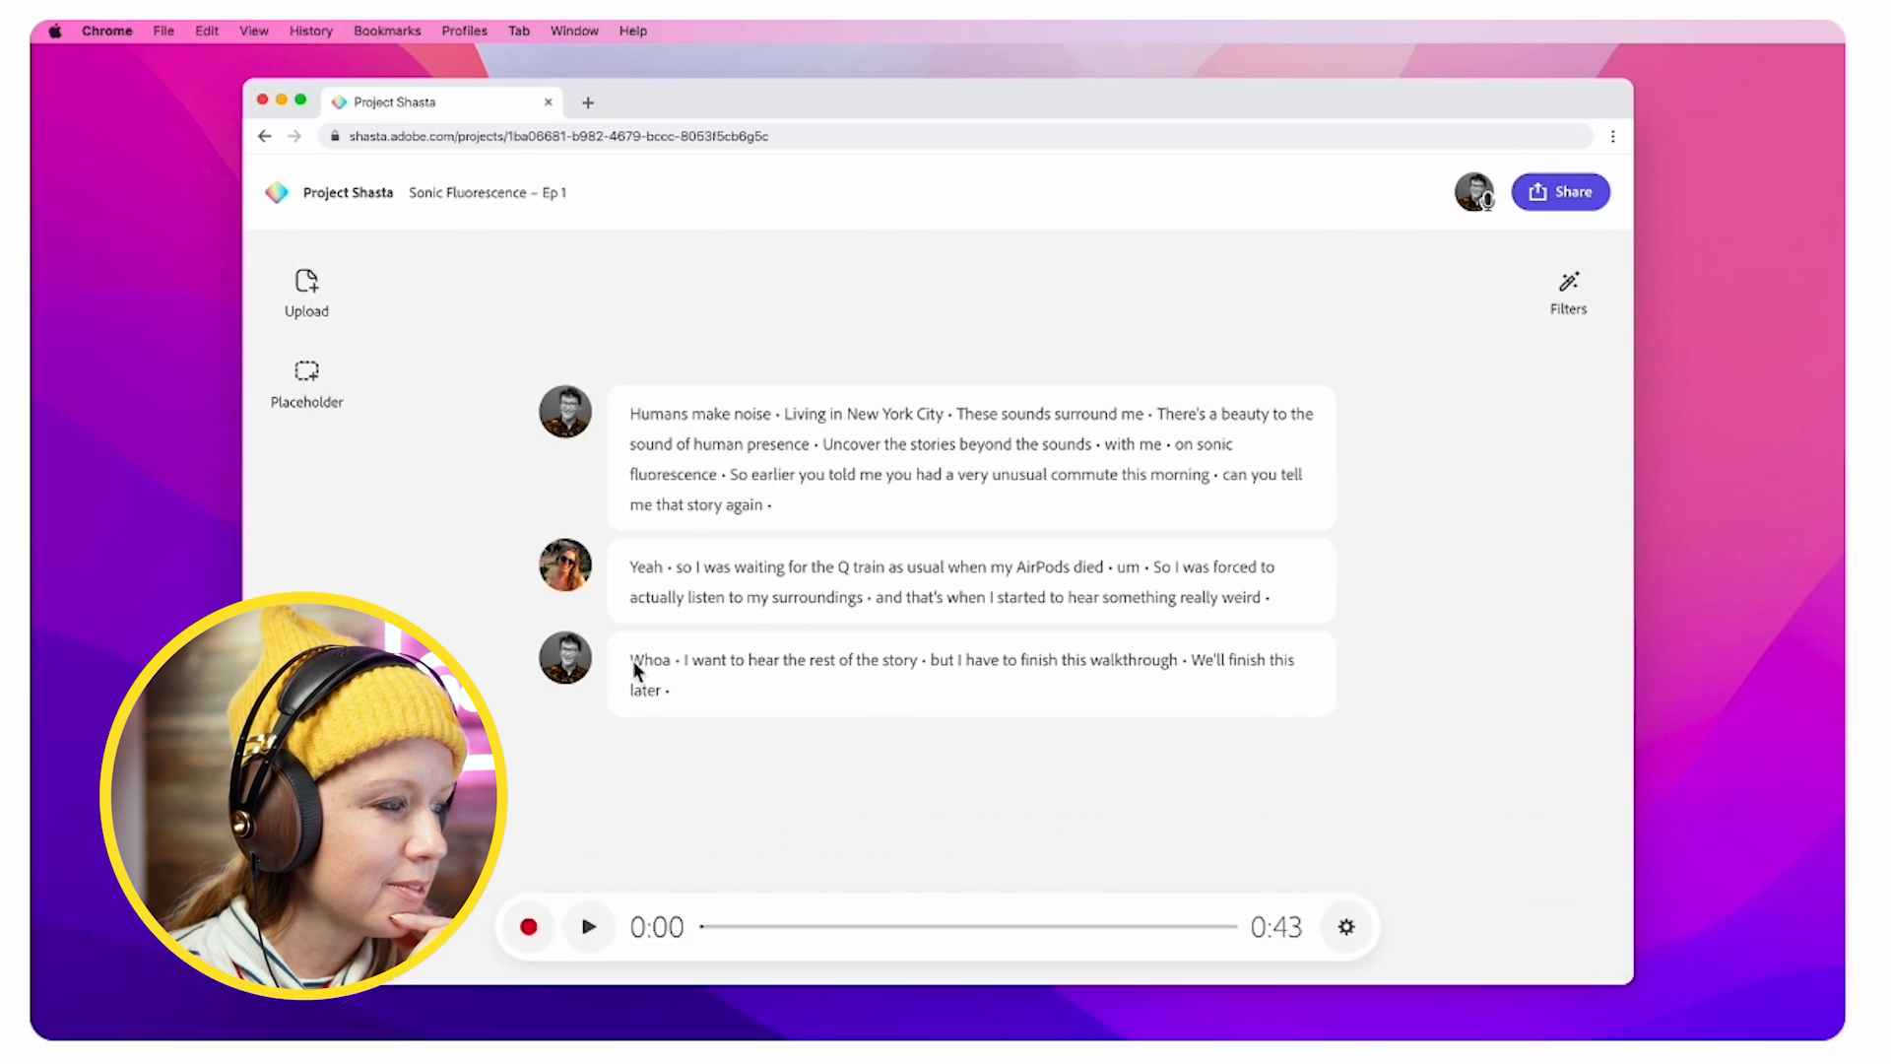
{"action": "left_click", "coordinate": [589, 926]}
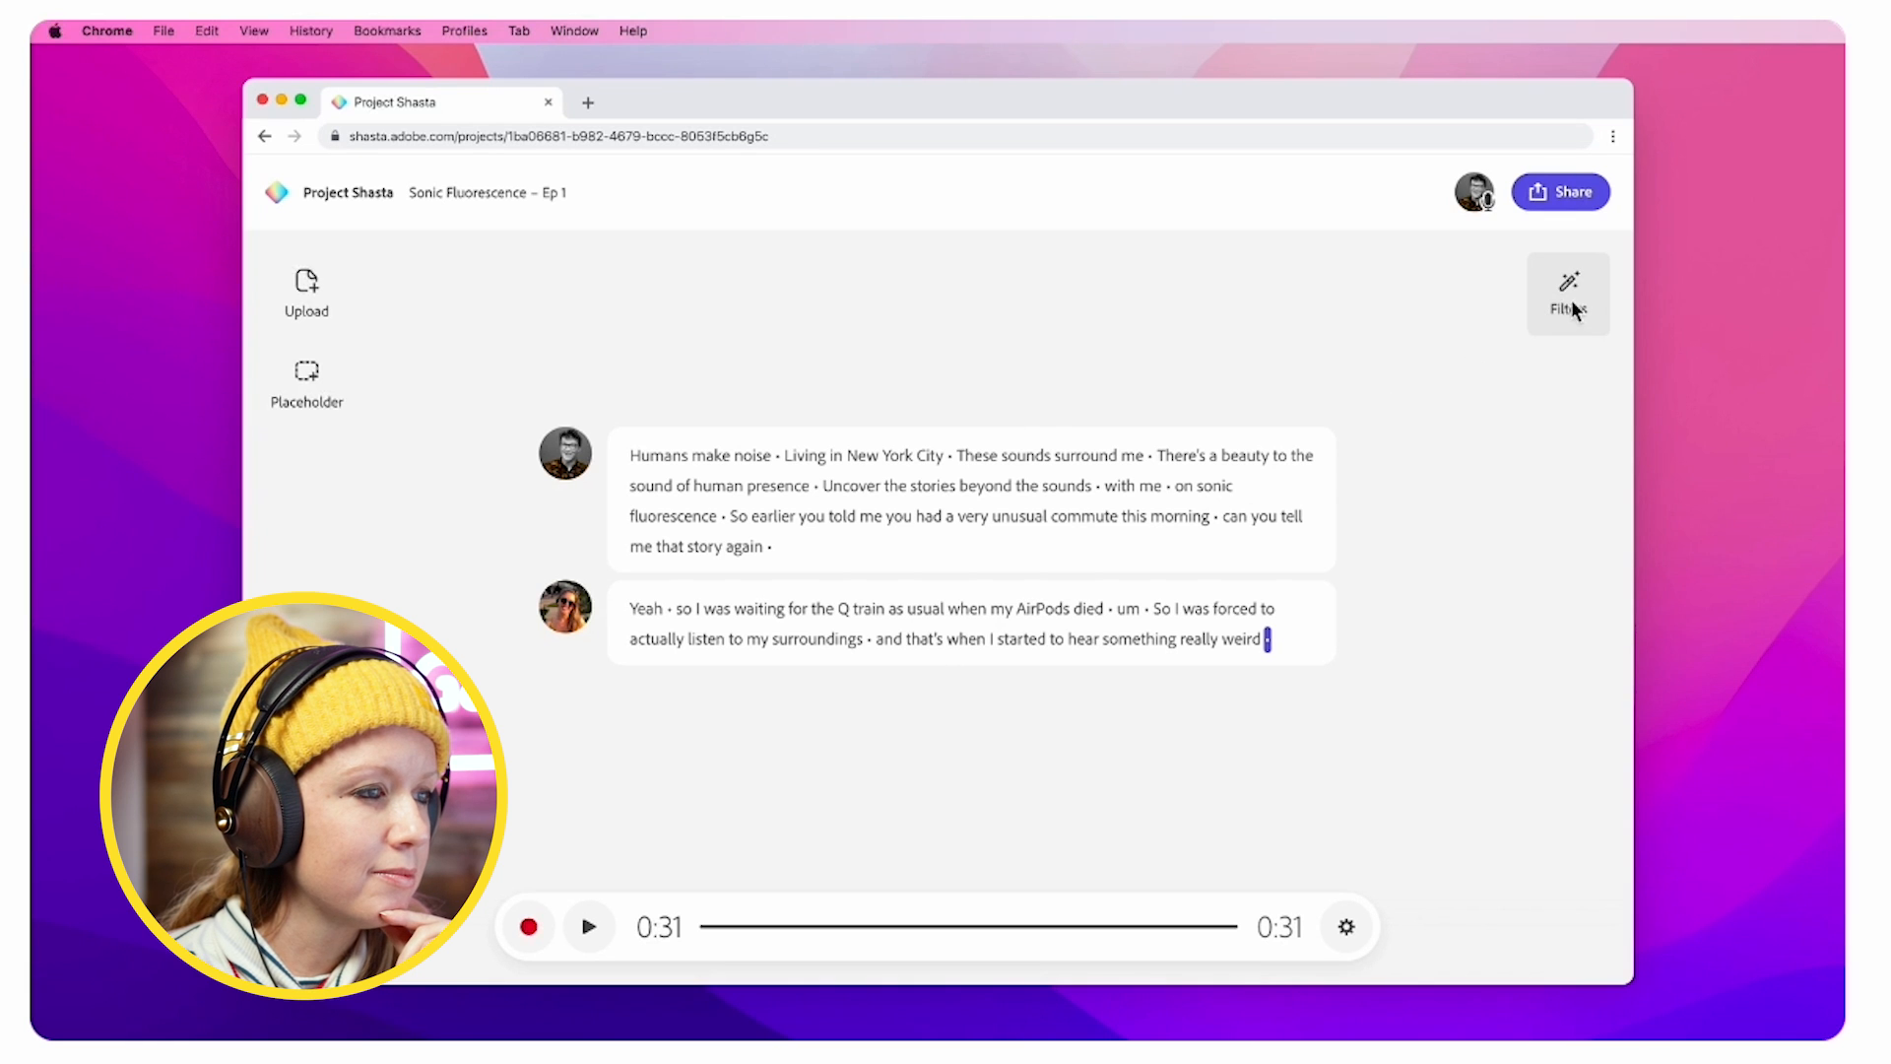
{"action": "left_click", "coordinate": [1567, 293]}
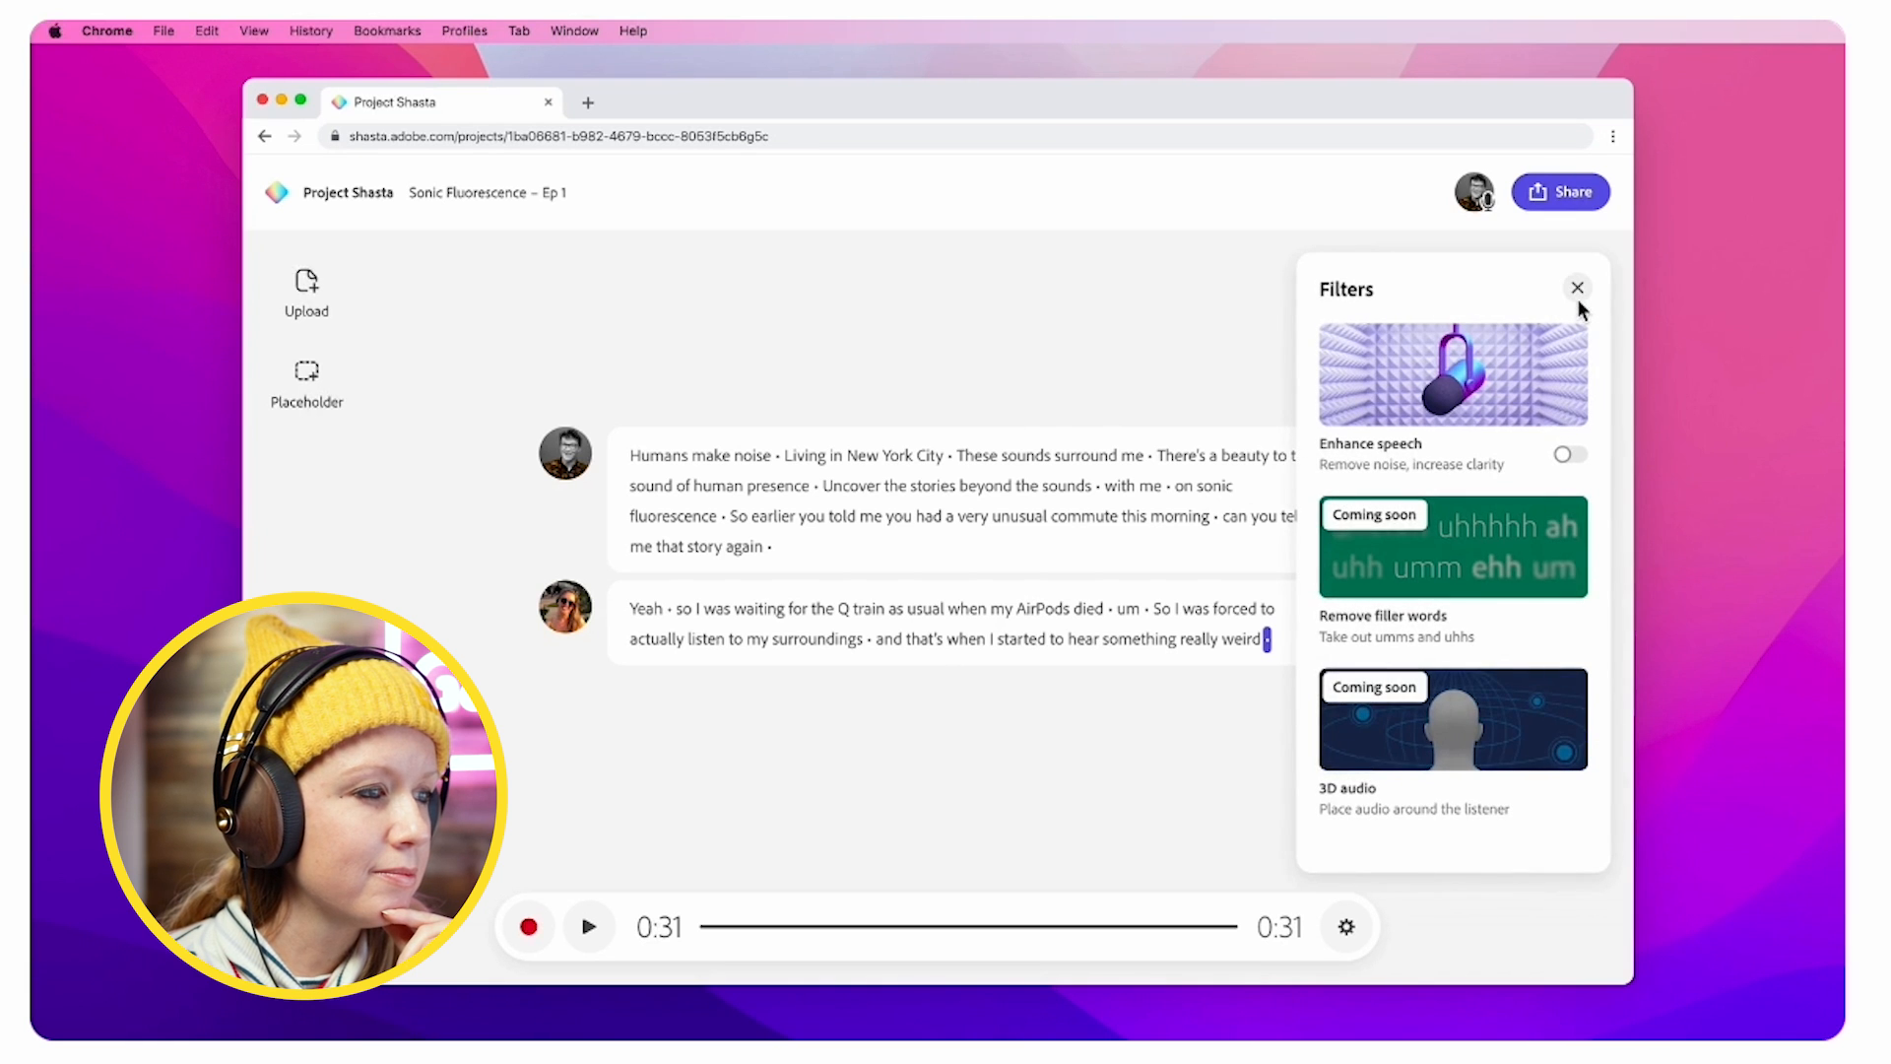
{"action": "left_click", "coordinate": [589, 925]}
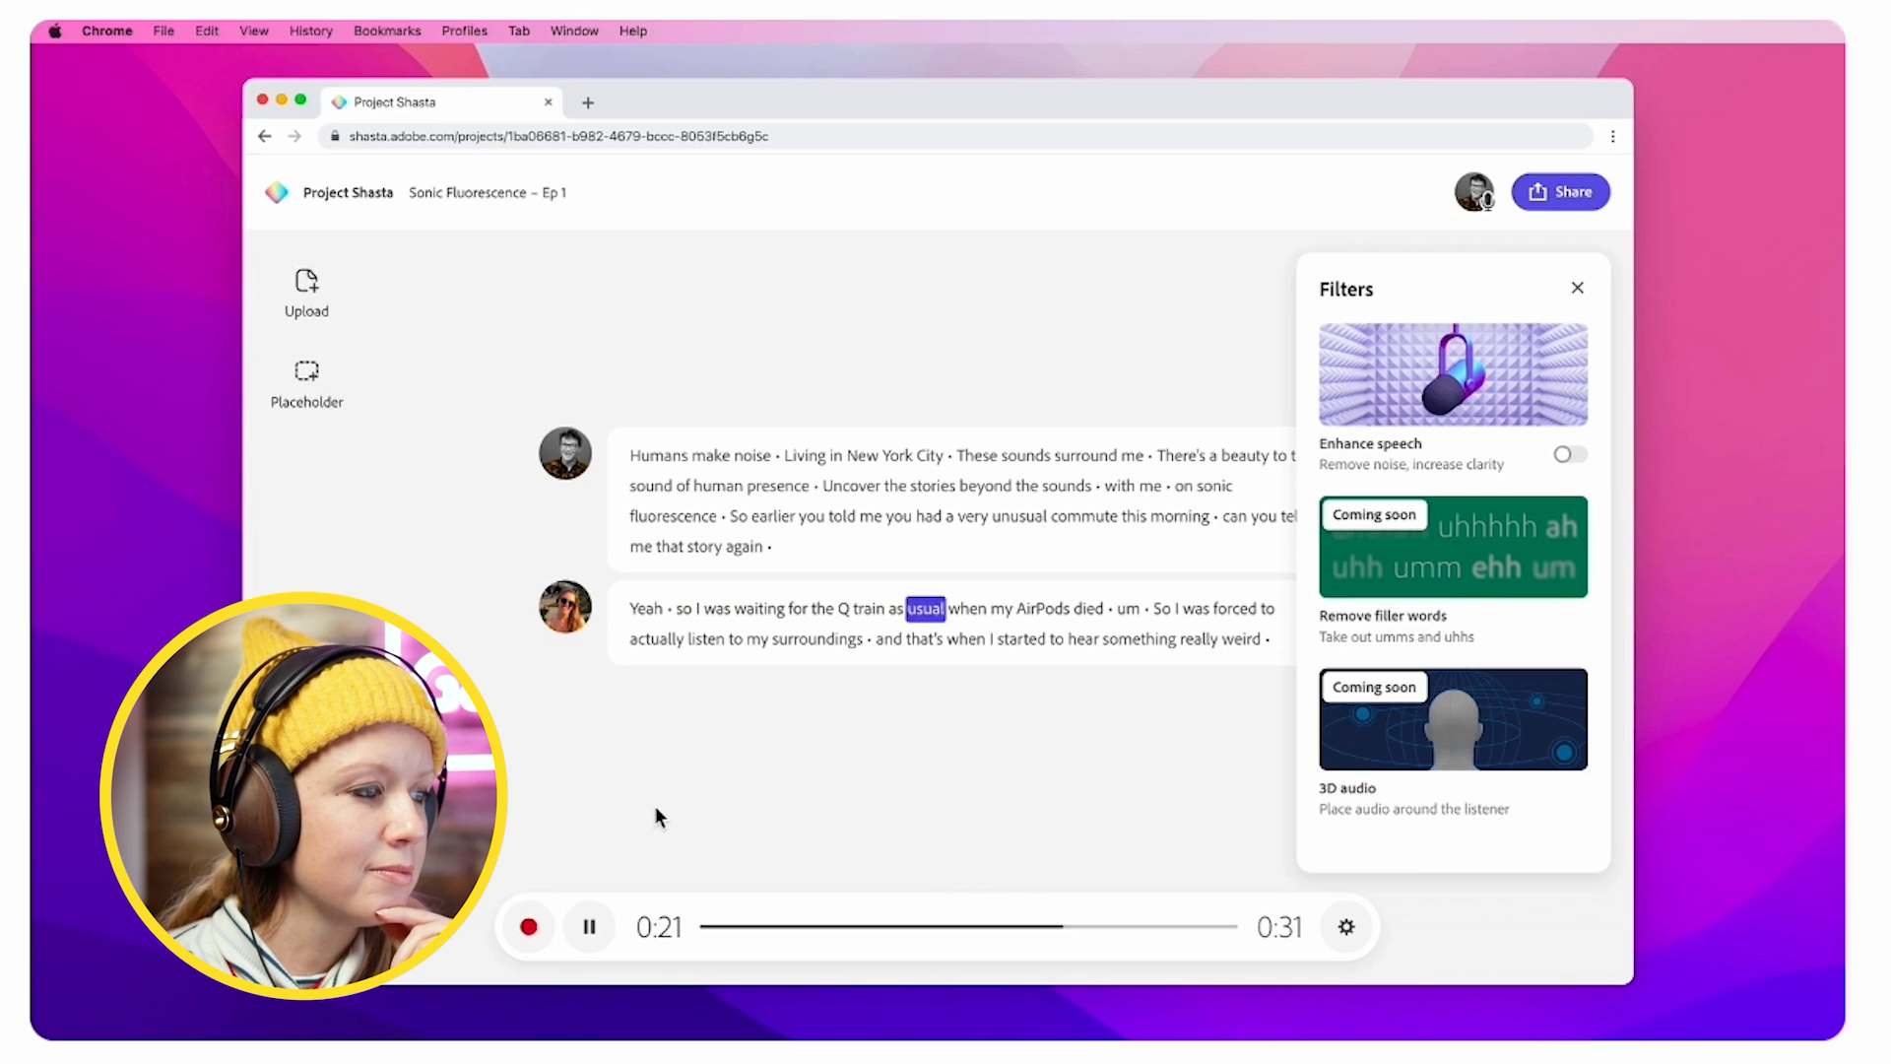
{"action": "left_click", "coordinate": [588, 926]}
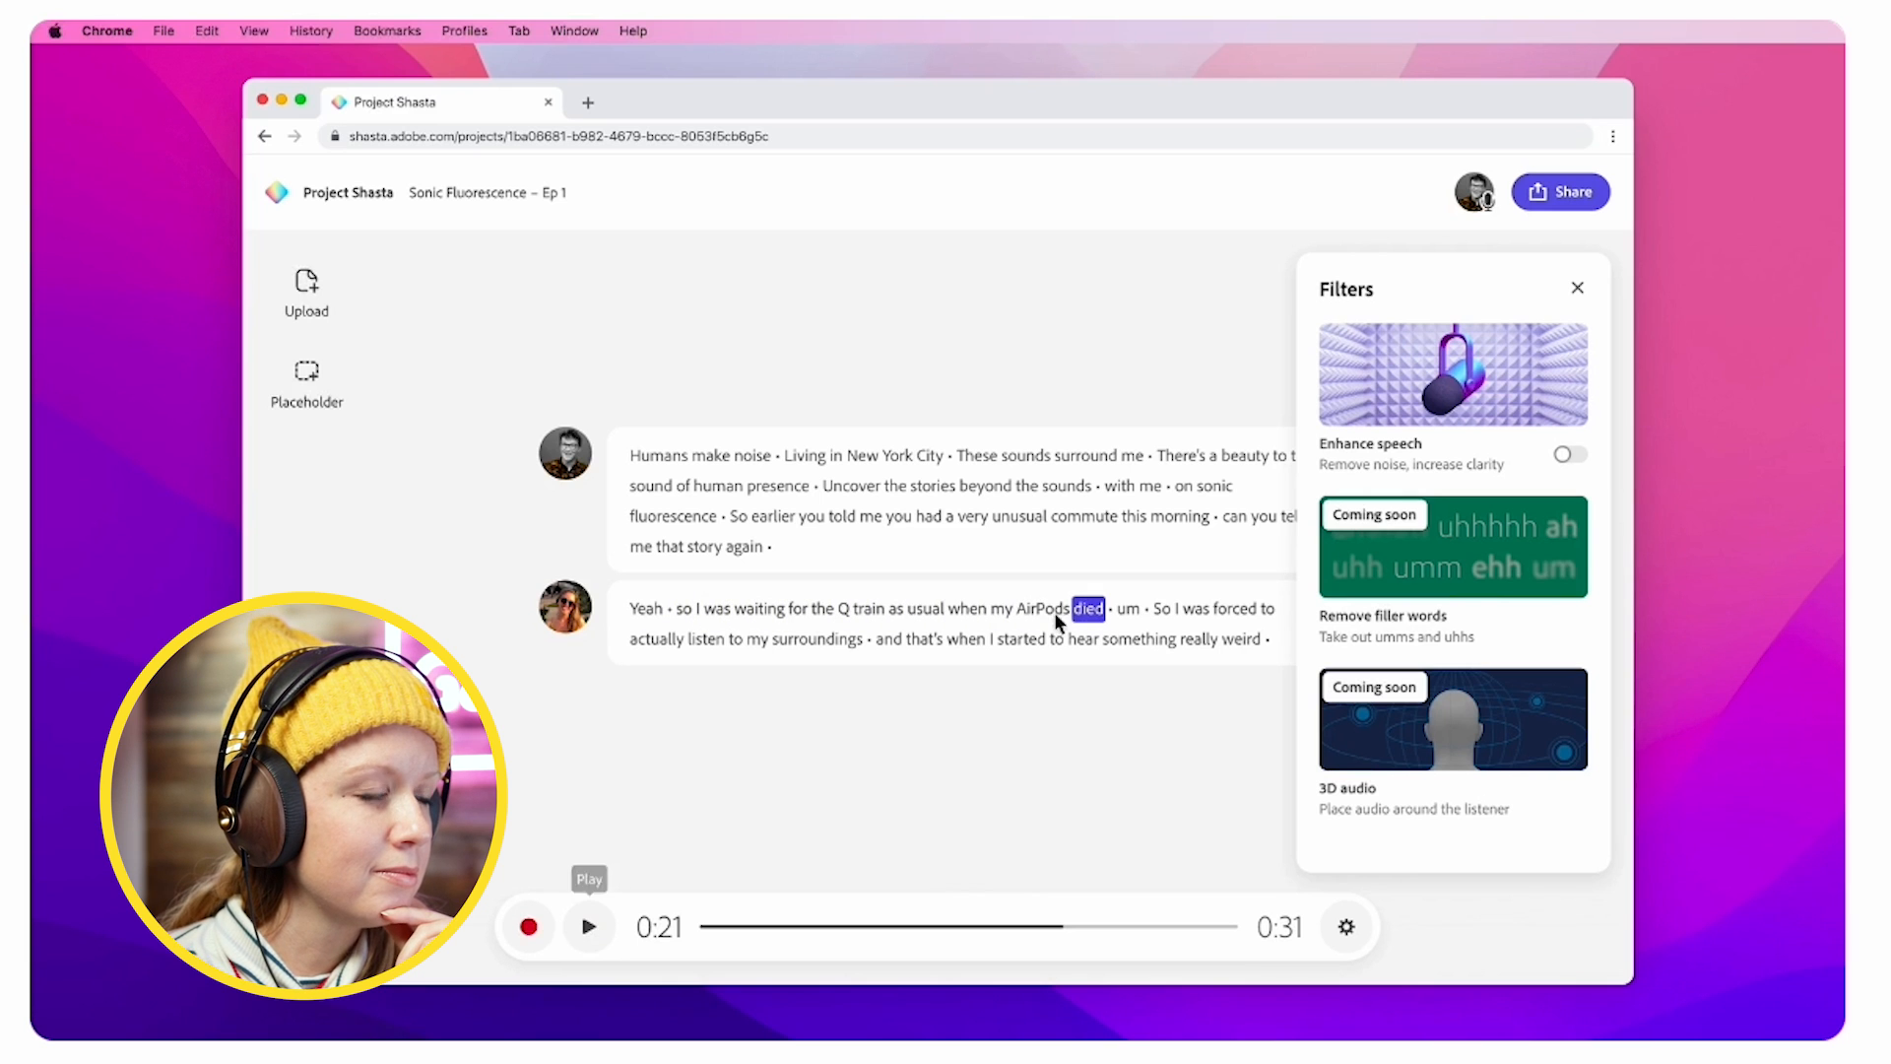
{"action": "left_click", "coordinate": [1569, 453]}
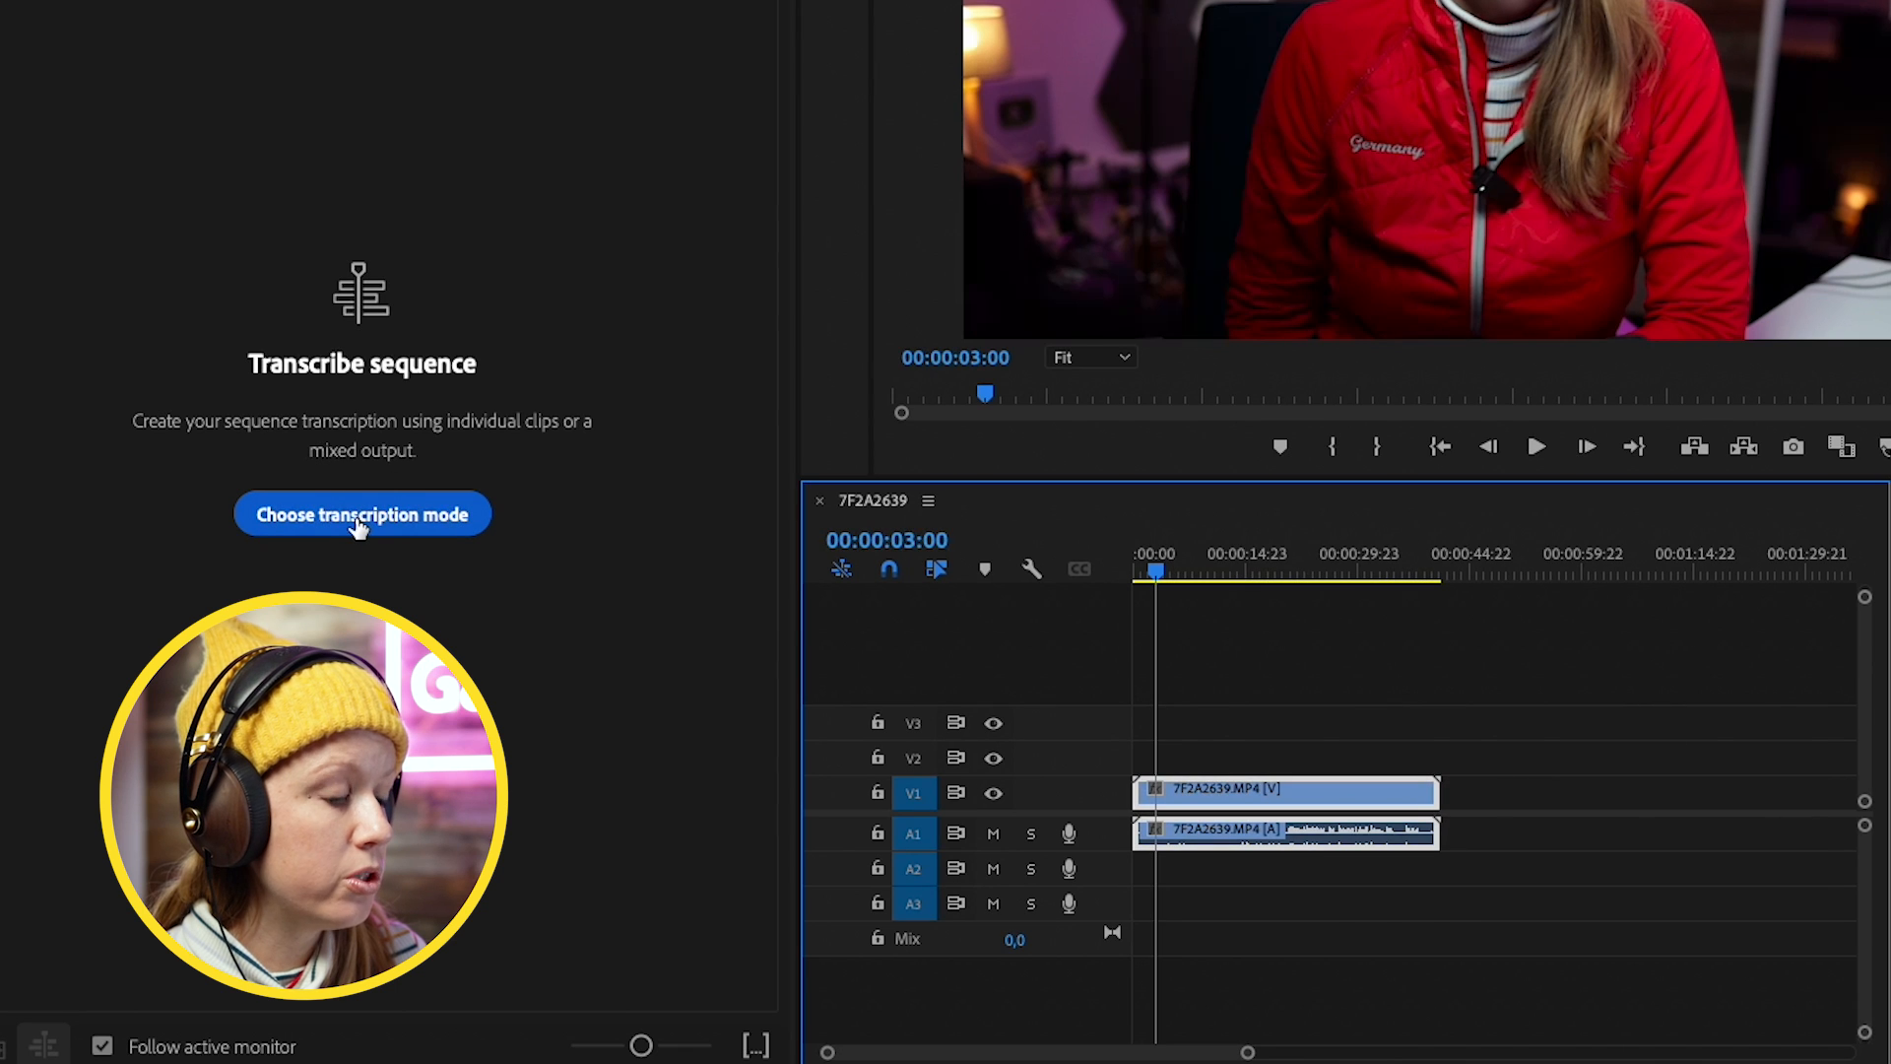
Transcribe the sequence in Text-based editing mode and extract 'Okay. Are we rolling?'
{"action": "left_click", "coordinate": [361, 514]}
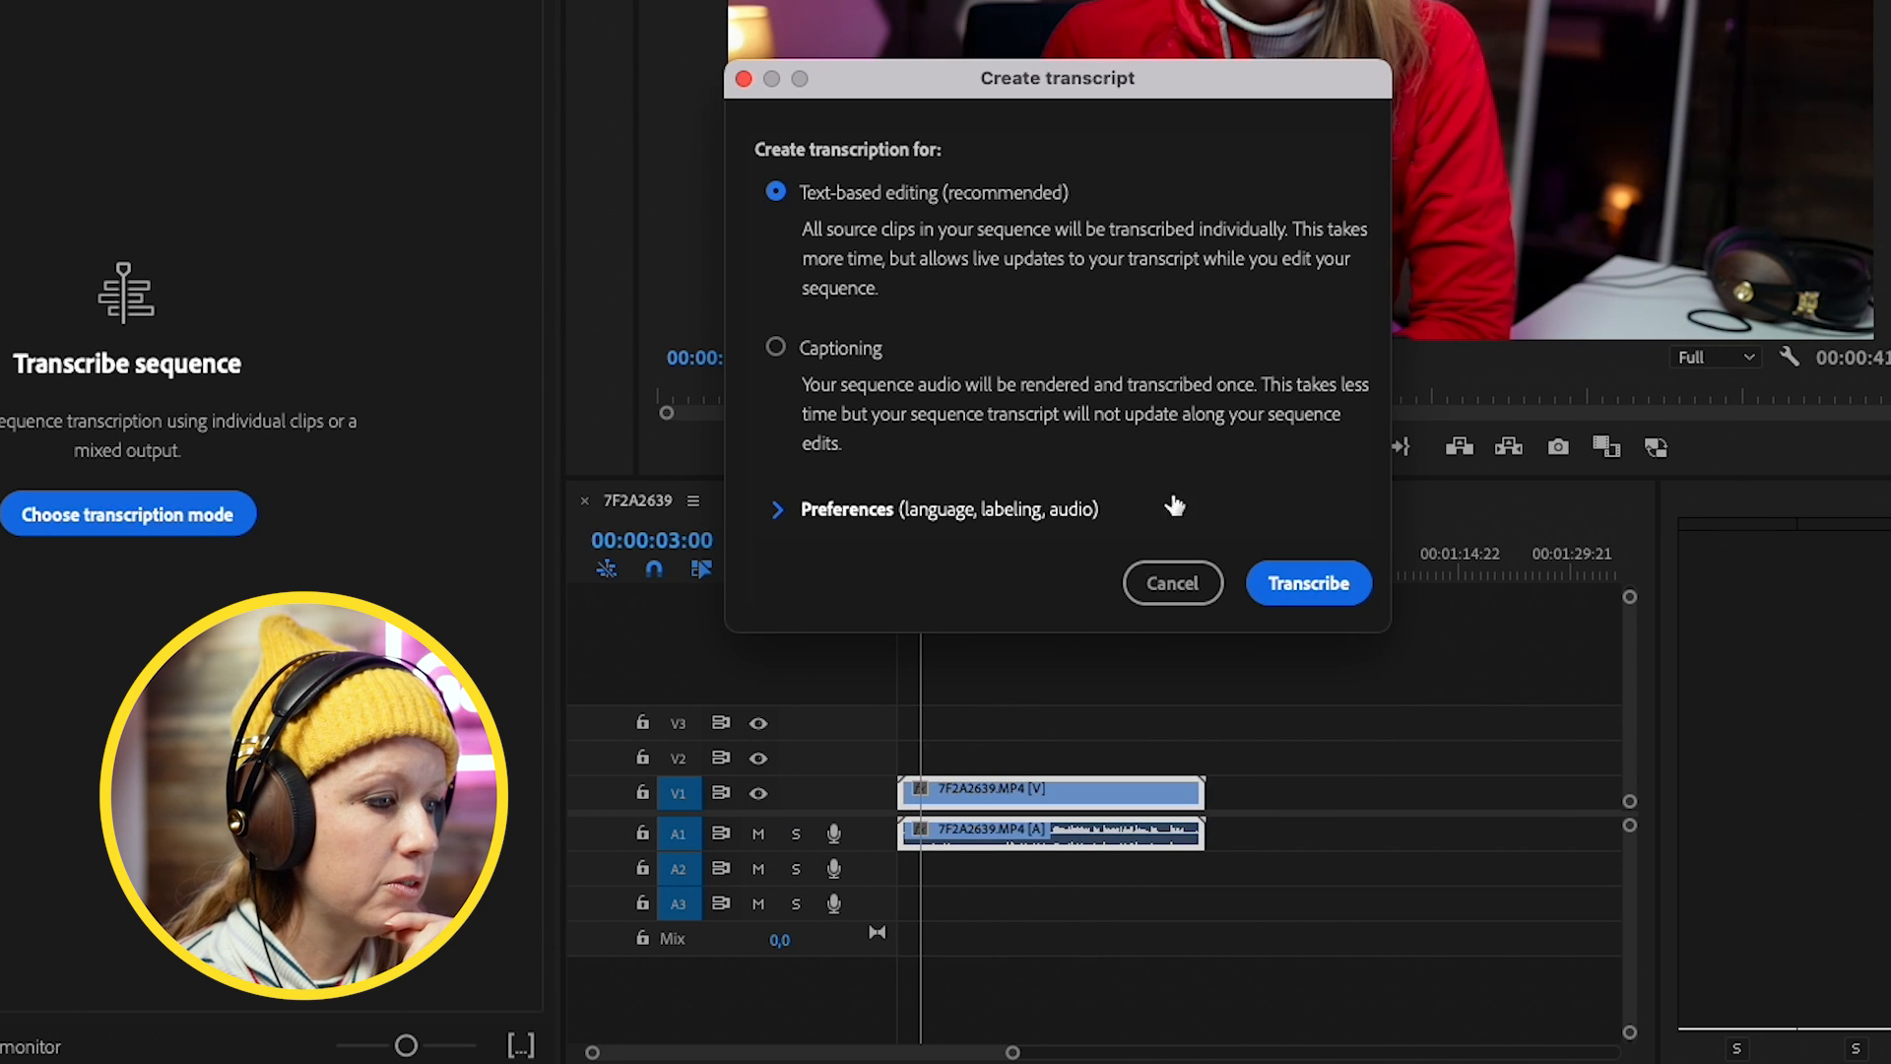
{"action": "left_click", "coordinate": [1306, 582]}
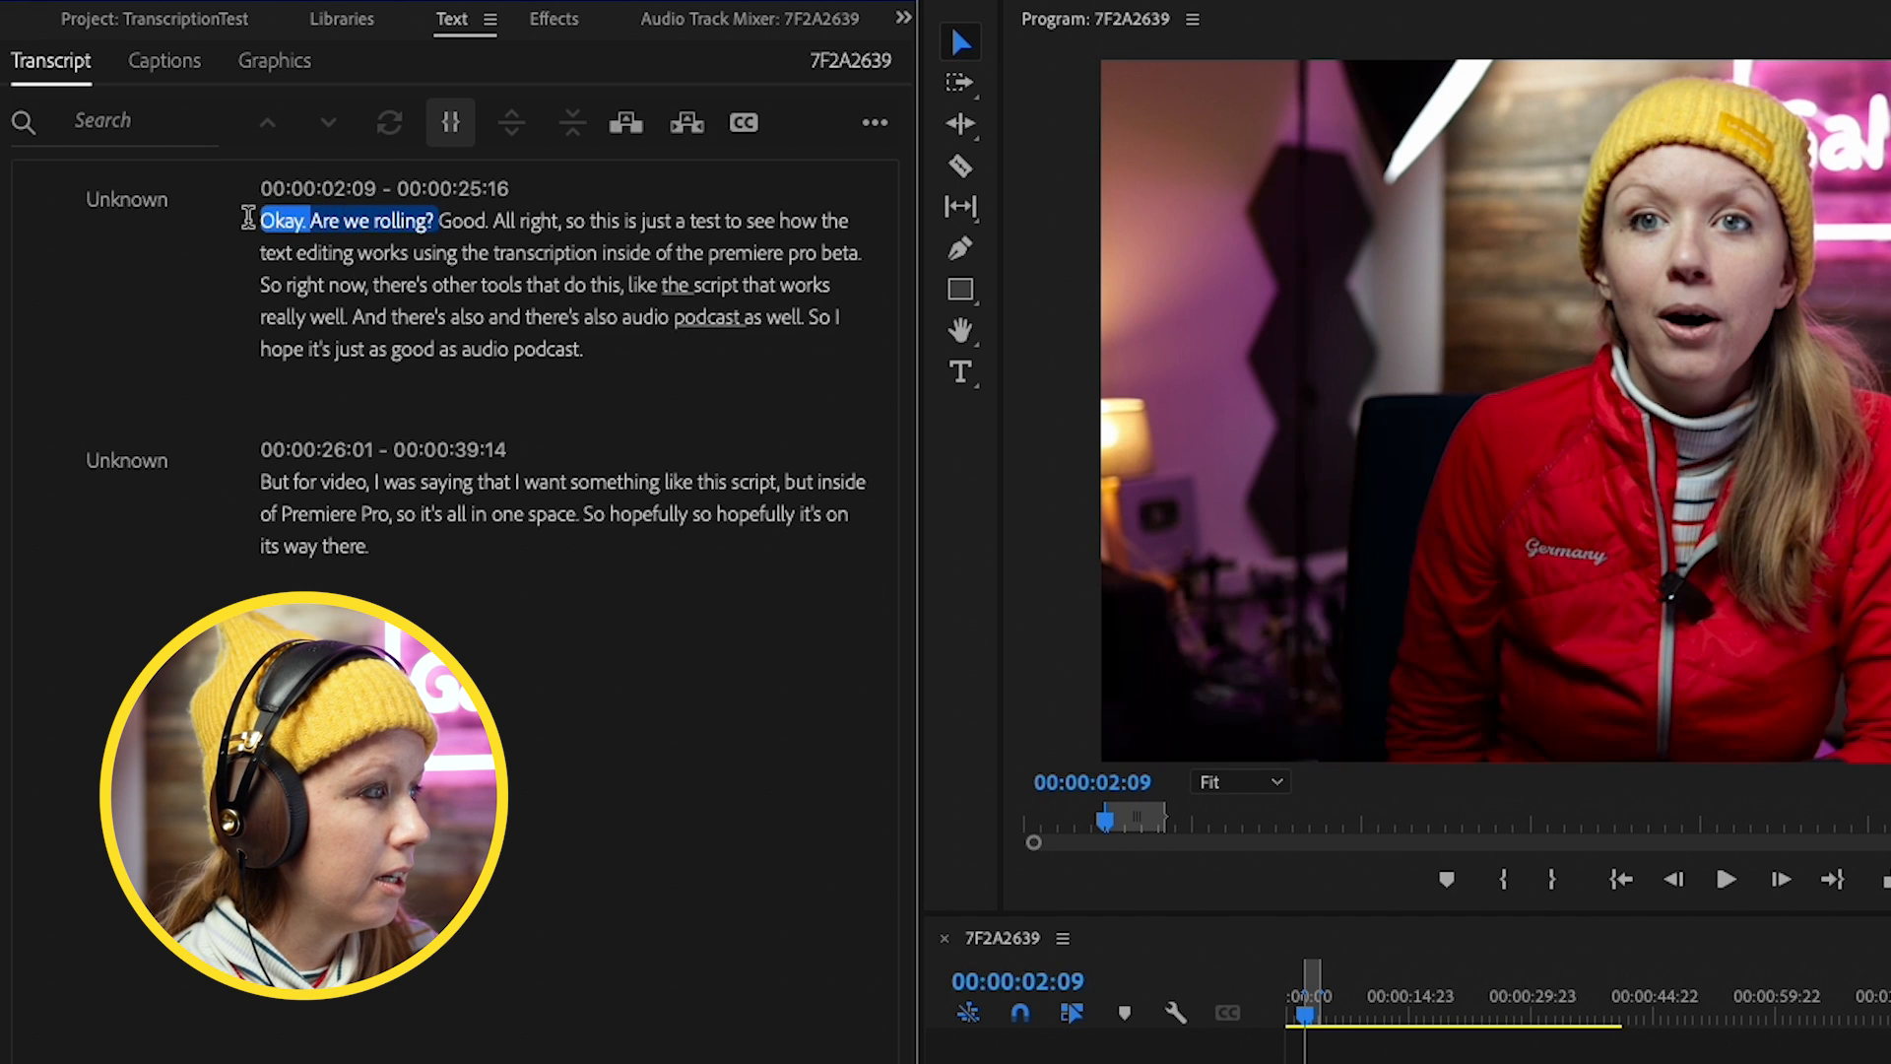
{"action": "mouse_move", "coordinate": [686, 124]}
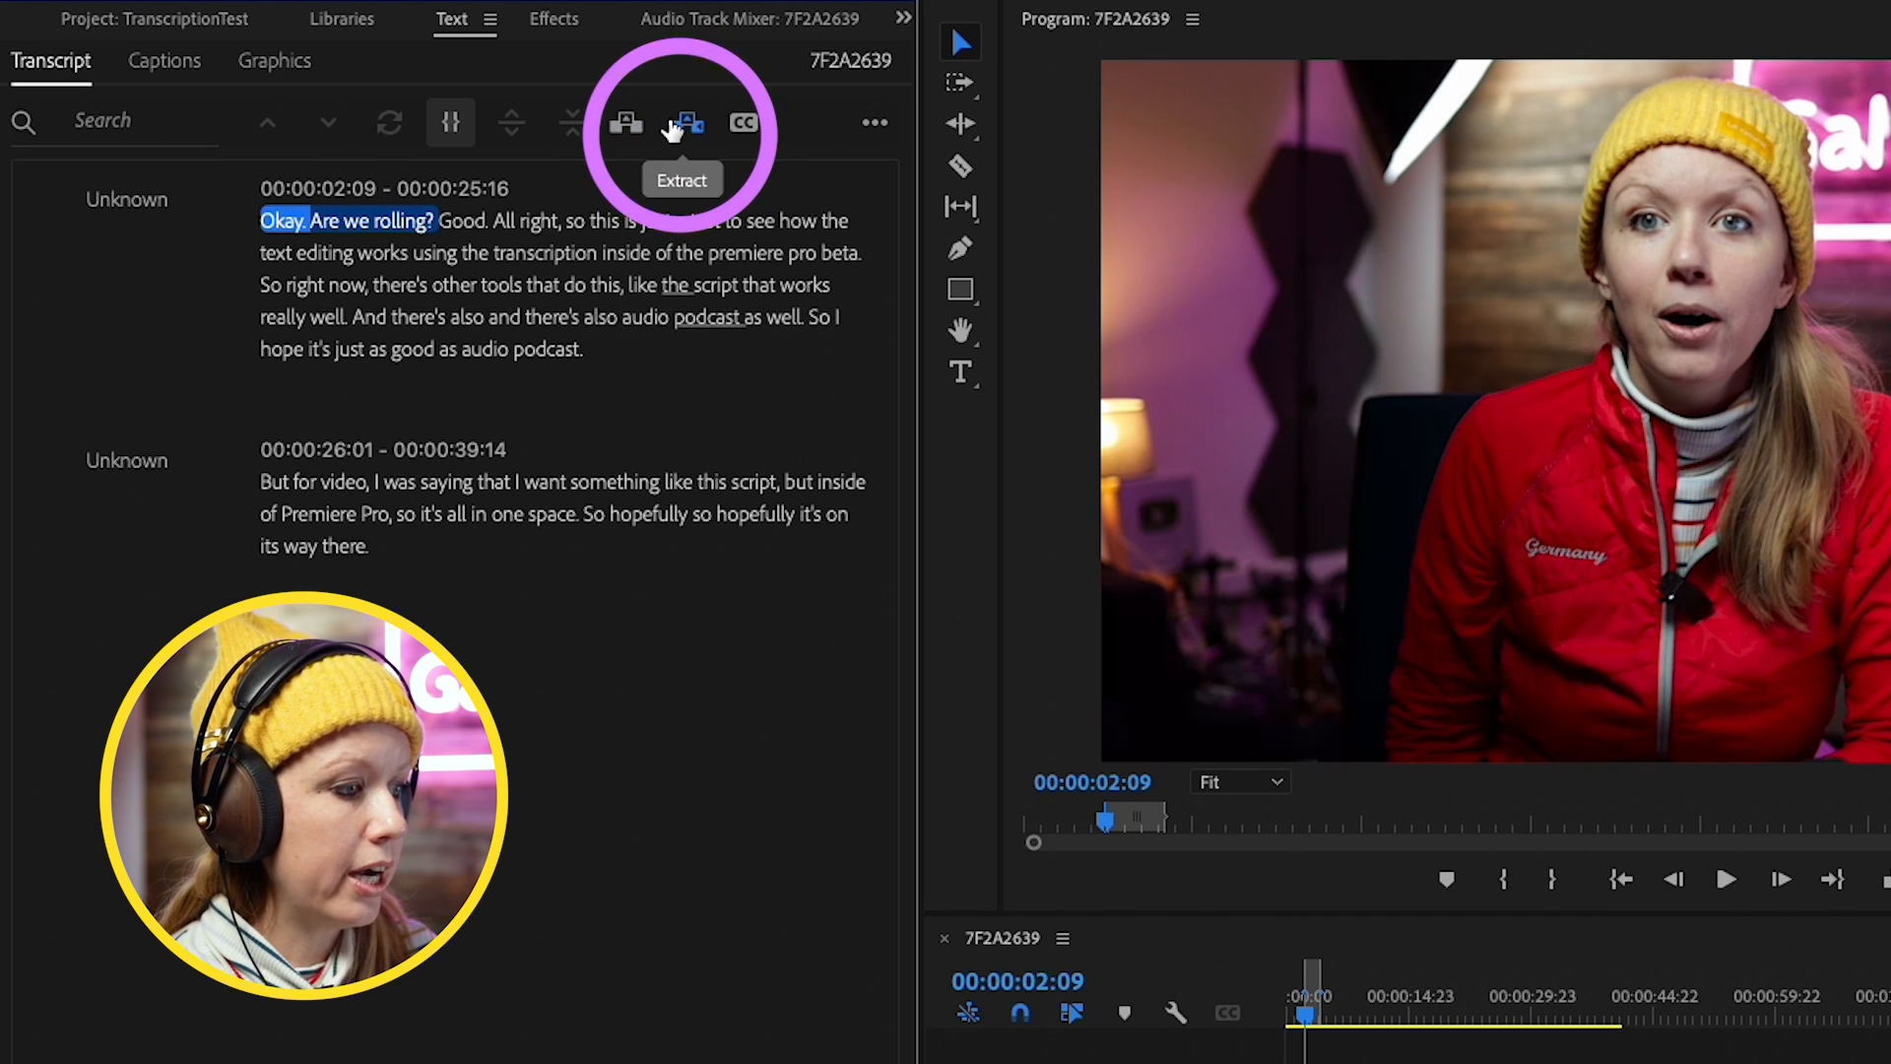
{"action": "left_click", "coordinate": [684, 122]}
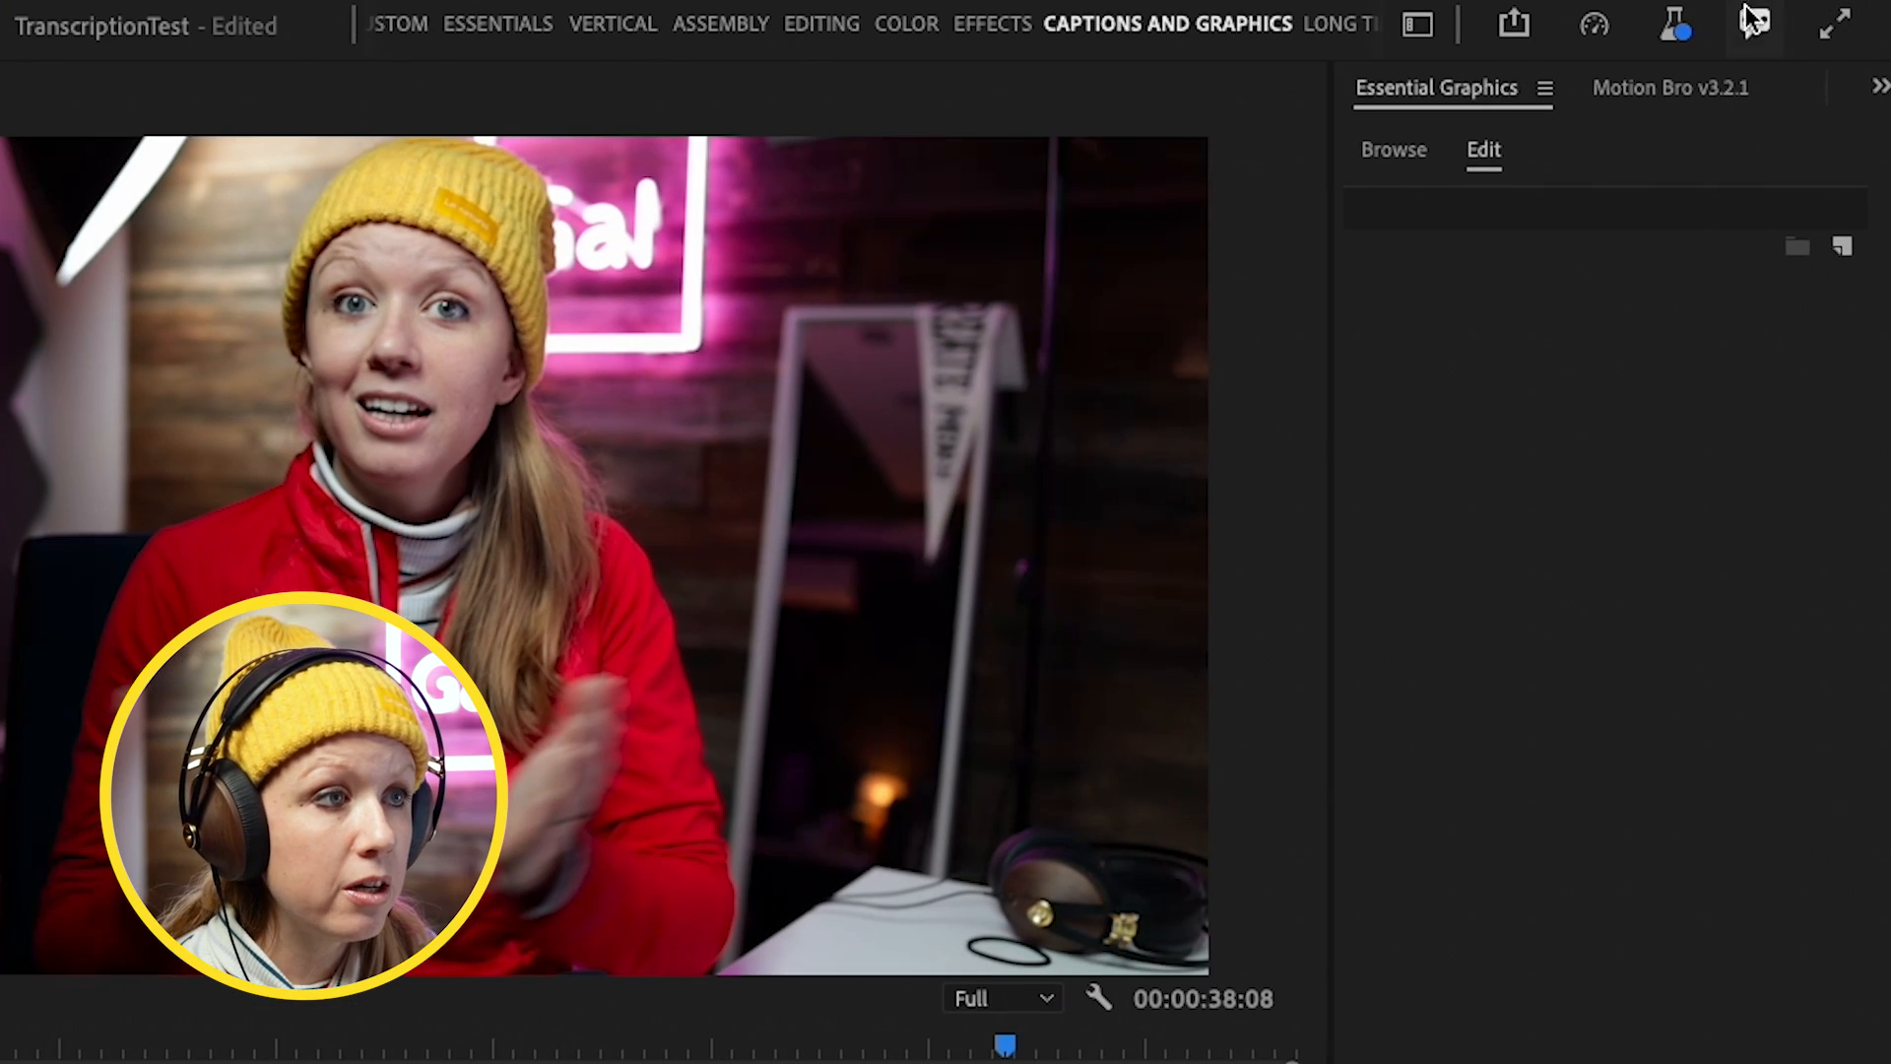
Show the feedback menu with Report a bug, Request a feature and Visit the community
{"action": "left_click", "coordinate": [1754, 23]}
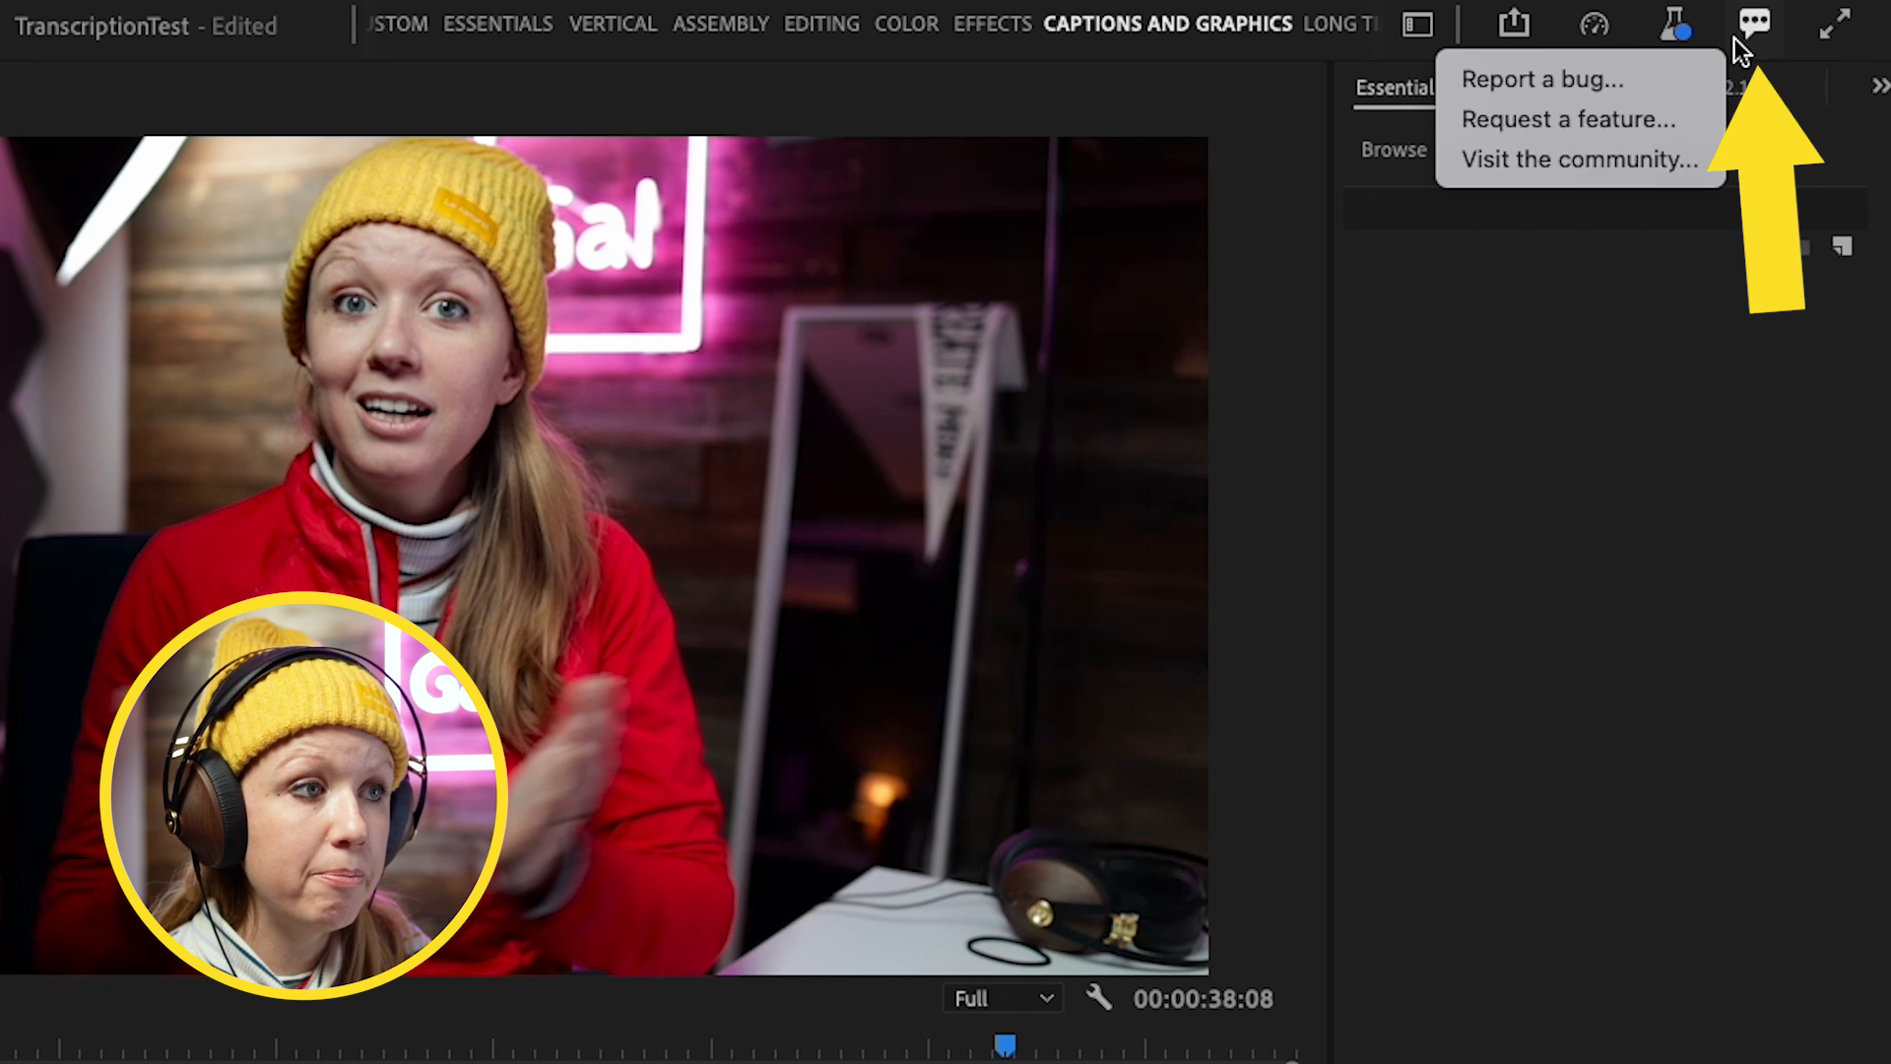
{"action": "mouse_move", "coordinate": [1574, 119]}
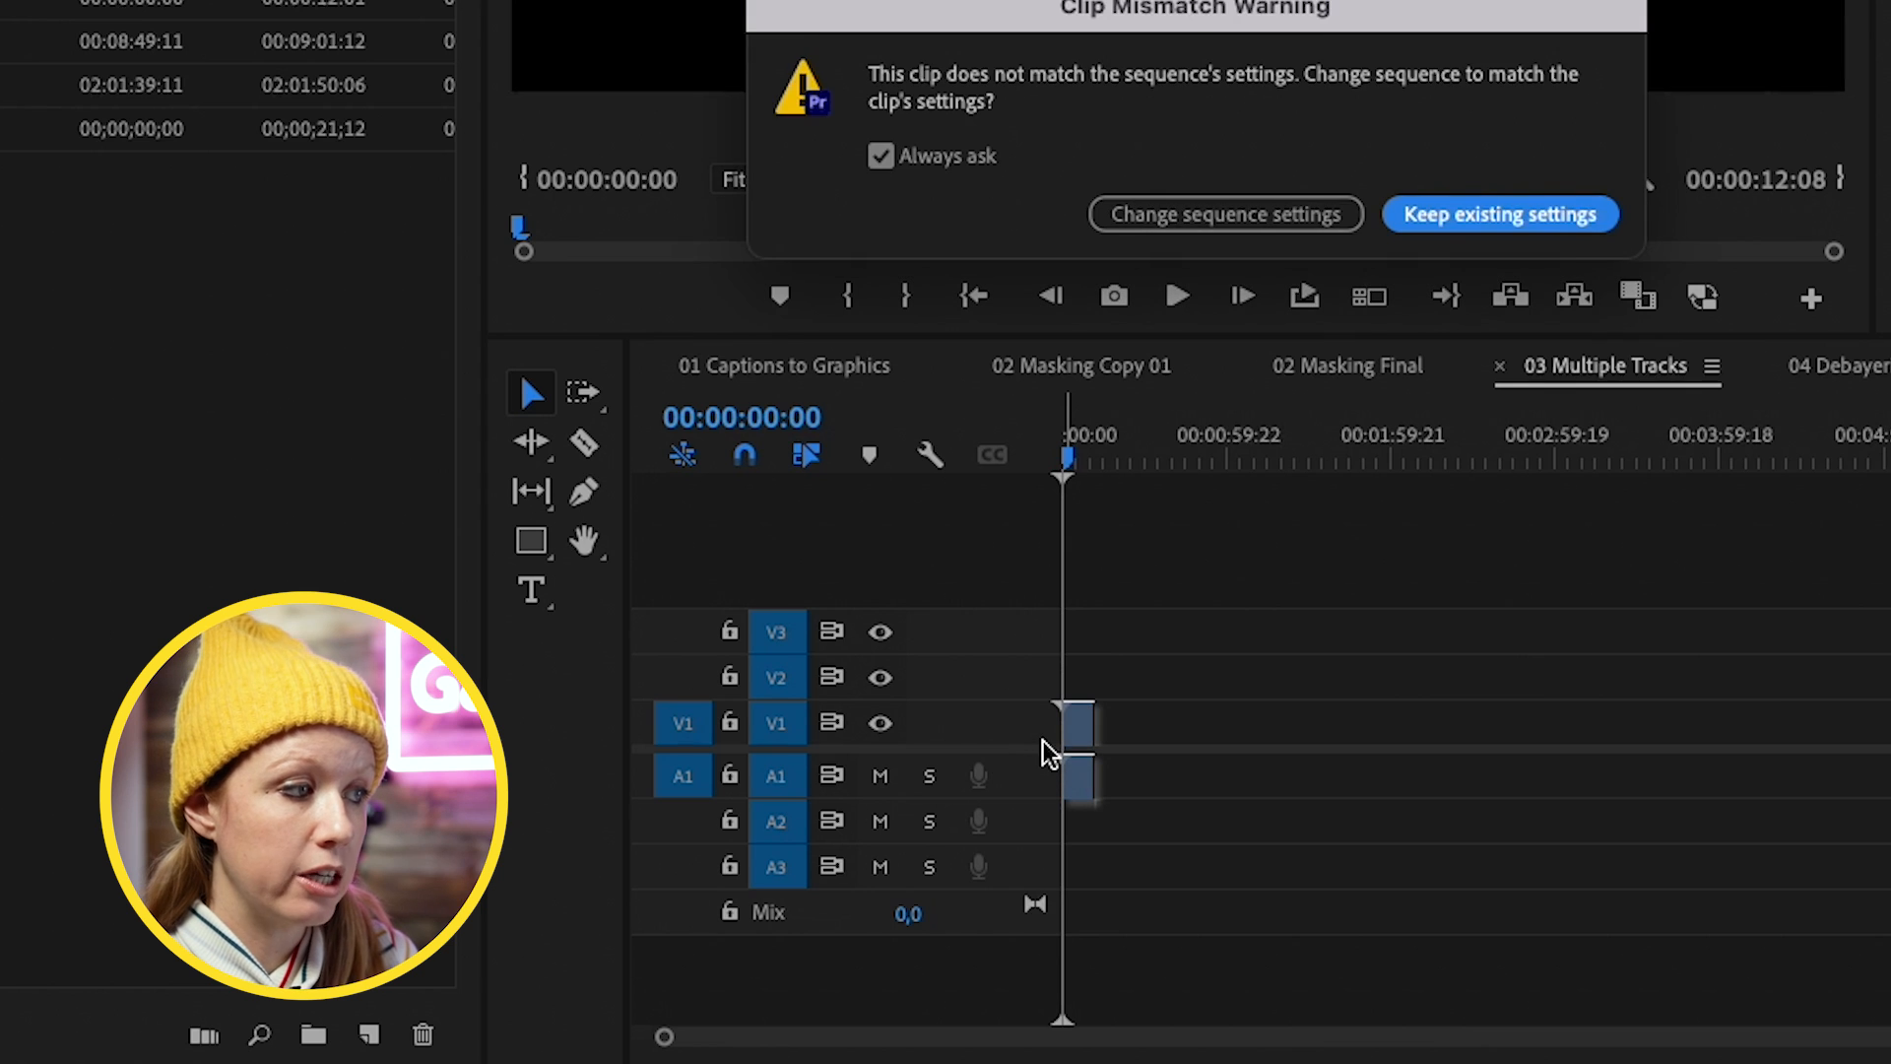
Keep existing sequence settings at the clip mismatch warning and toggle the V1 source patch
{"action": "left_click", "coordinate": [1499, 213]}
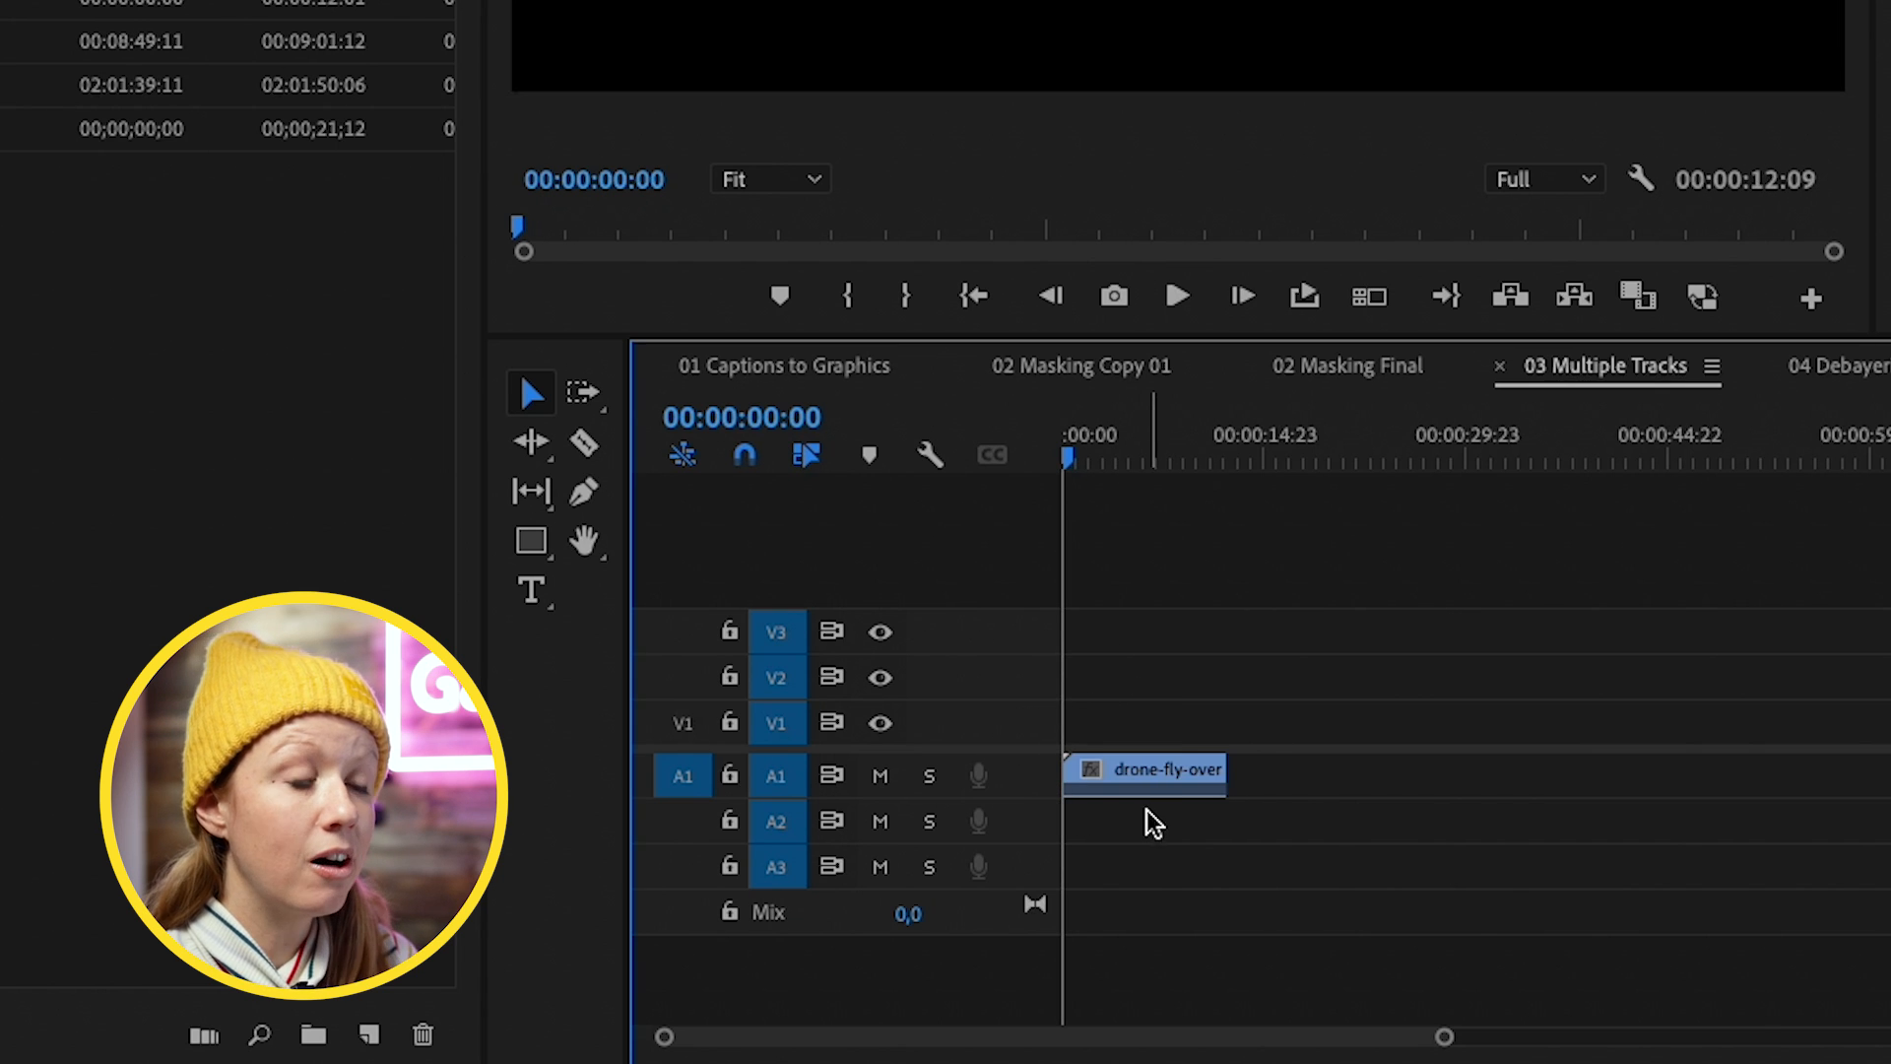
{"action": "mouse_move", "coordinate": [705, 747]}
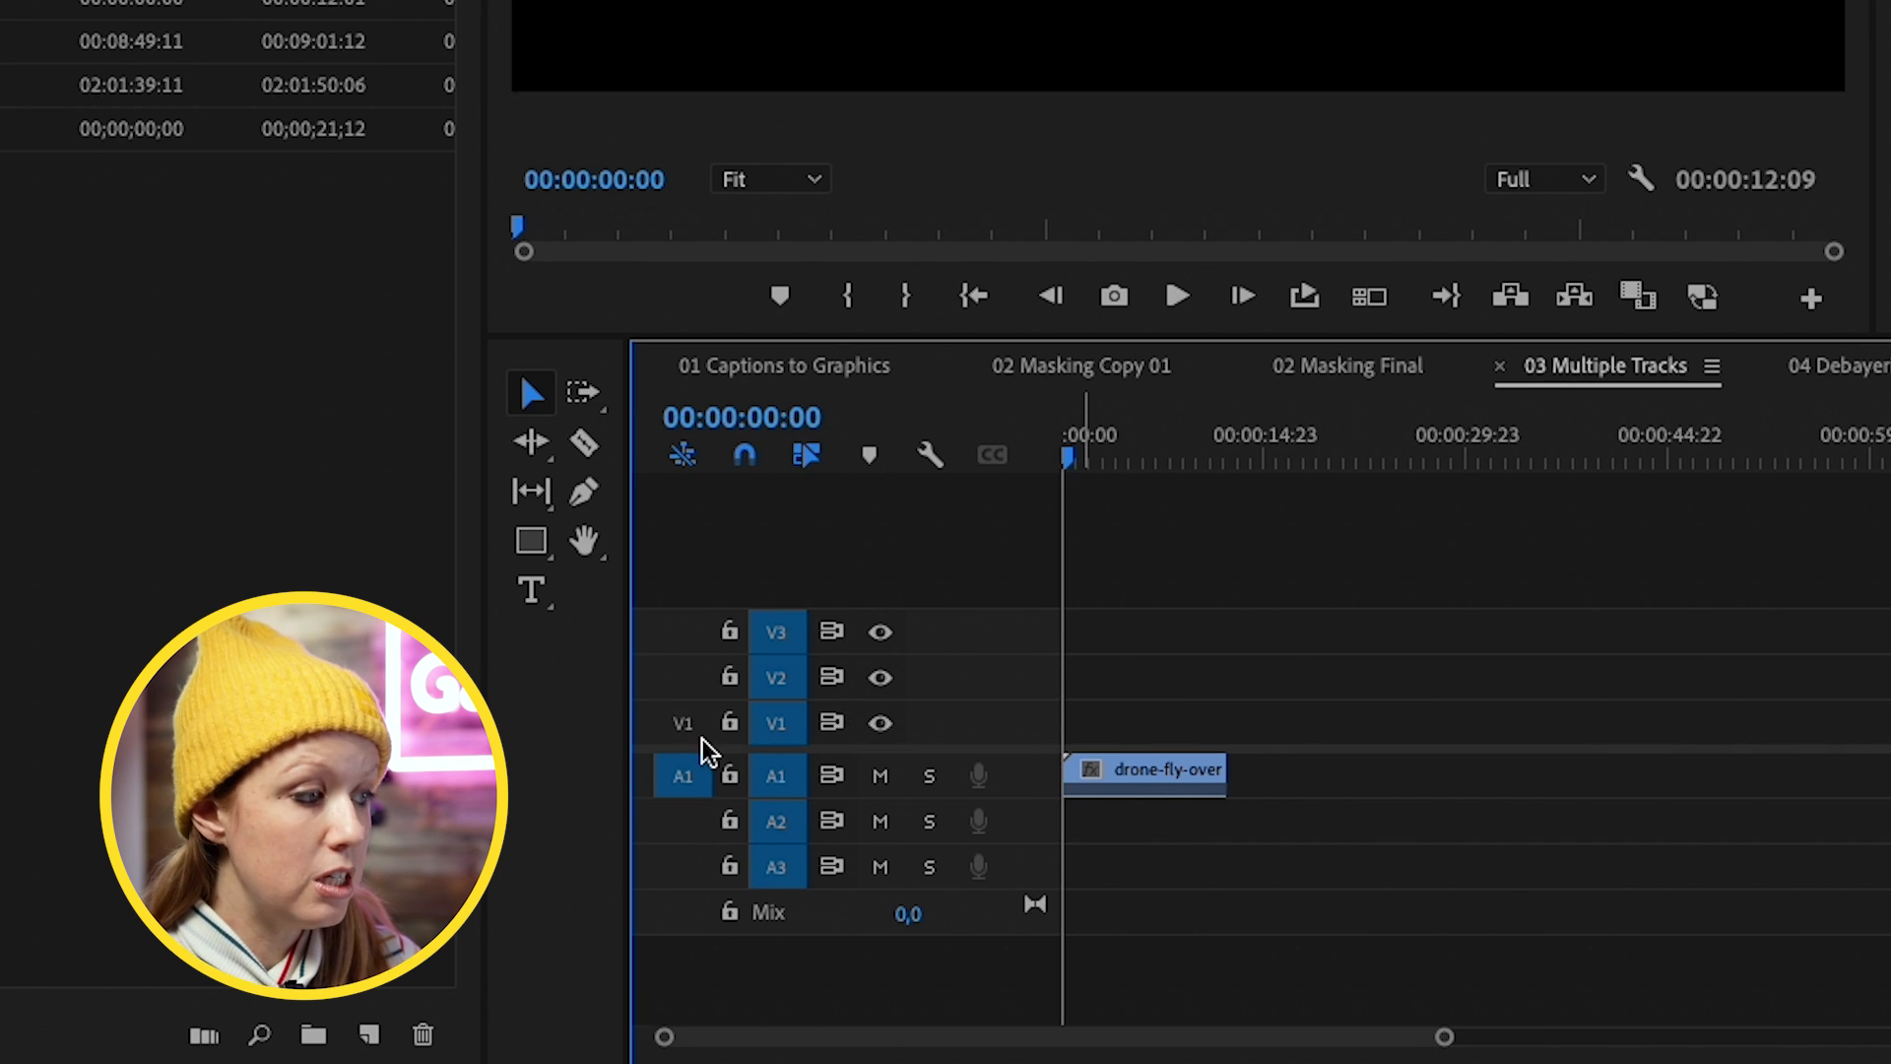
{"action": "left_click", "coordinate": [682, 721]}
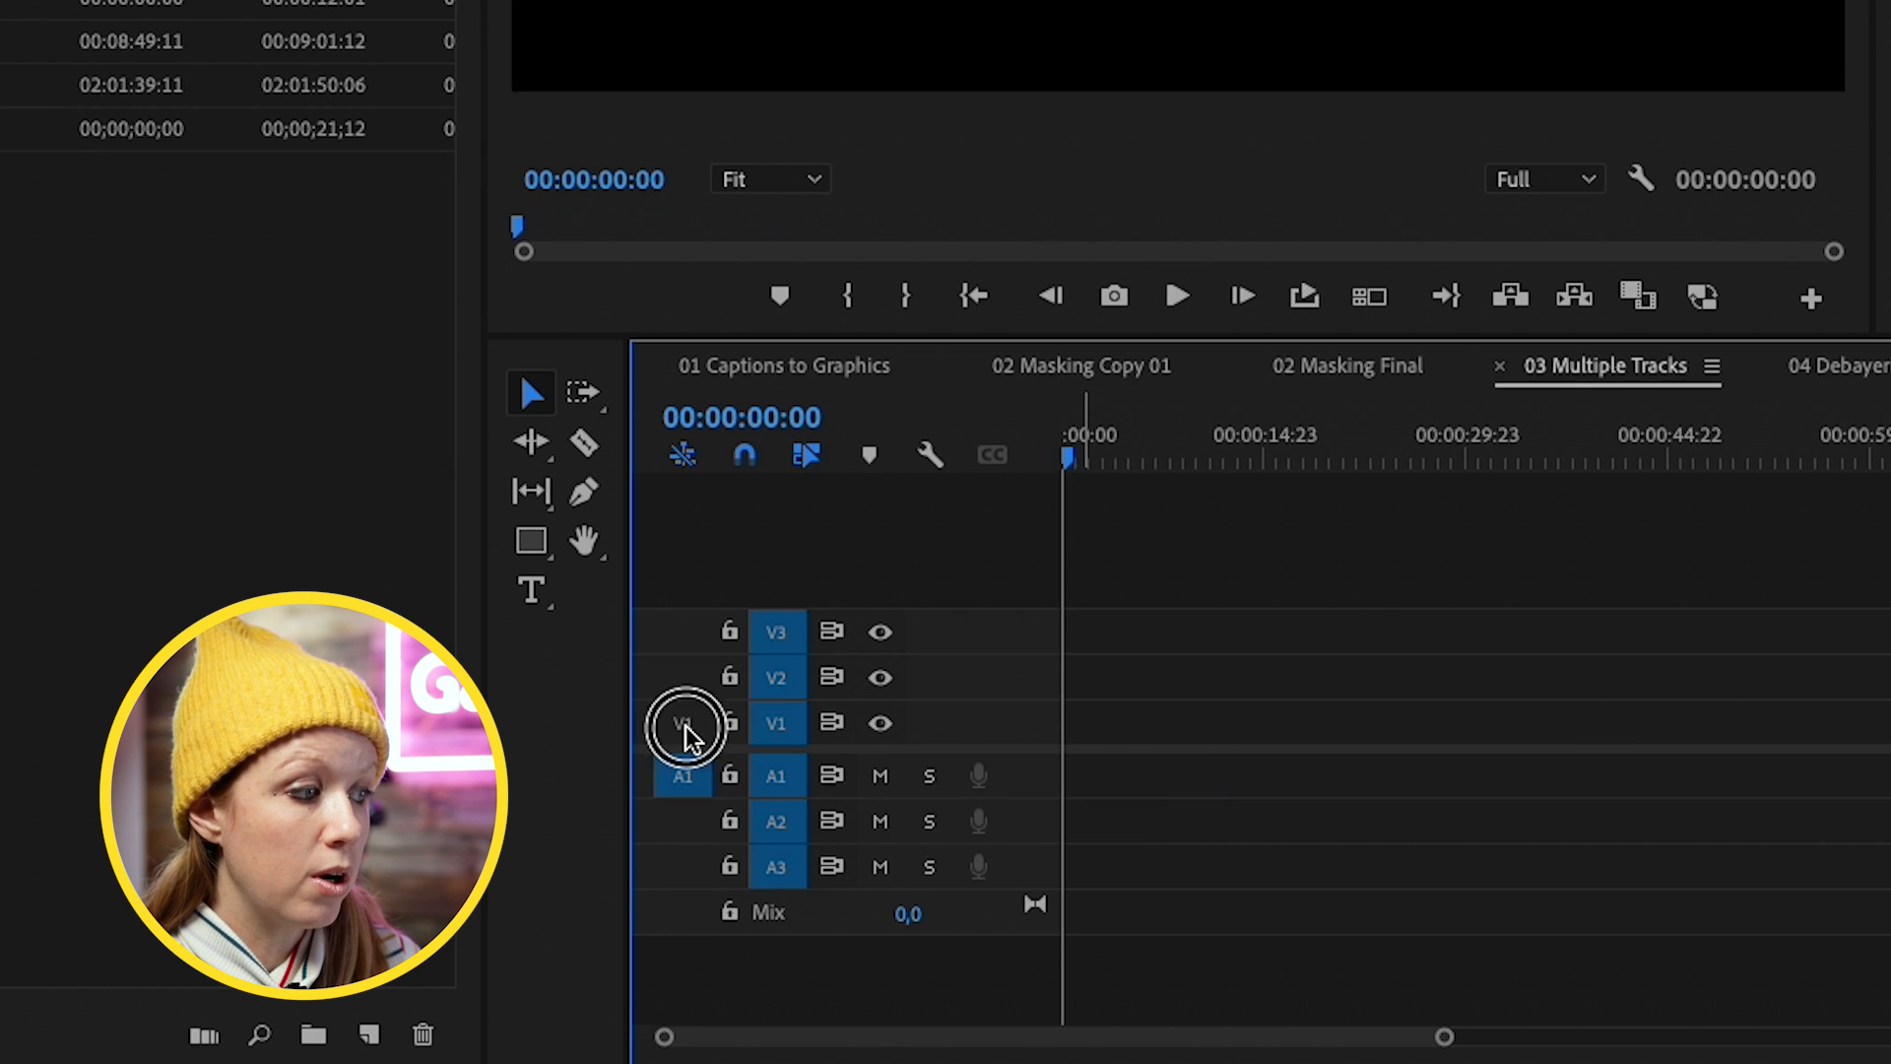
{"action": "left_click", "coordinate": [683, 721]}
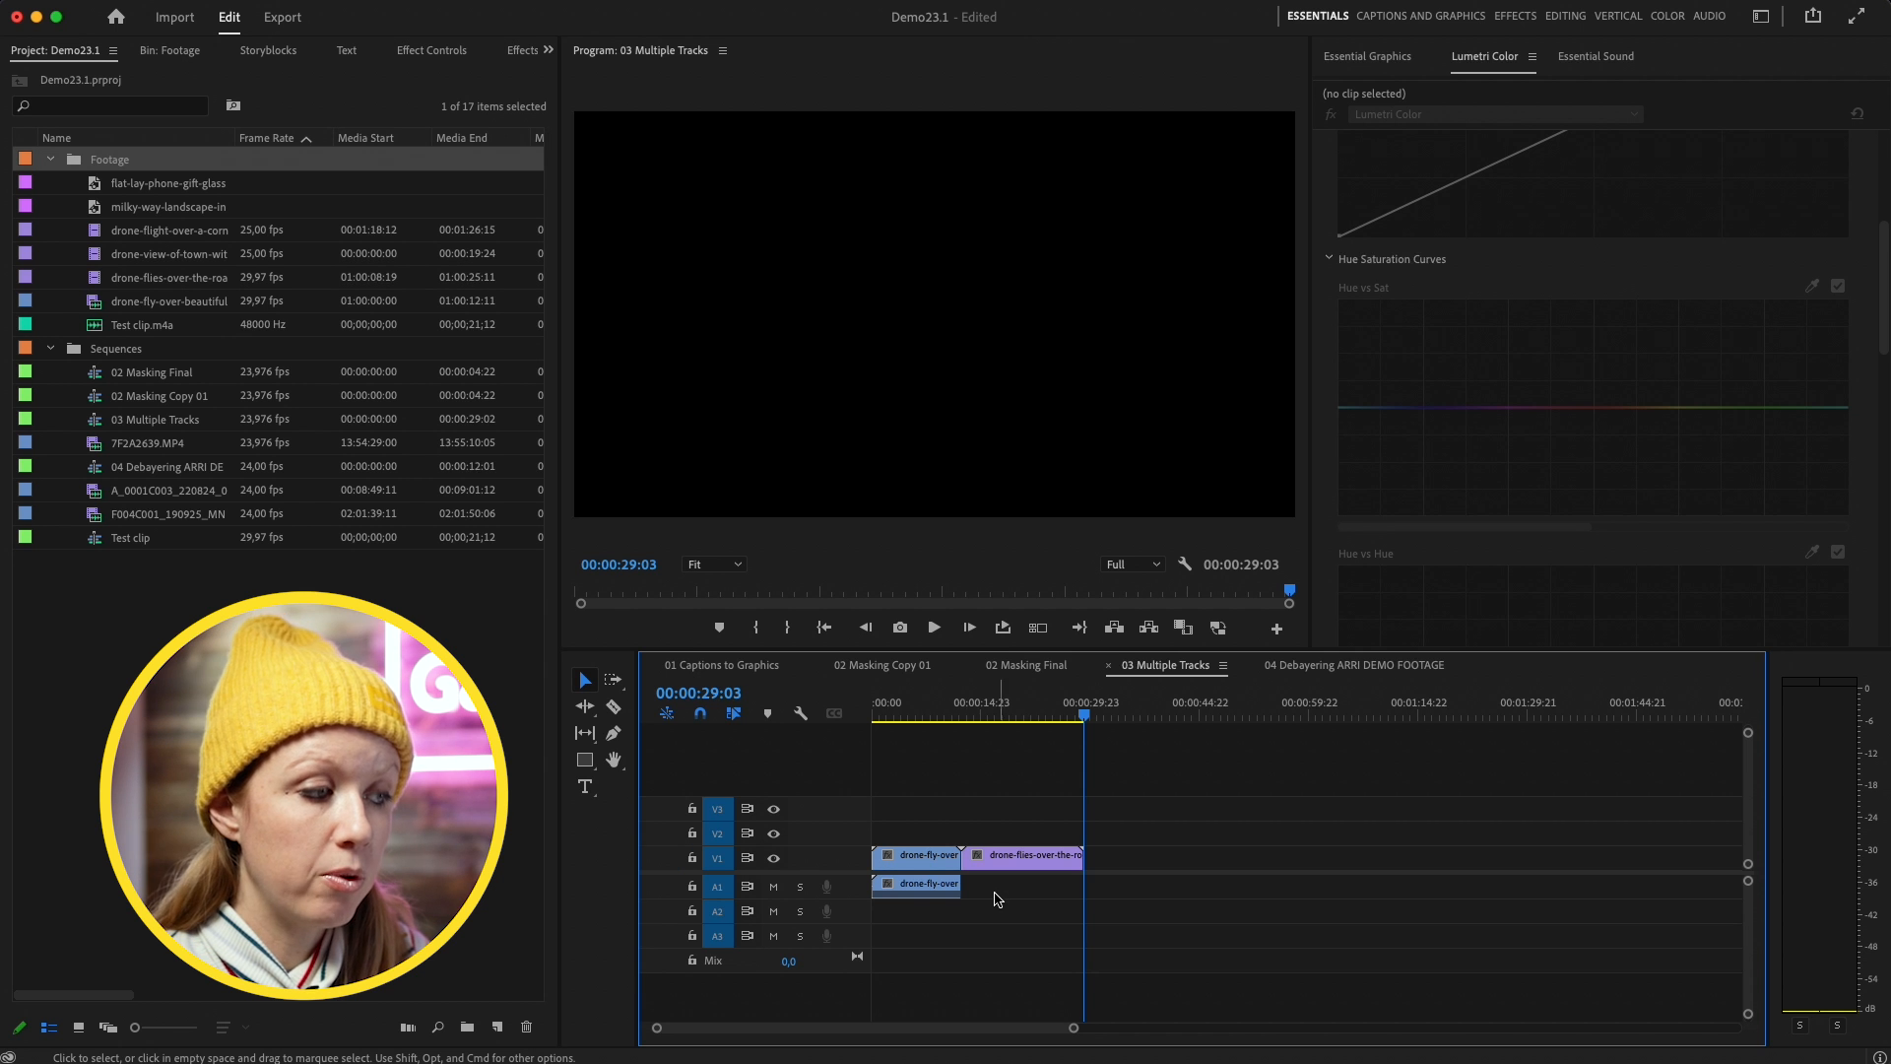
Cut the second V1 clip at the playhead and leave only track V3 targeted
{"action": "left_click", "coordinate": [1022, 854]}
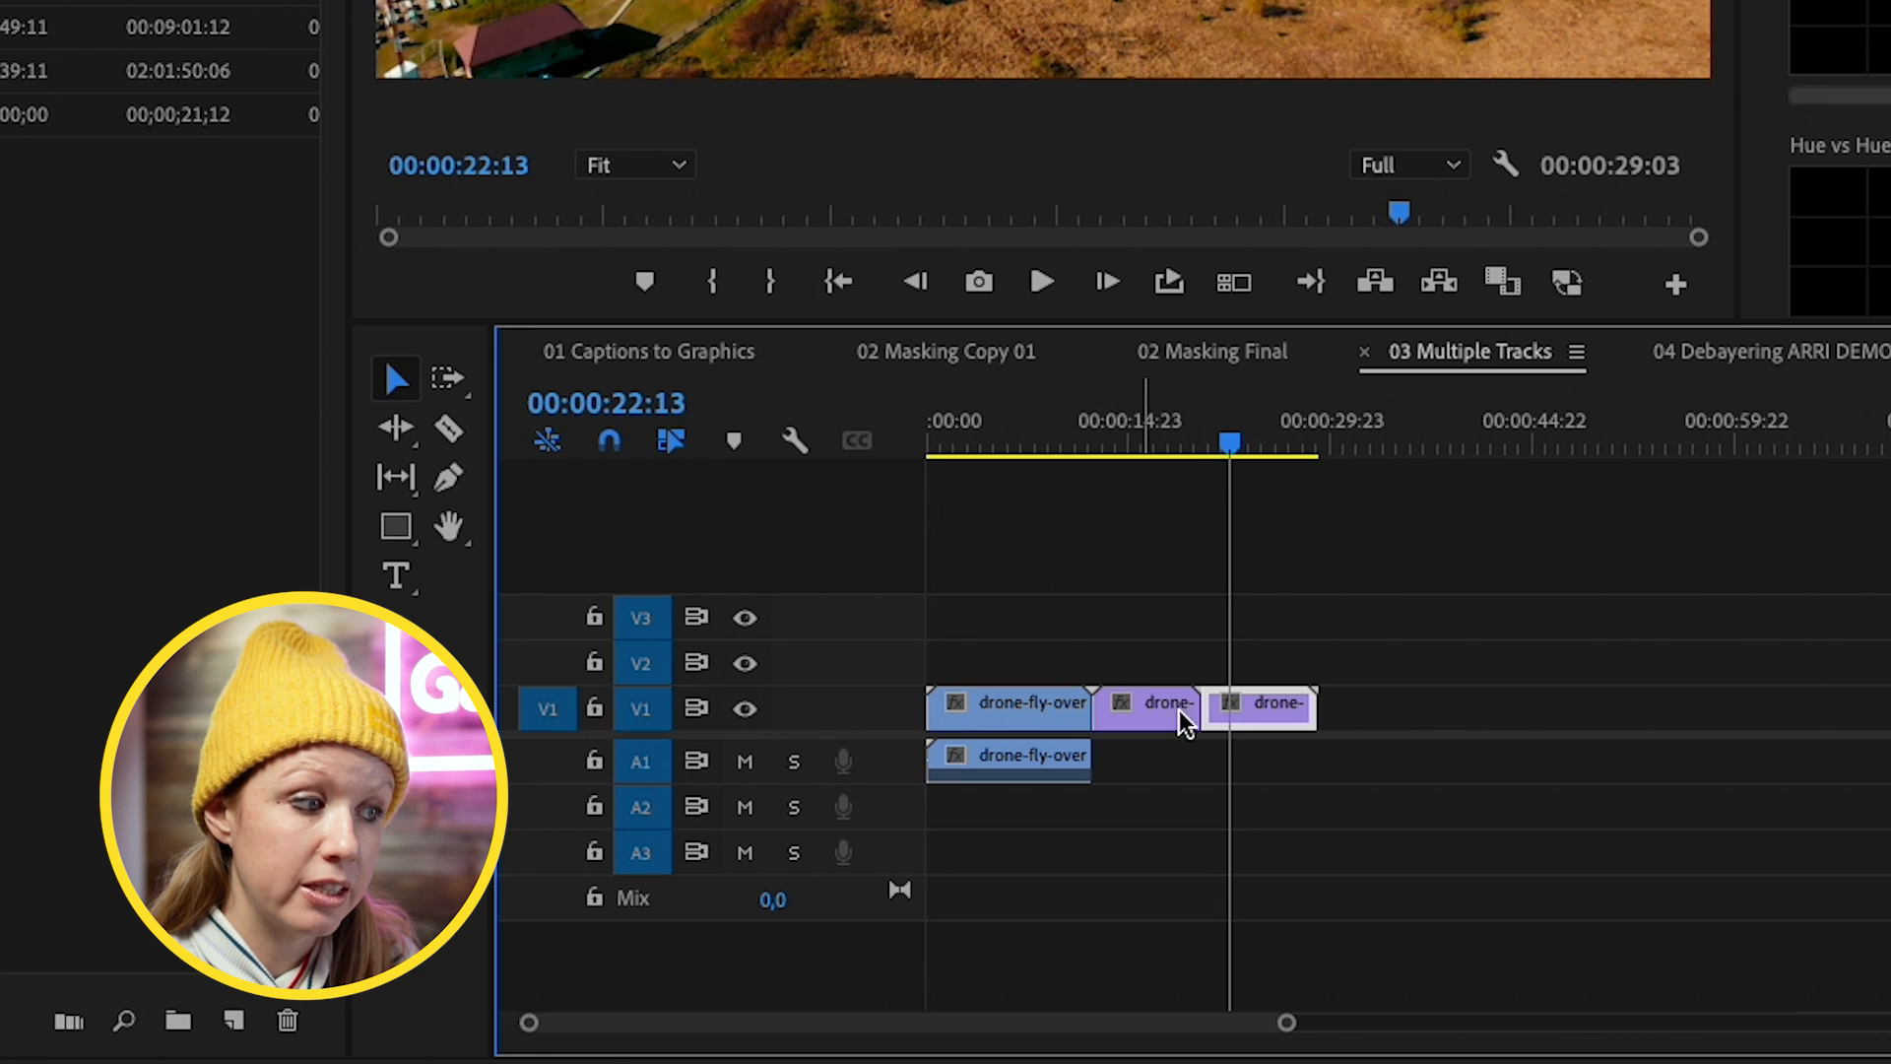
{"action": "mouse_move", "coordinate": [1262, 724]}
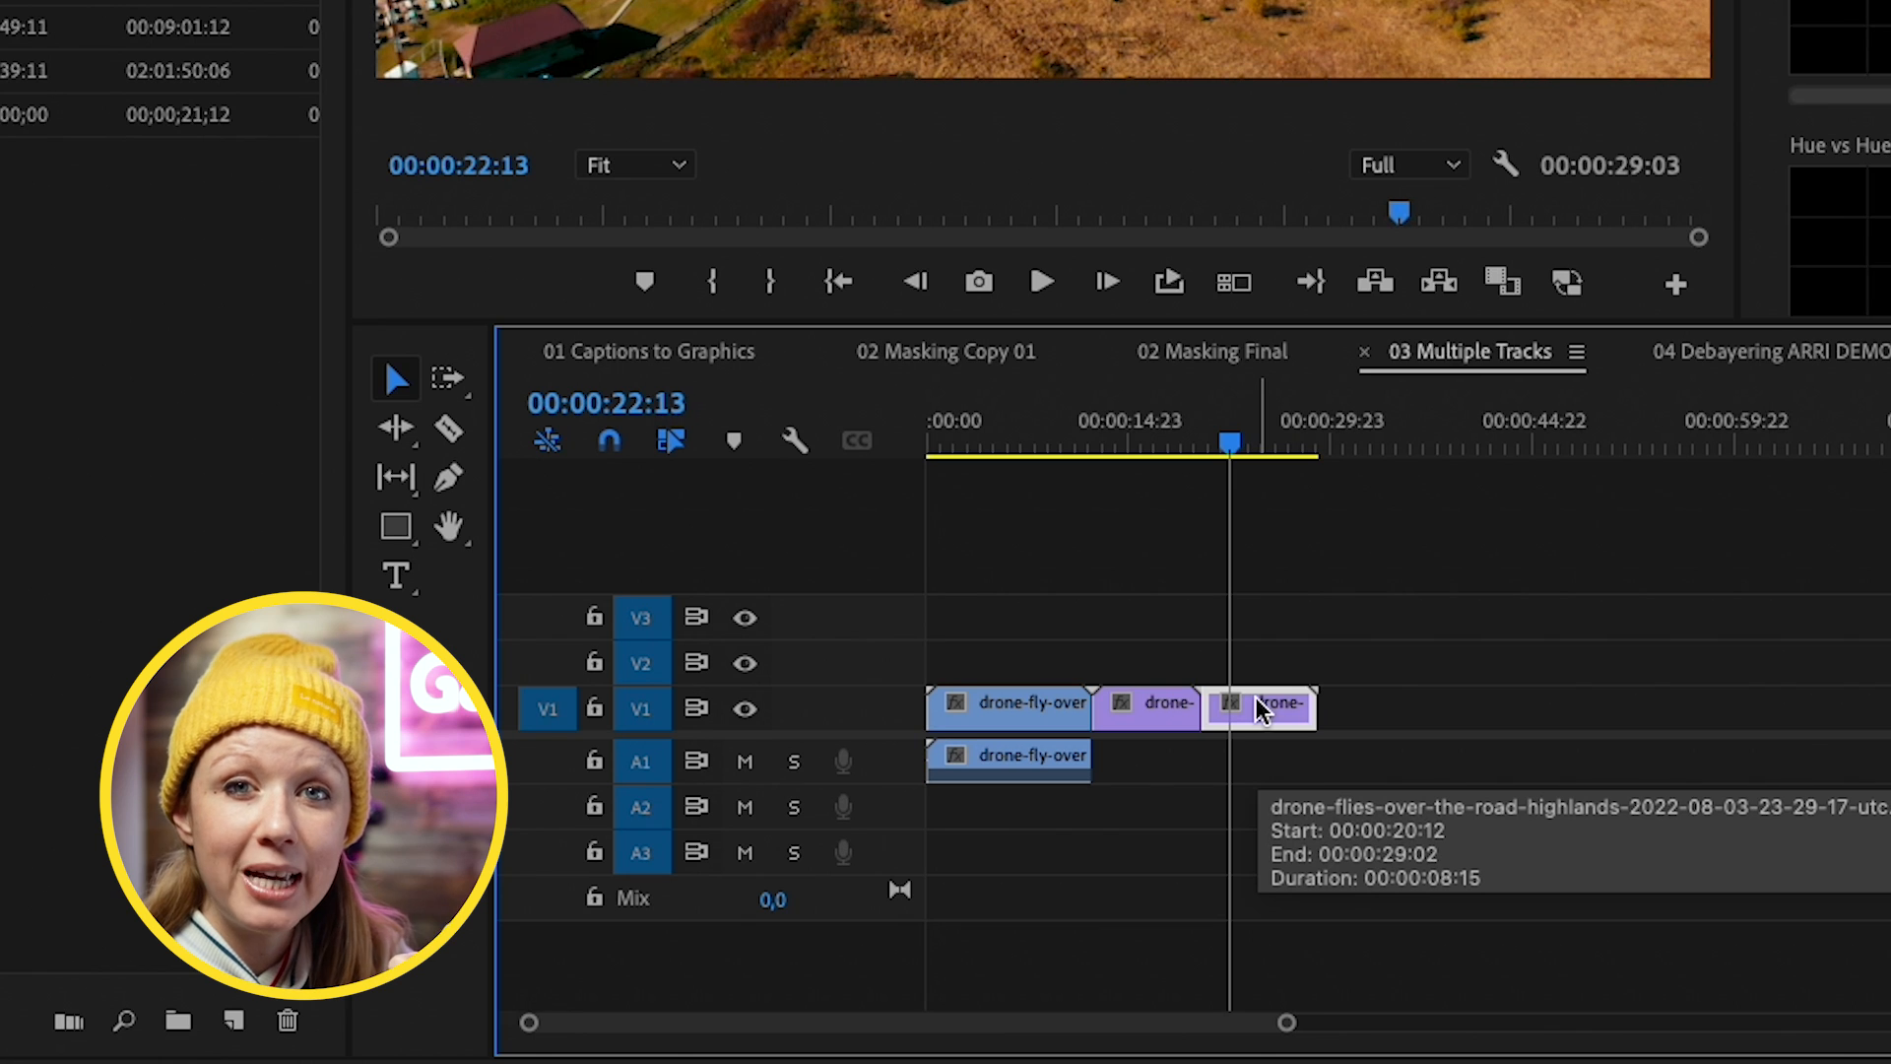
{"action": "mouse_move", "coordinate": [643, 710]}
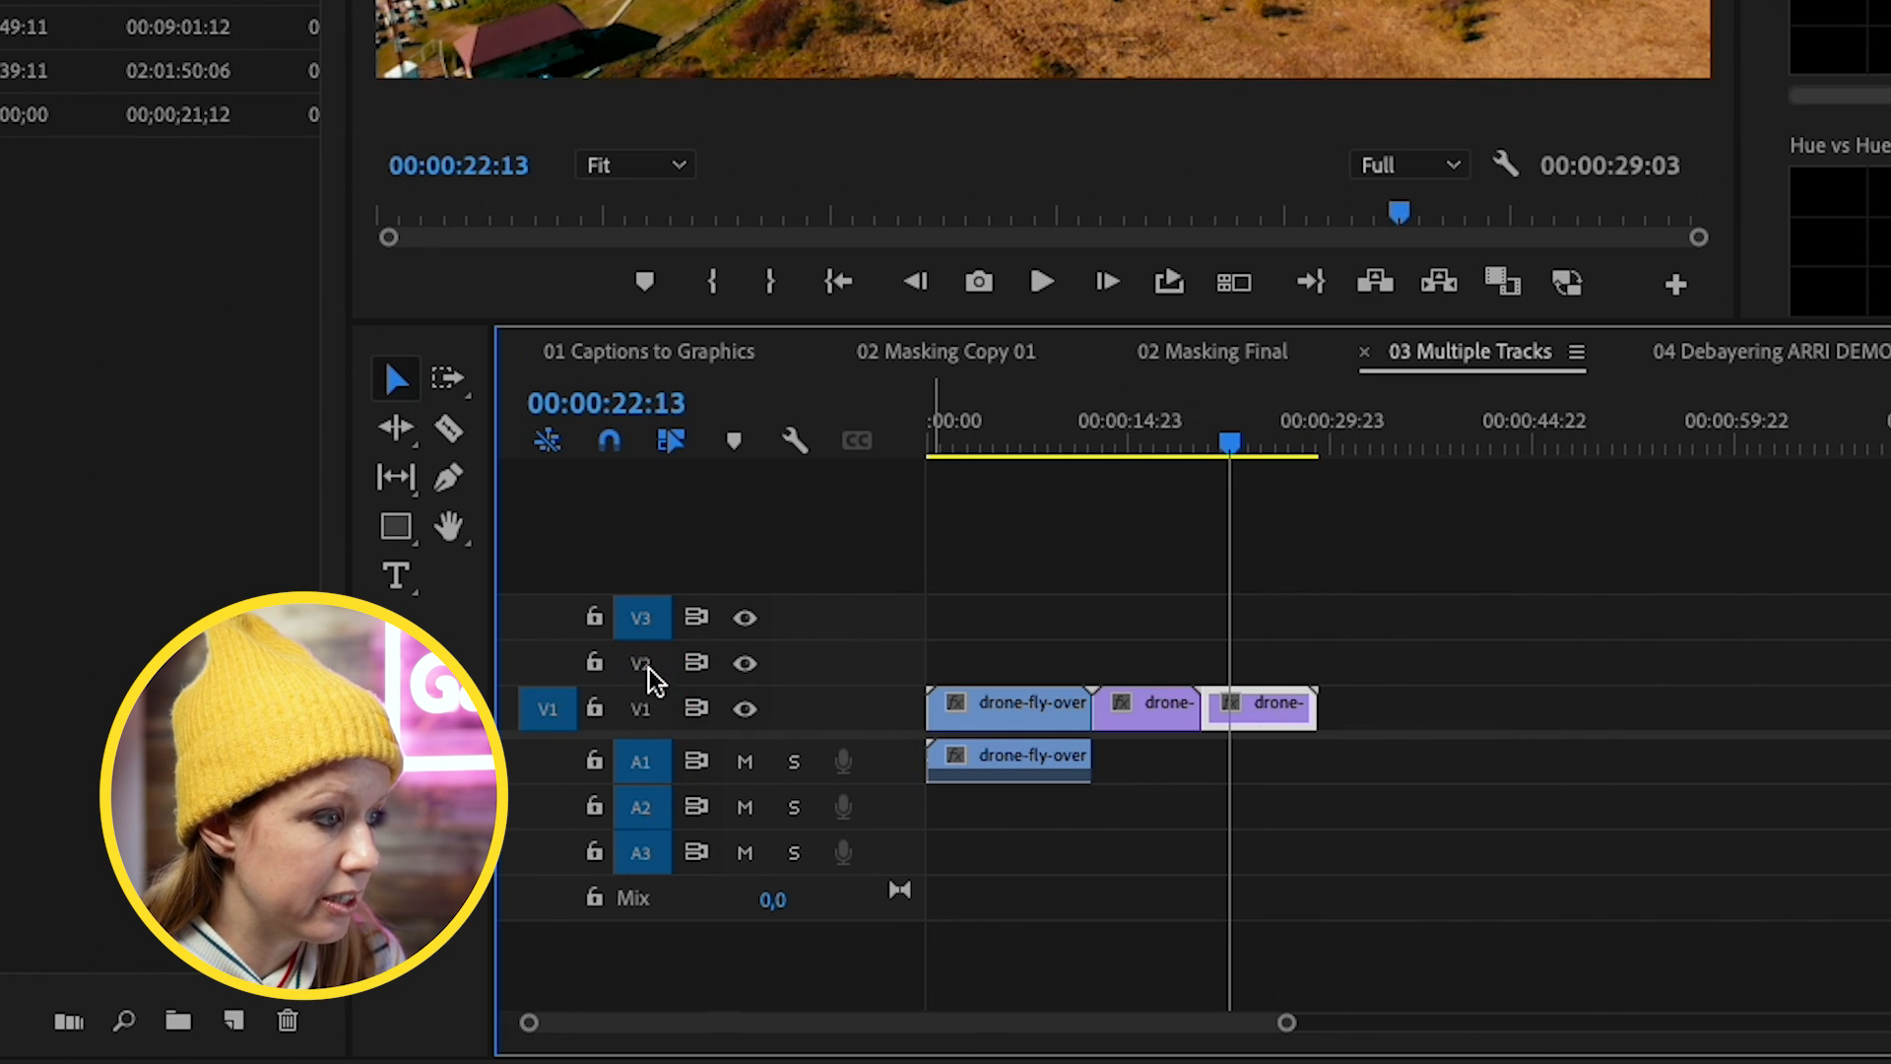
{"action": "left_click", "coordinate": [1658, 458]}
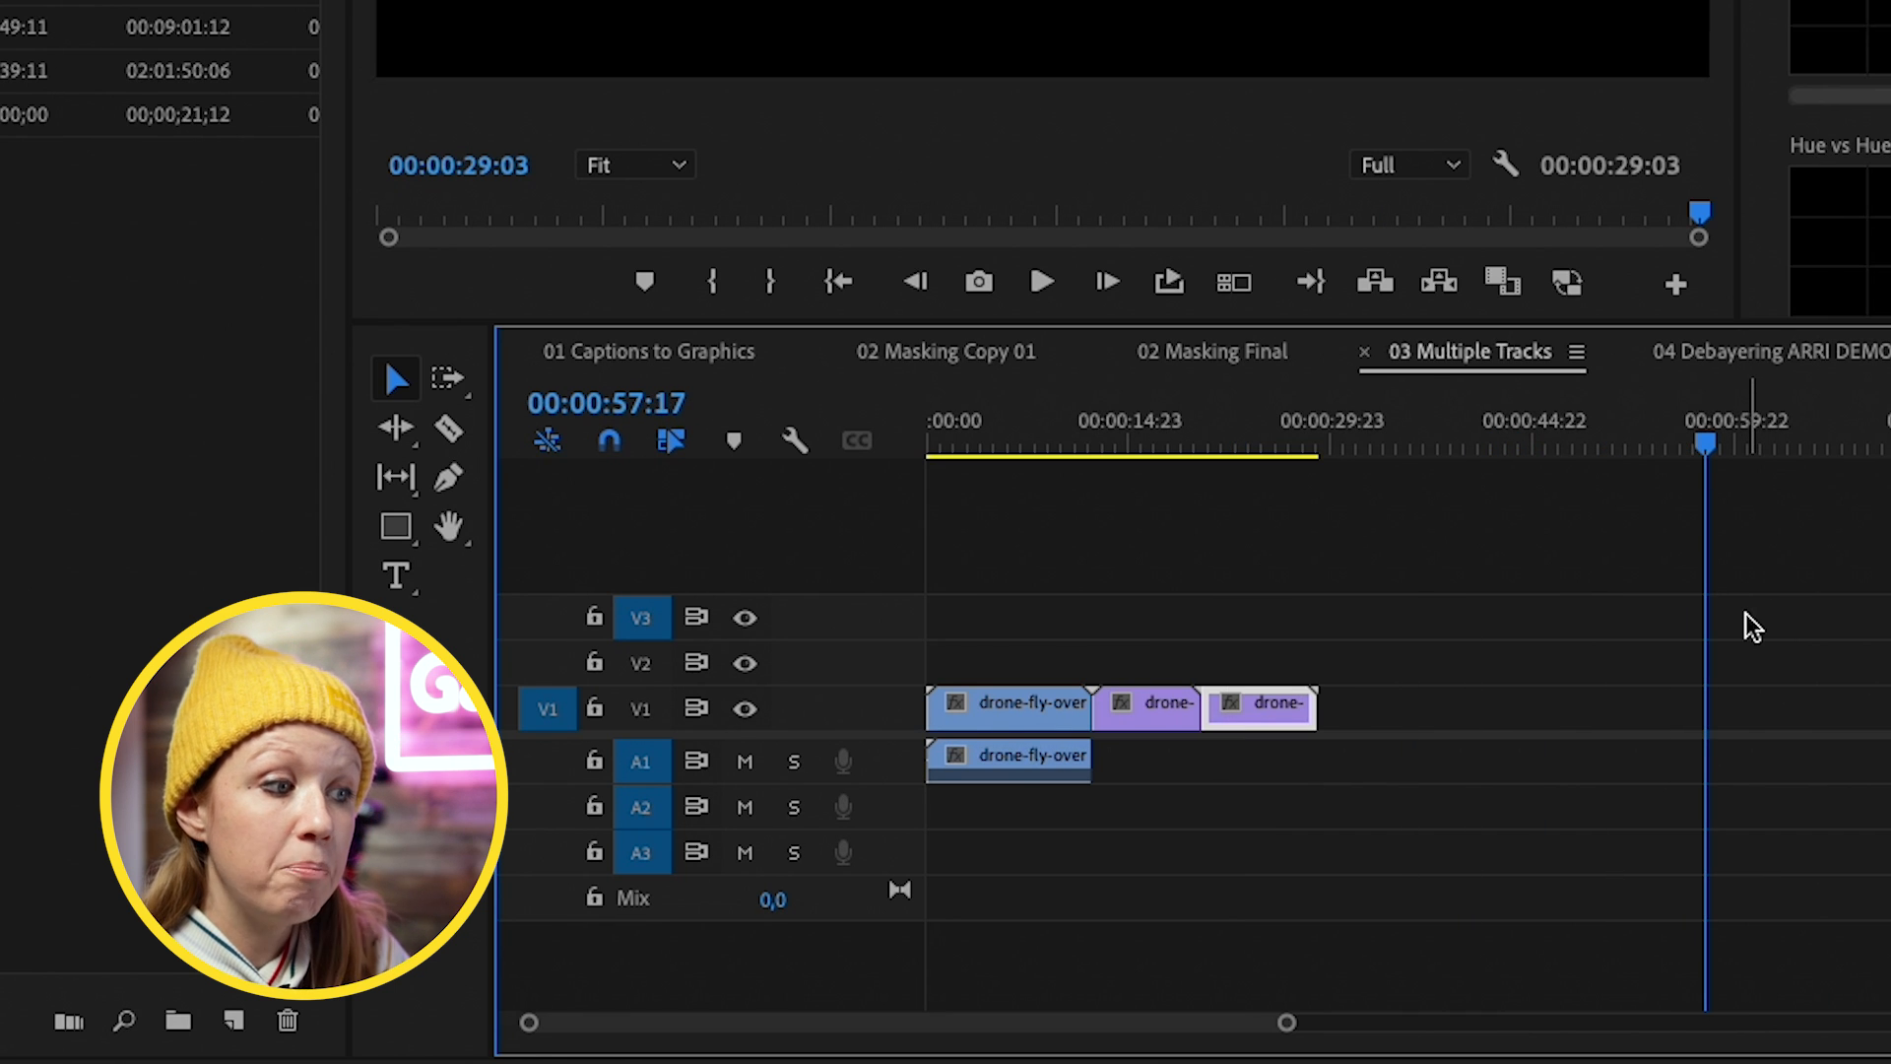
{"action": "key", "text": "*"}
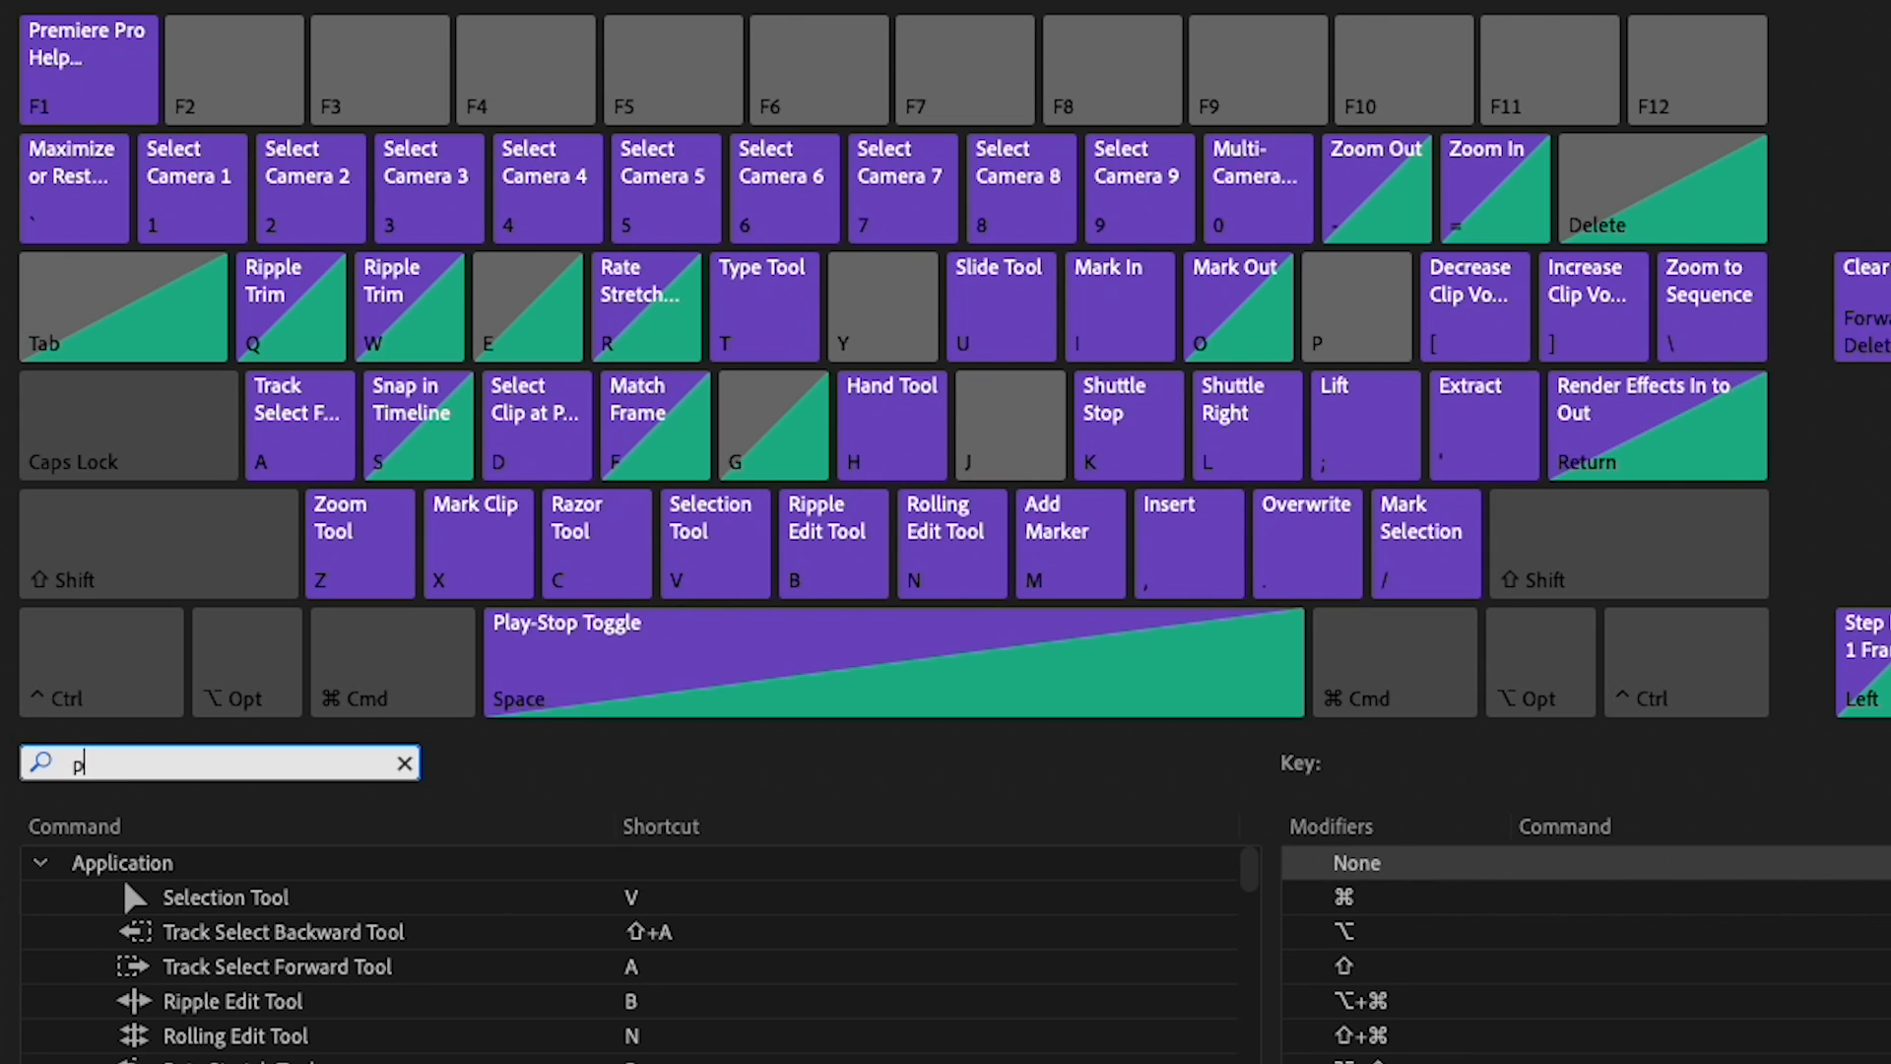
Search keyboard shortcuts for 'paste to tra' to find Paste To Target Track
{"action": "type", "text": "aste to tra"}
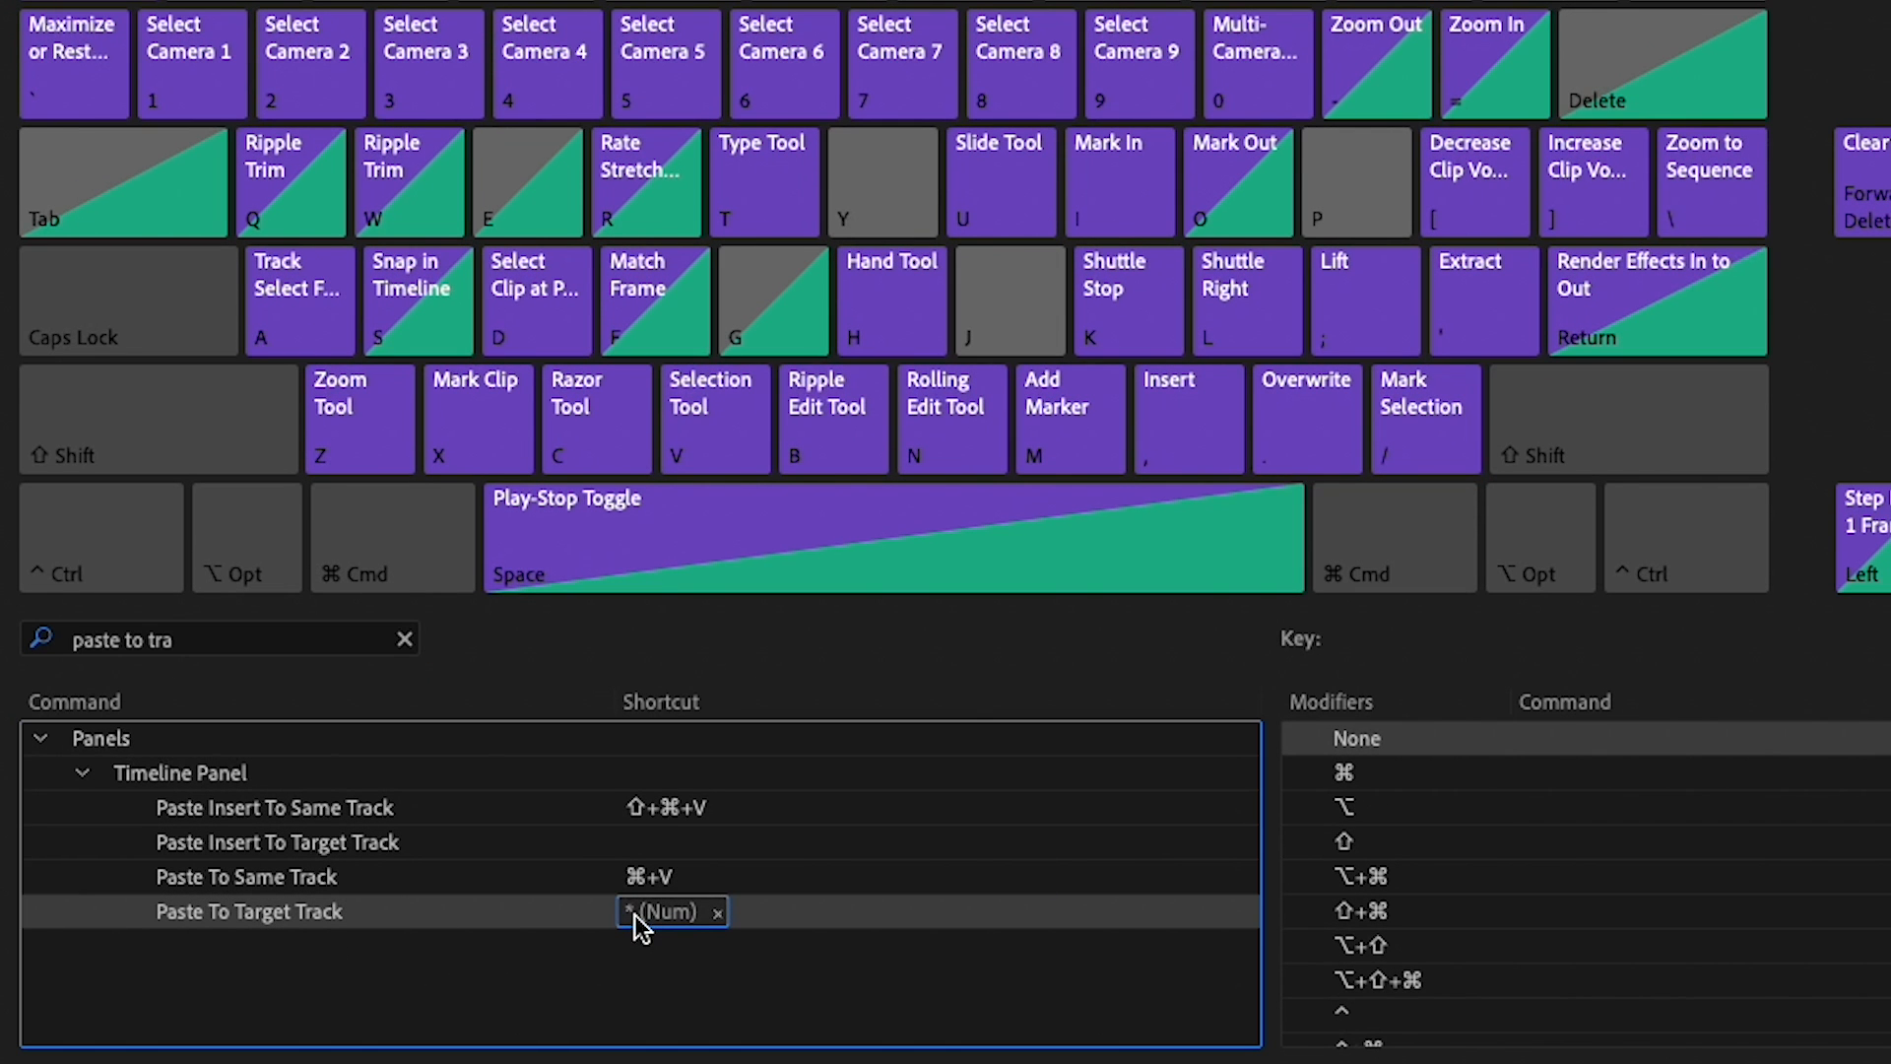
{"action": "mouse_move", "coordinate": [651, 939]}
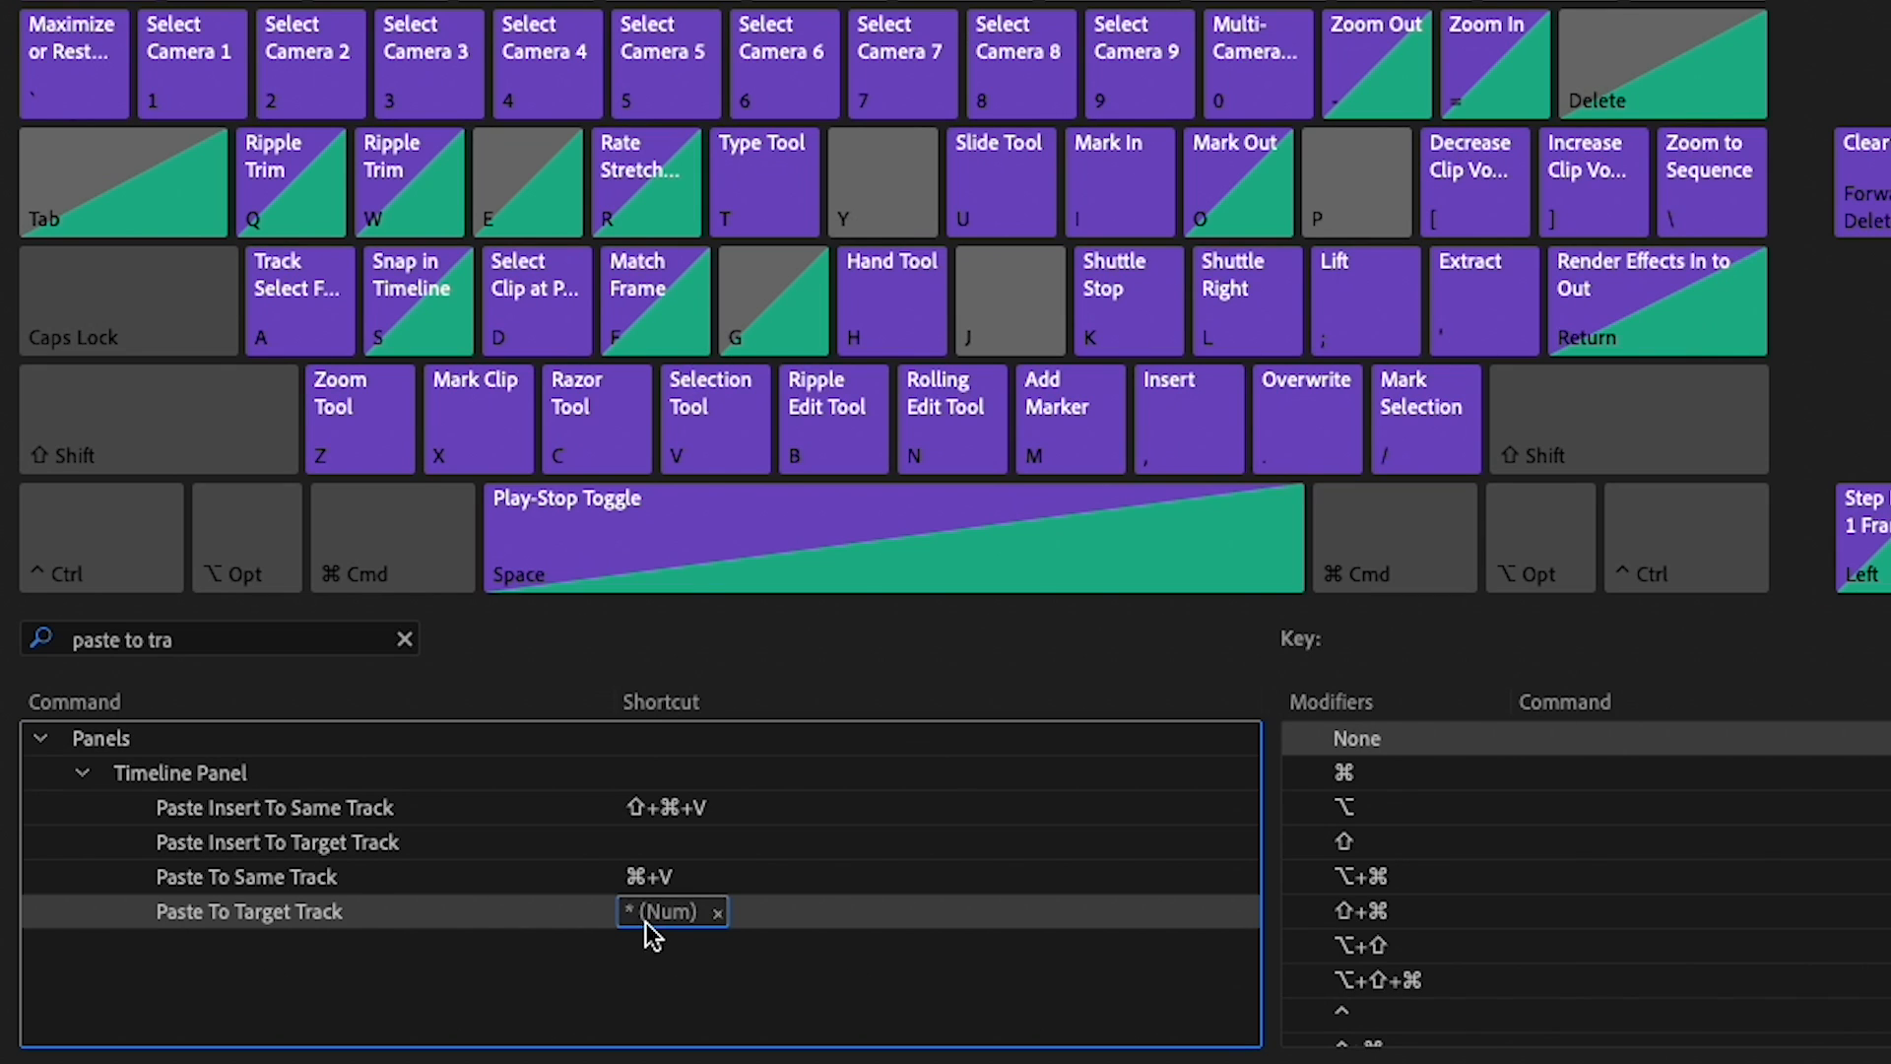
{"action": "mouse_move", "coordinate": [235, 871]}
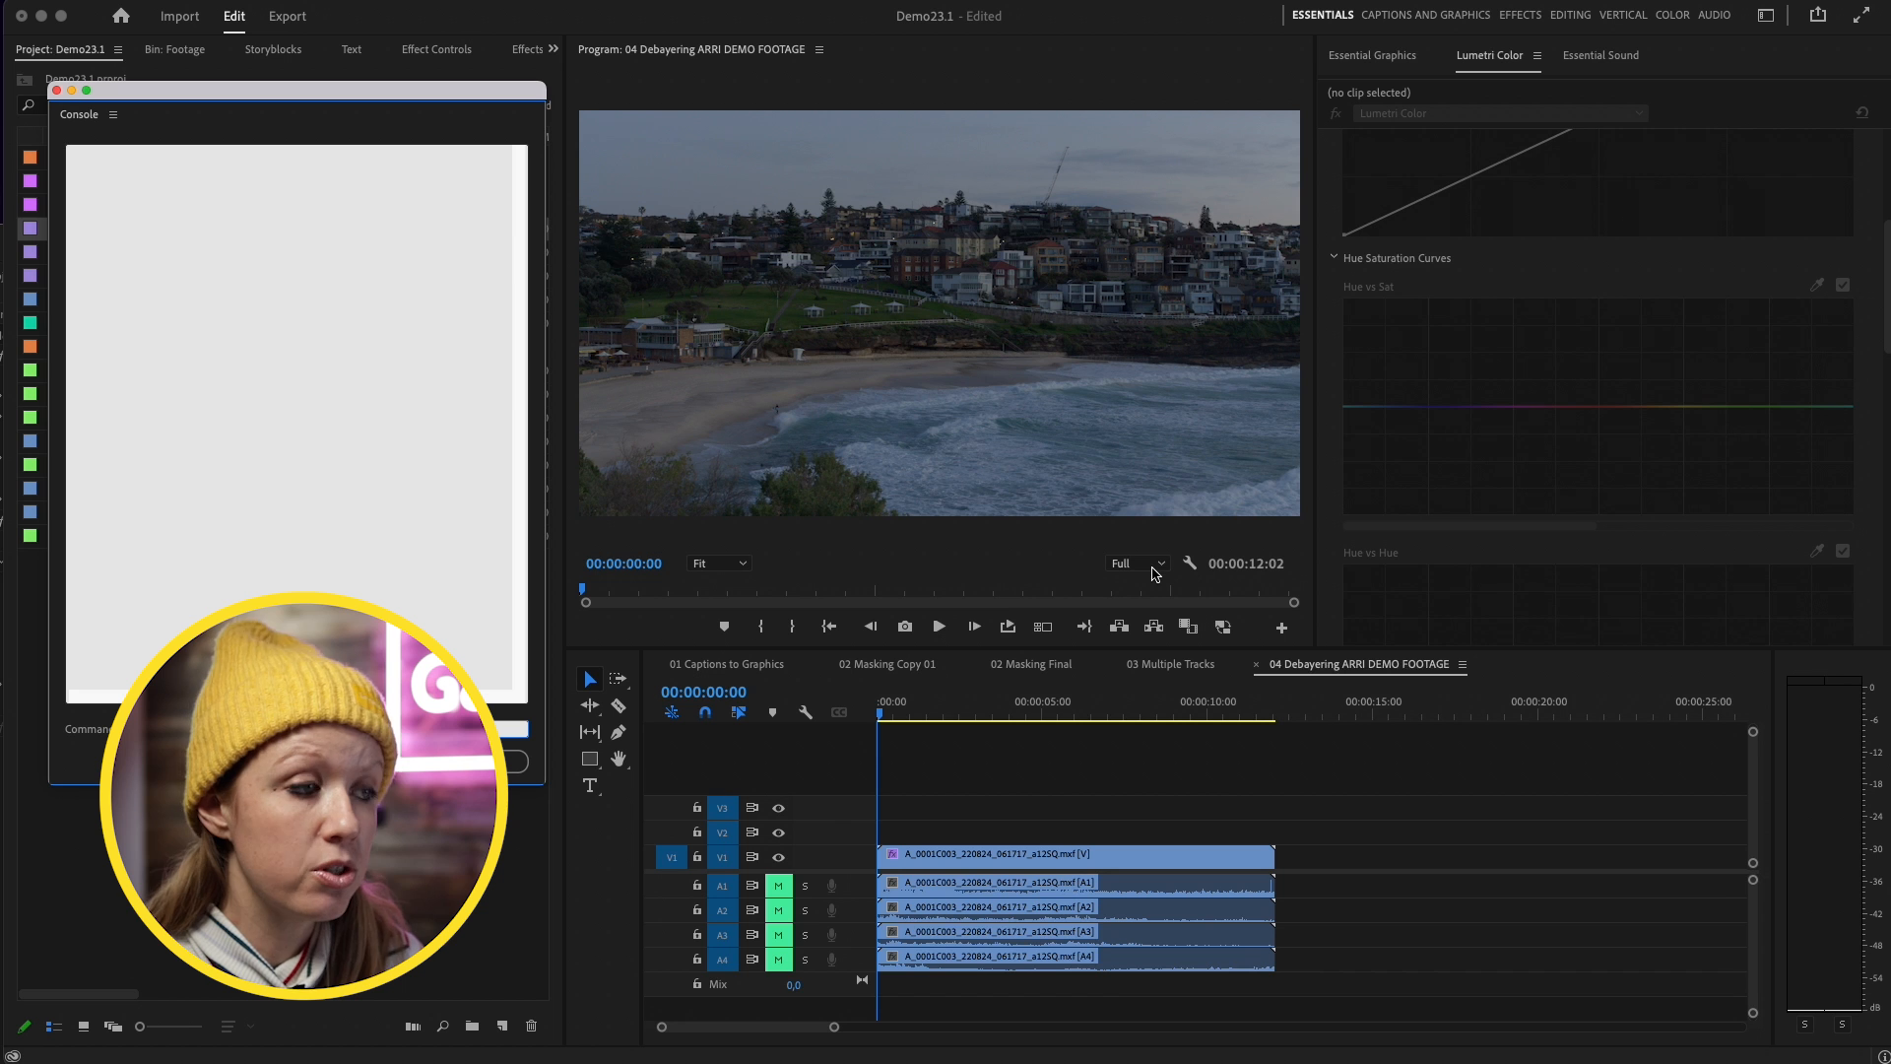
Set the ARRI footage playback resolution and play it, confirming 0 of 291 frames dropped
{"action": "left_click", "coordinate": [1074, 854]}
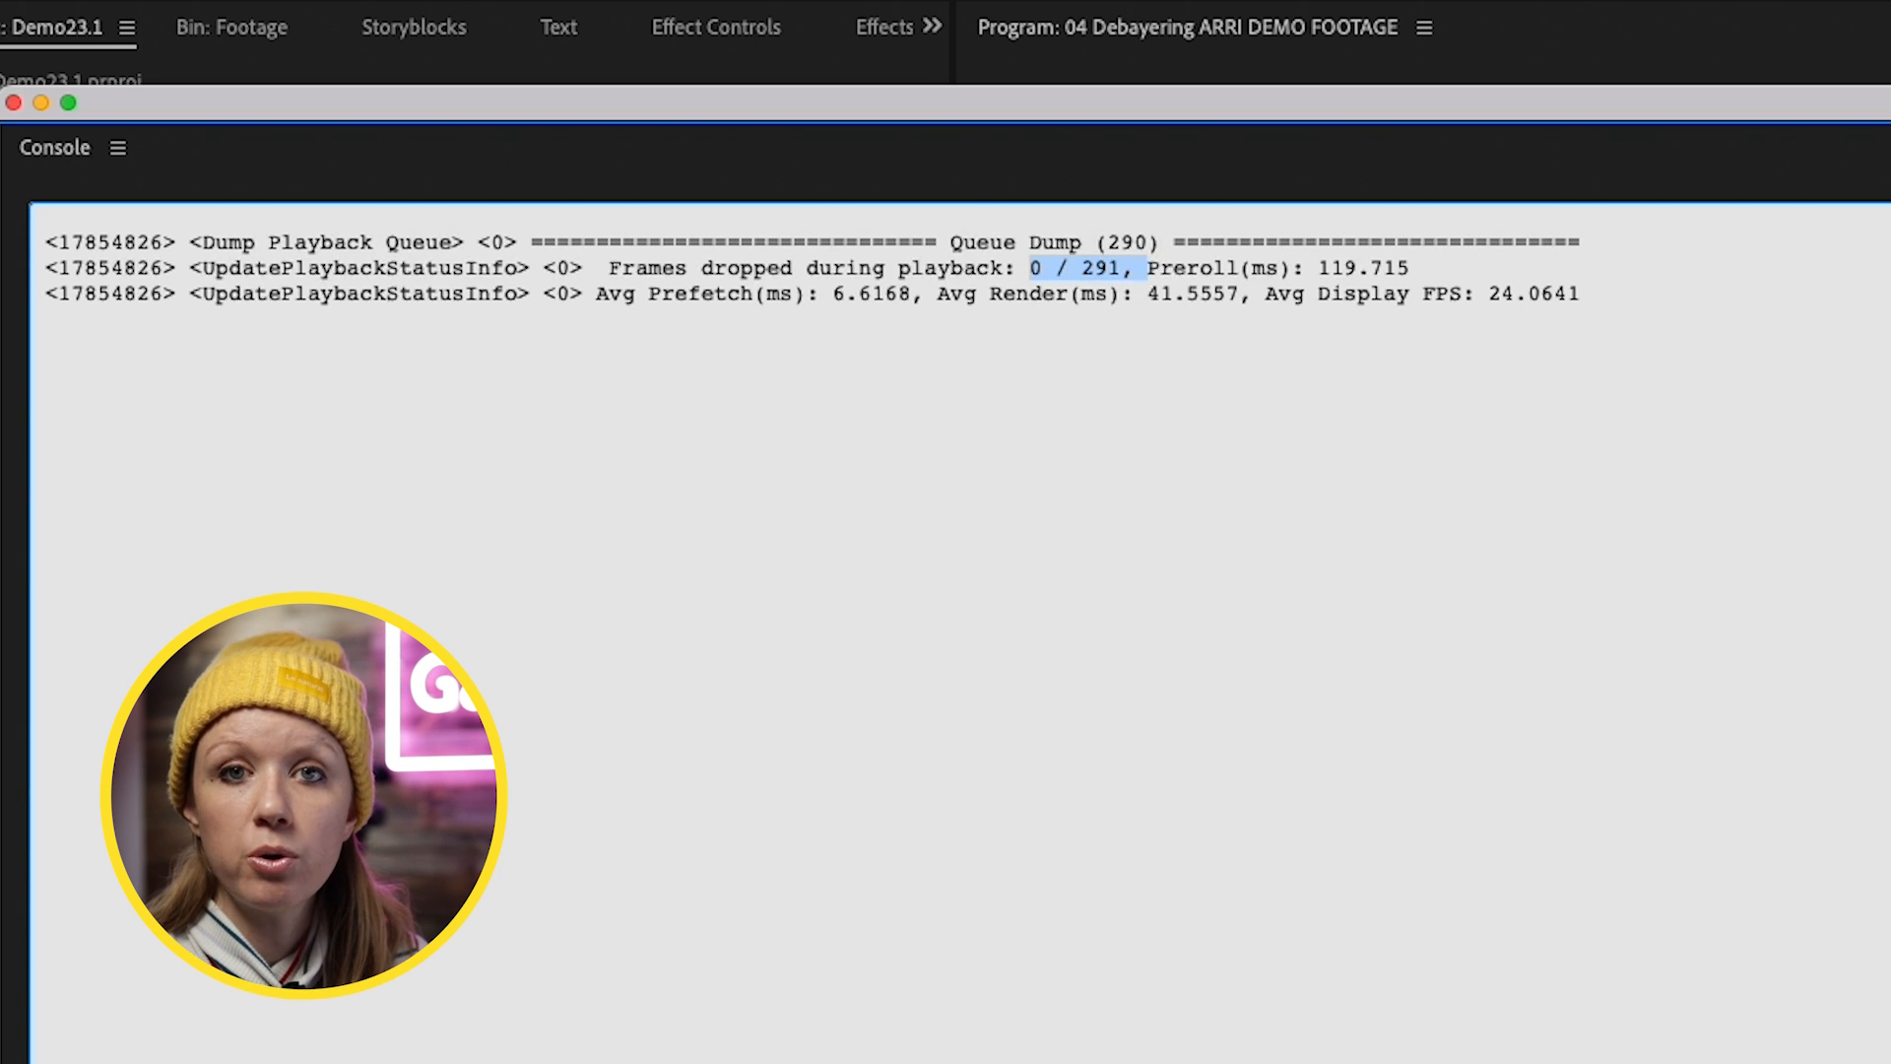
{"action": "left_click", "coordinate": [301, 13]}
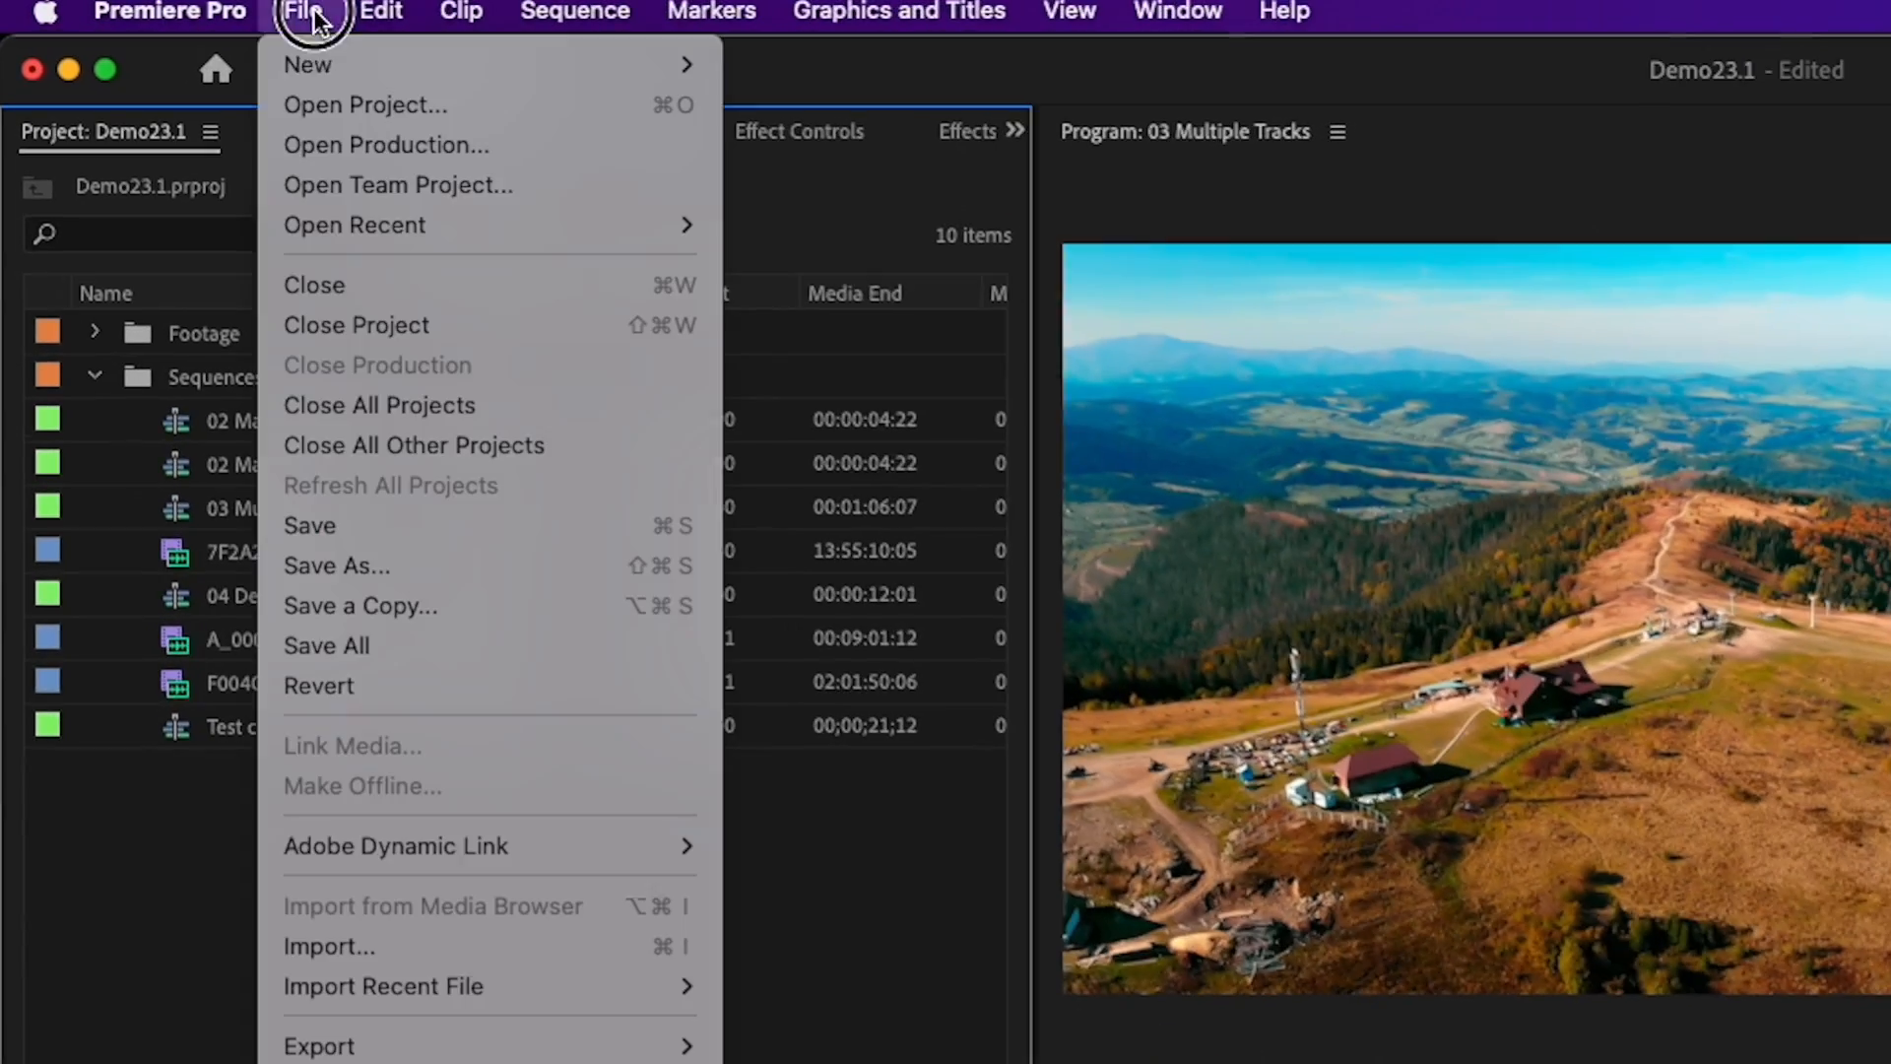
{"action": "mouse_move", "coordinate": [306, 65]}
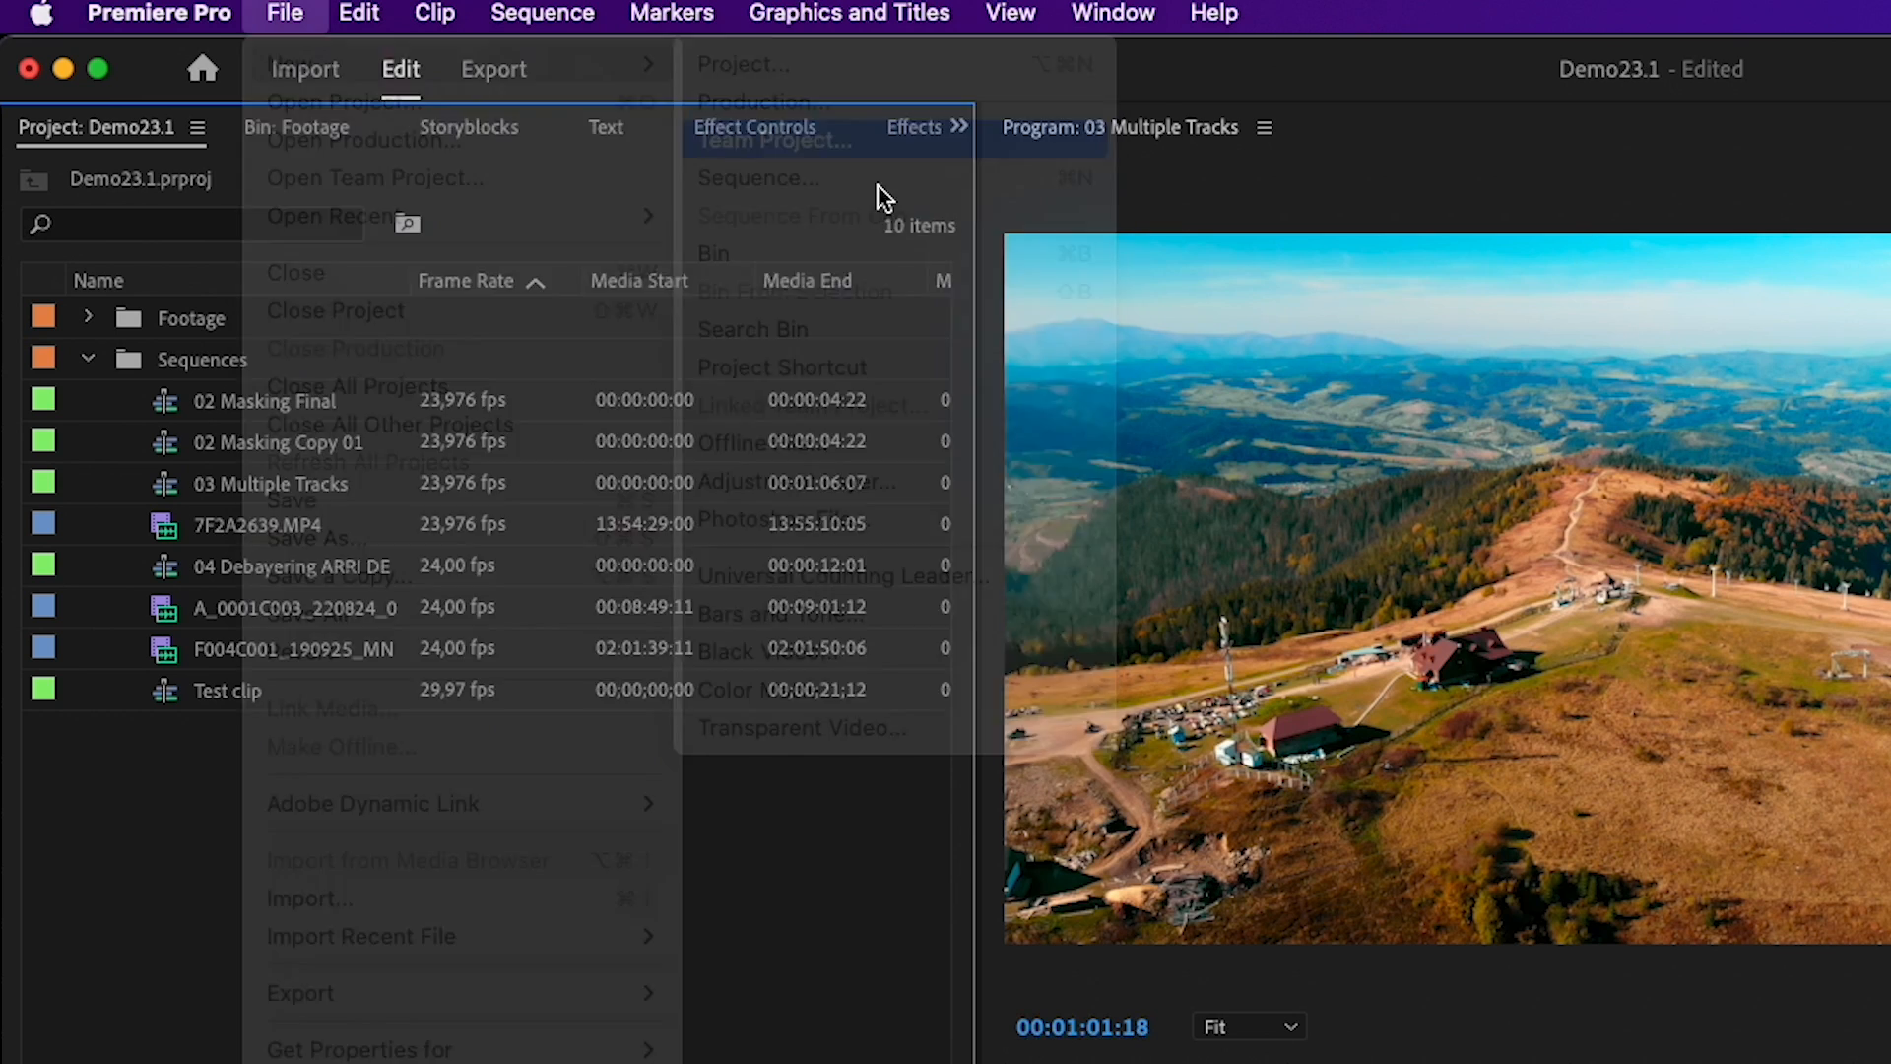
Start a new team project, view the collaborator invite list, then dismiss it and close
{"action": "left_click", "coordinate": [772, 140]}
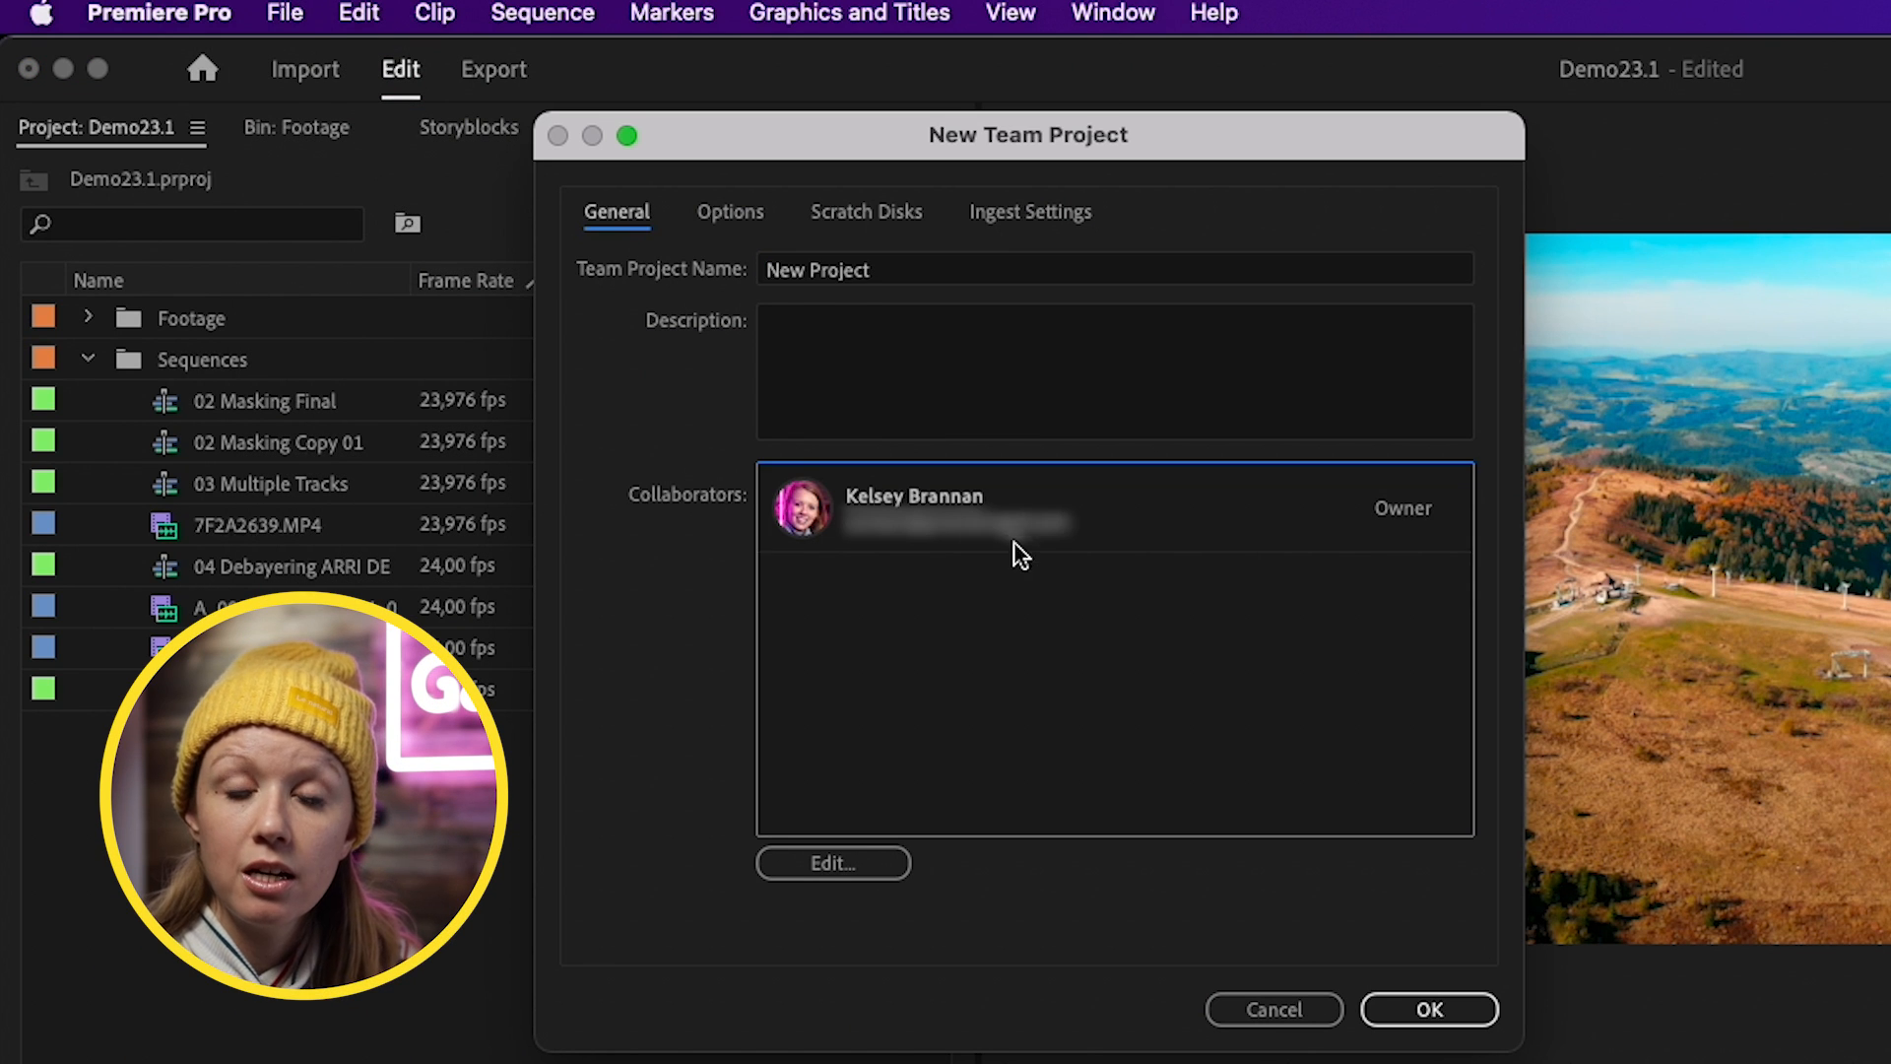
{"action": "left_click", "coordinate": [832, 862]}
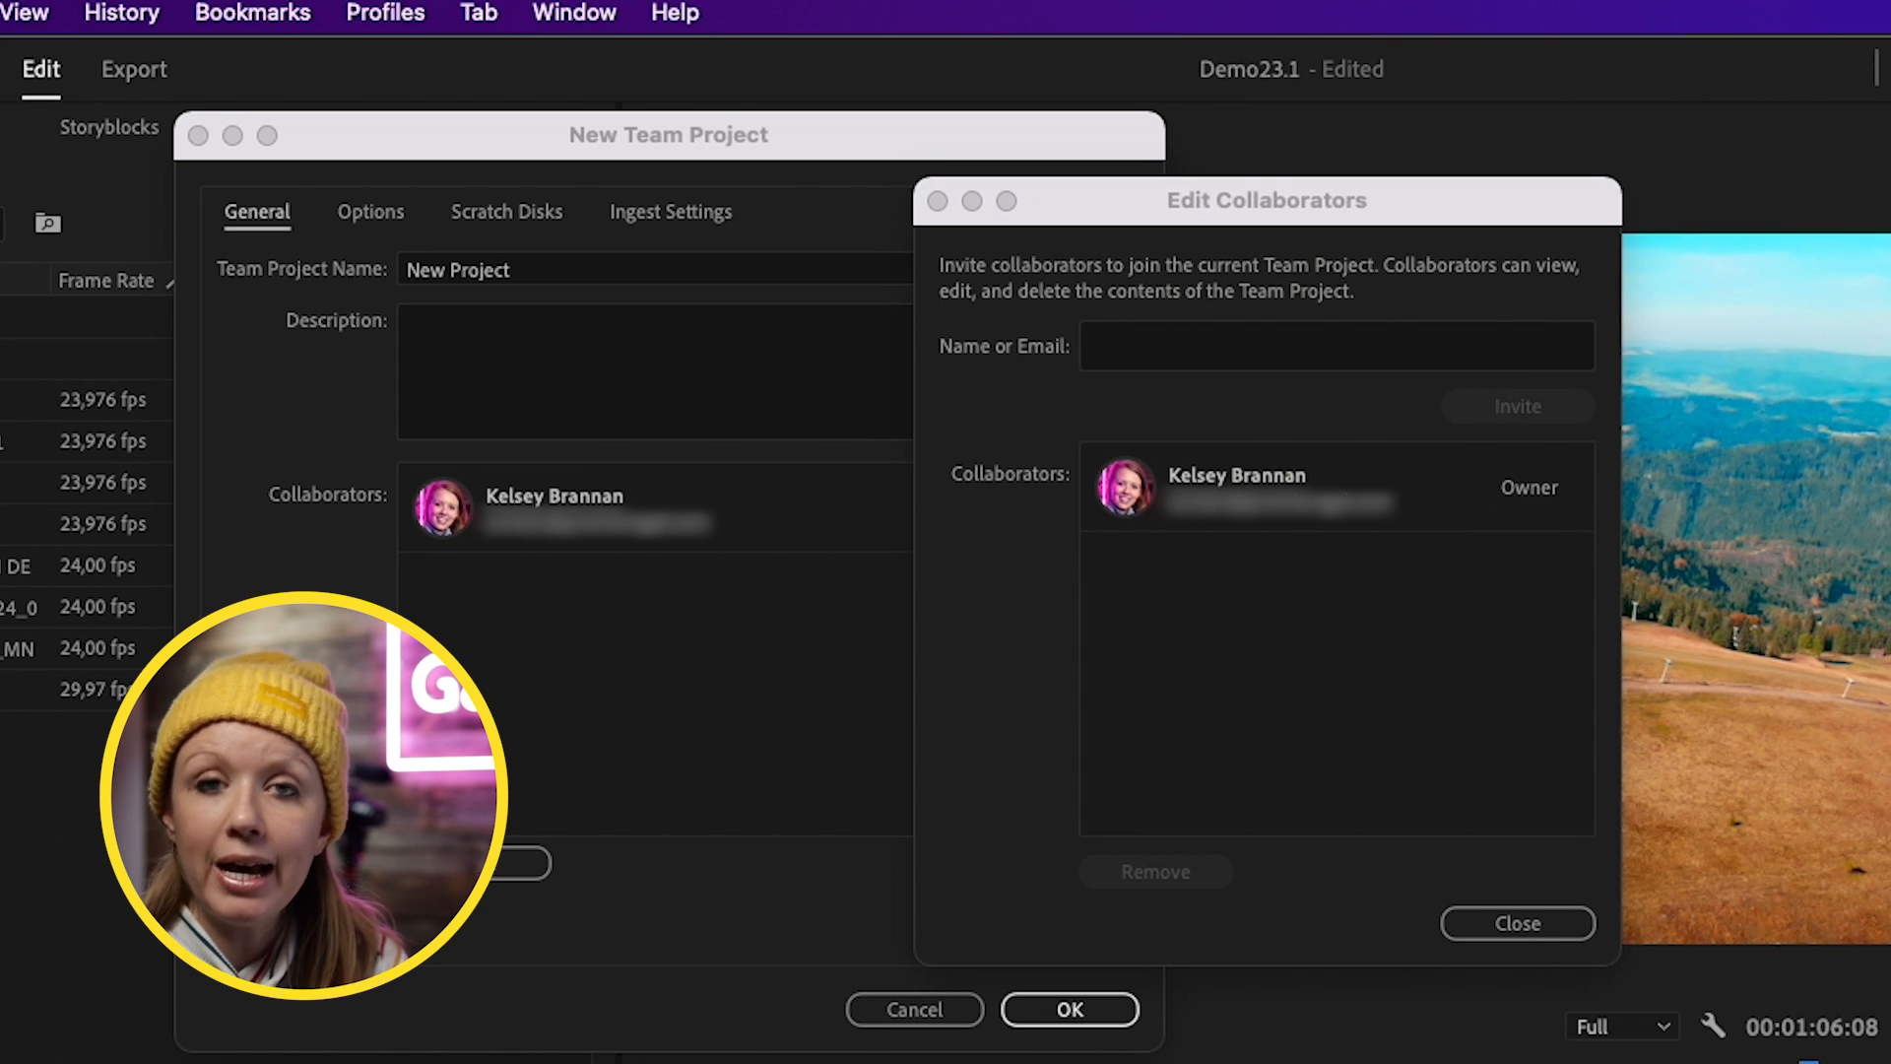
{"action": "left_click", "coordinate": [243, 13]}
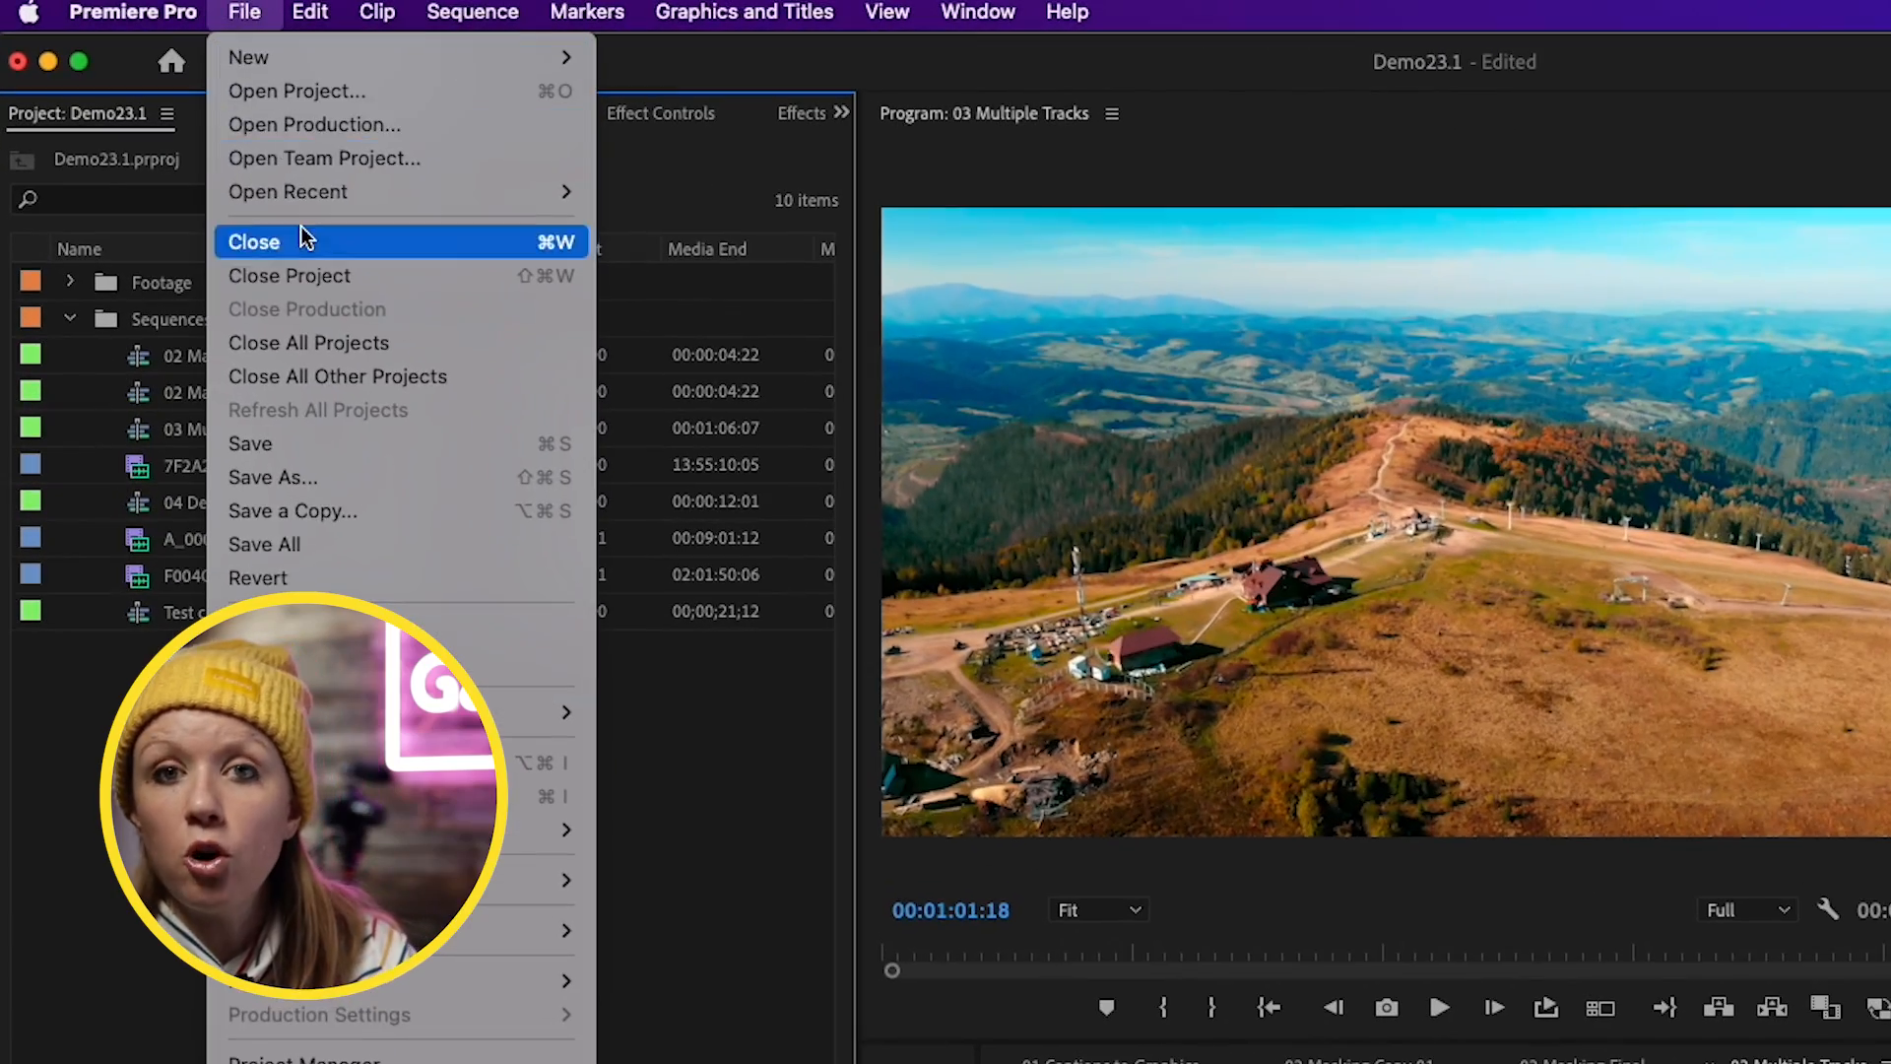
{"action": "left_click", "coordinate": [323, 157]}
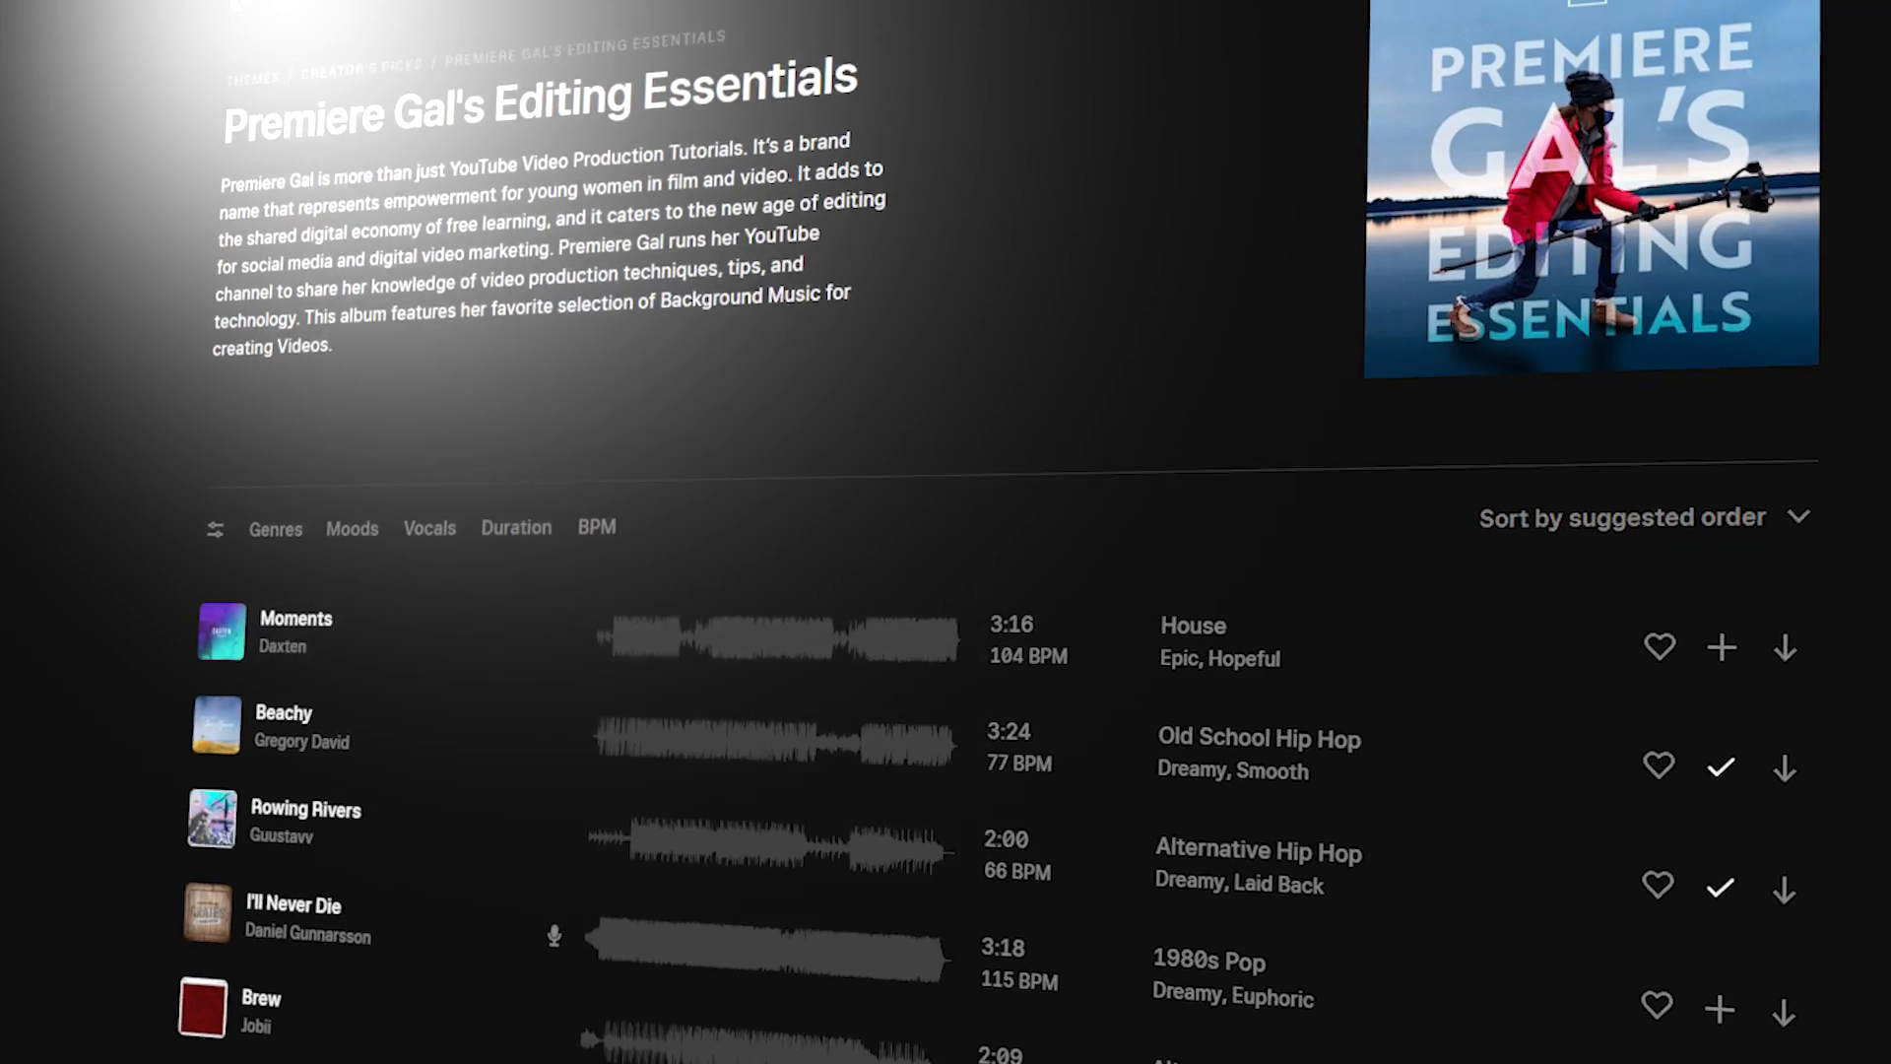
Scroll the Editing Essentials track list to show lengths, BPM, genres and moods
{"action": "scroll", "scroll_direction": "up", "scroll_amount": 3}
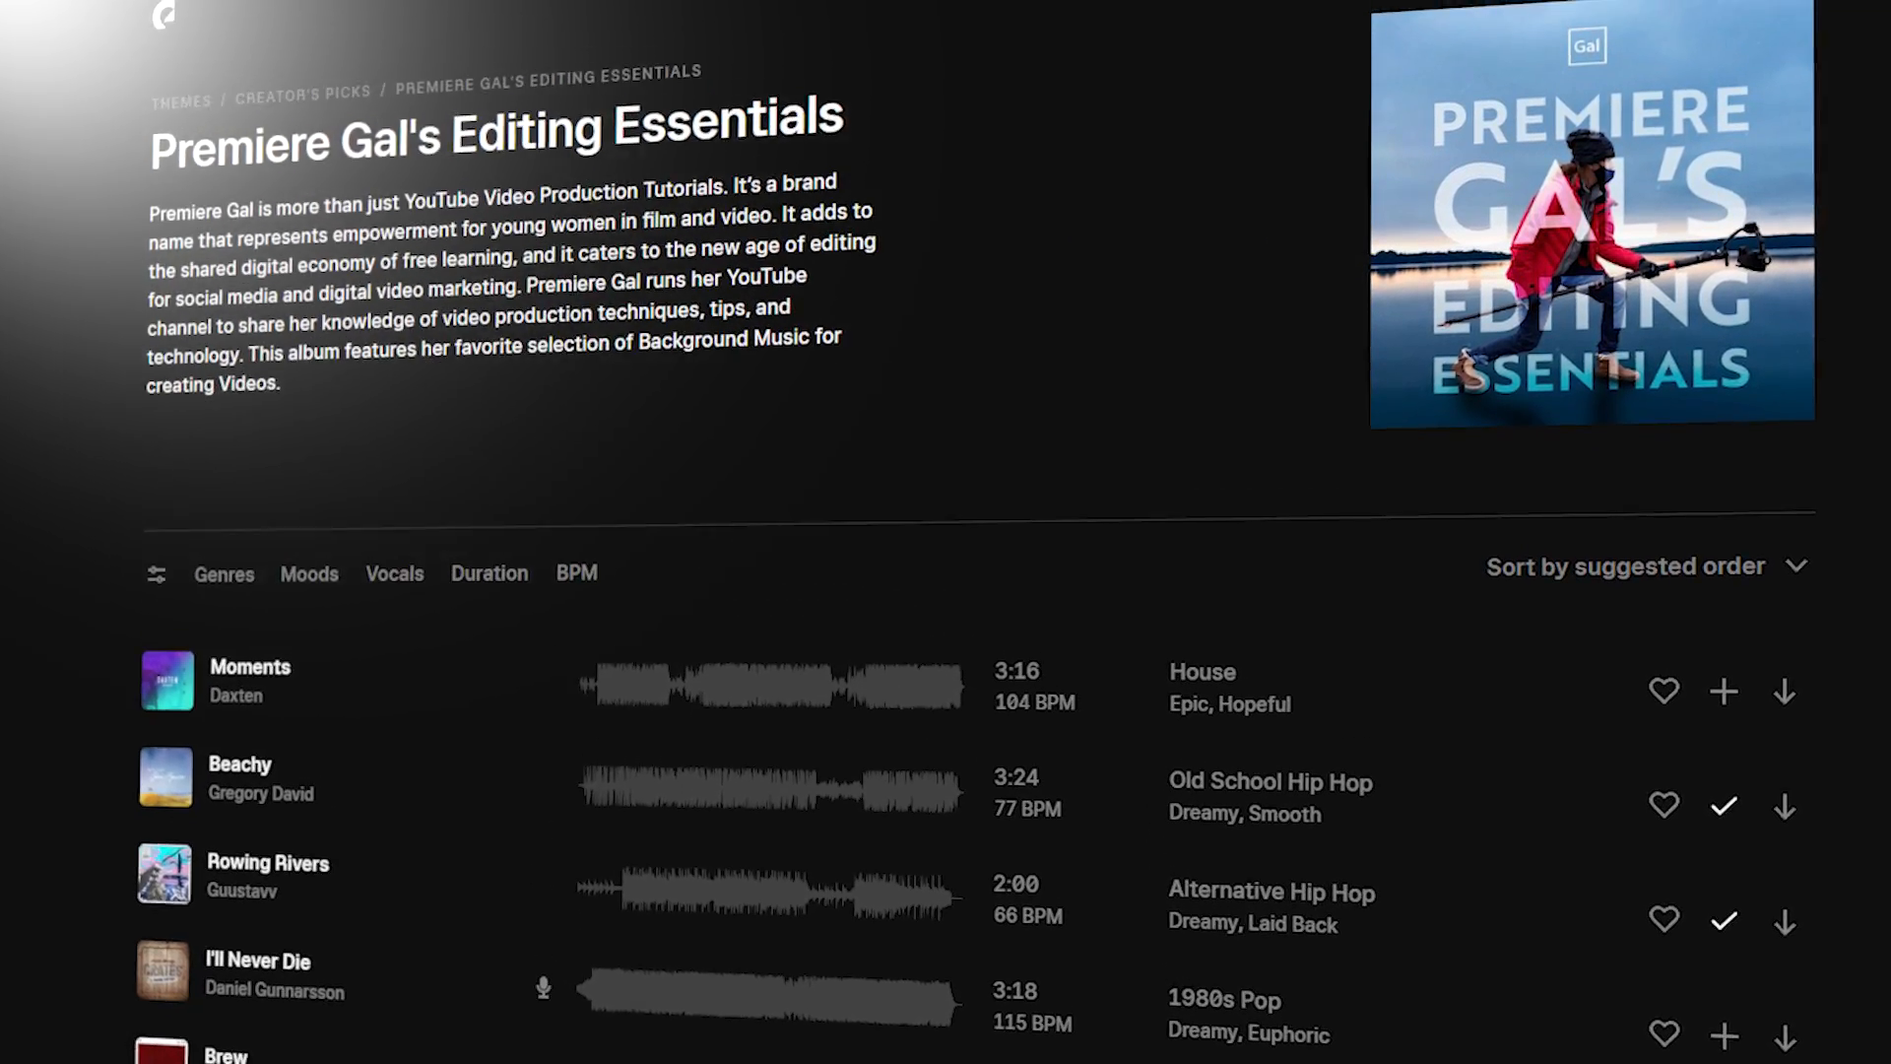